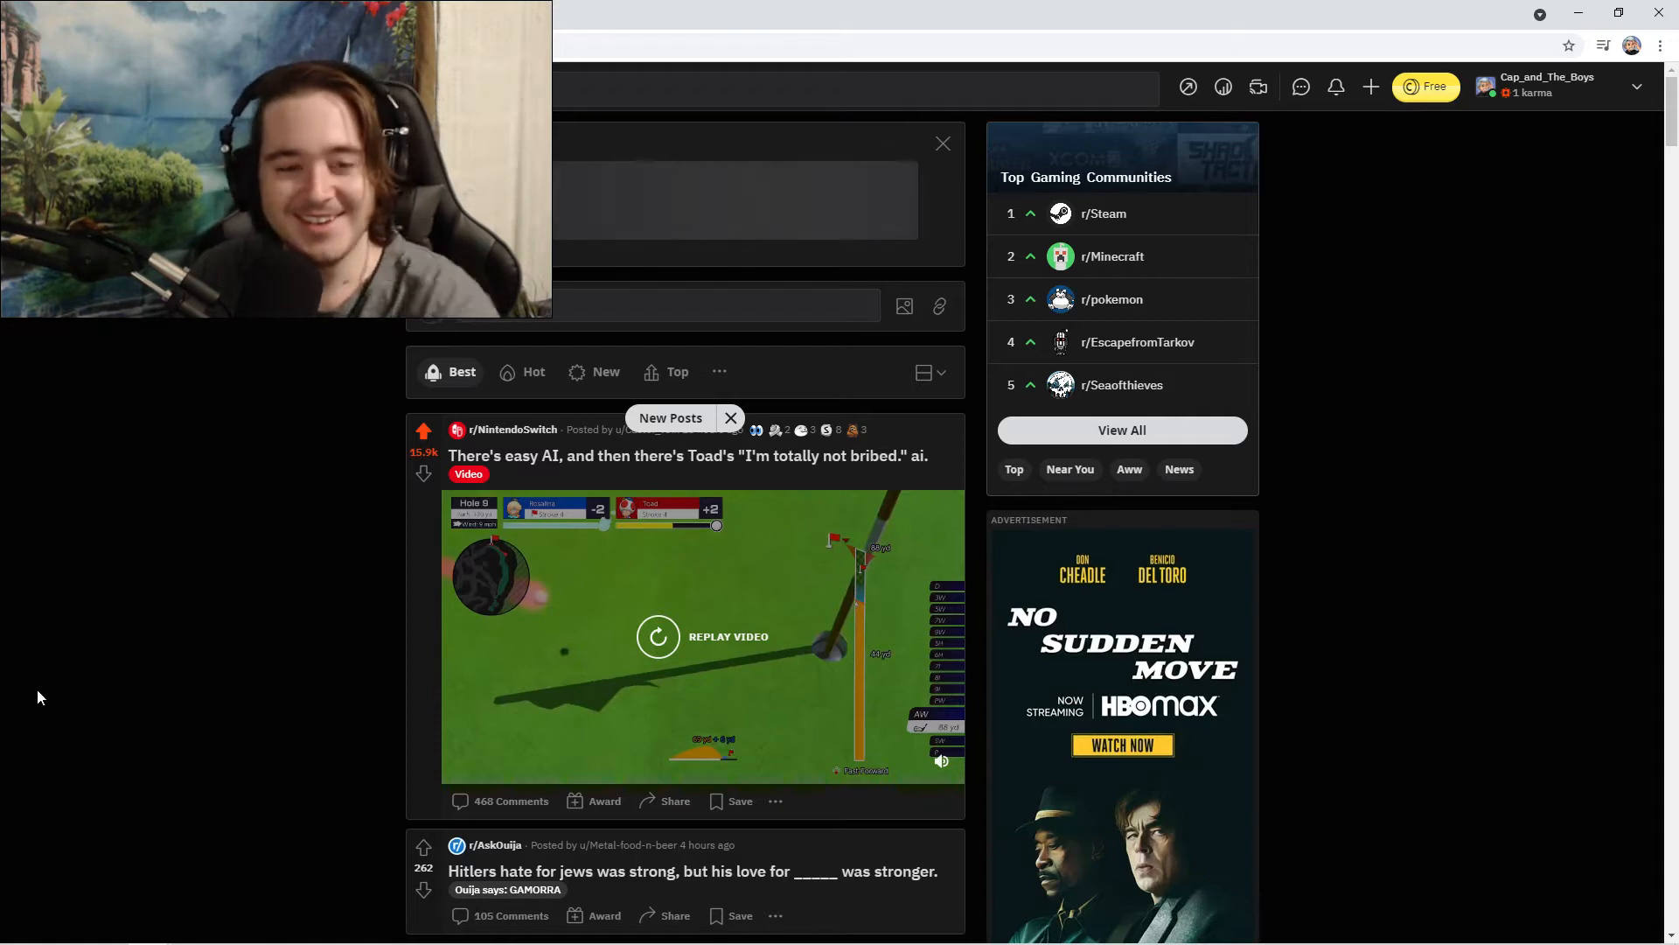
Go from the home feed to the r/cats community page.
click(846, 87)
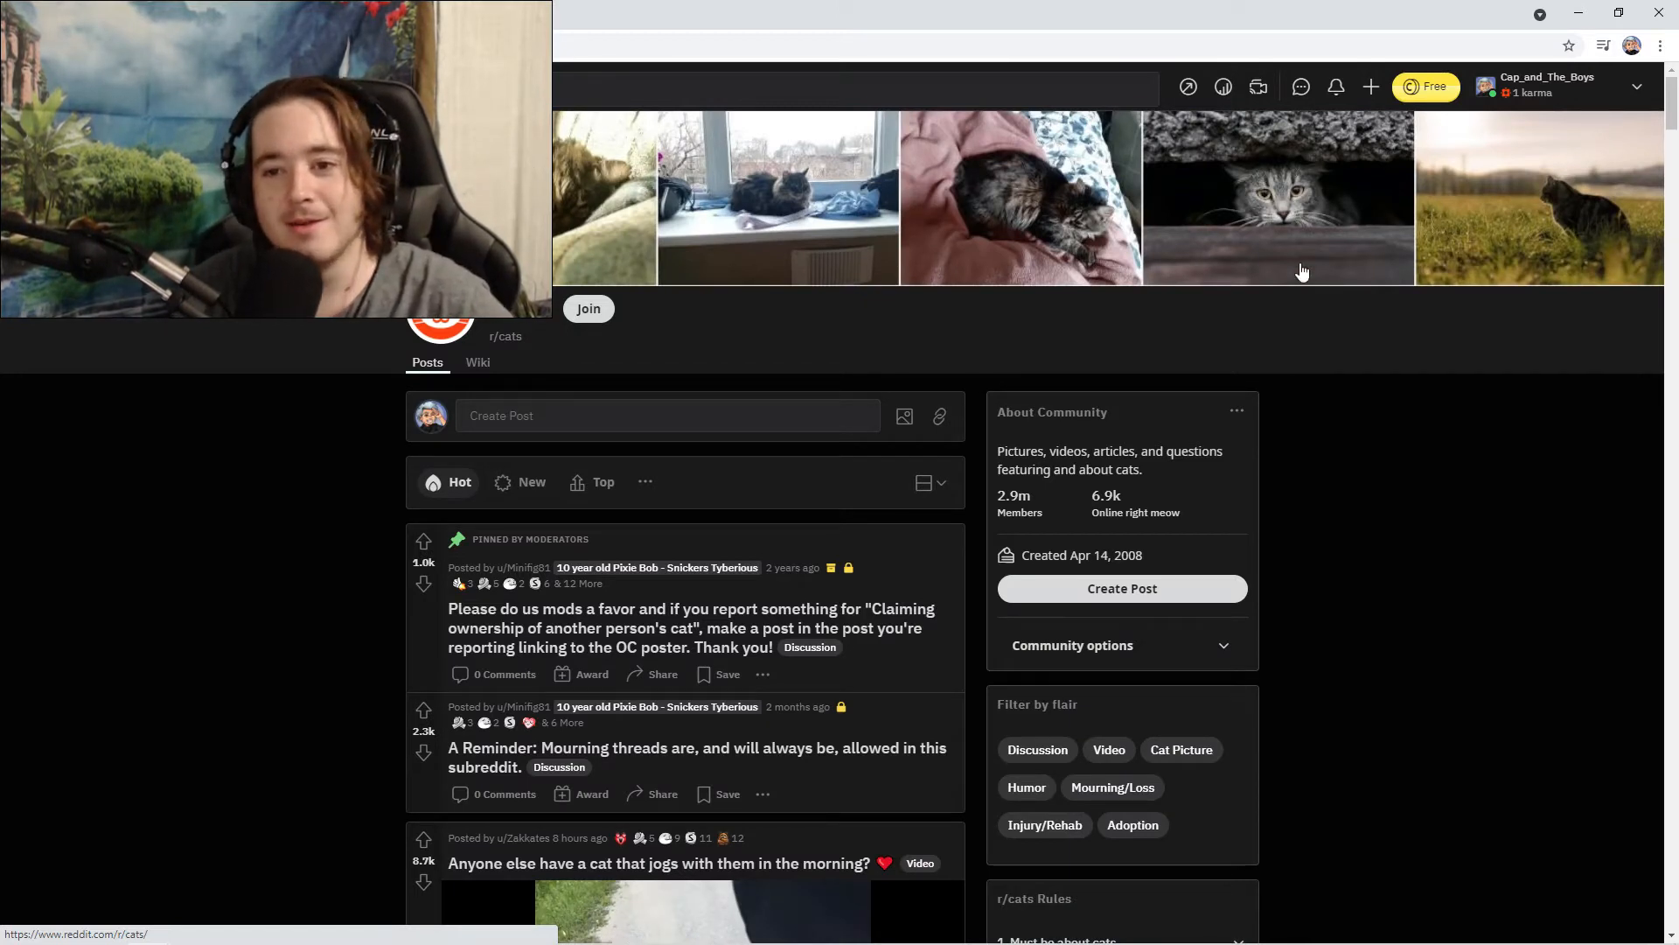
Scroll the r/cats feed past the jogging cat video and painted cat to the 'Which bread is he?' post.
scroll(down, 3)
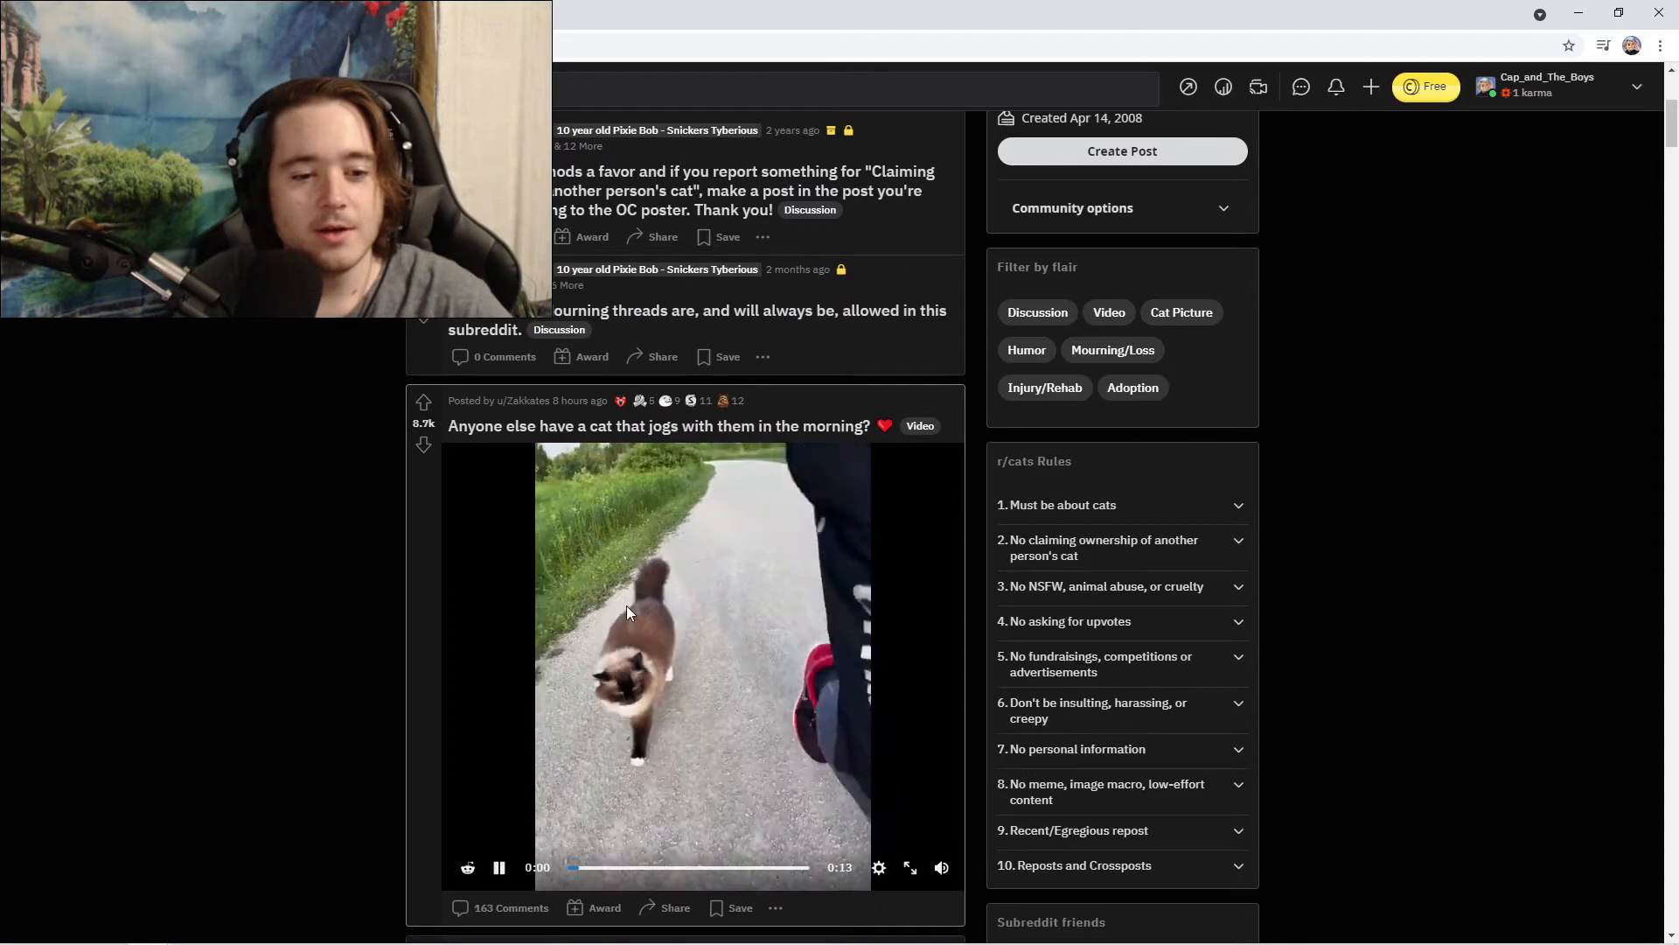
scroll(down, 3)
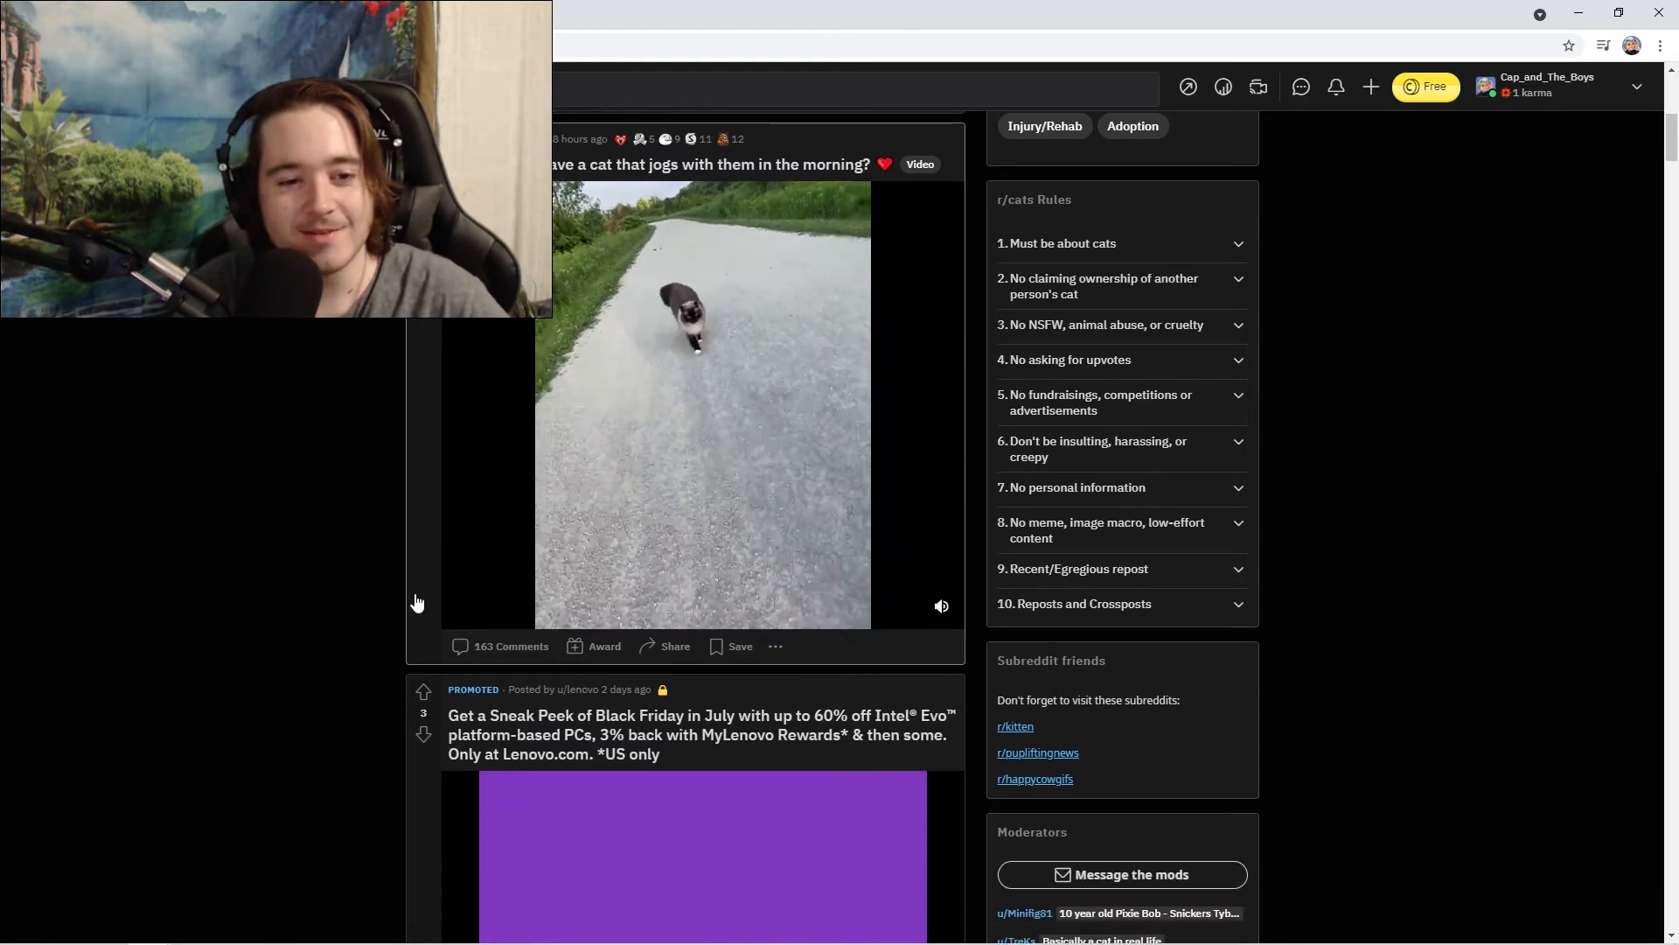
scroll(down, 3)
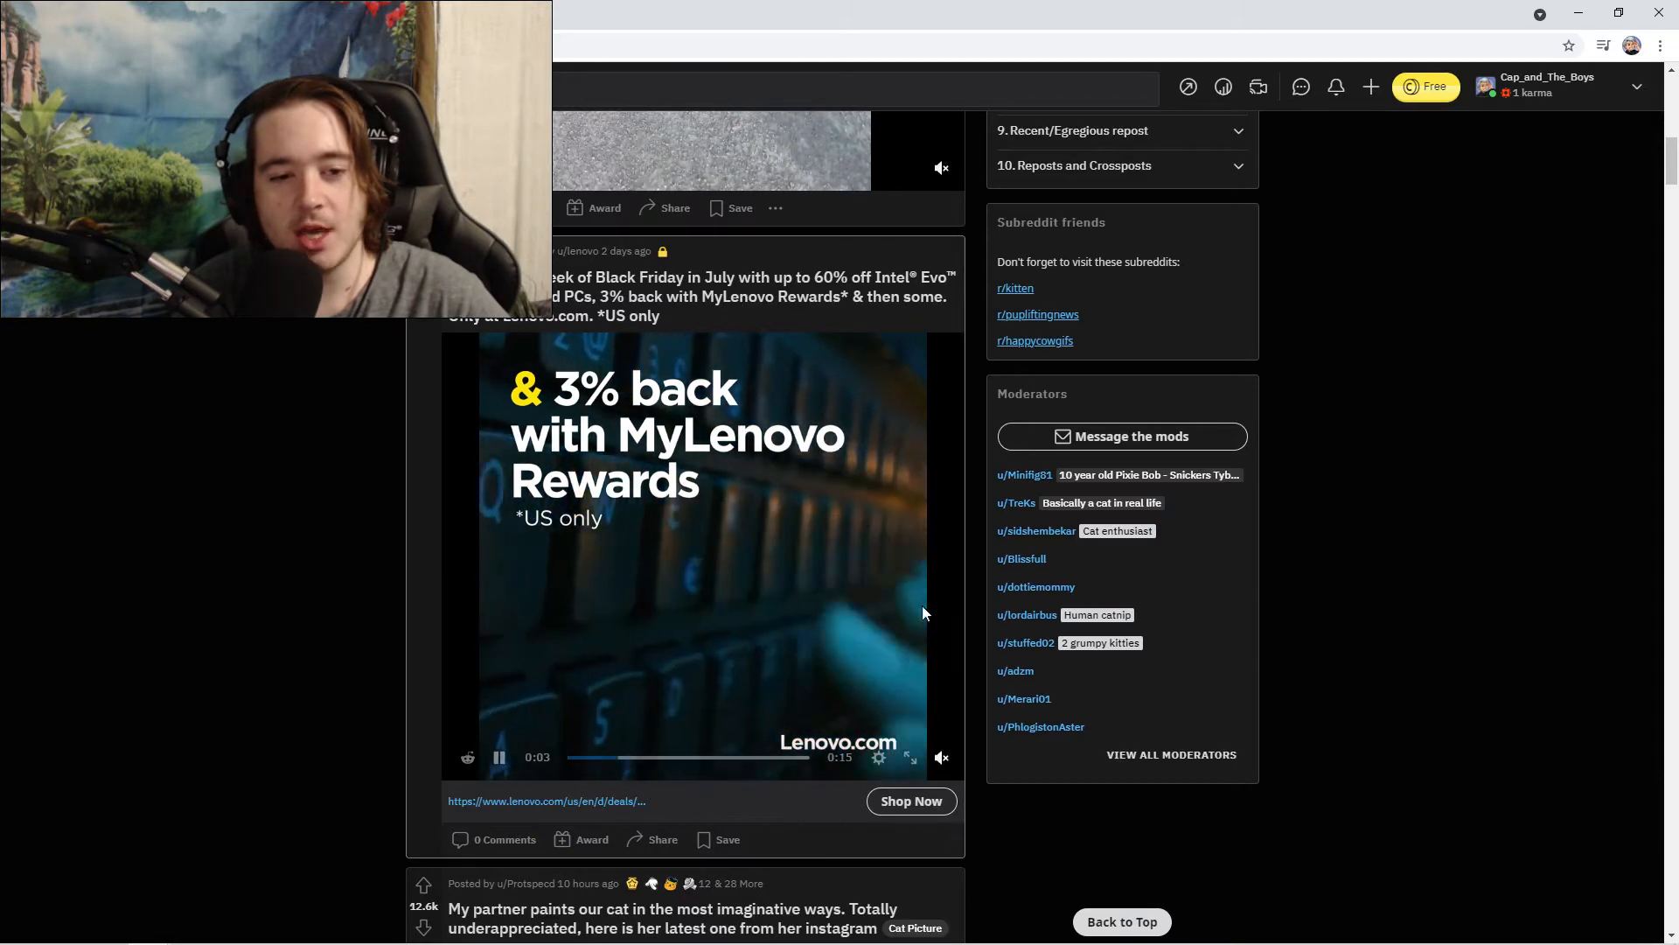
scroll(down, 3)
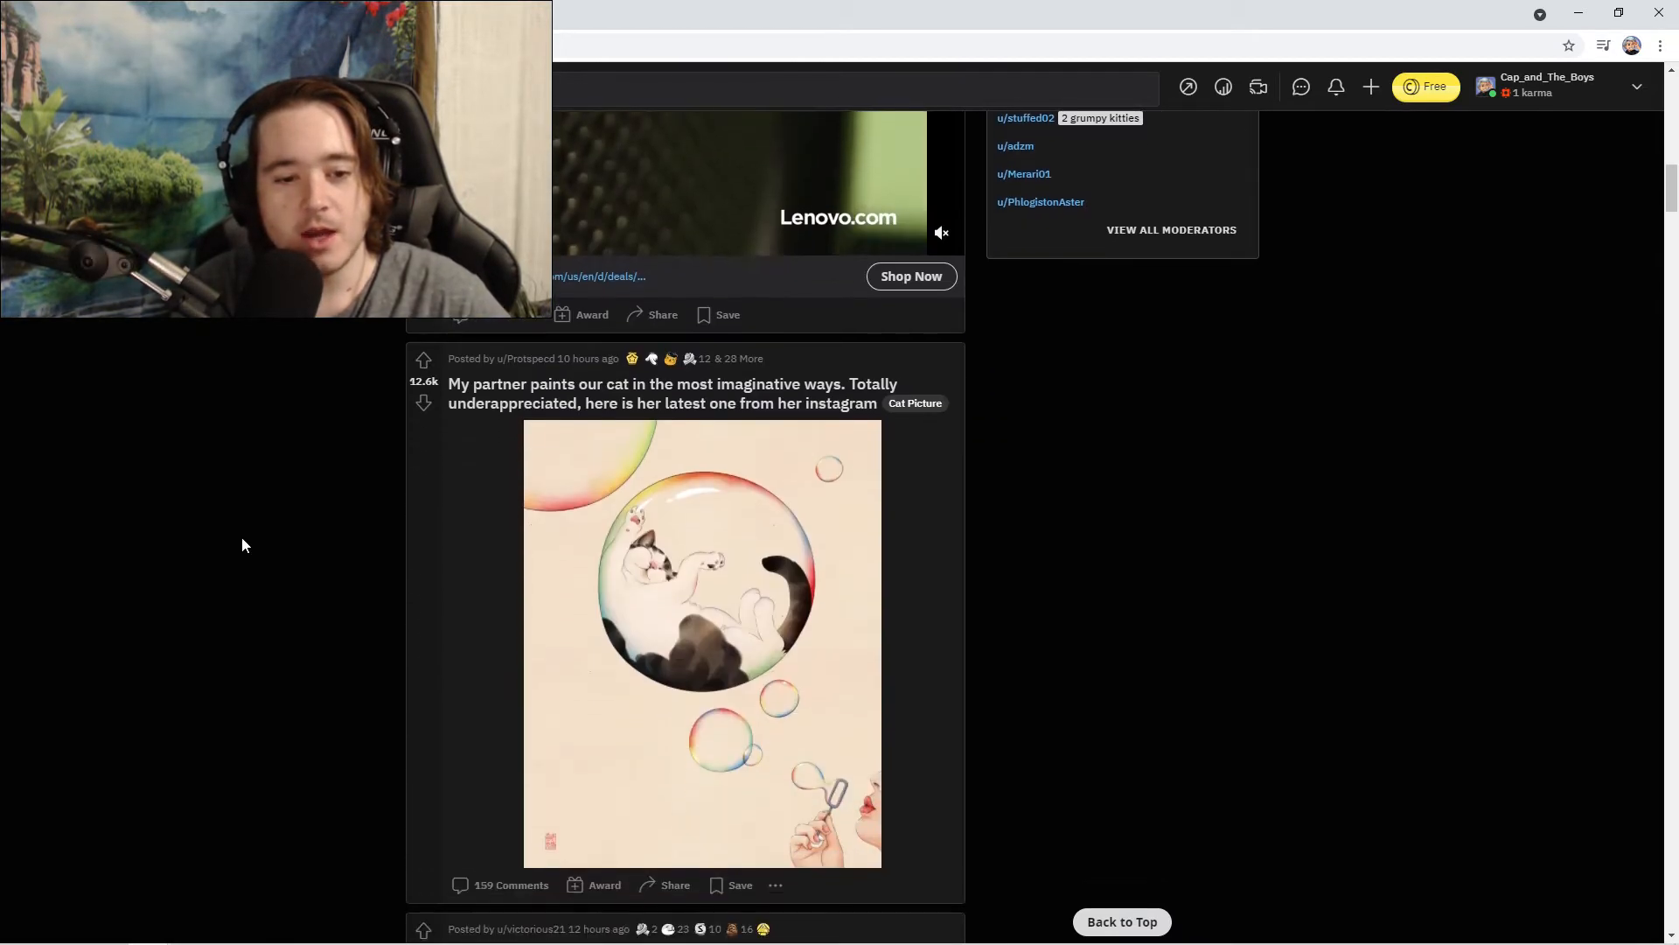
scroll(down, 3)
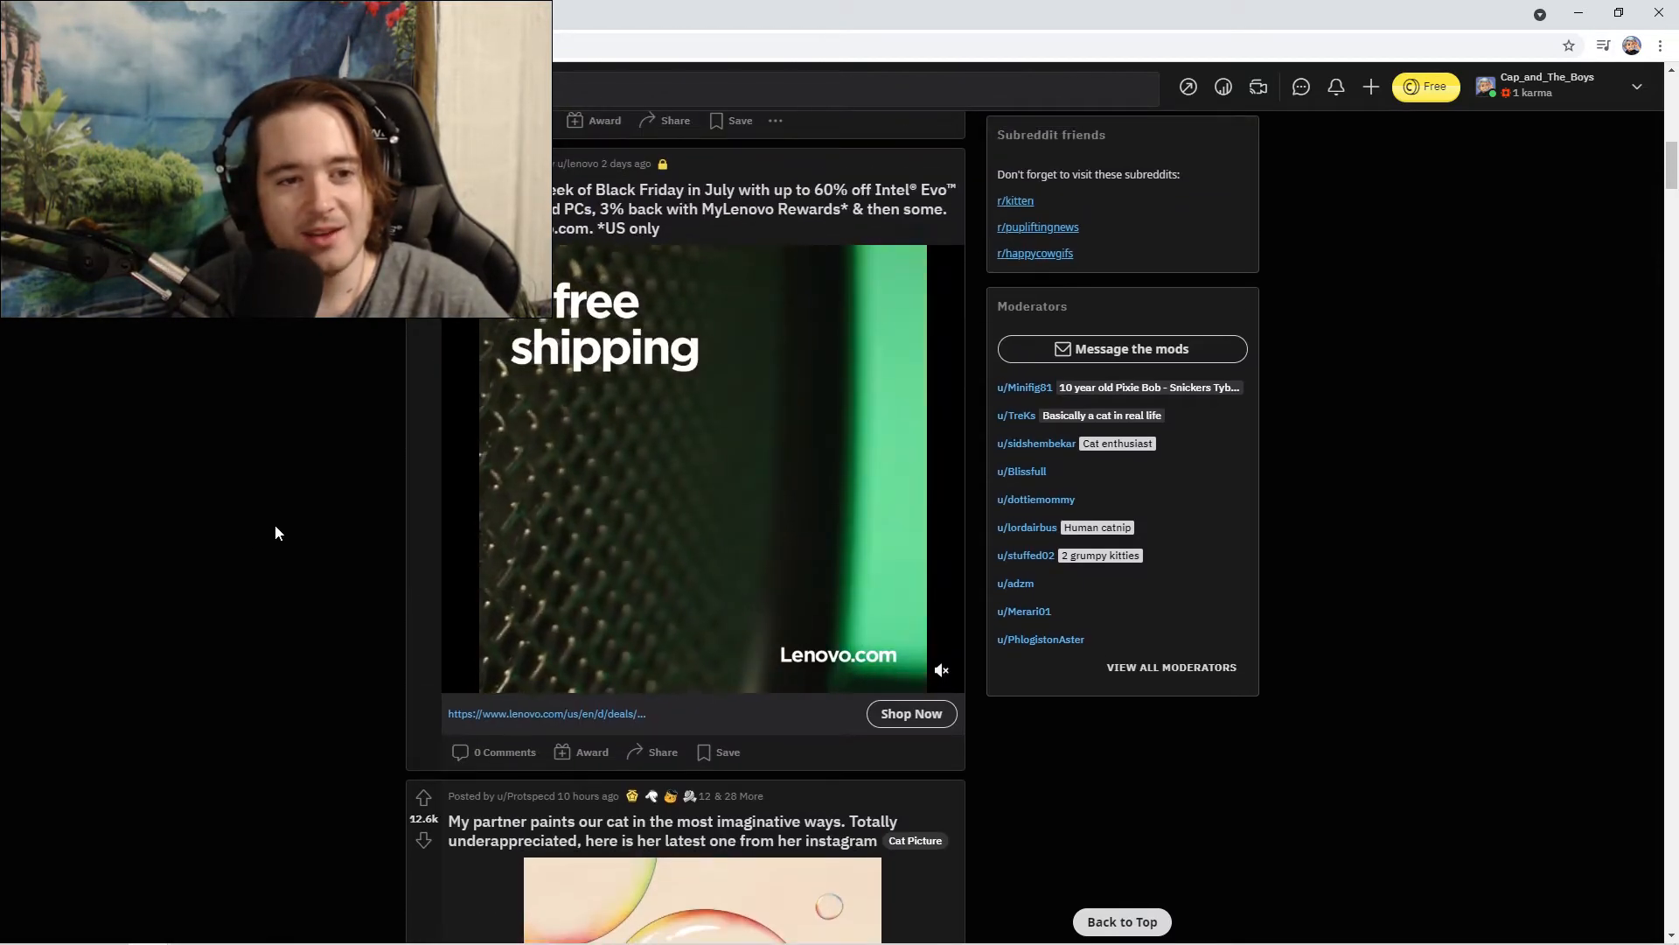
scroll(down, 3)
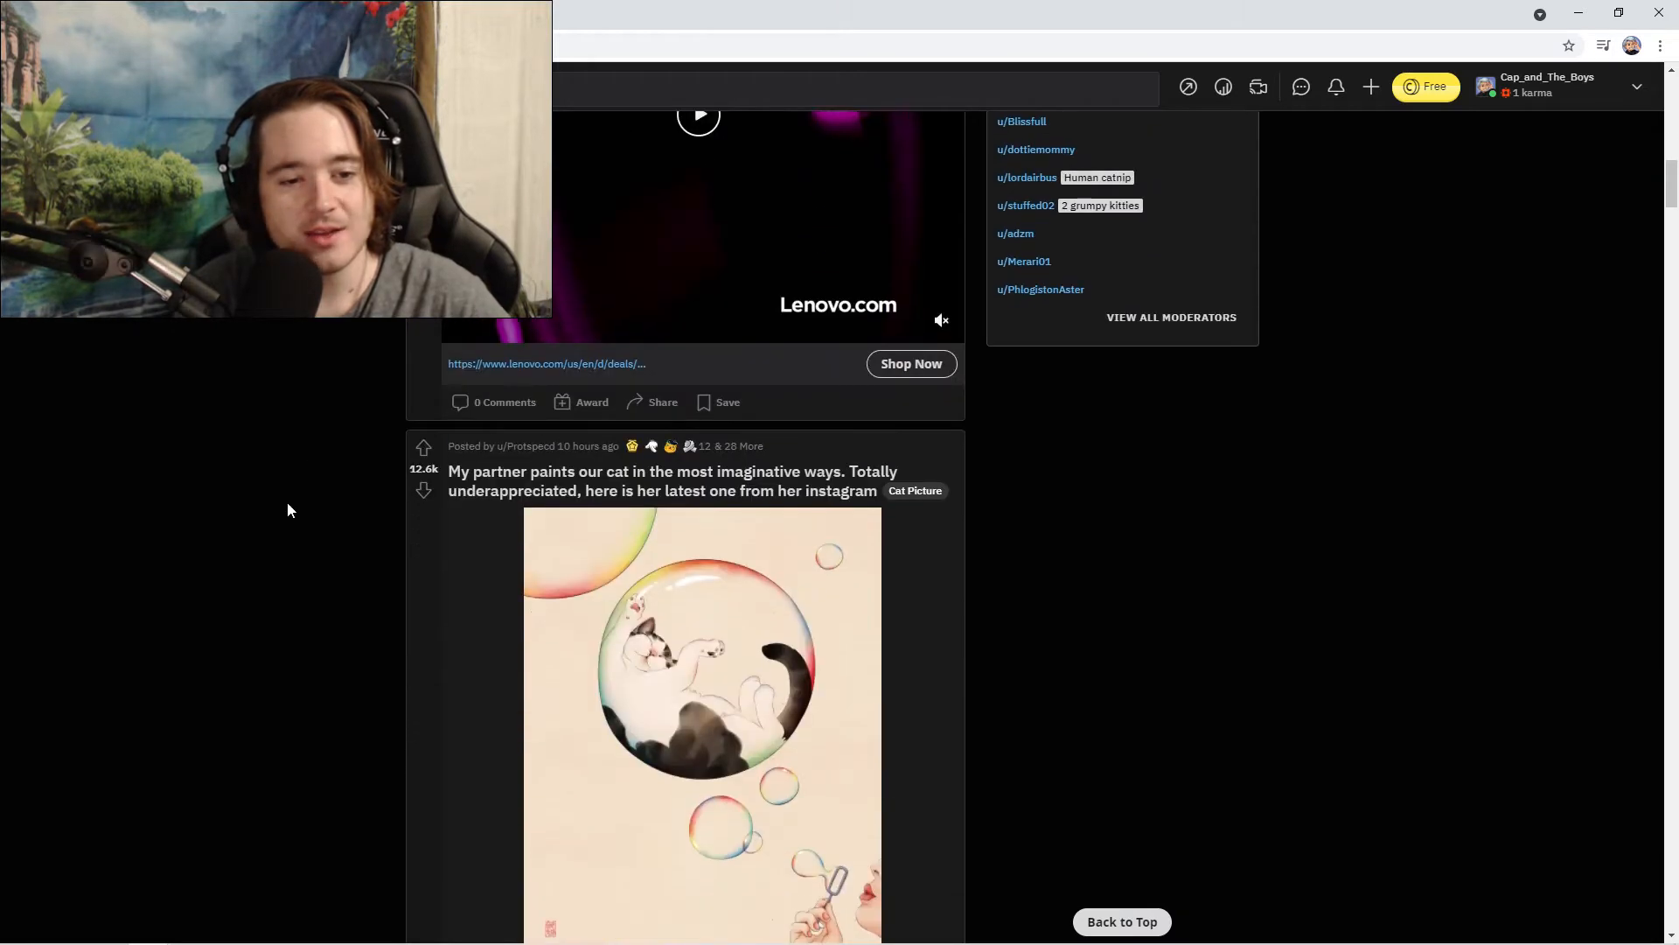
scroll(down, 3)
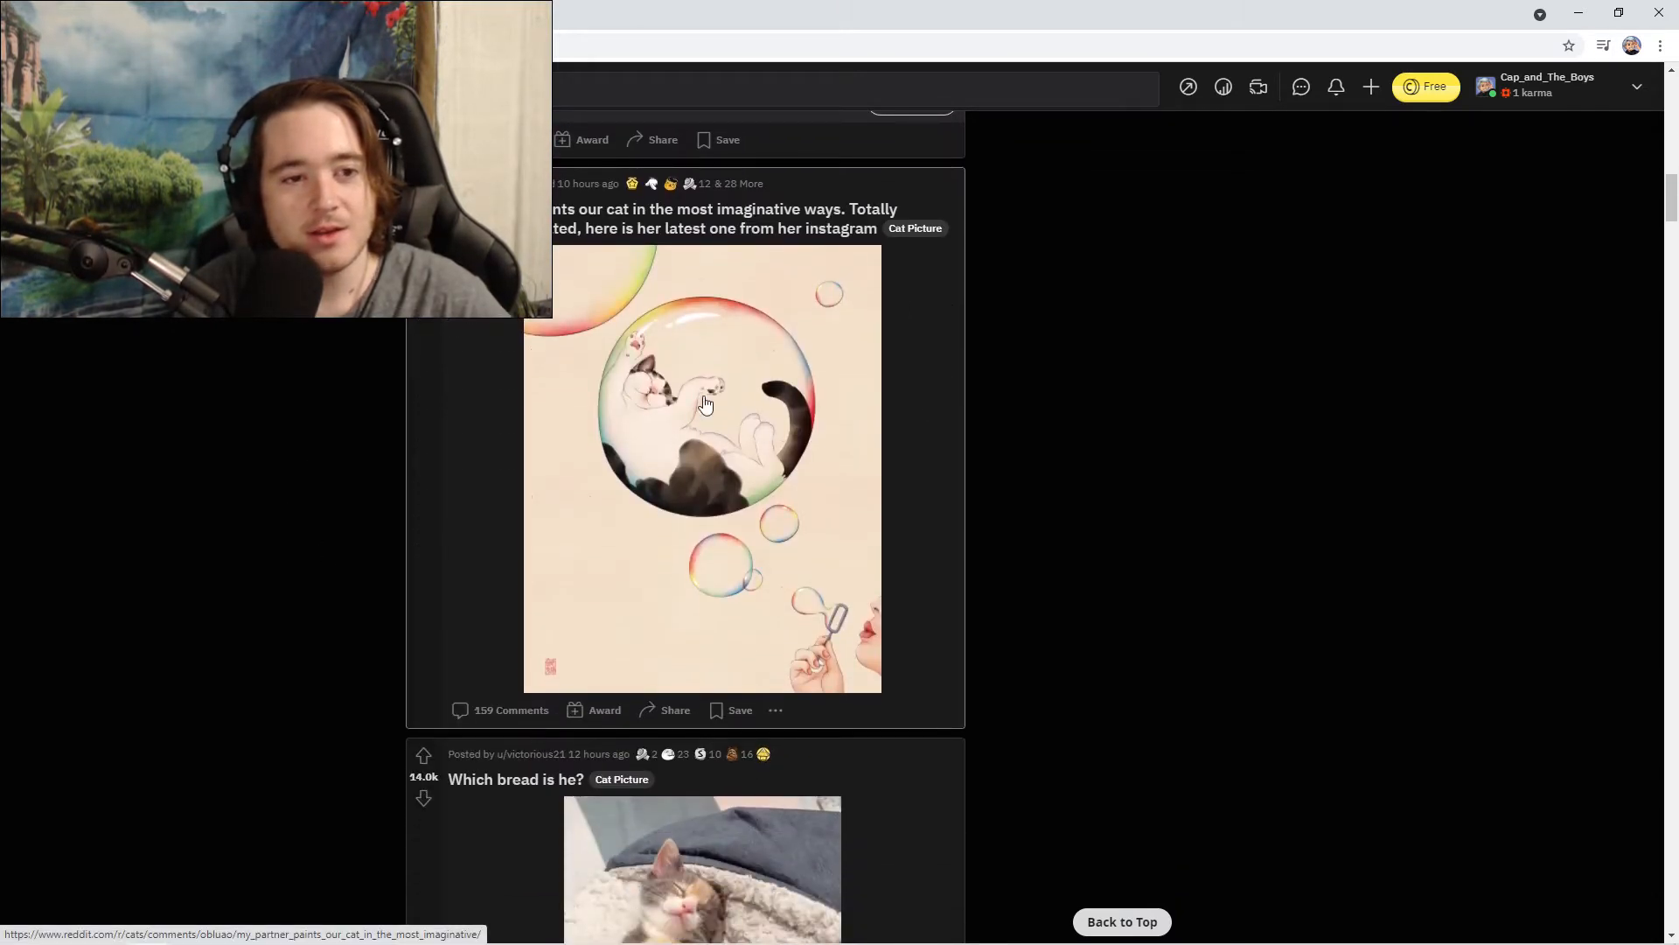
mouse_move(642, 222)
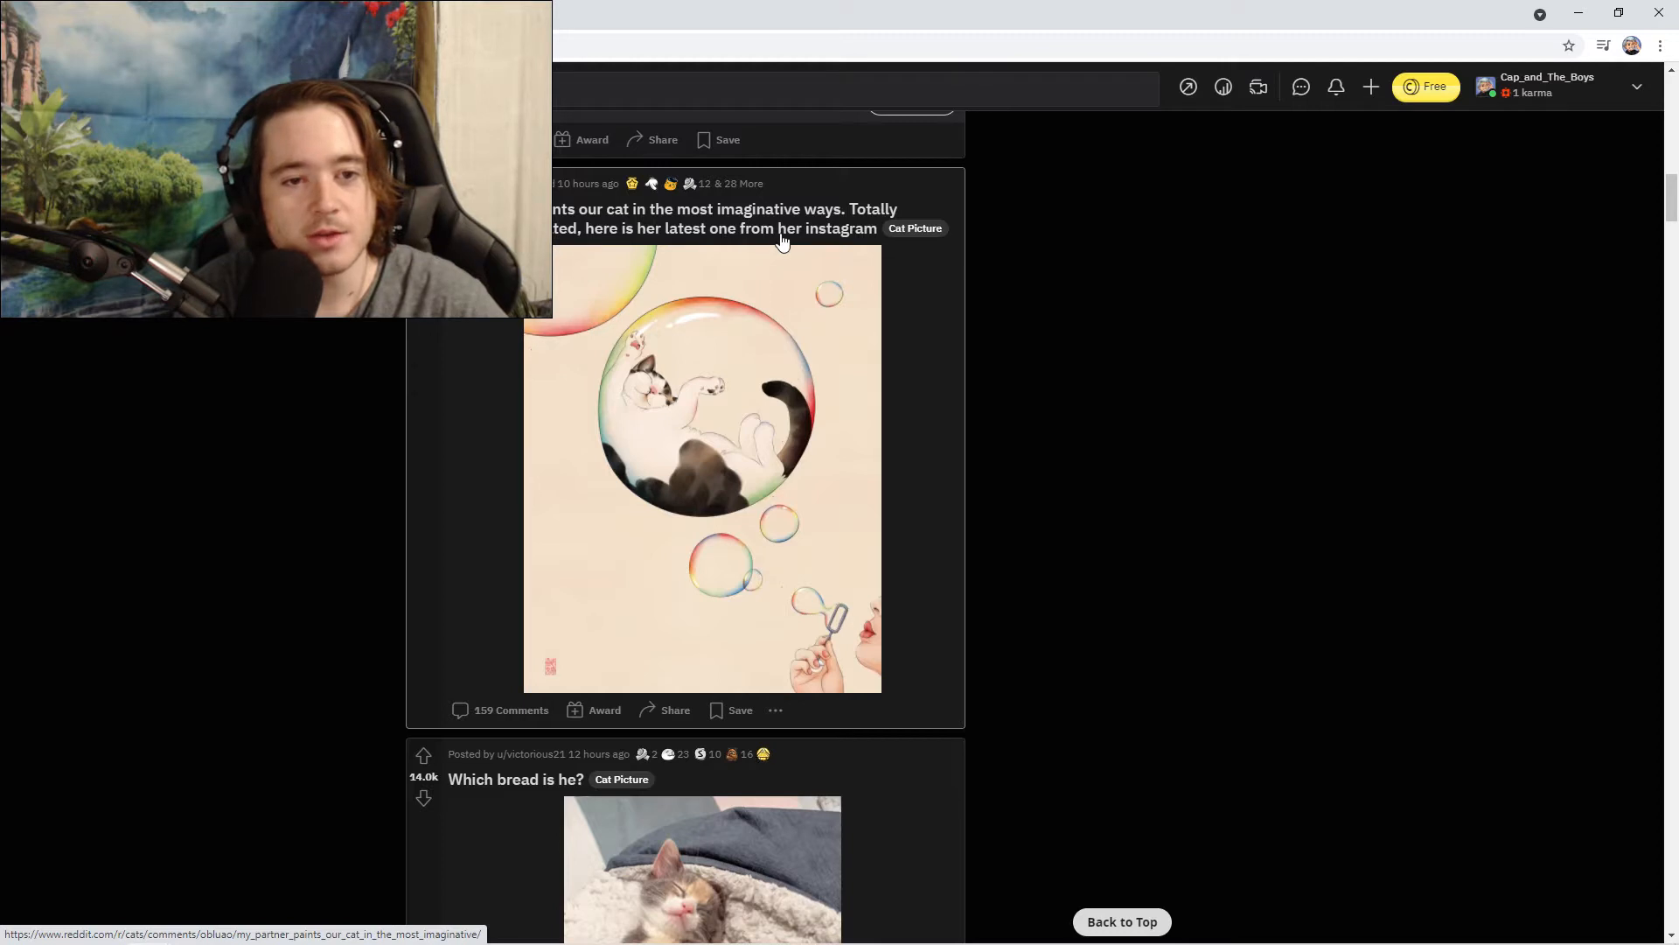
mouse_move(659, 438)
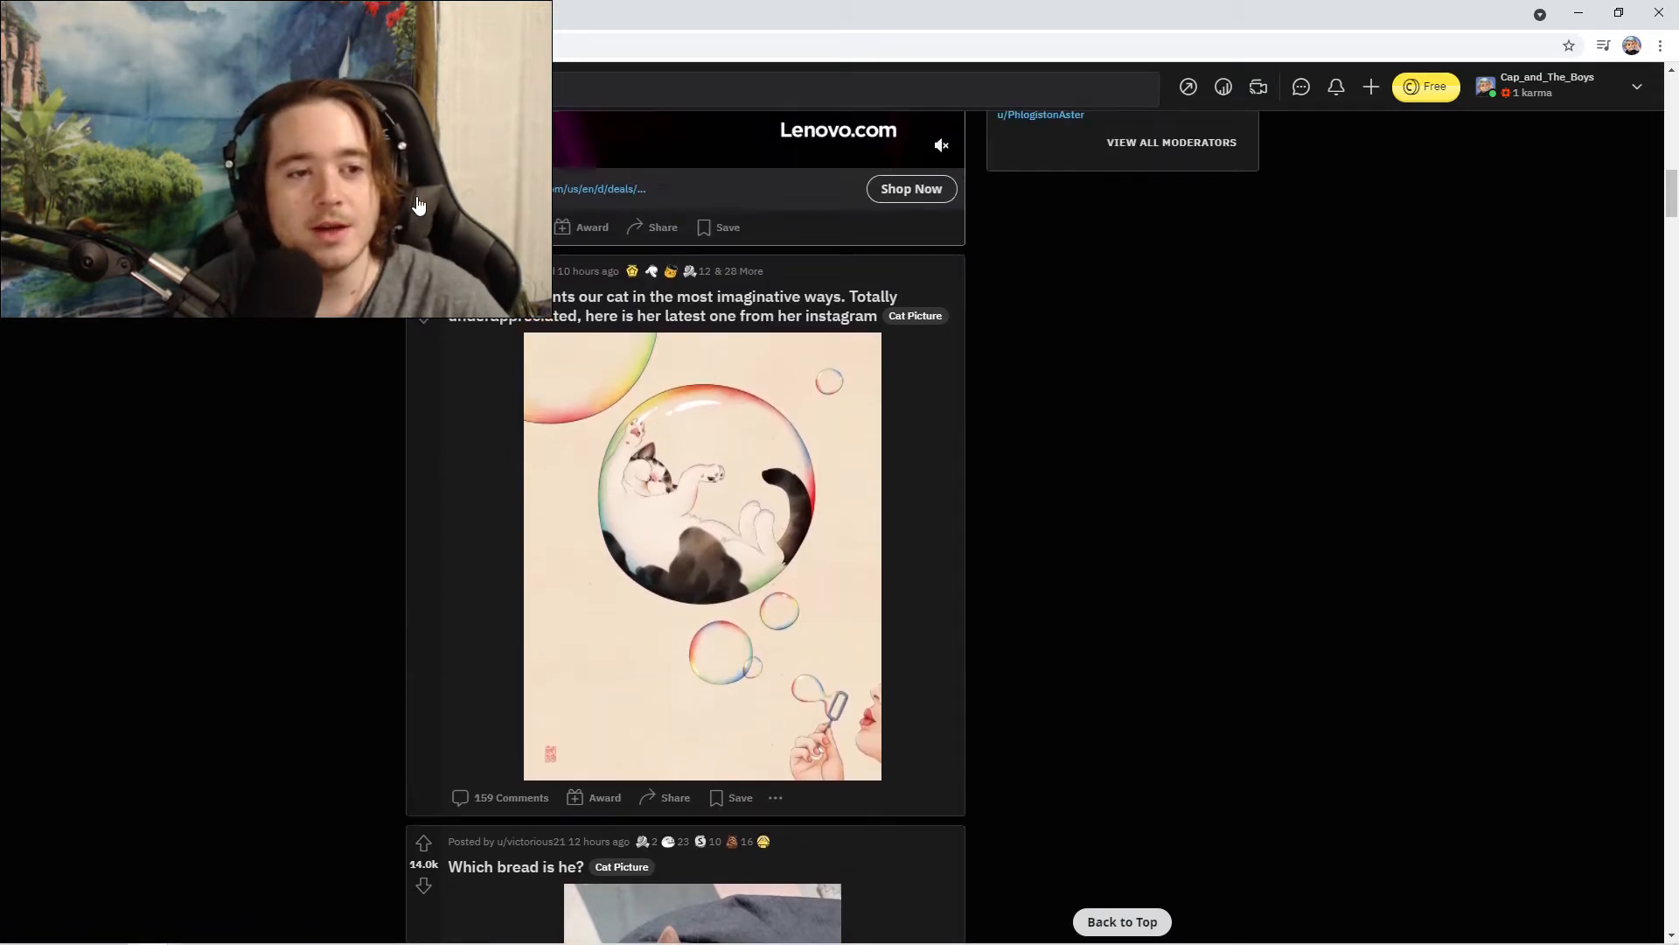
scroll(down, 3)
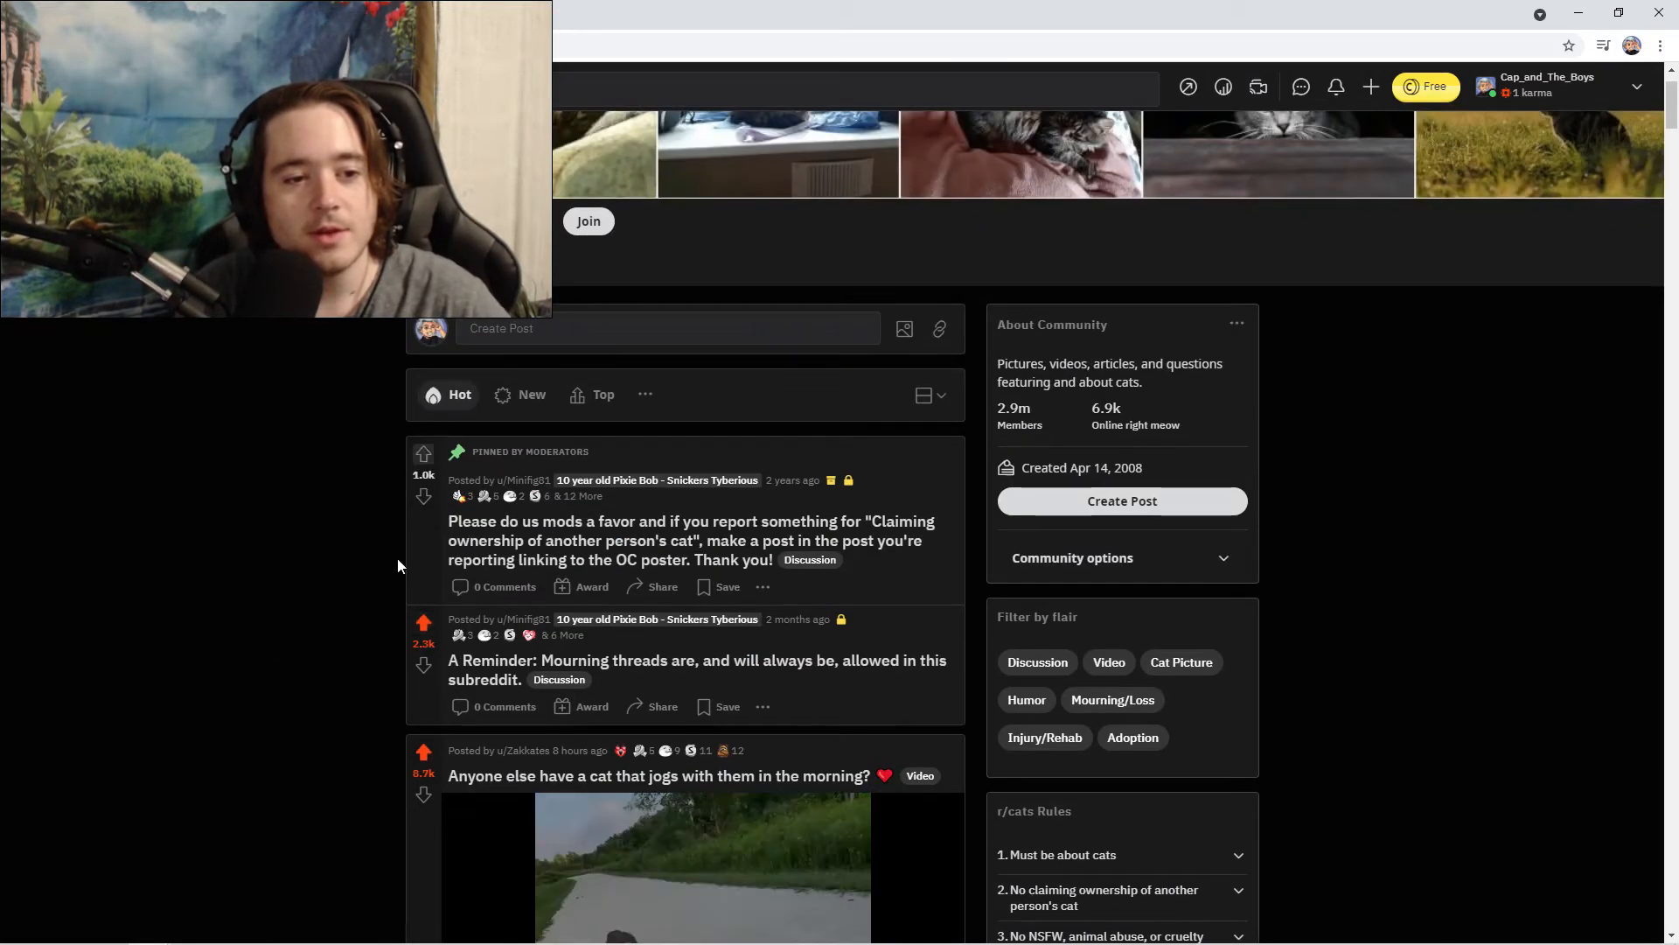
scroll(down, 3)
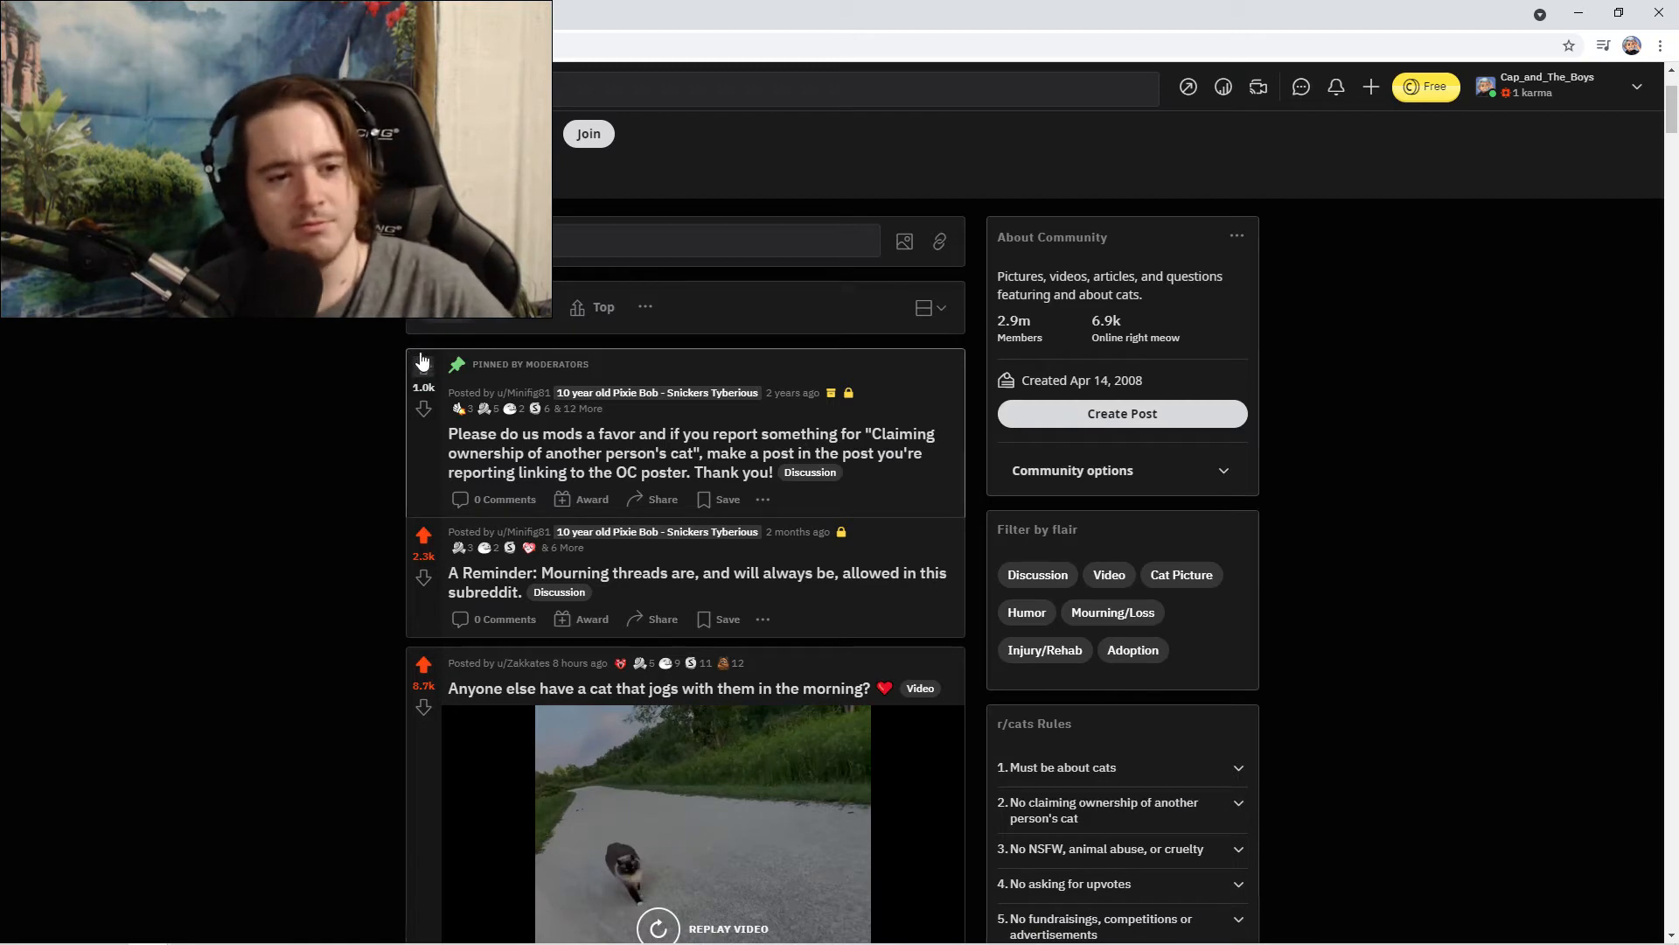
scroll(down, 3)
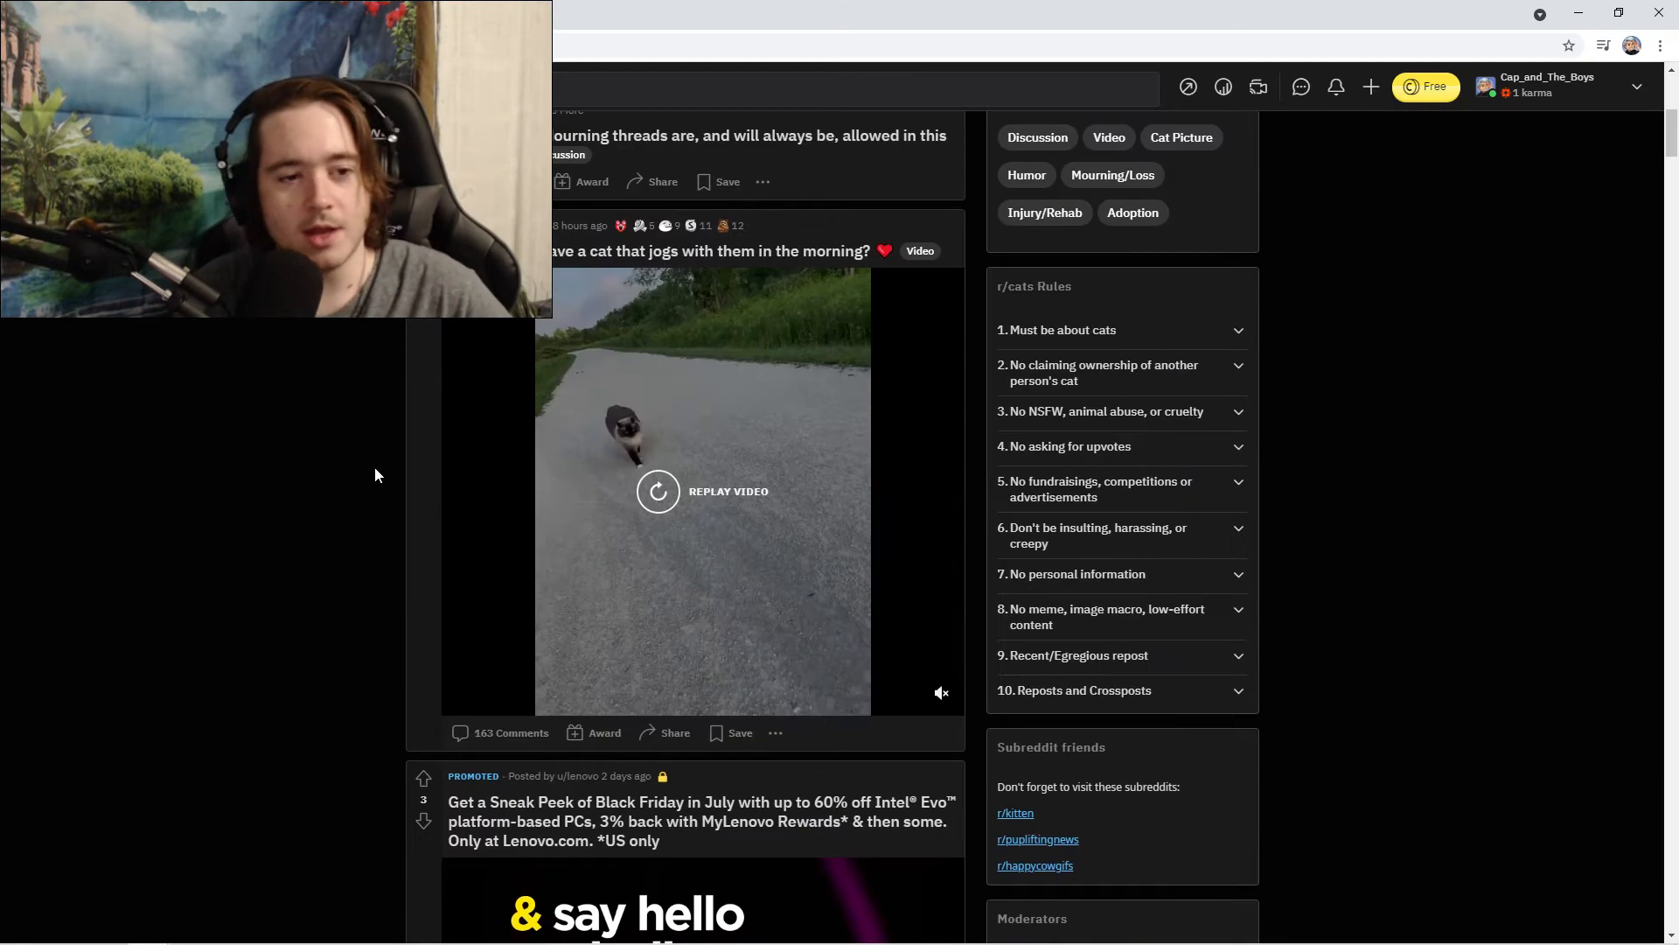
scroll(down, 3)
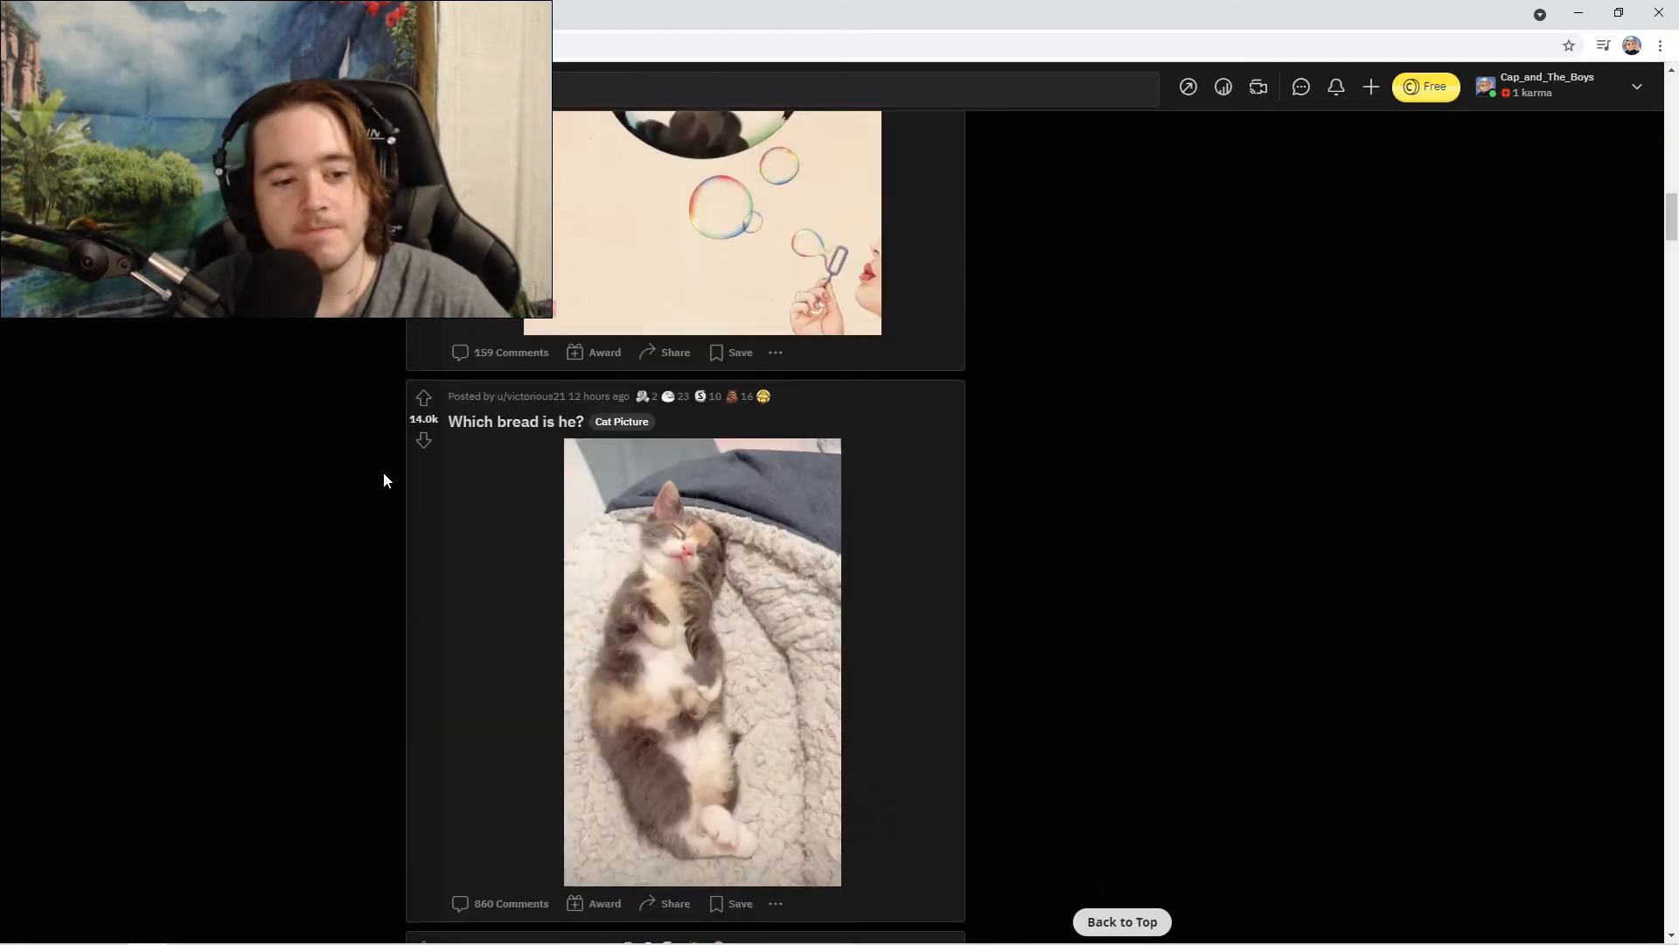
scroll(down, 3)
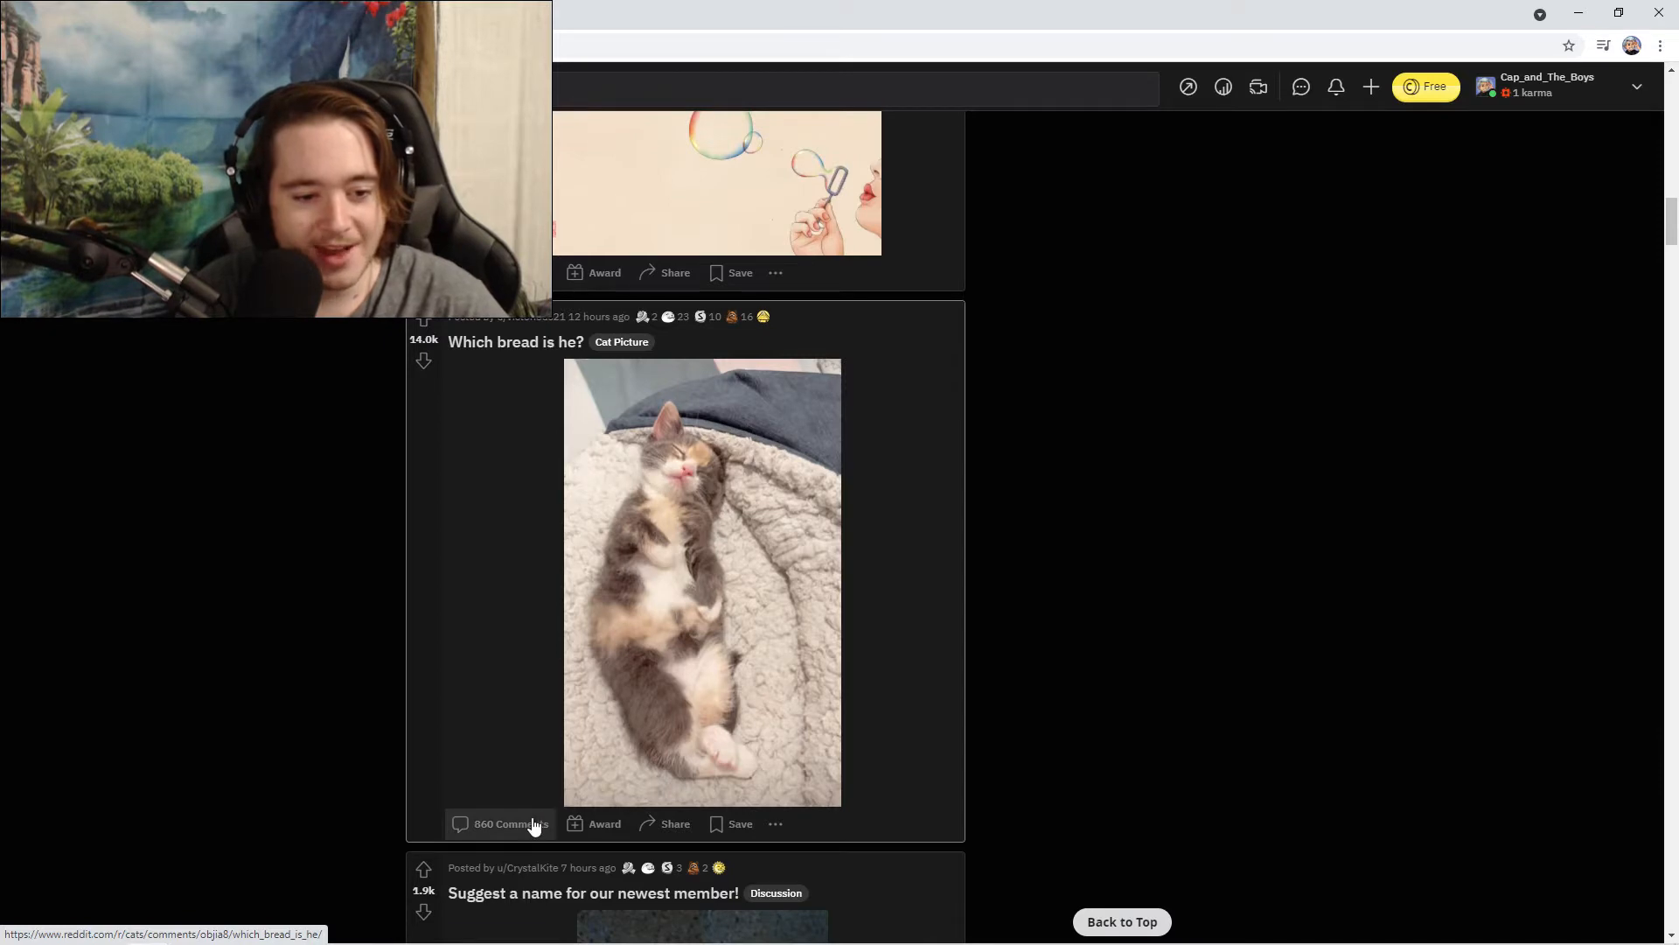
Read down the comment thread of the 'Which bread is he?' post.
click(511, 824)
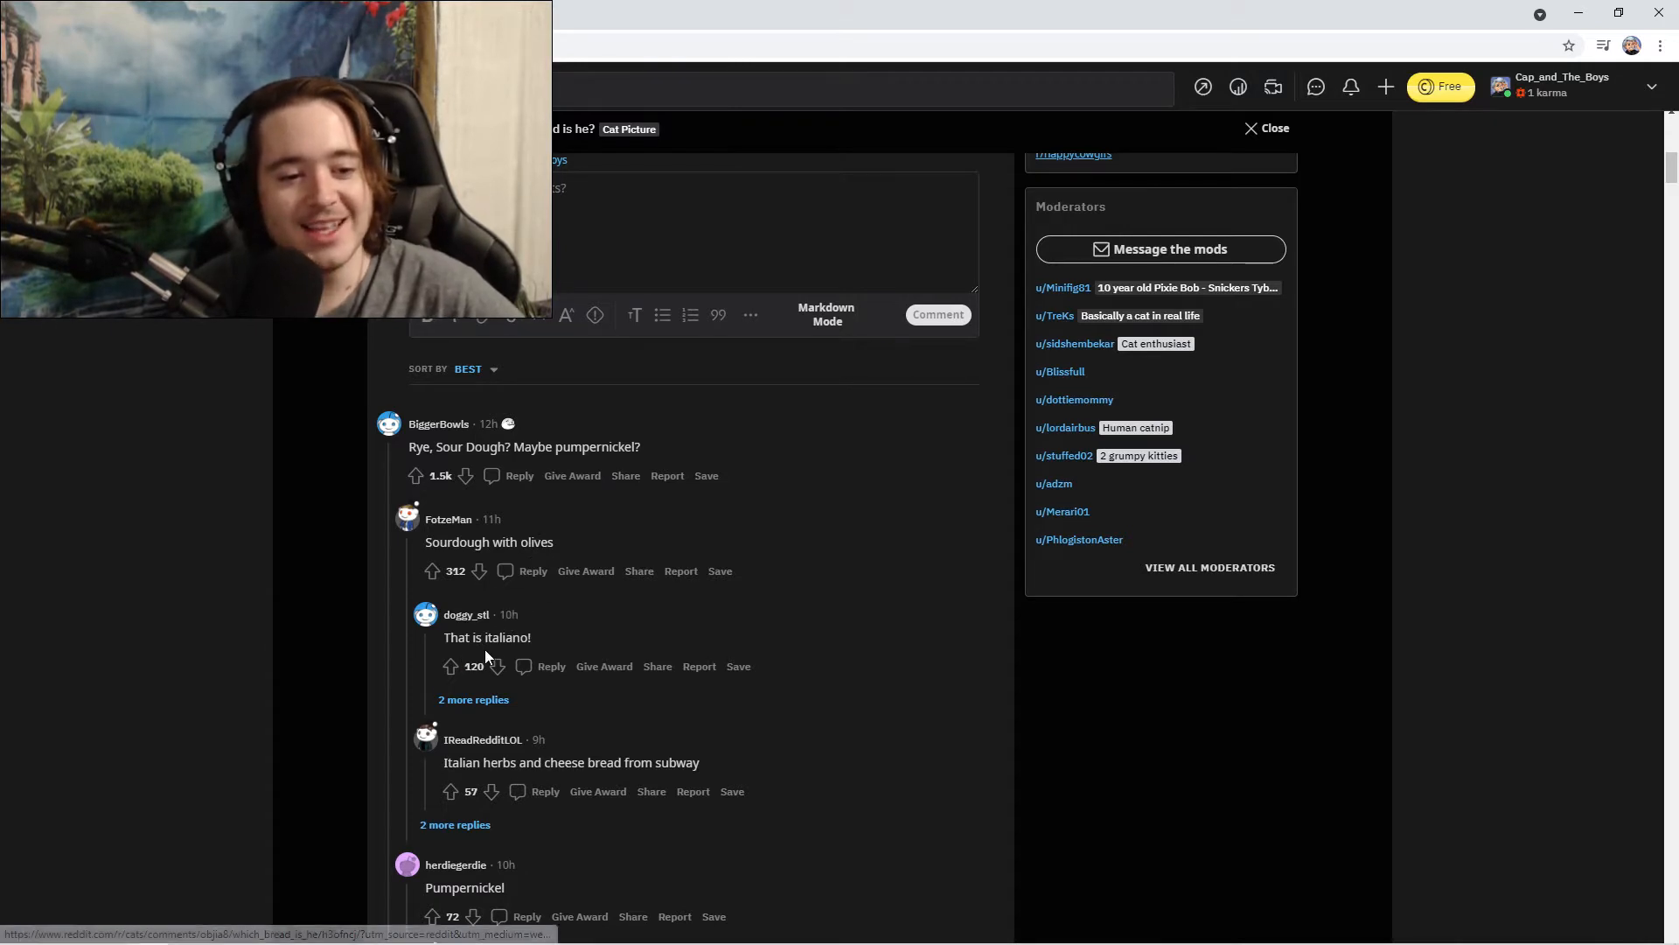
scroll(down, 3)
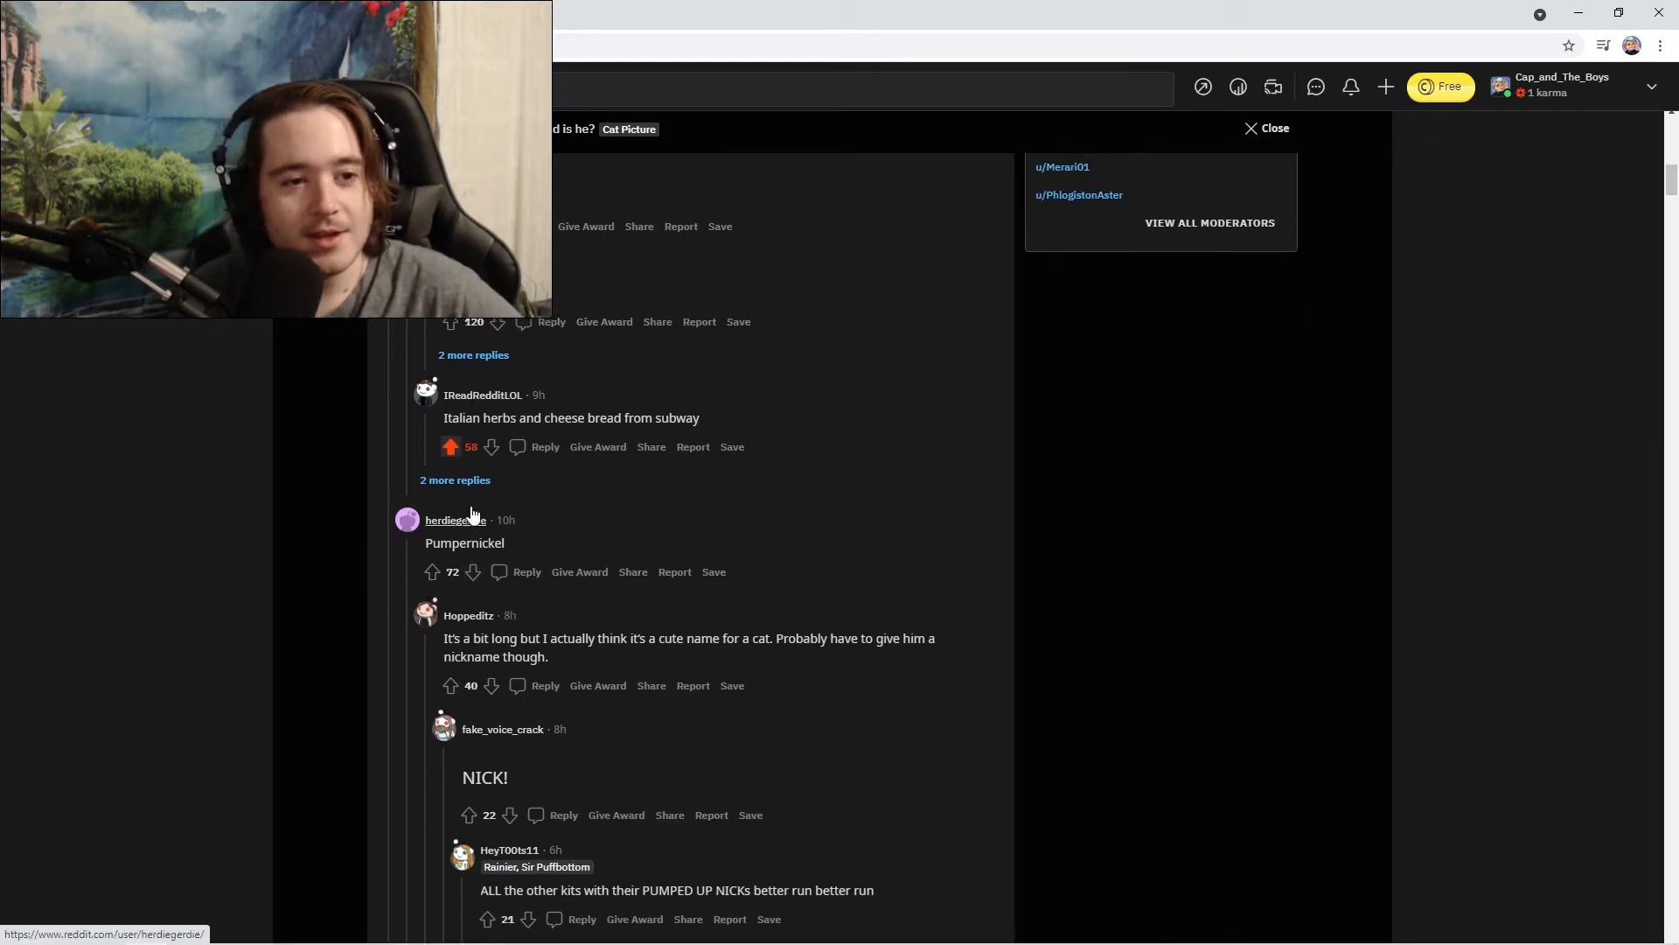
scroll(down, 3)
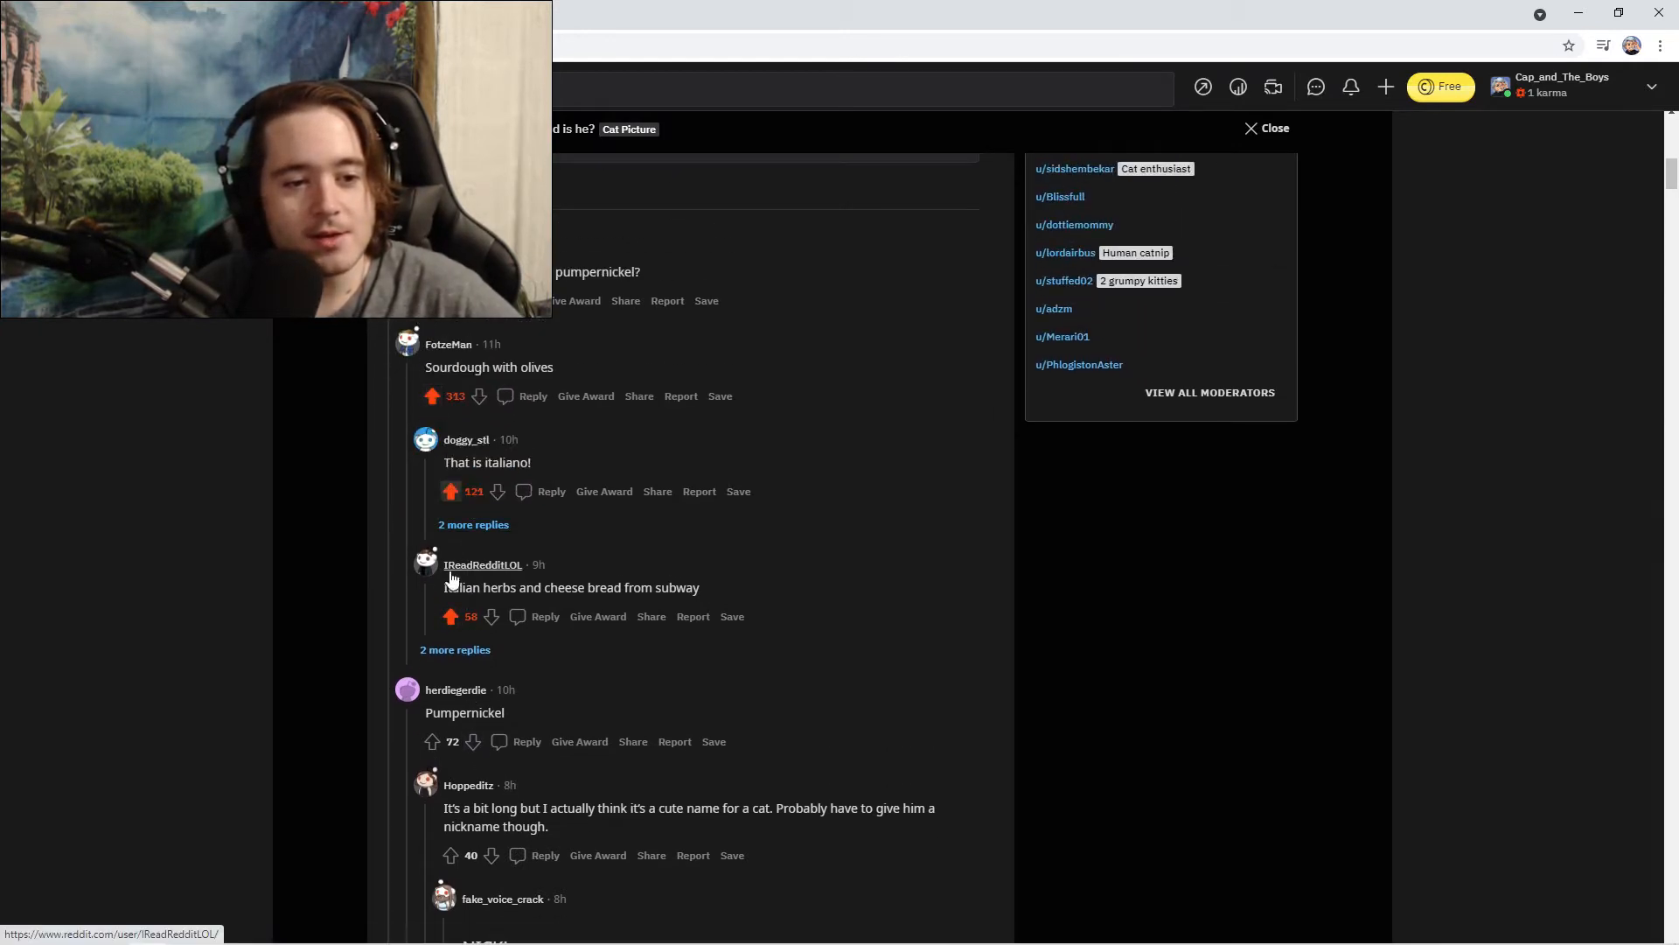
scroll(down, 3)
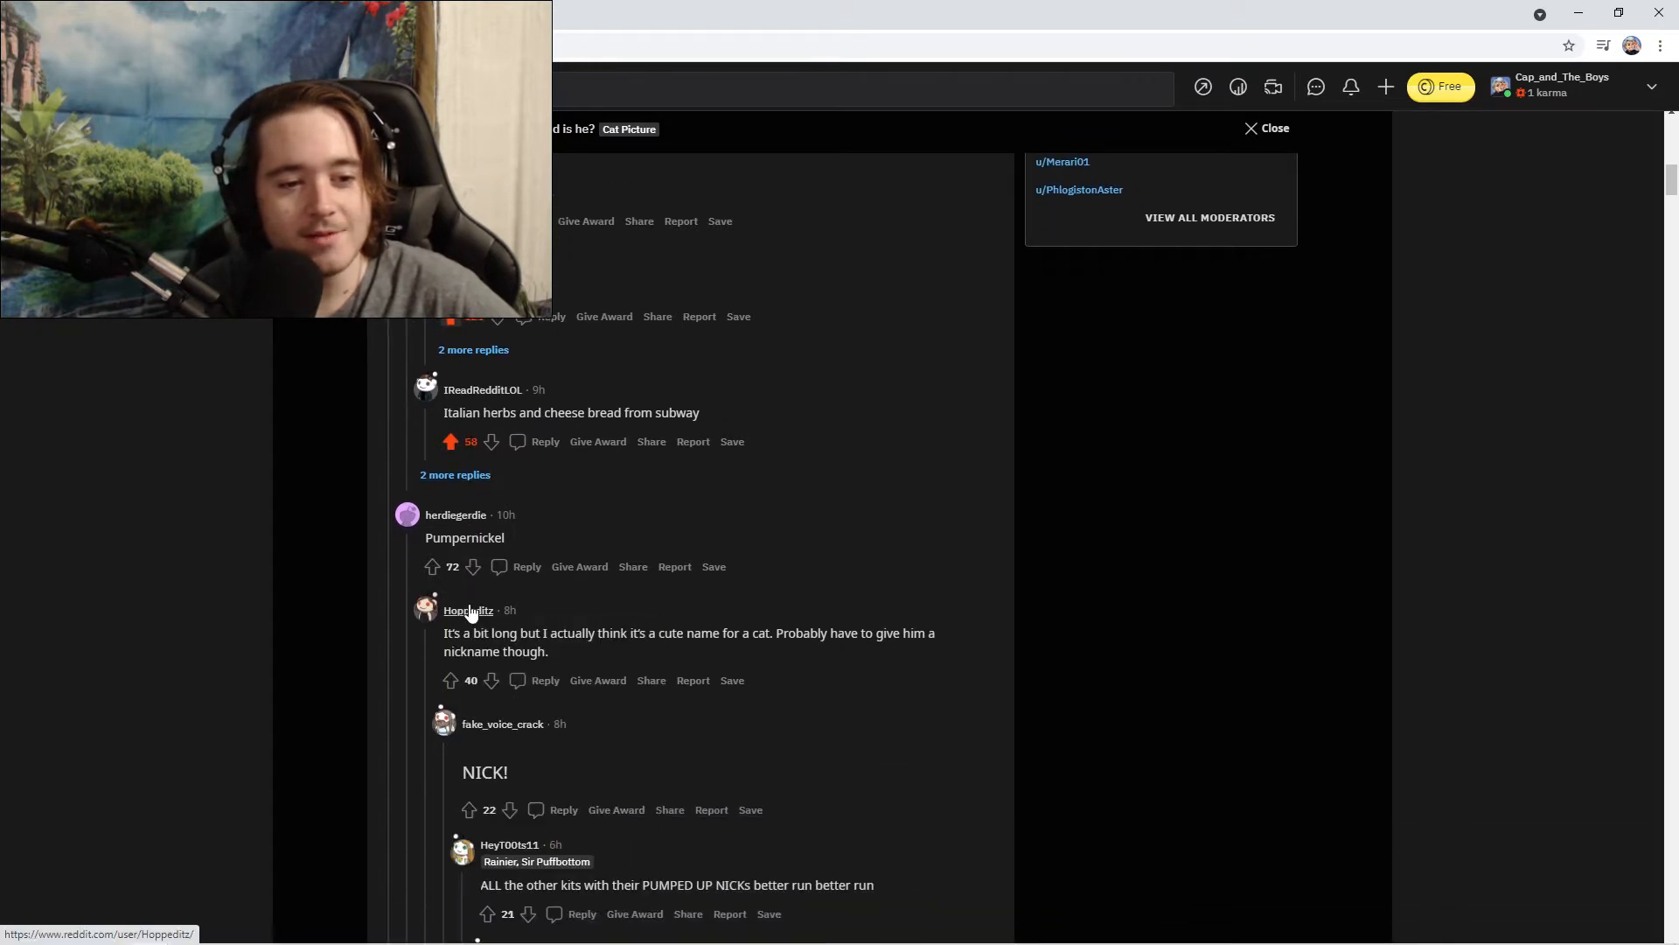
mouse_move(630, 462)
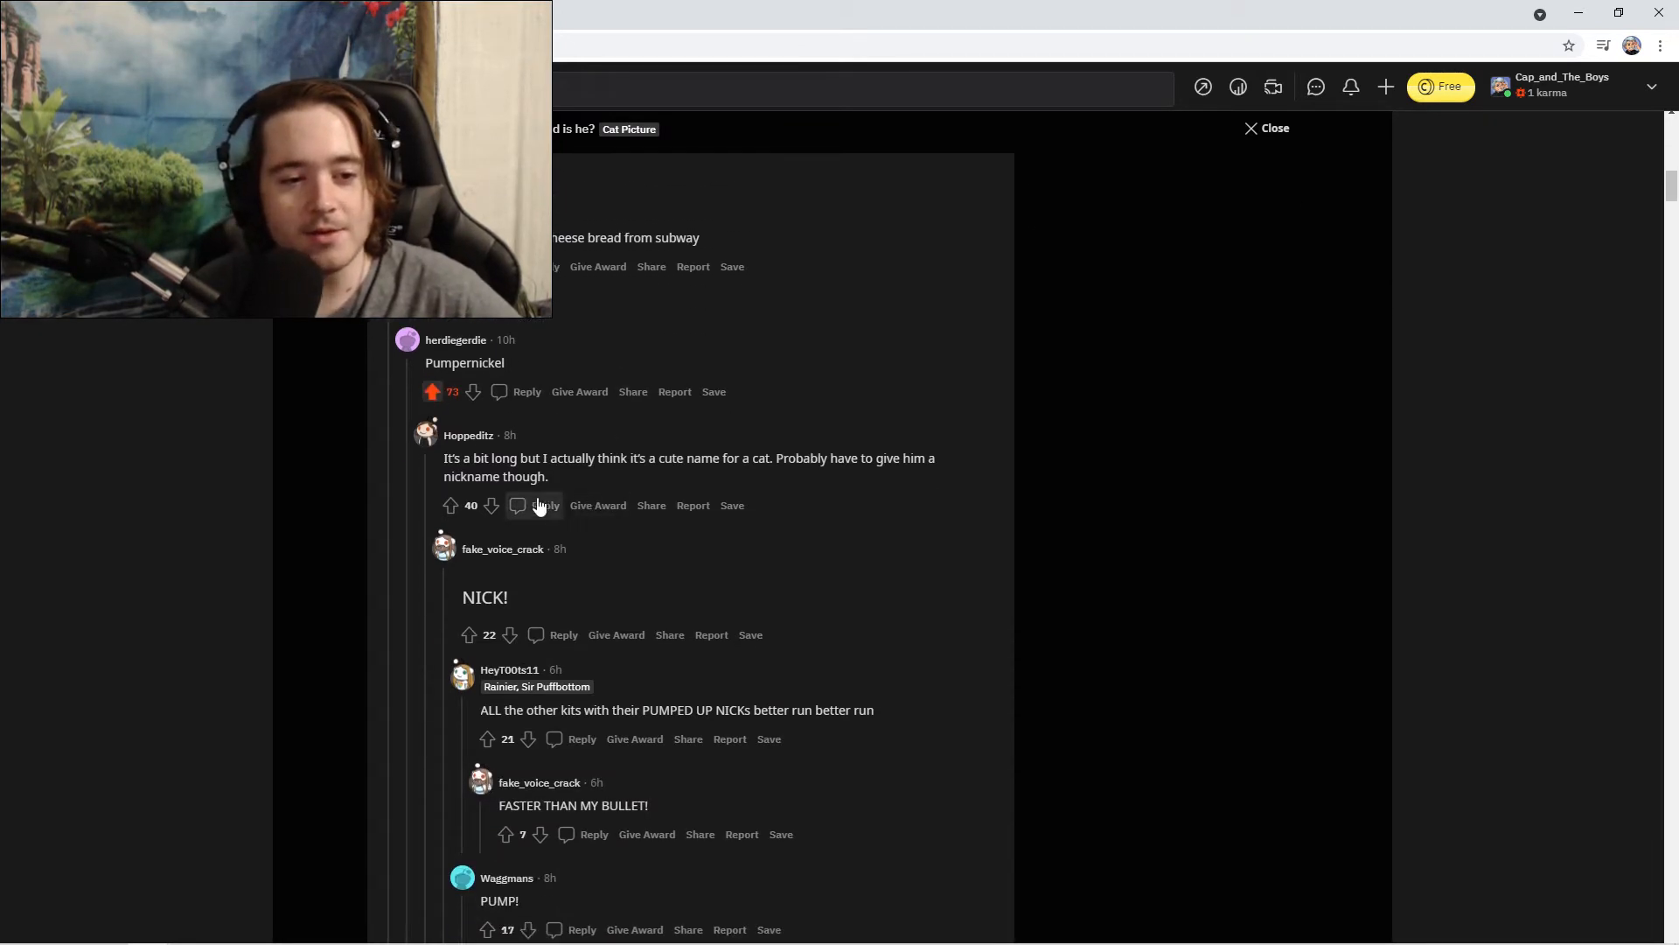
mouse_move(593, 436)
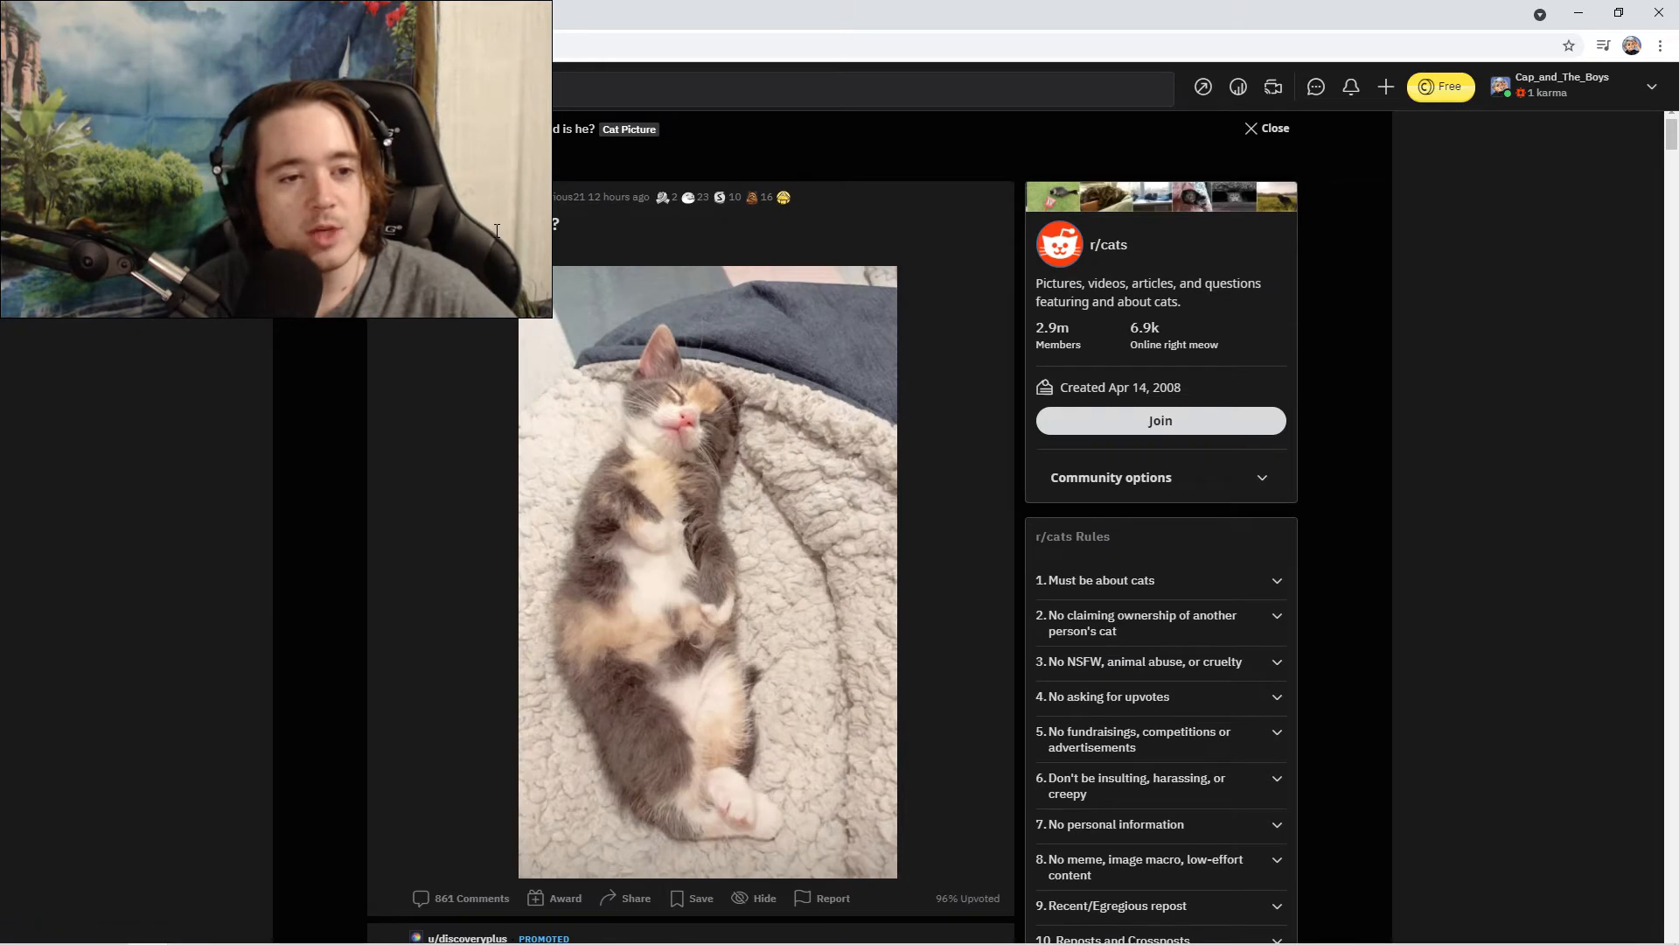
scroll(down, 3)
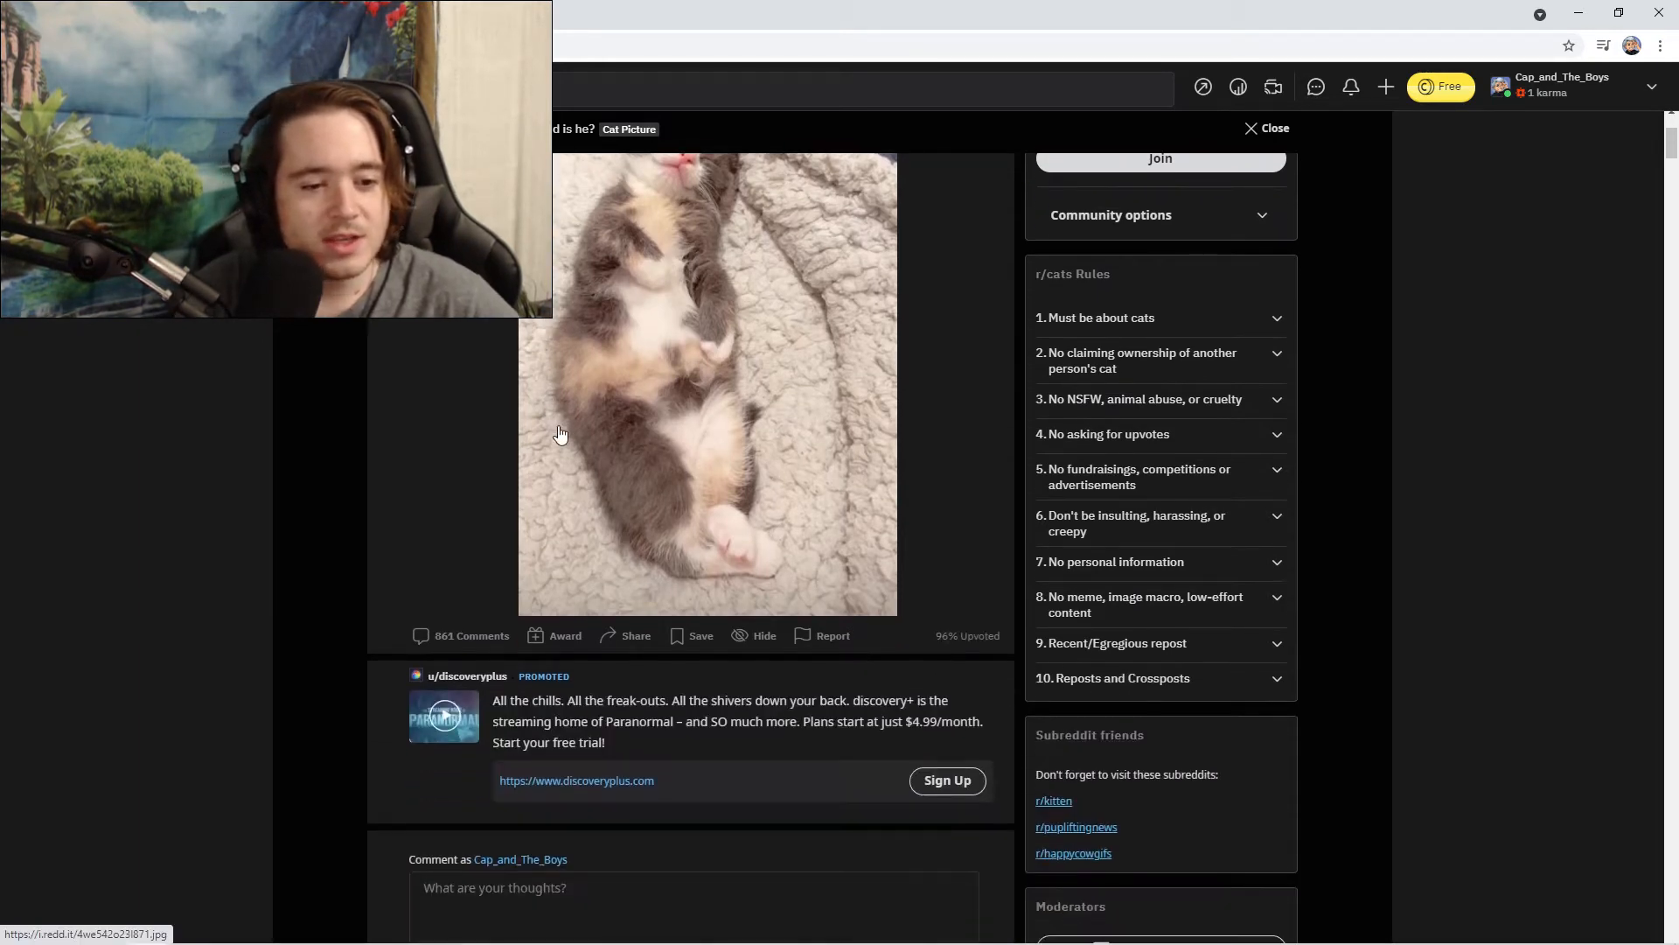
scroll(down, 3)
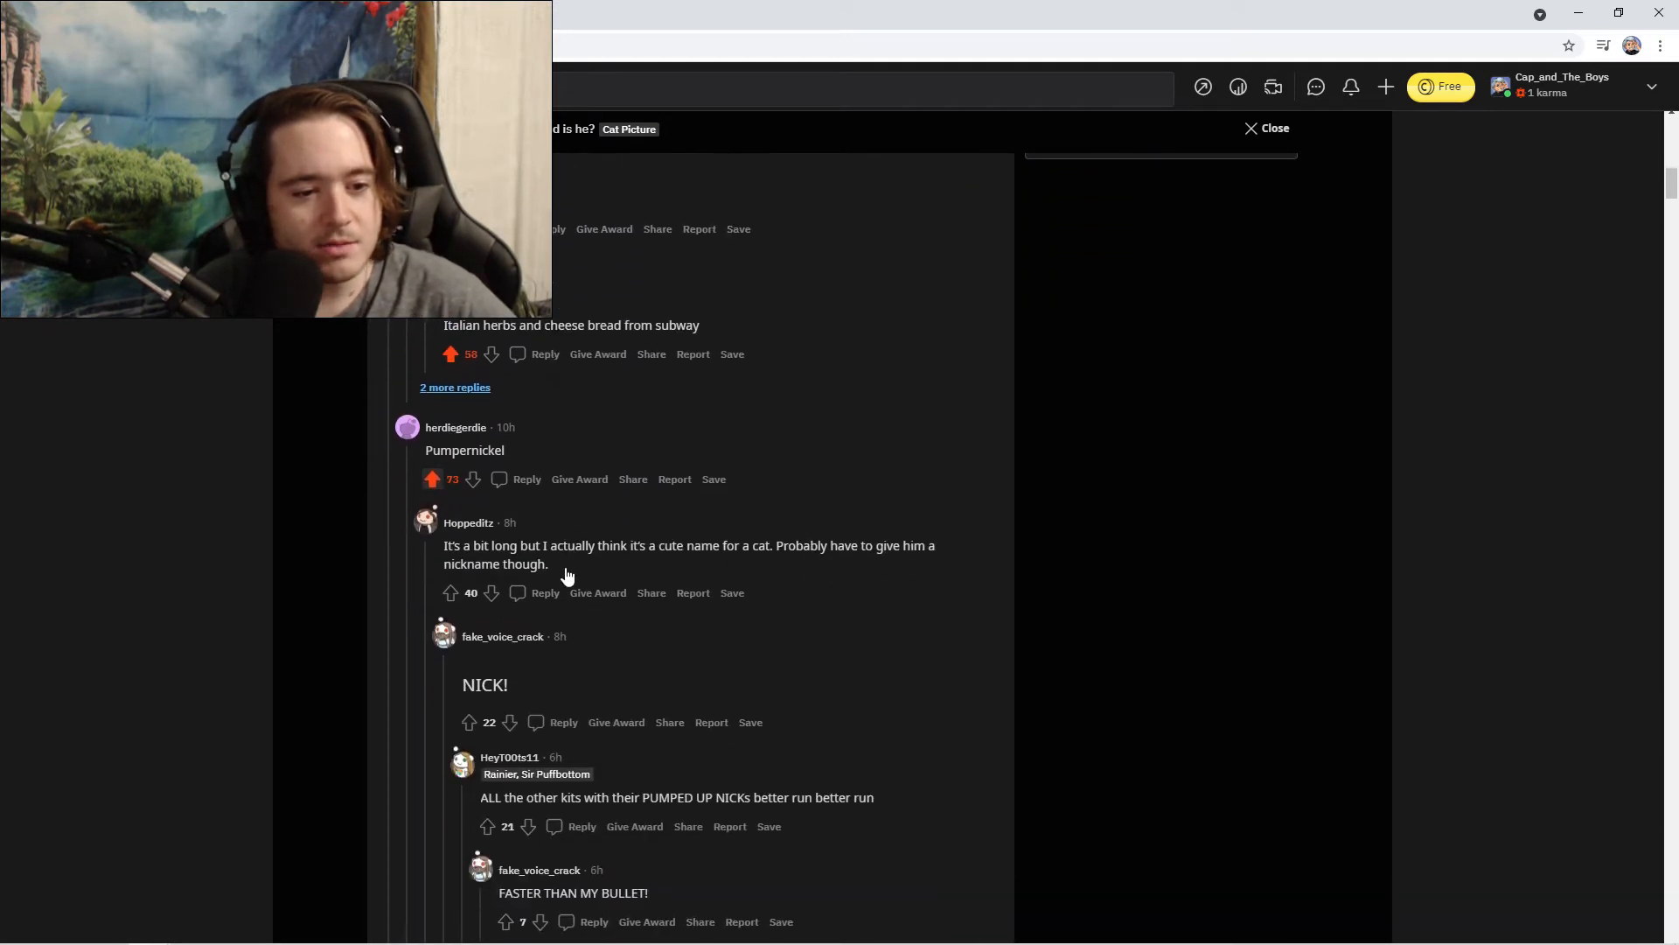
scroll(down, 3)
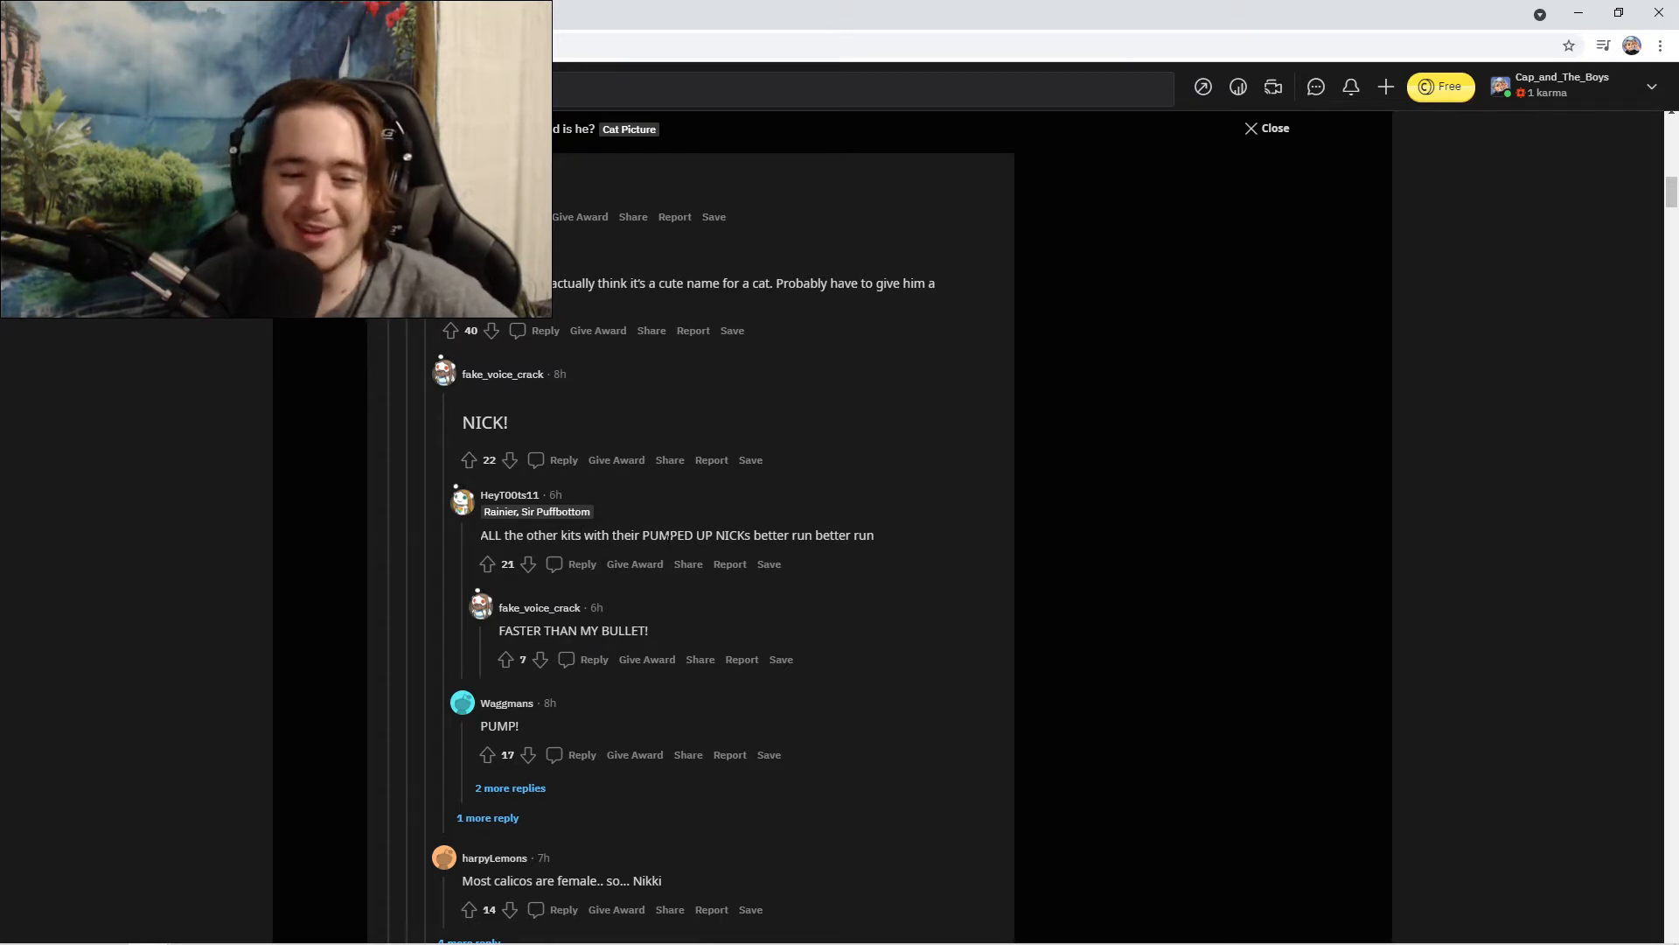
mouse_move(813, 554)
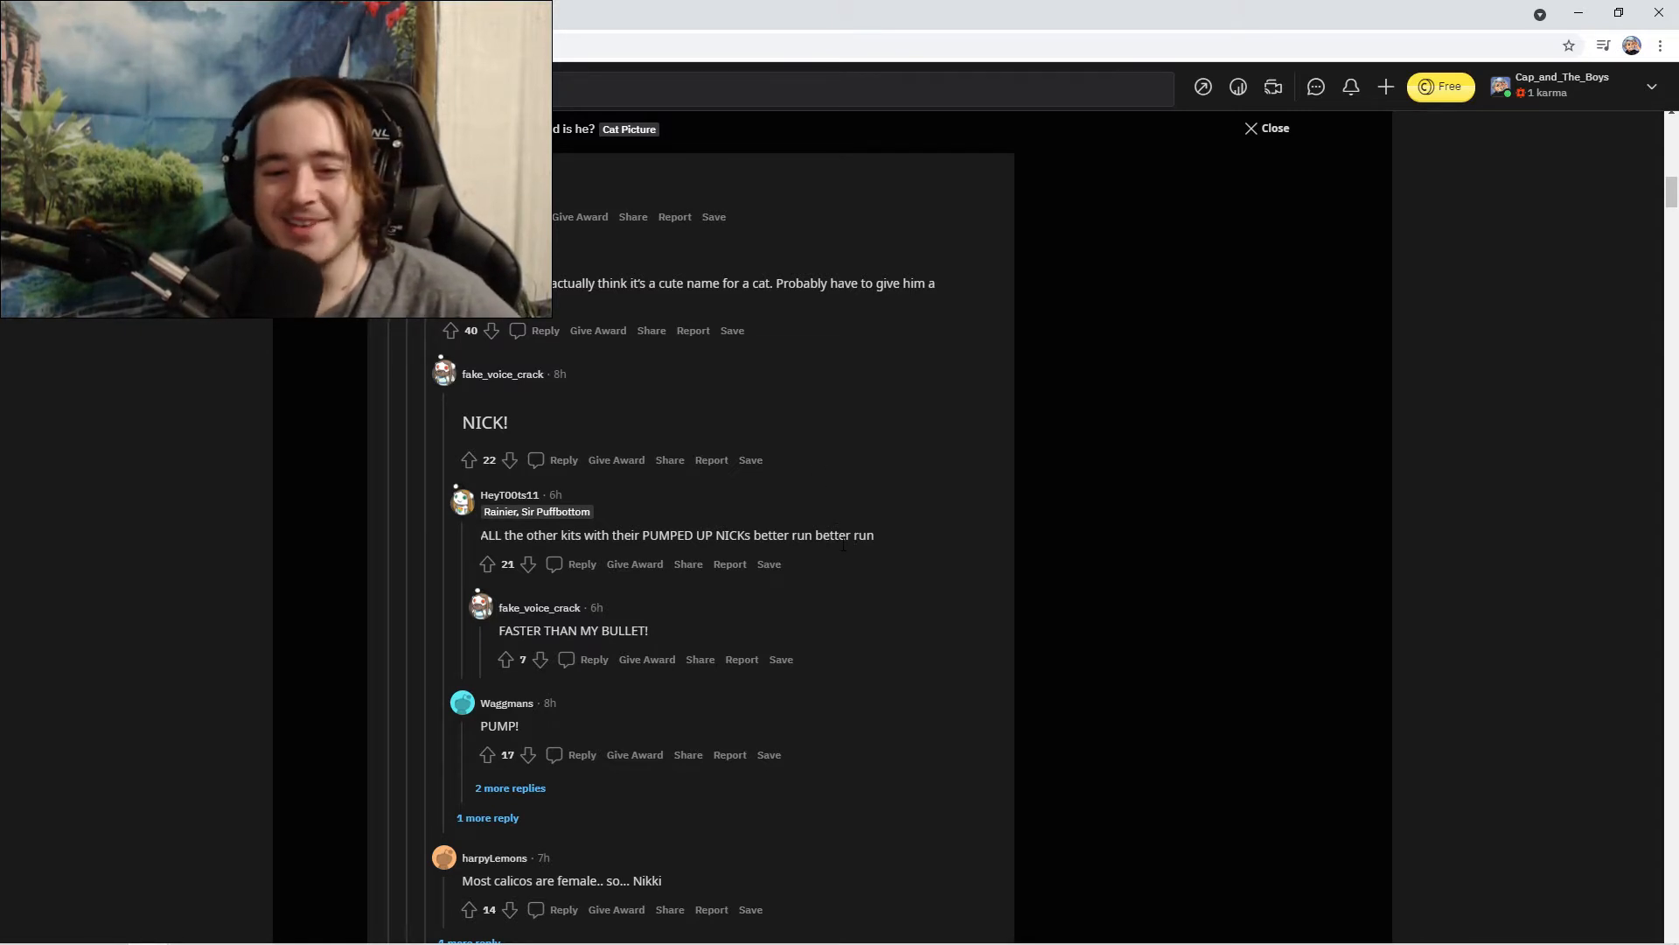
Upvote the PUMPED UP NICKs reply and the comment saying most calicos are female.
scroll(down, 3)
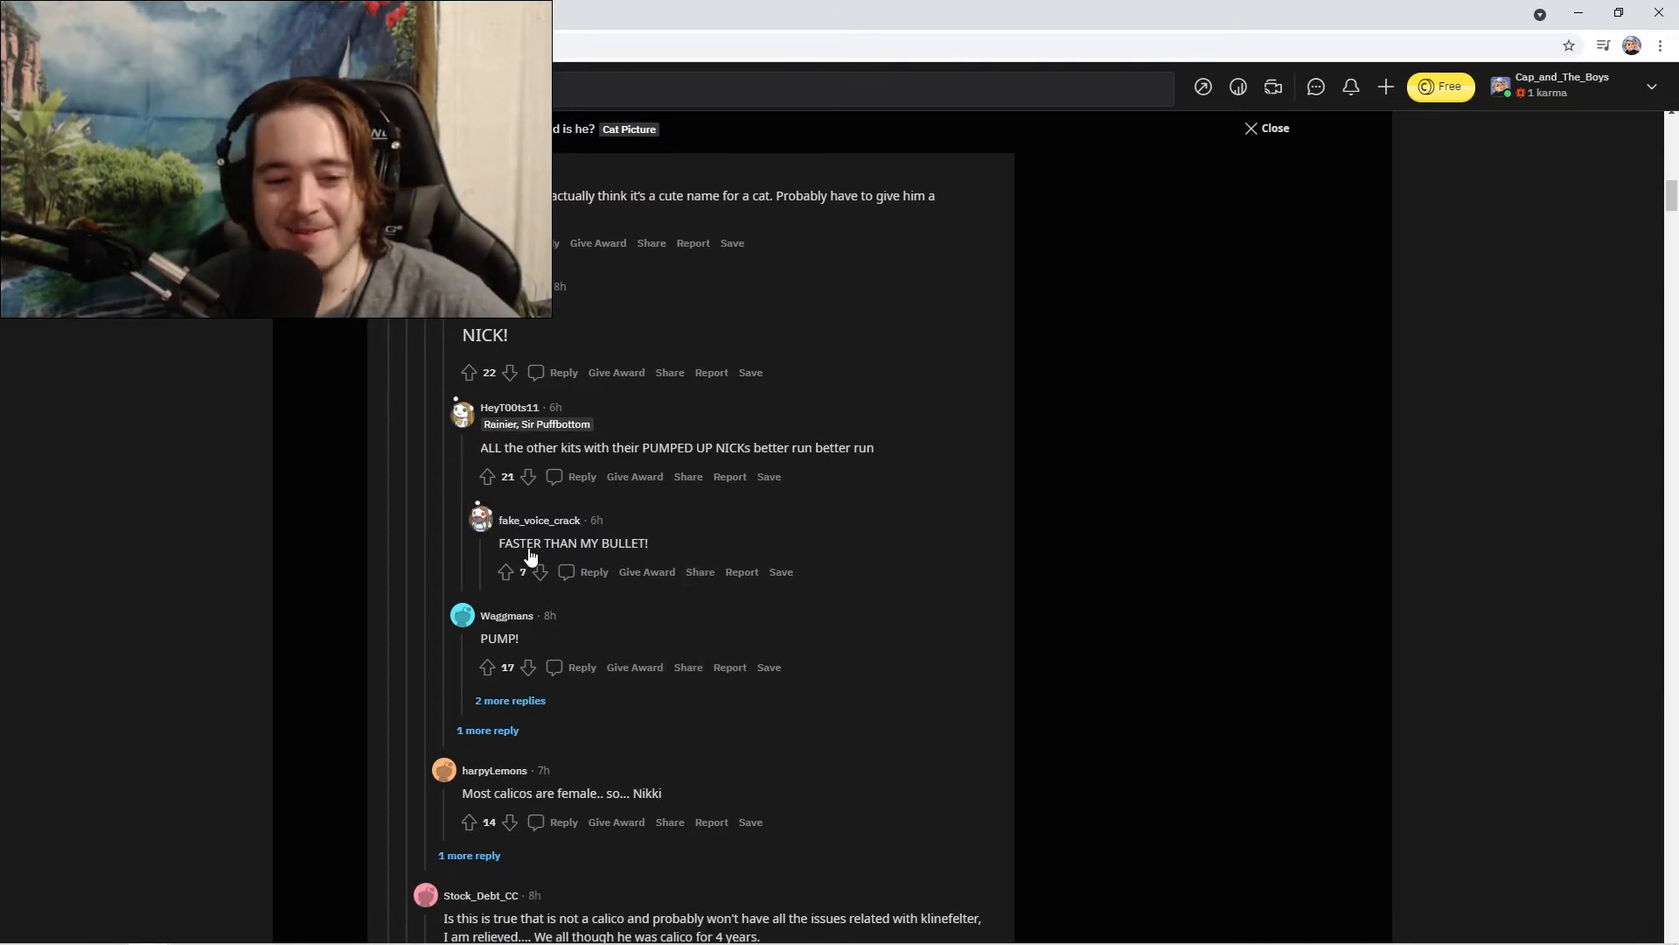
click(486, 476)
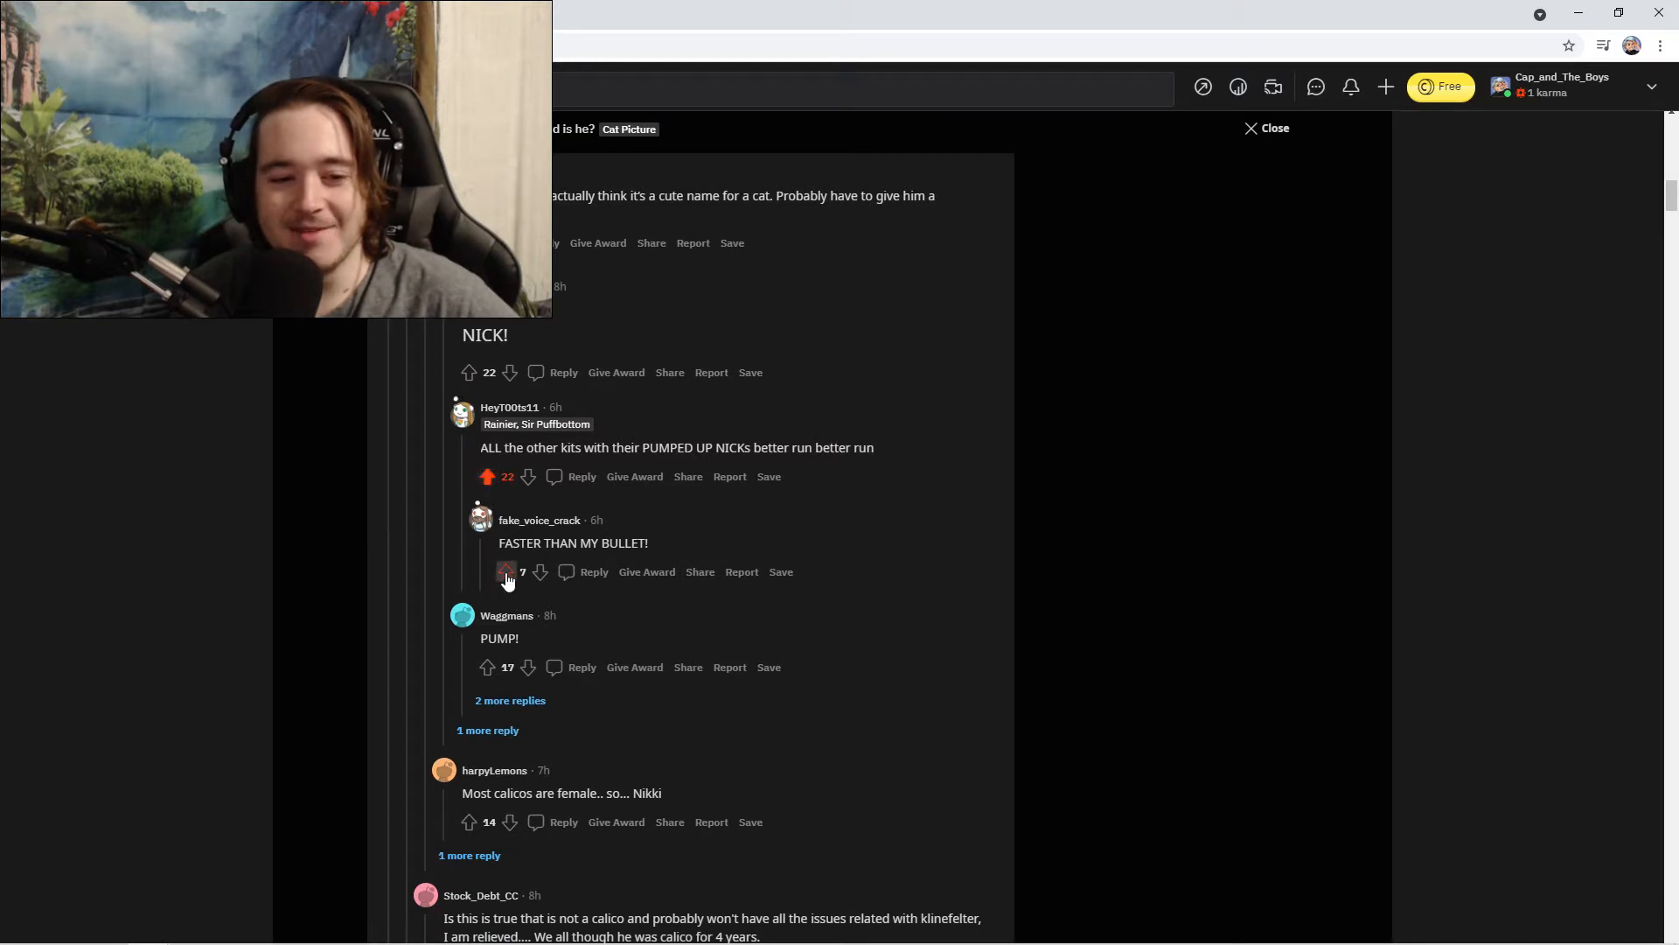
scroll(down, 3)
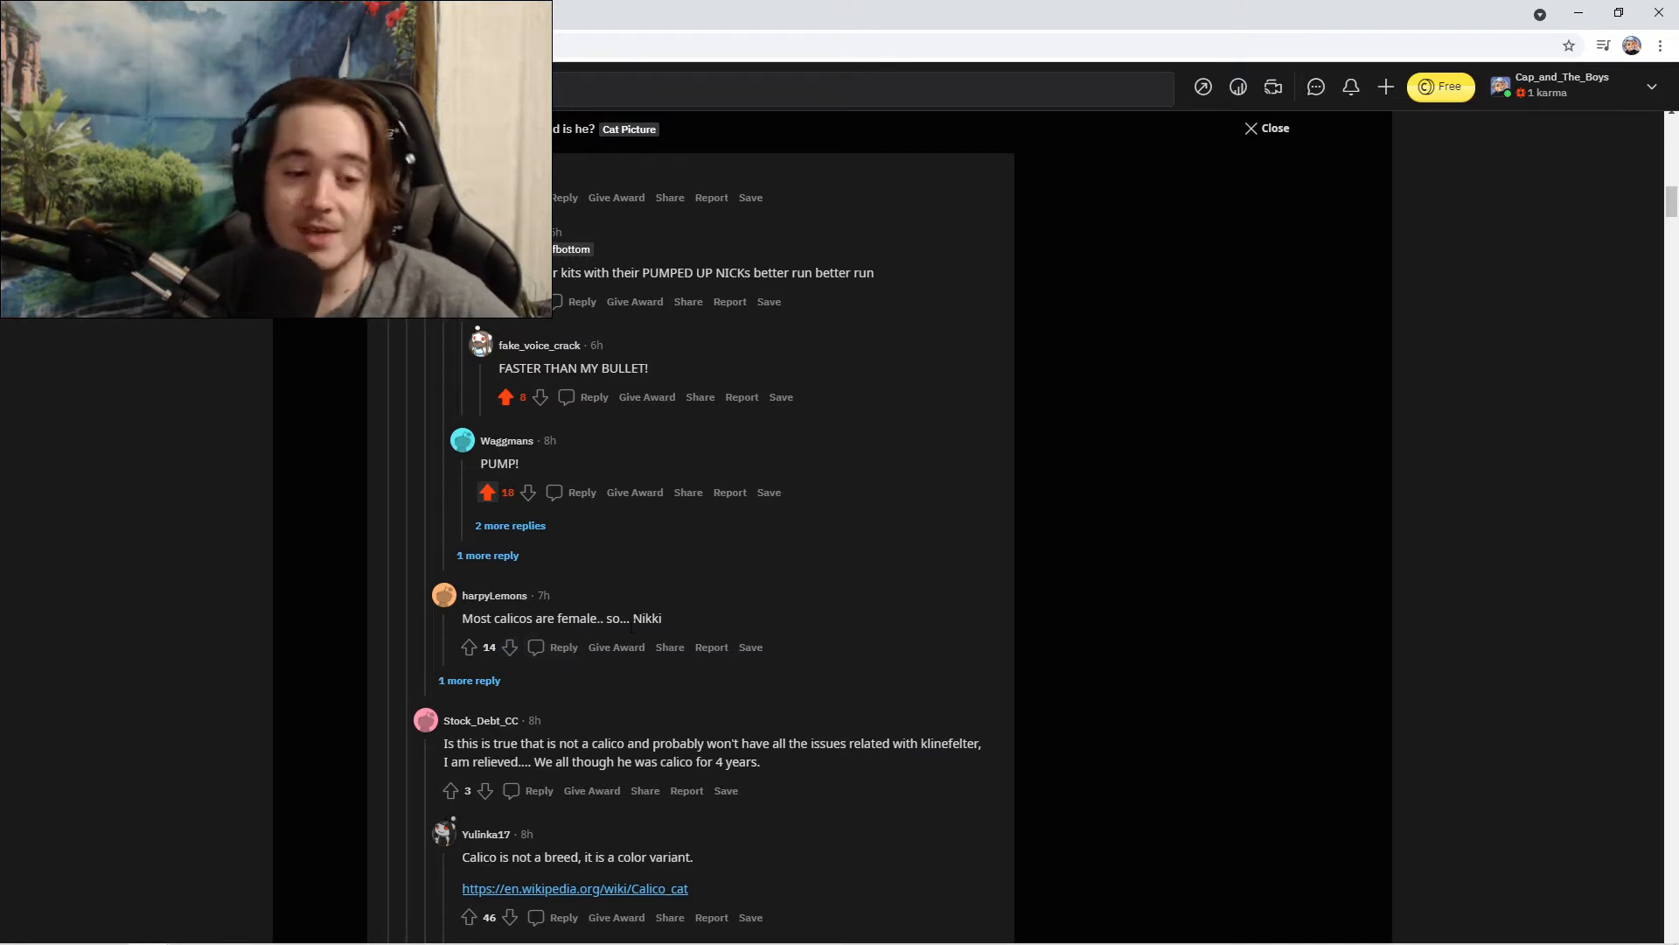
mouse_move(476, 686)
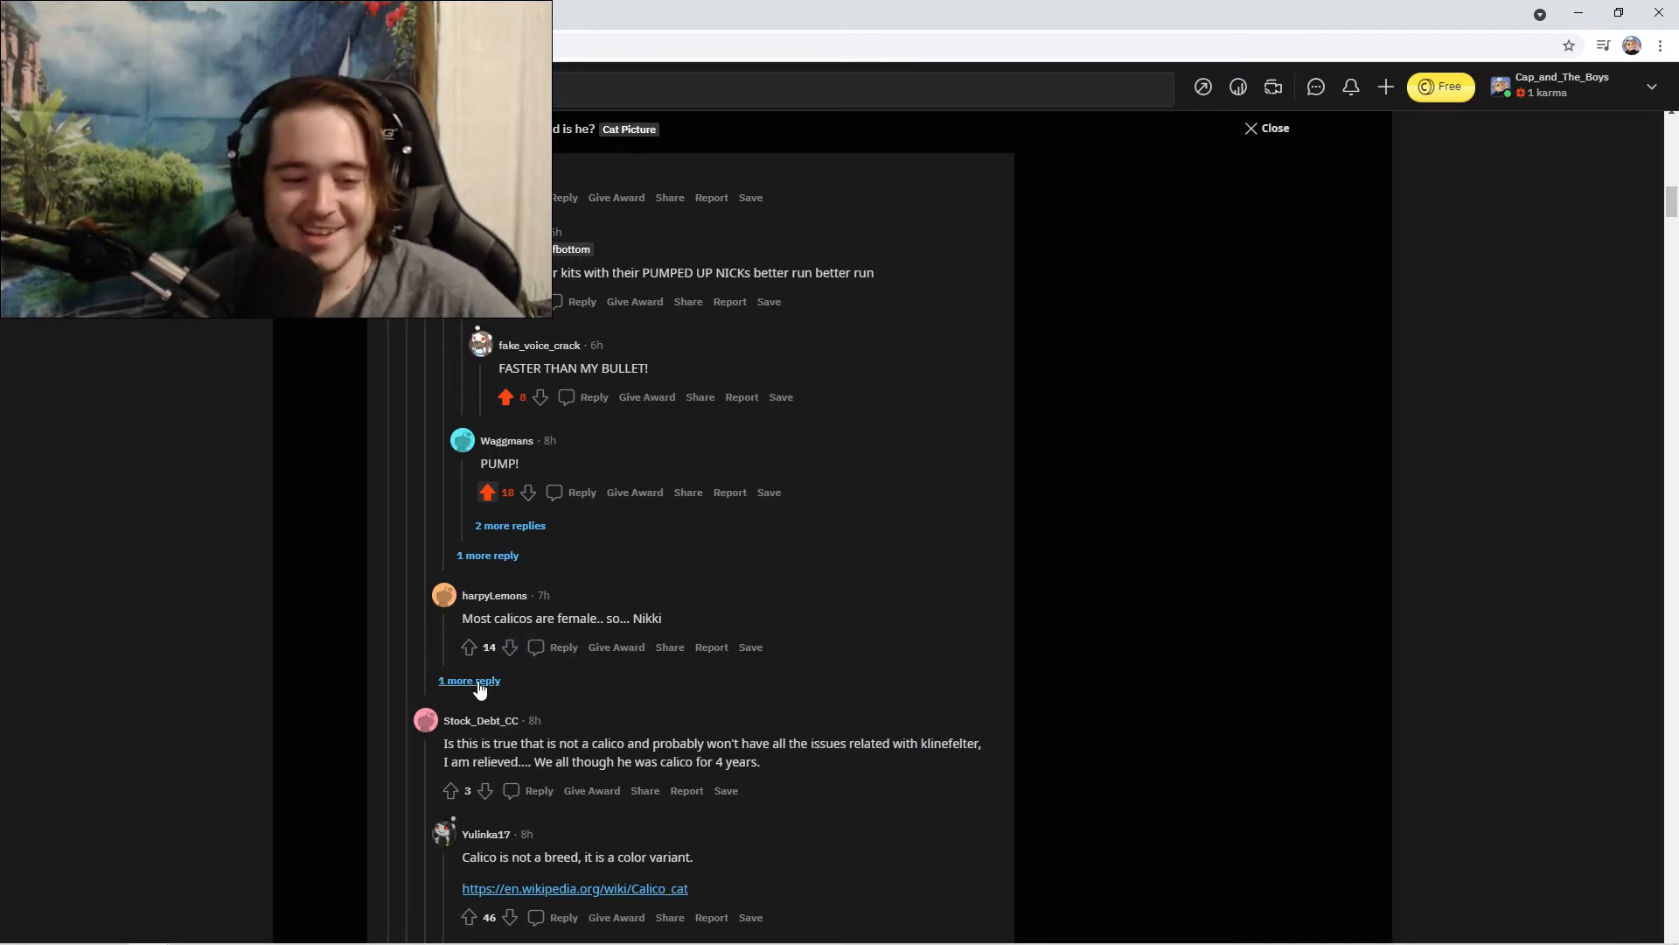
click(468, 647)
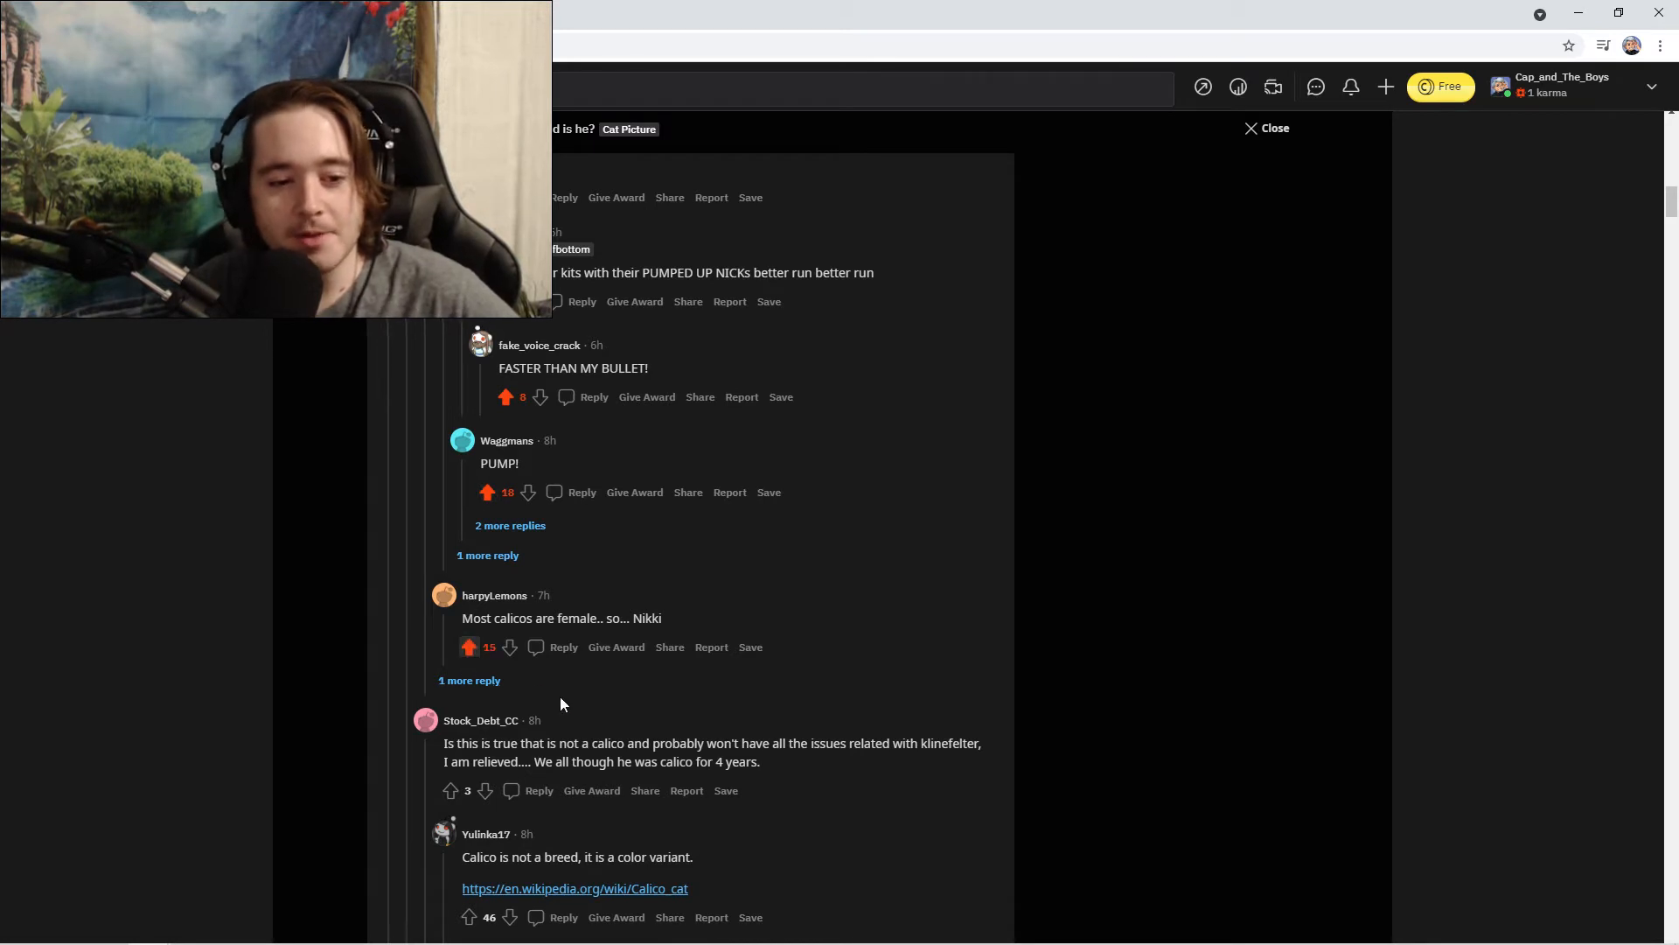
scroll(down, 3)
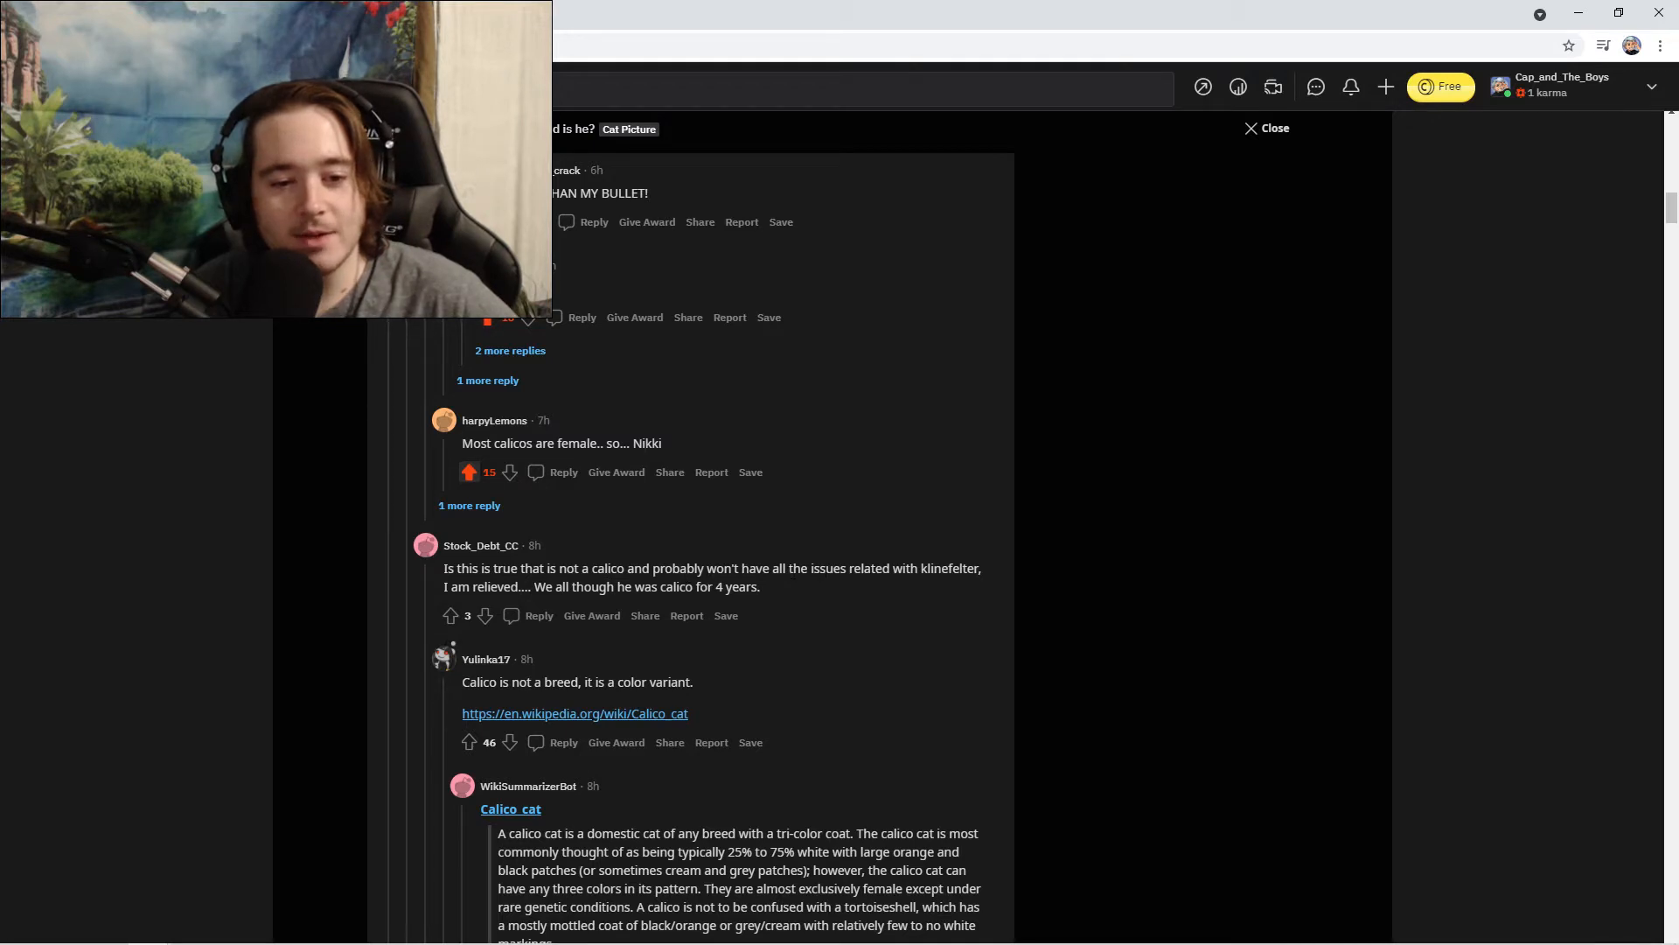
mouse_move(990, 585)
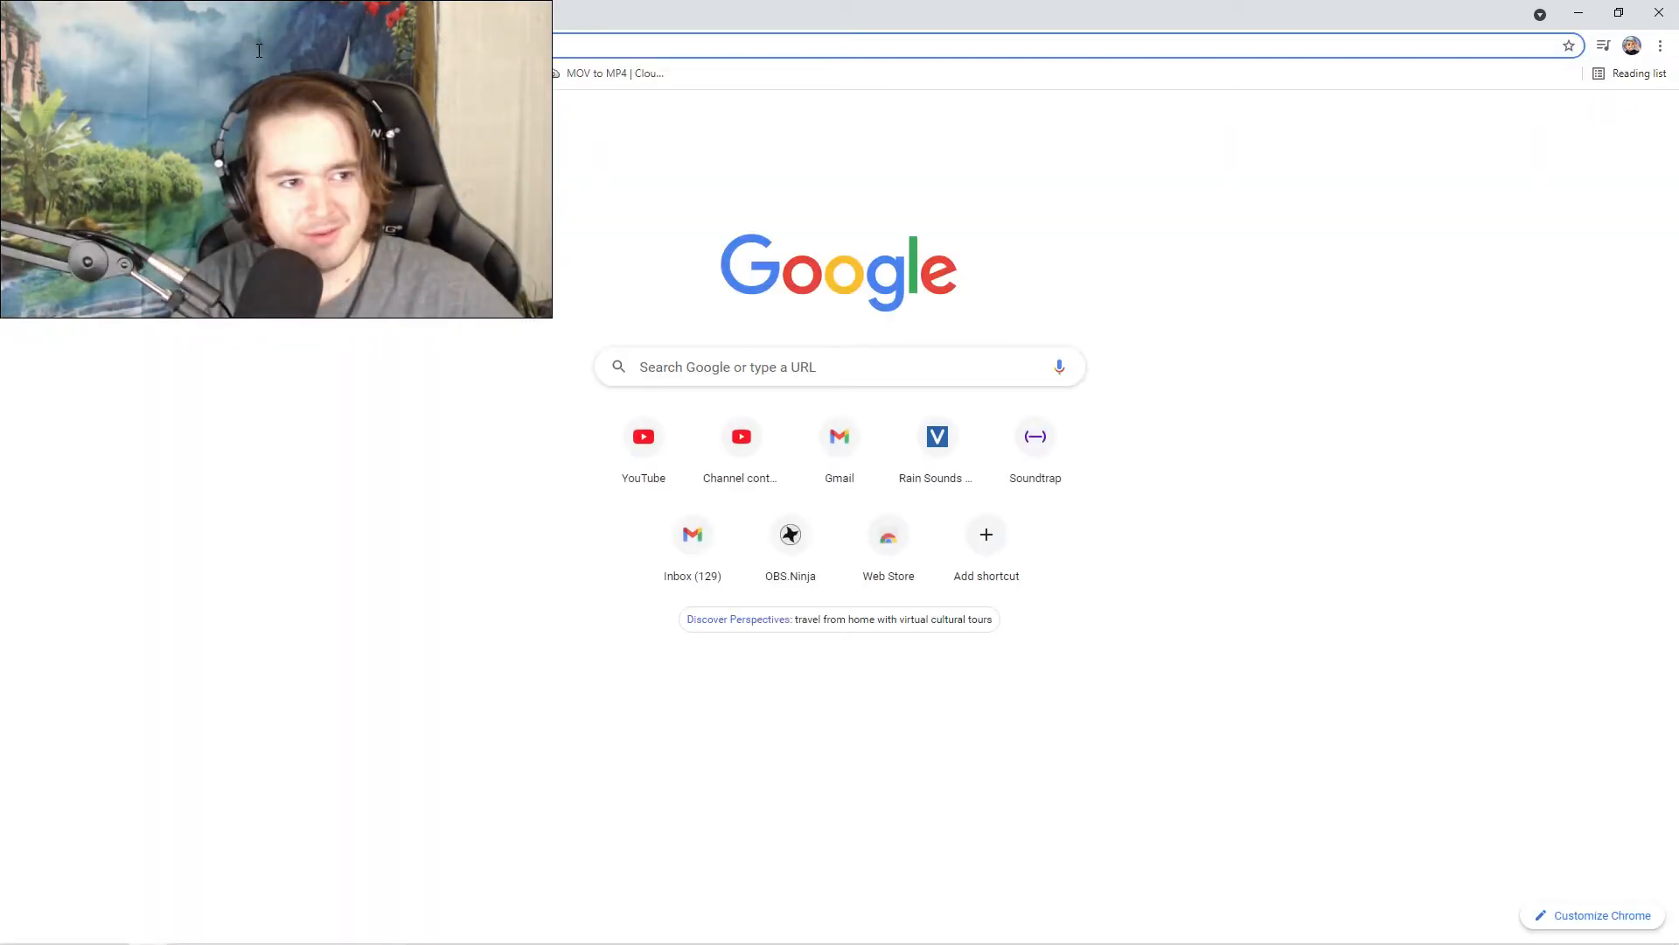
text(kil)
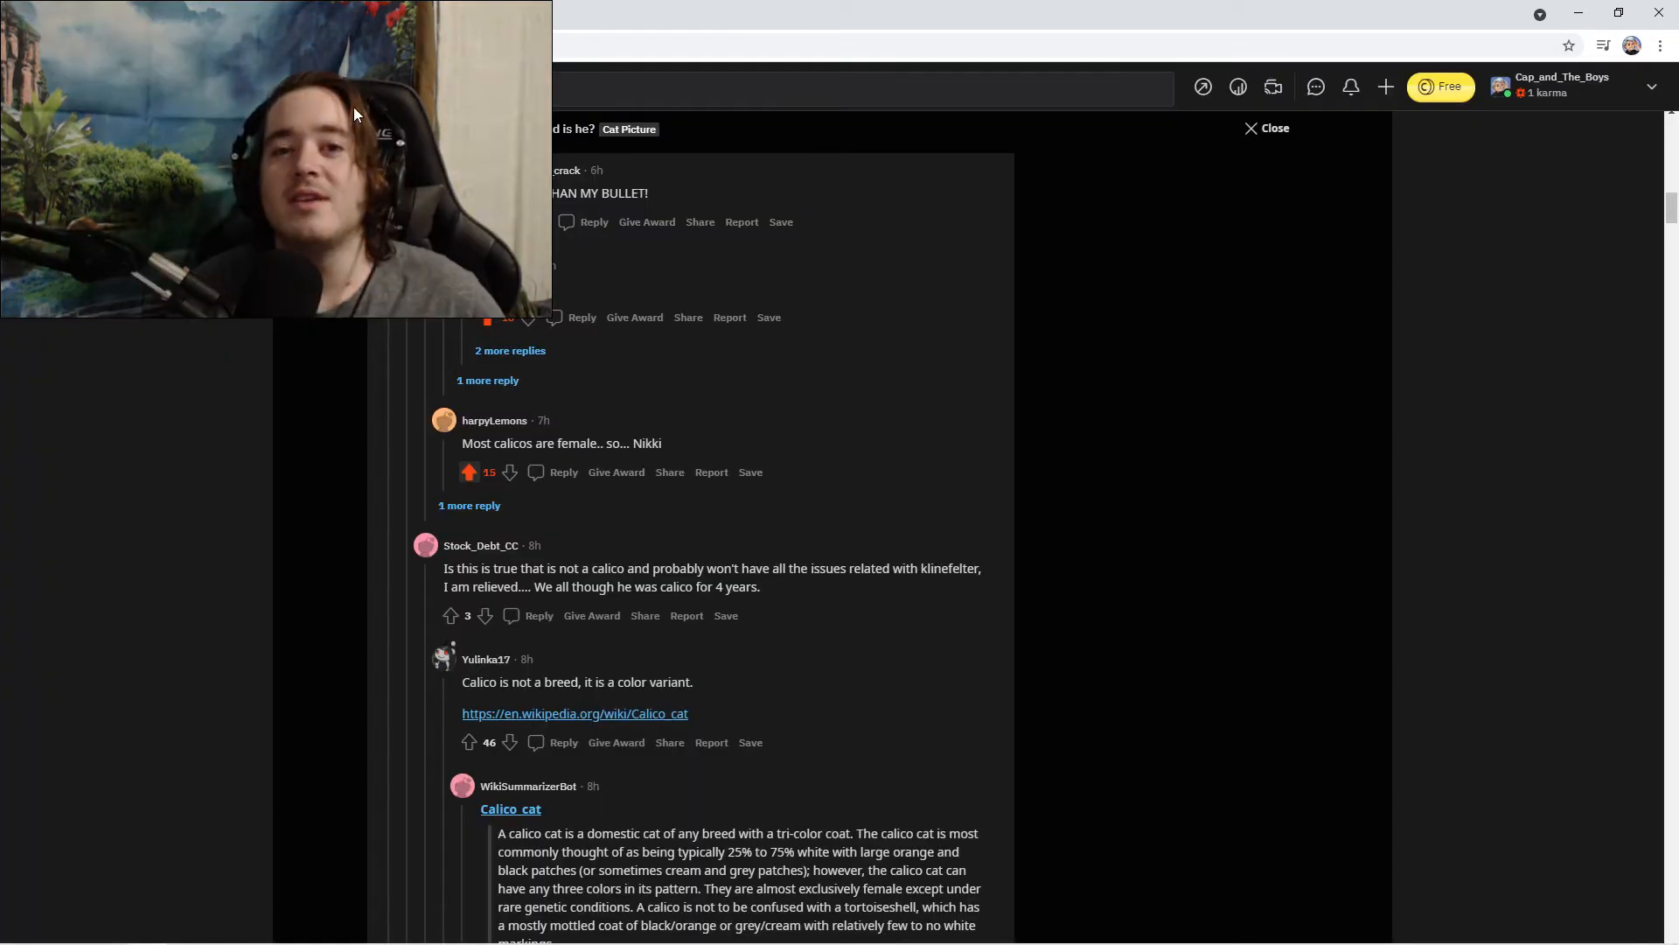
Scroll the feed down to the 'Suggest a name for our newest member!' kitten post.
scroll(down, 3)
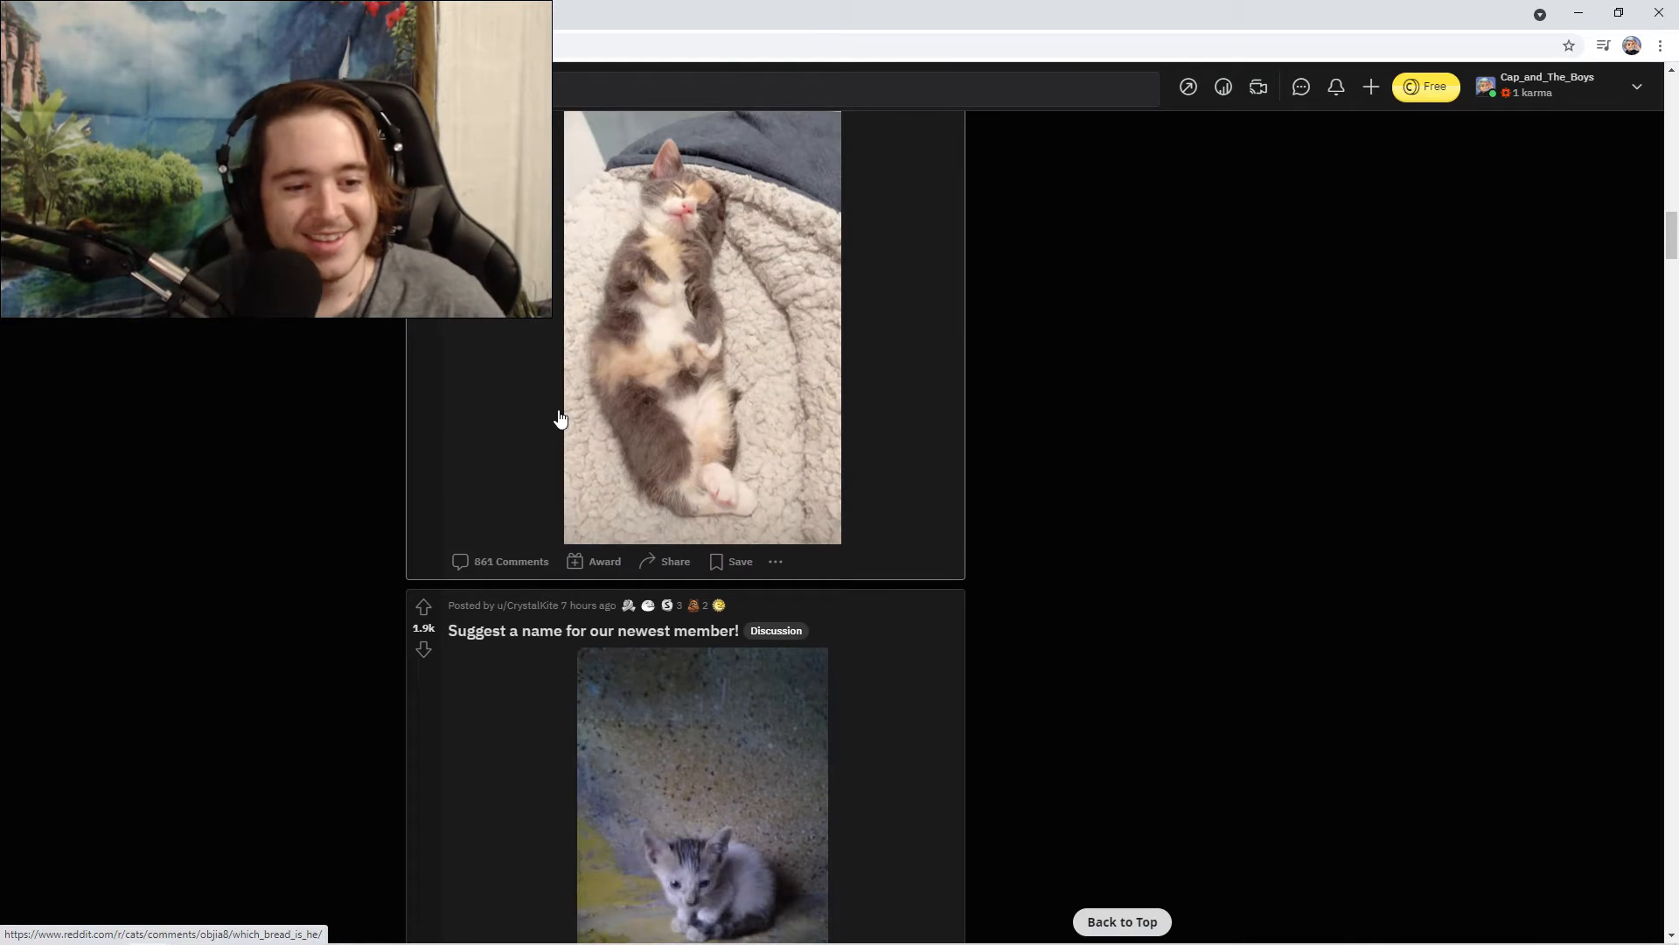
scroll(down, 3)
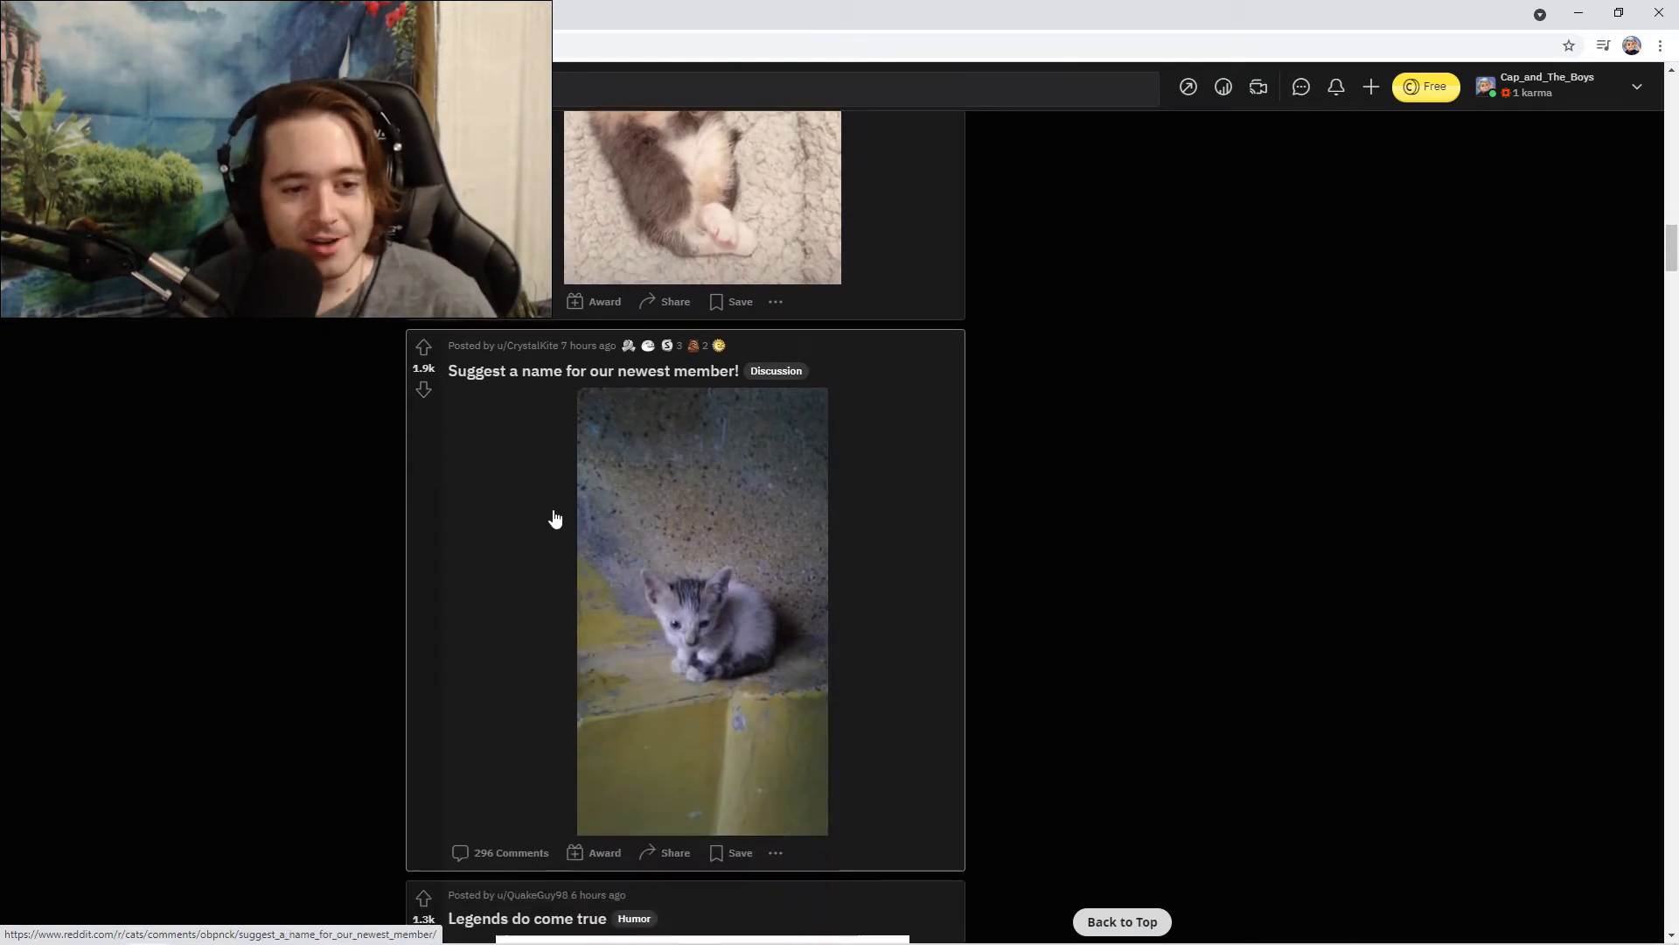
scroll(down, 3)
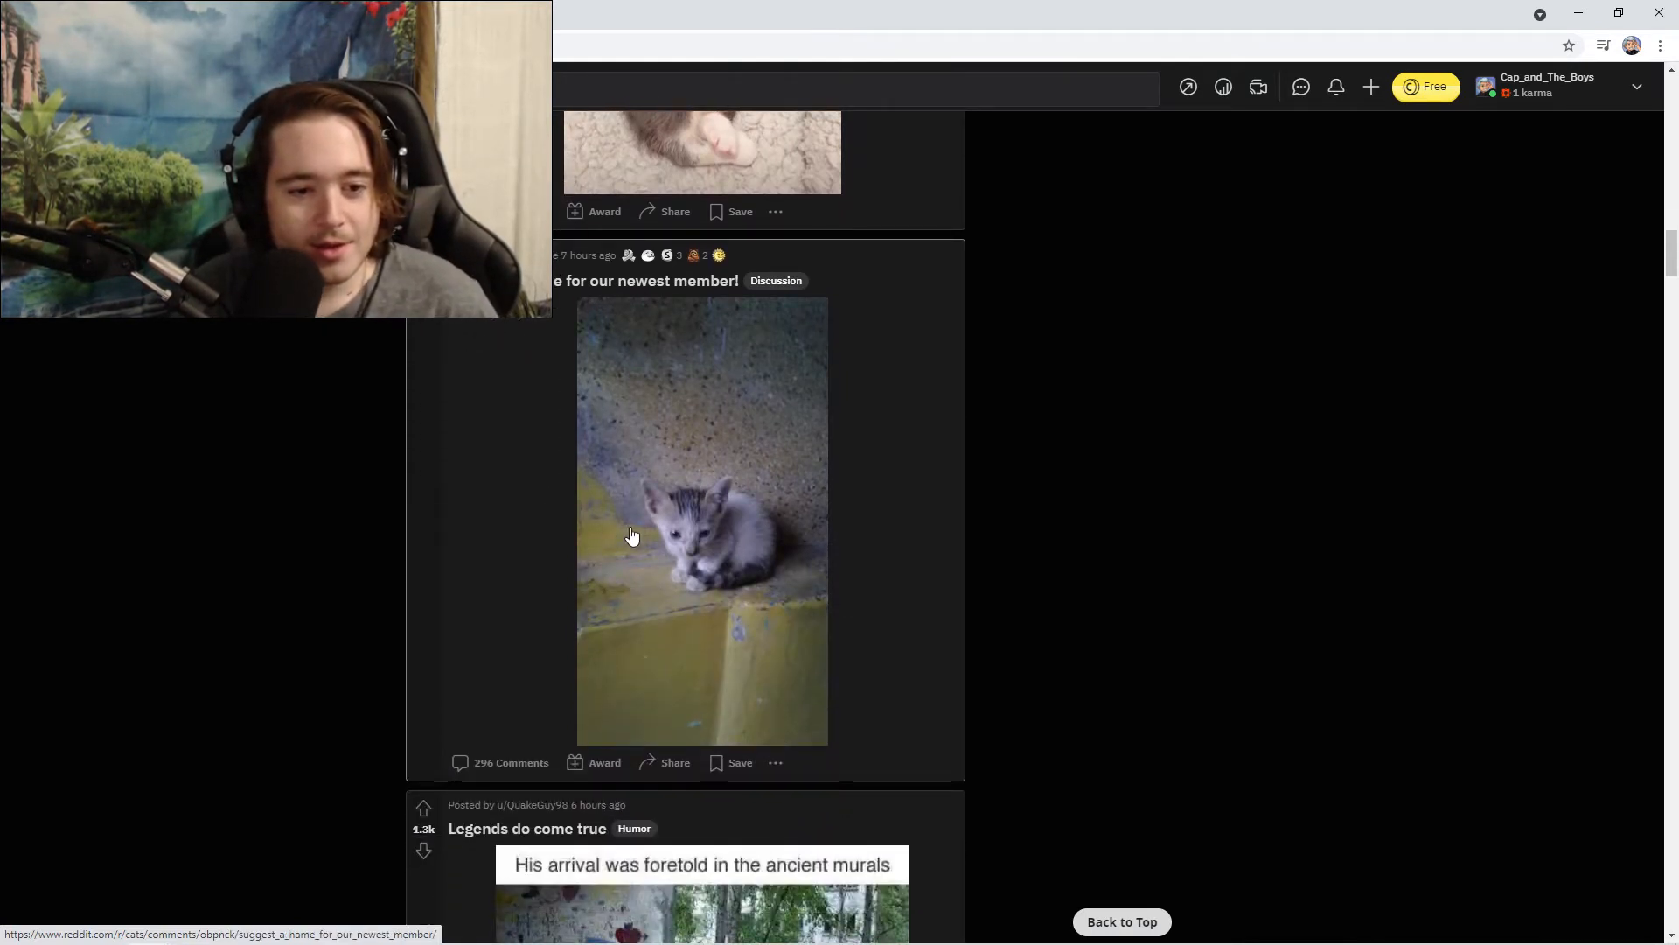
mouse_move(714, 574)
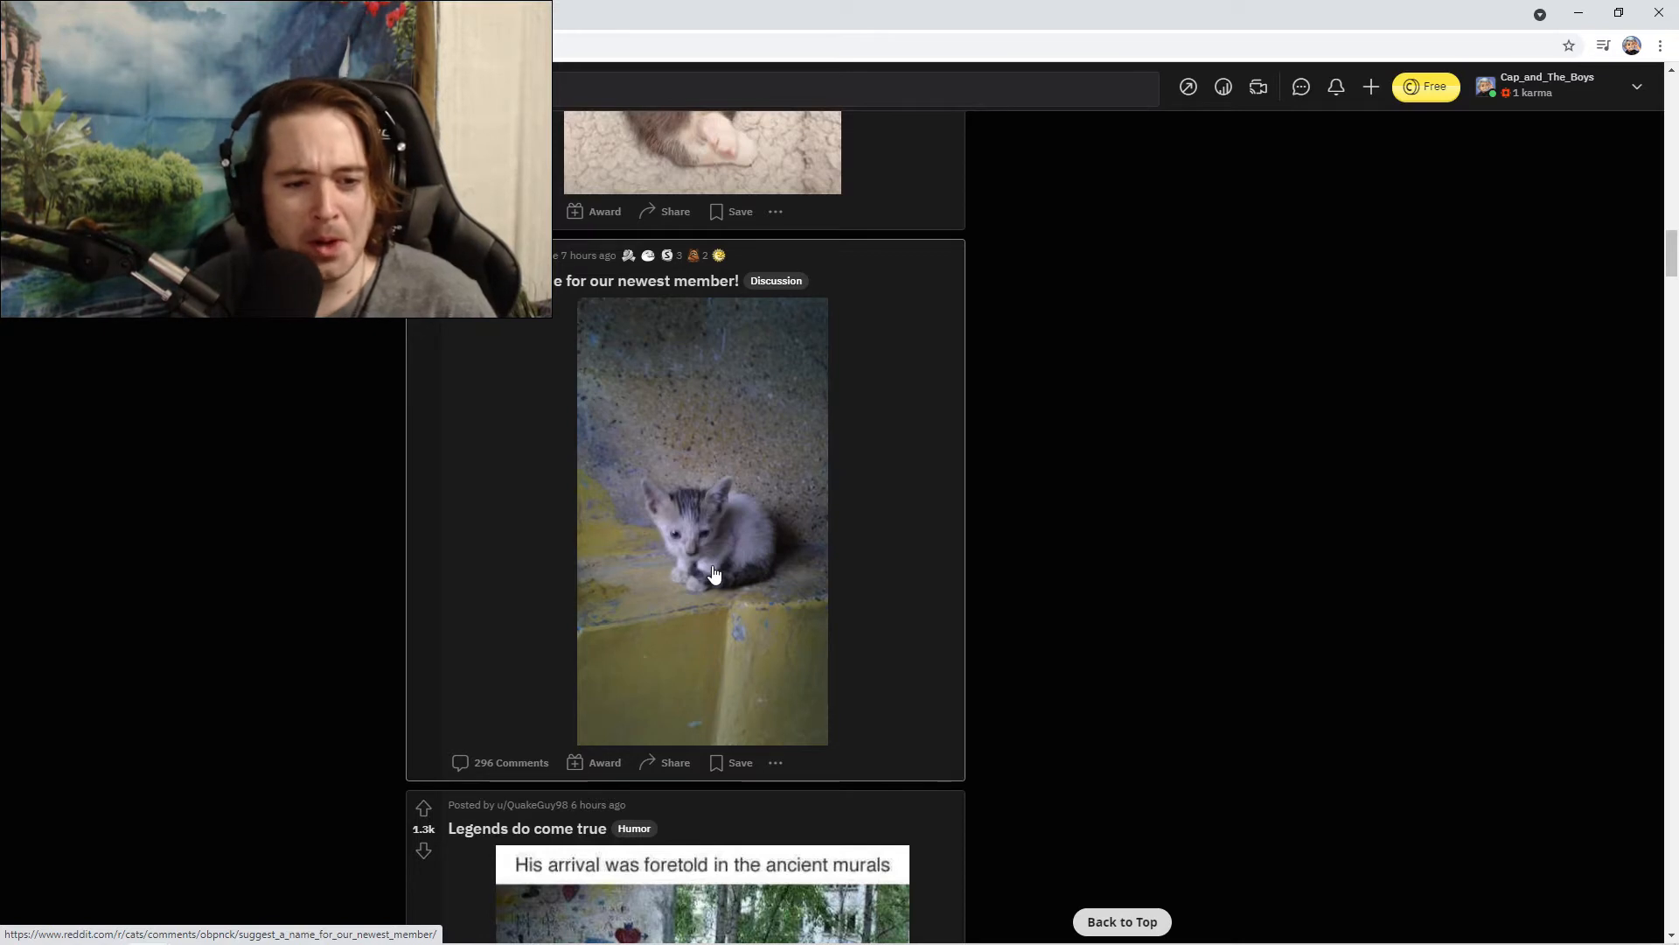
mouse_move(488, 591)
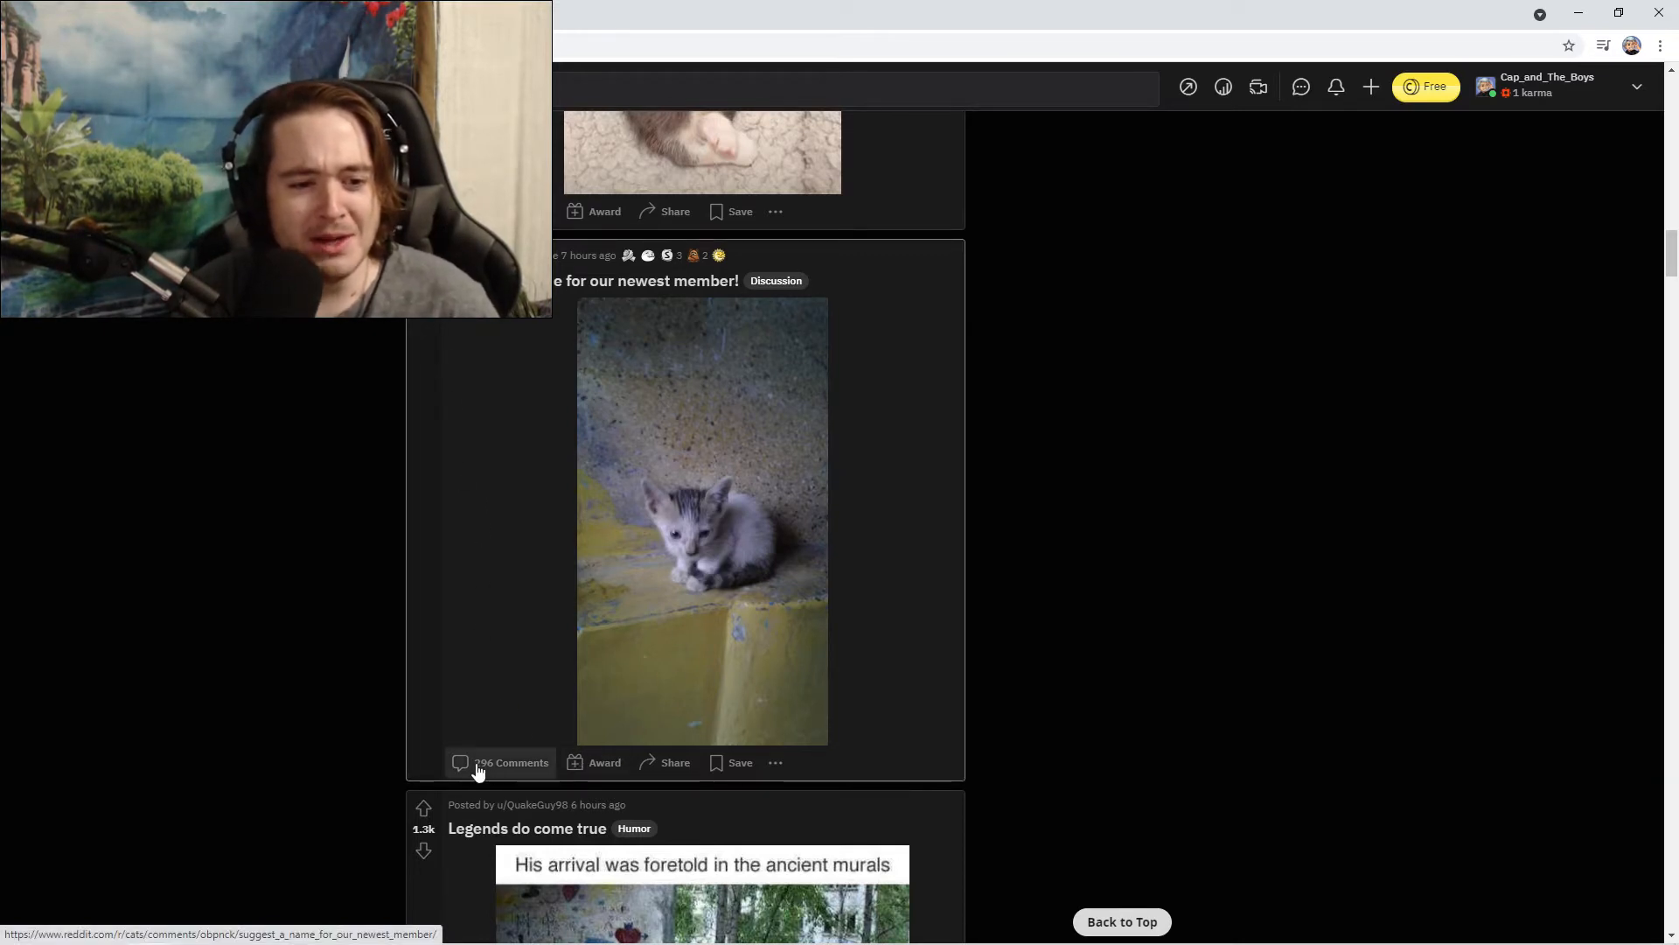
Open the kitten naming post's comments and scroll to suggestions like Stoltenheim Reinbach III and Gollum.
click(460, 761)
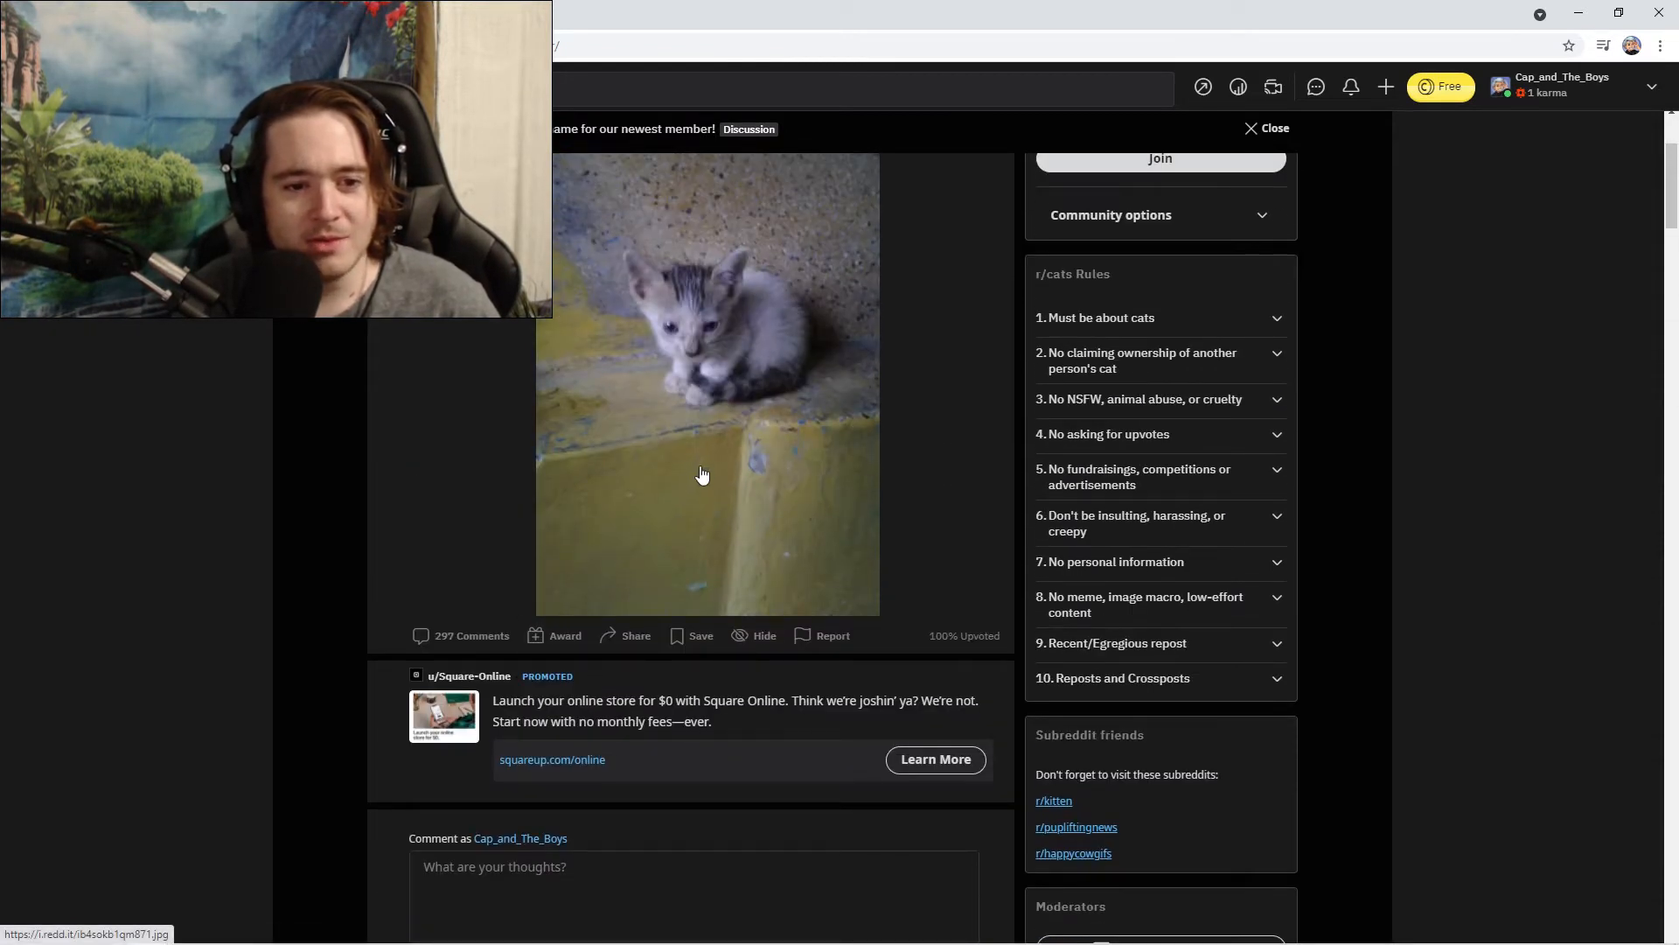
scroll(down, 3)
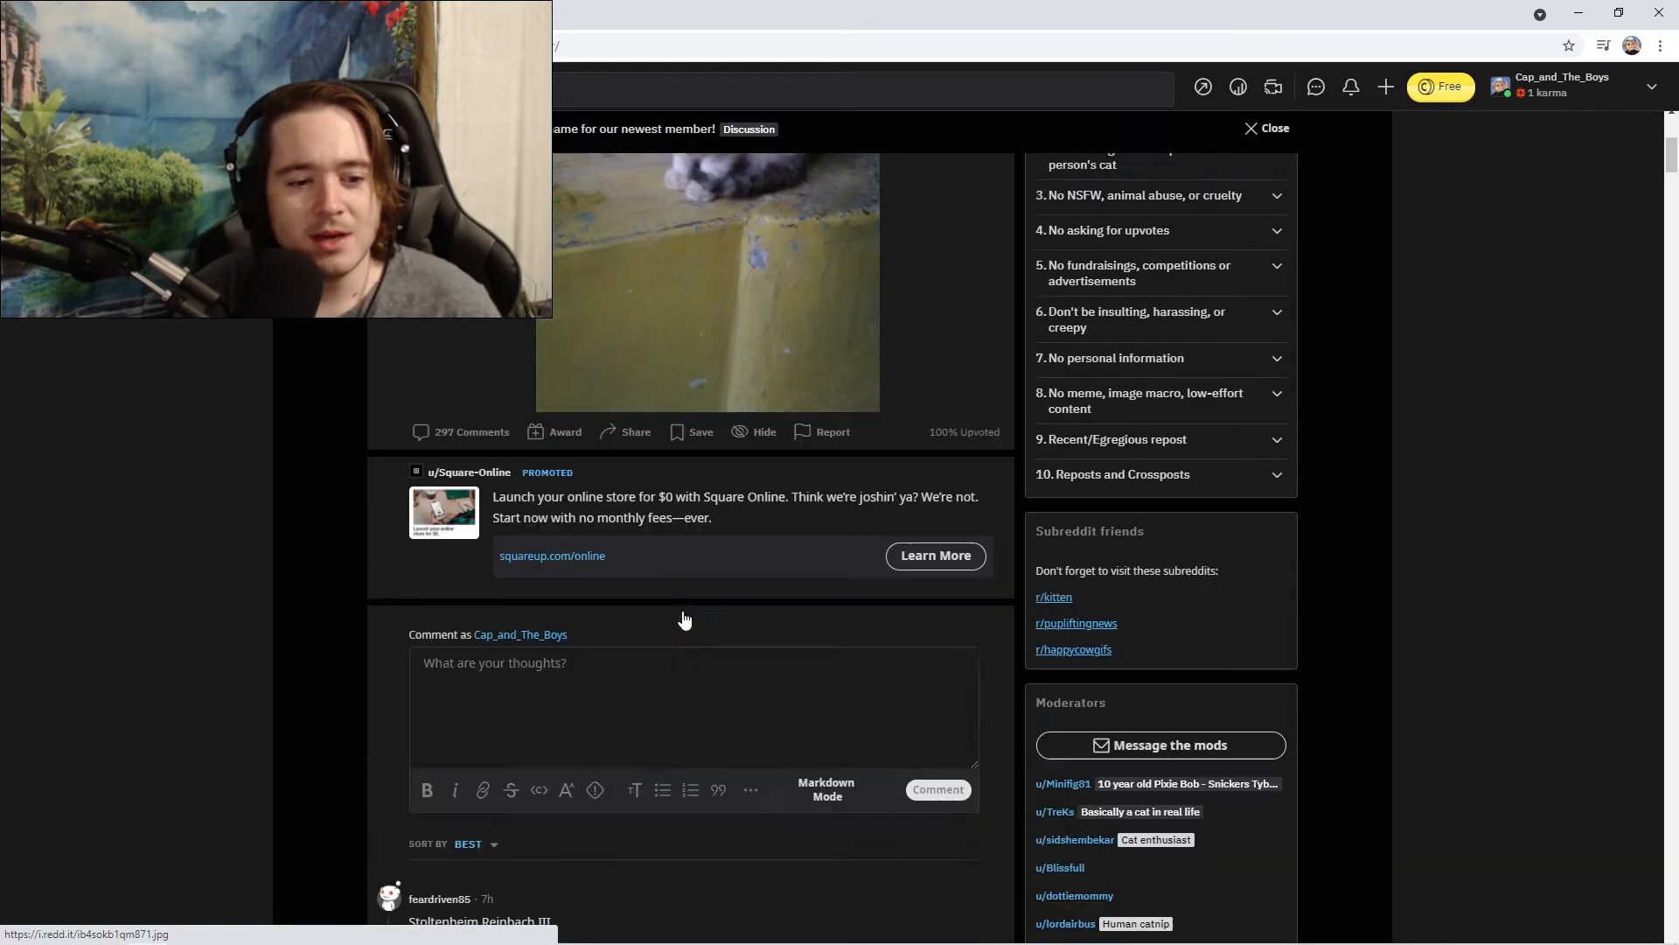
scroll(down, 3)
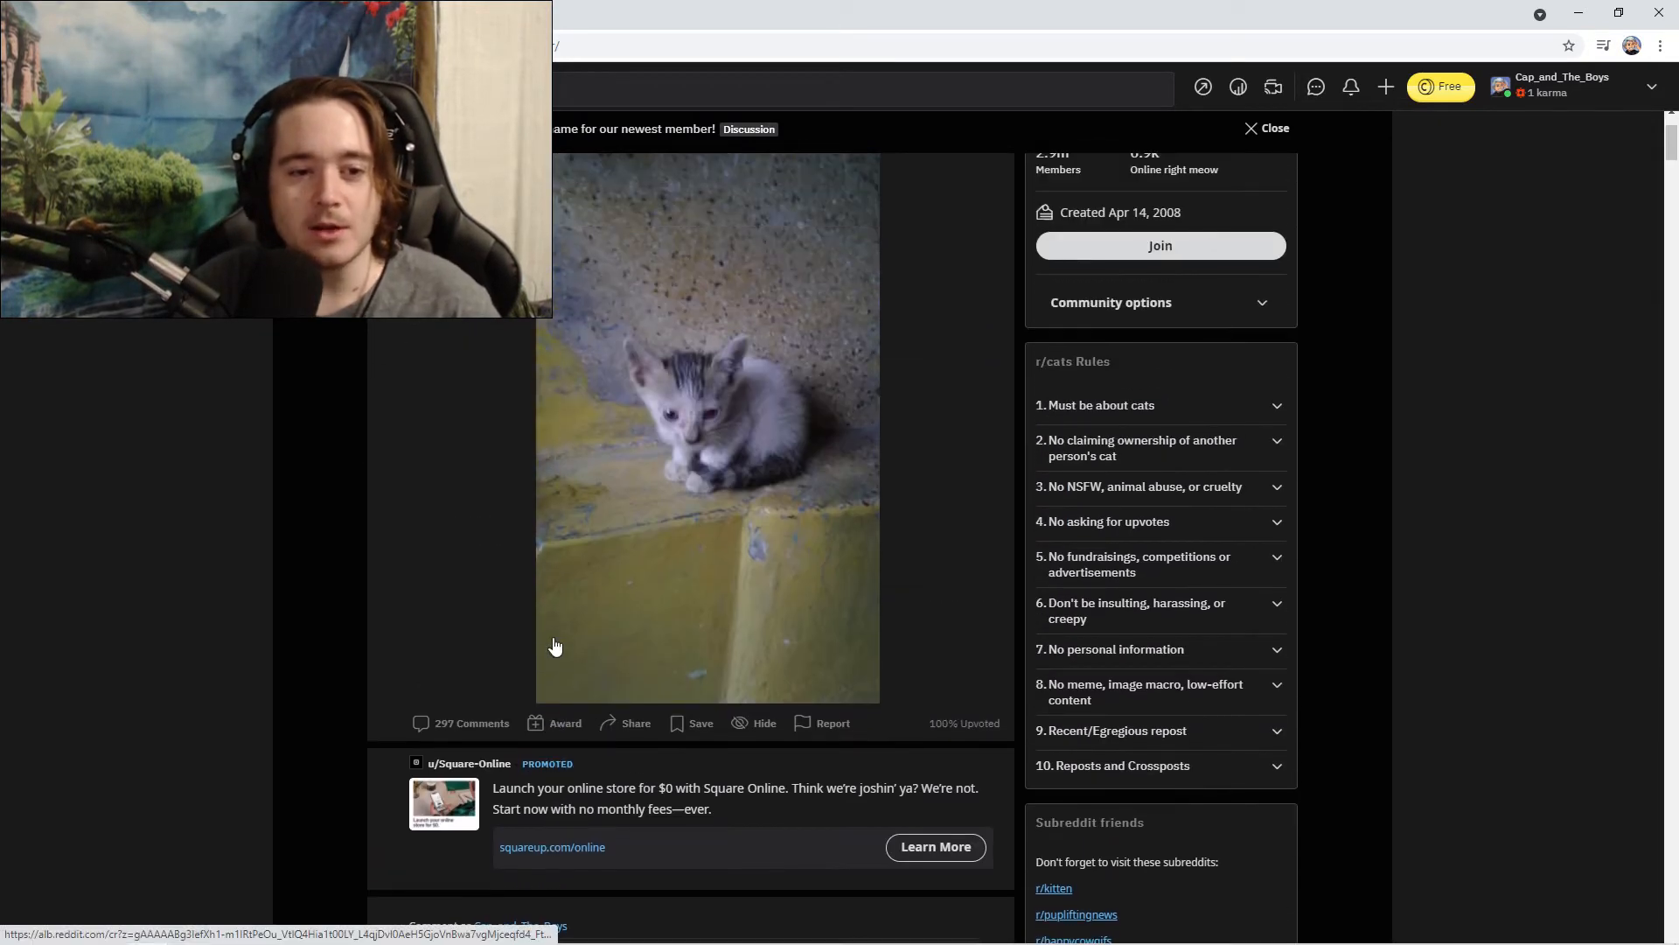
mouse_move(539, 654)
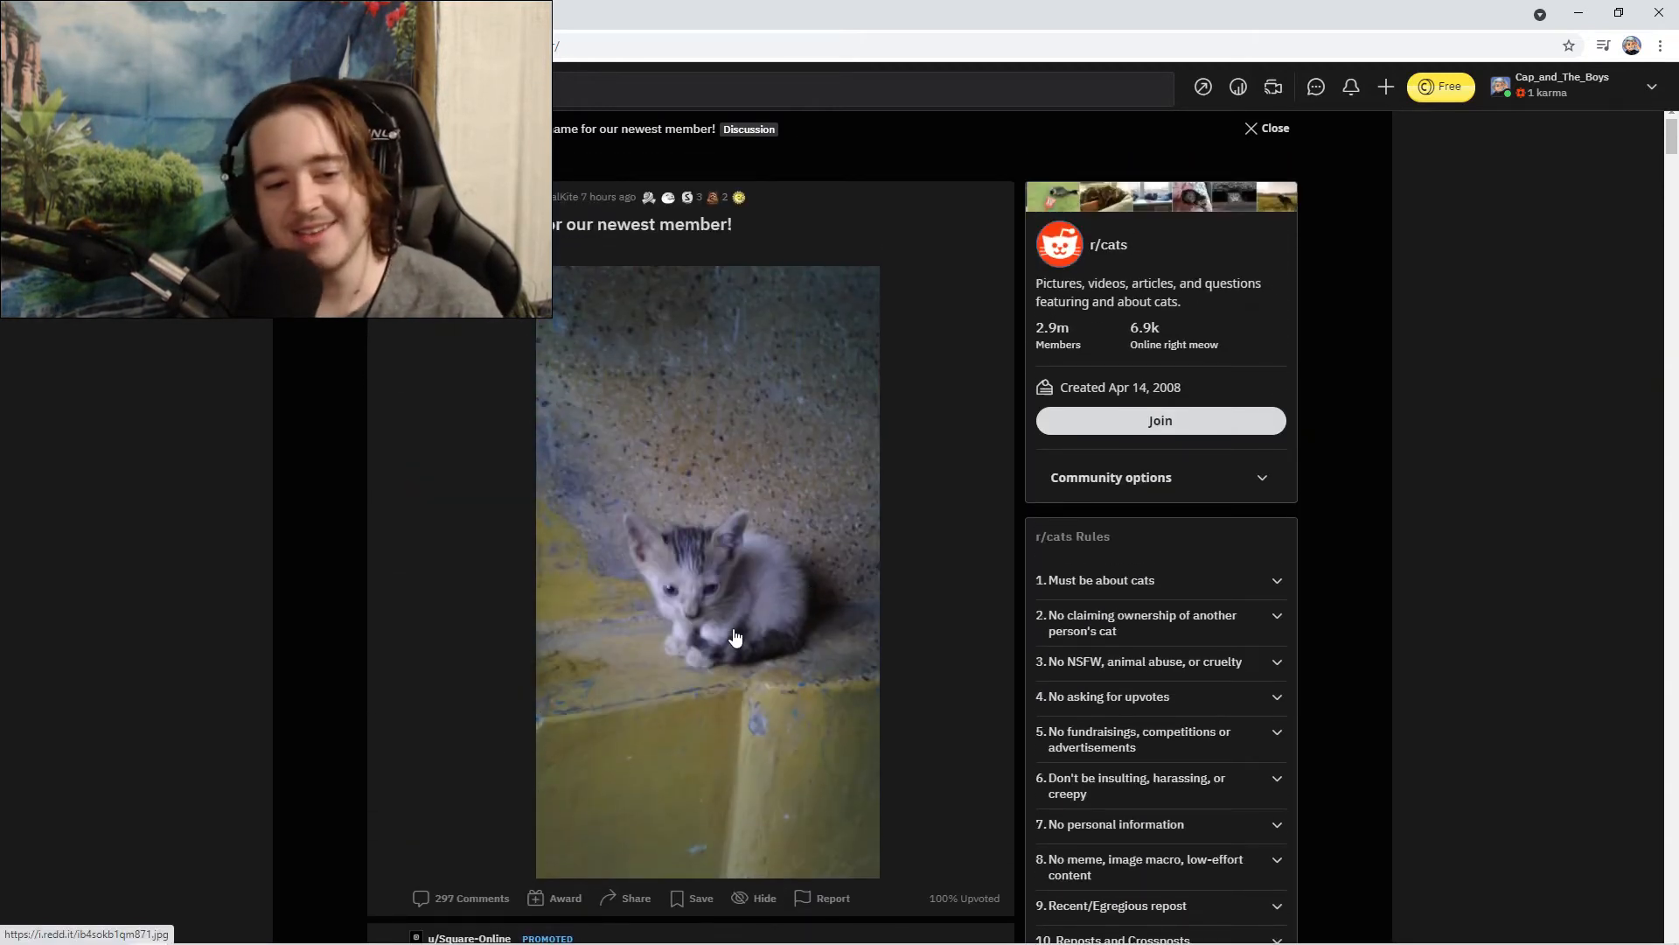
scroll(down, 3)
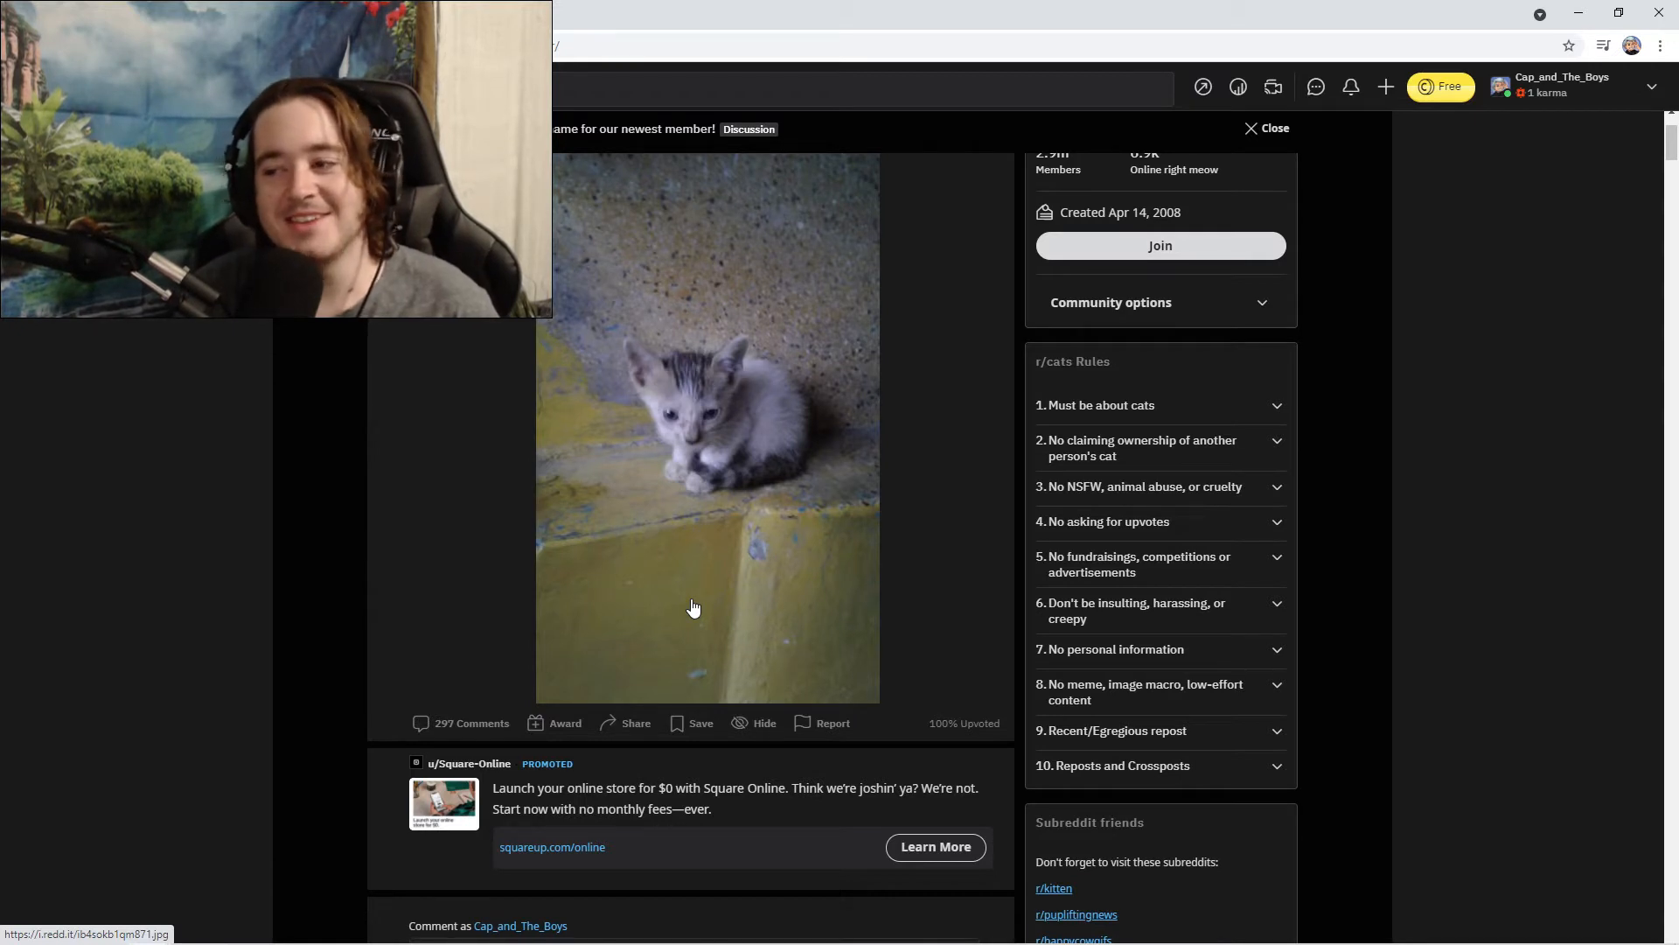
mouse_move(701, 595)
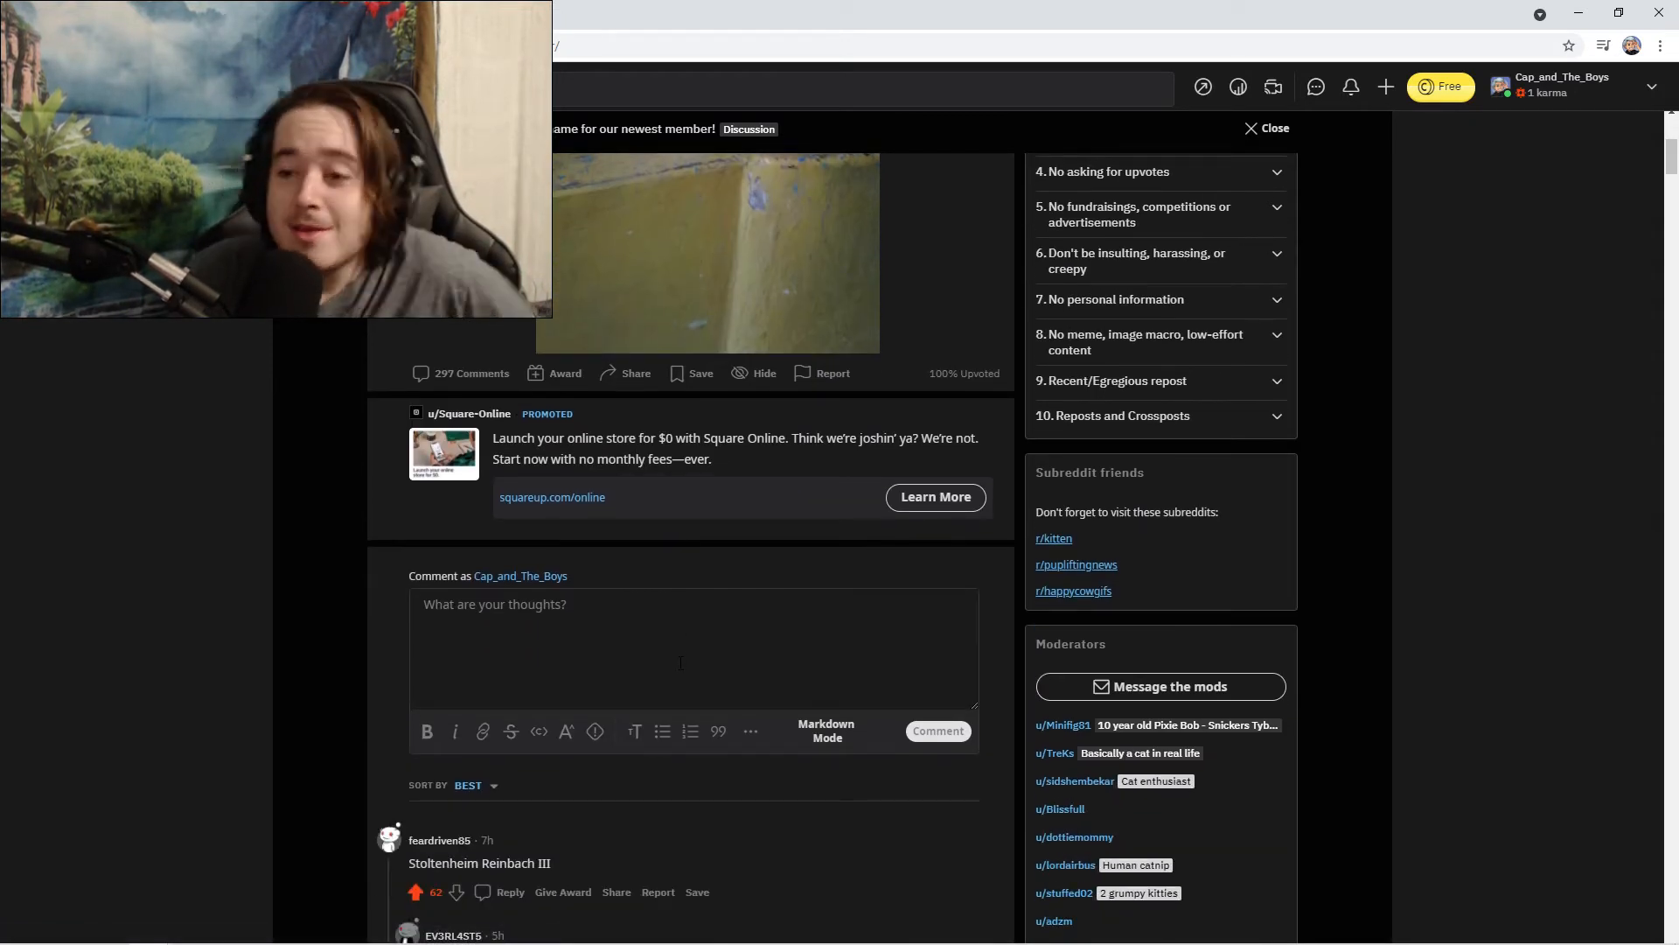
scroll(down, 3)
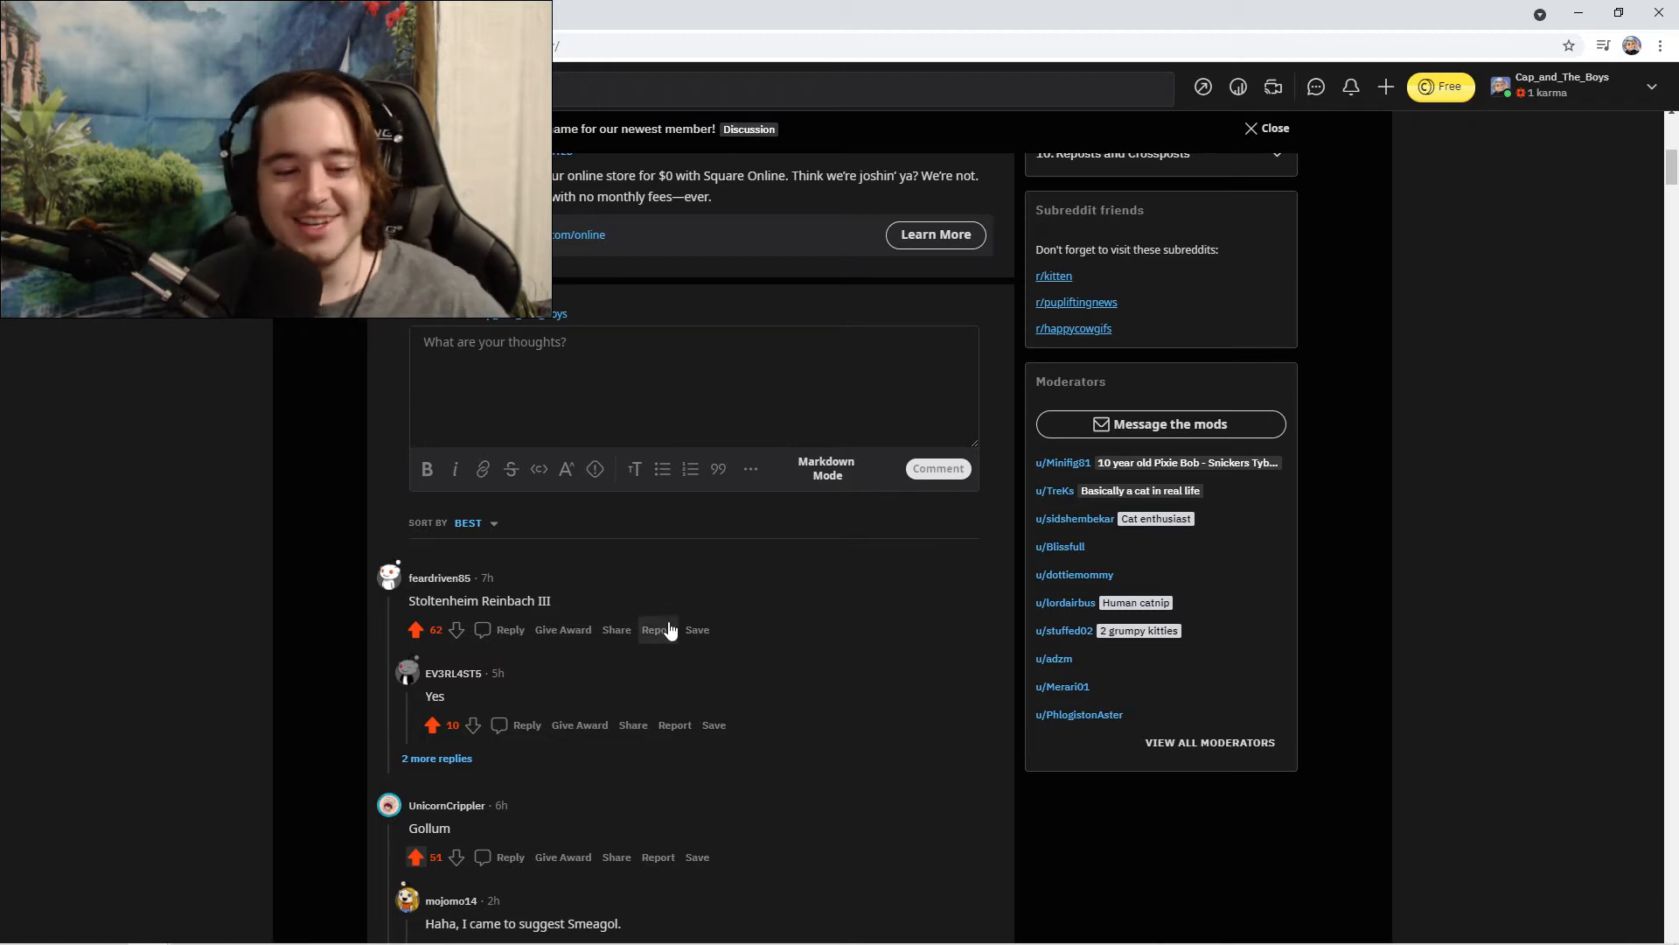
Upvote the 'I cannot unsee it now' reply and the Toasted Marshmallow and Scamp suggestions.
scroll(down, 3)
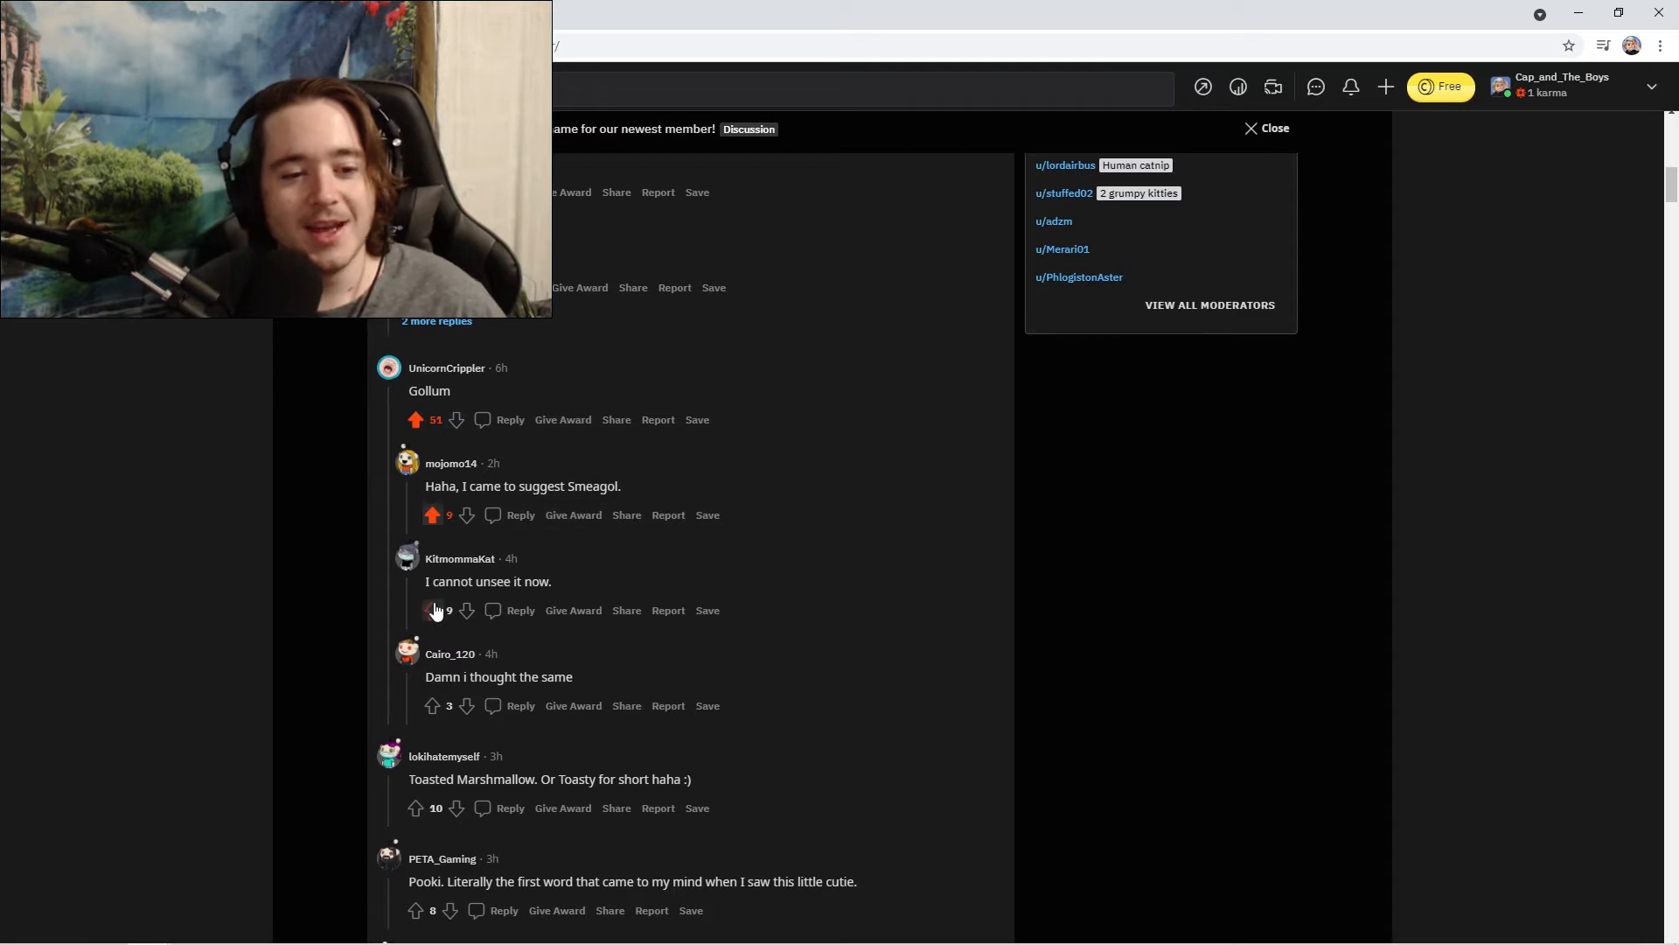
click(432, 610)
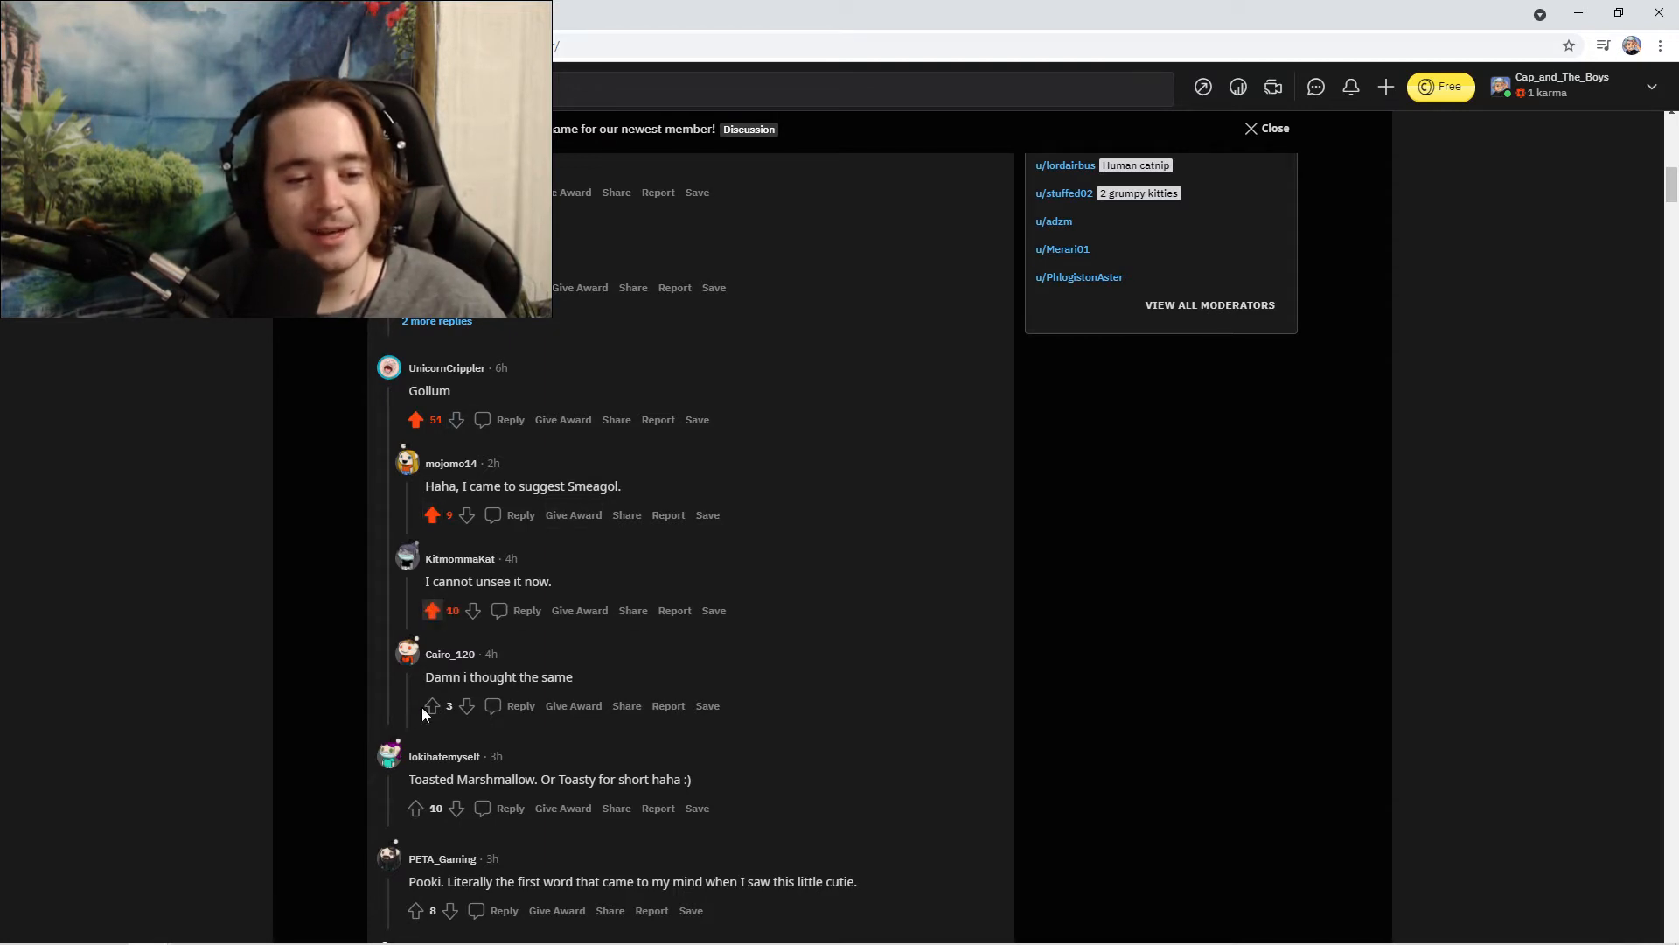
scroll(down, 3)
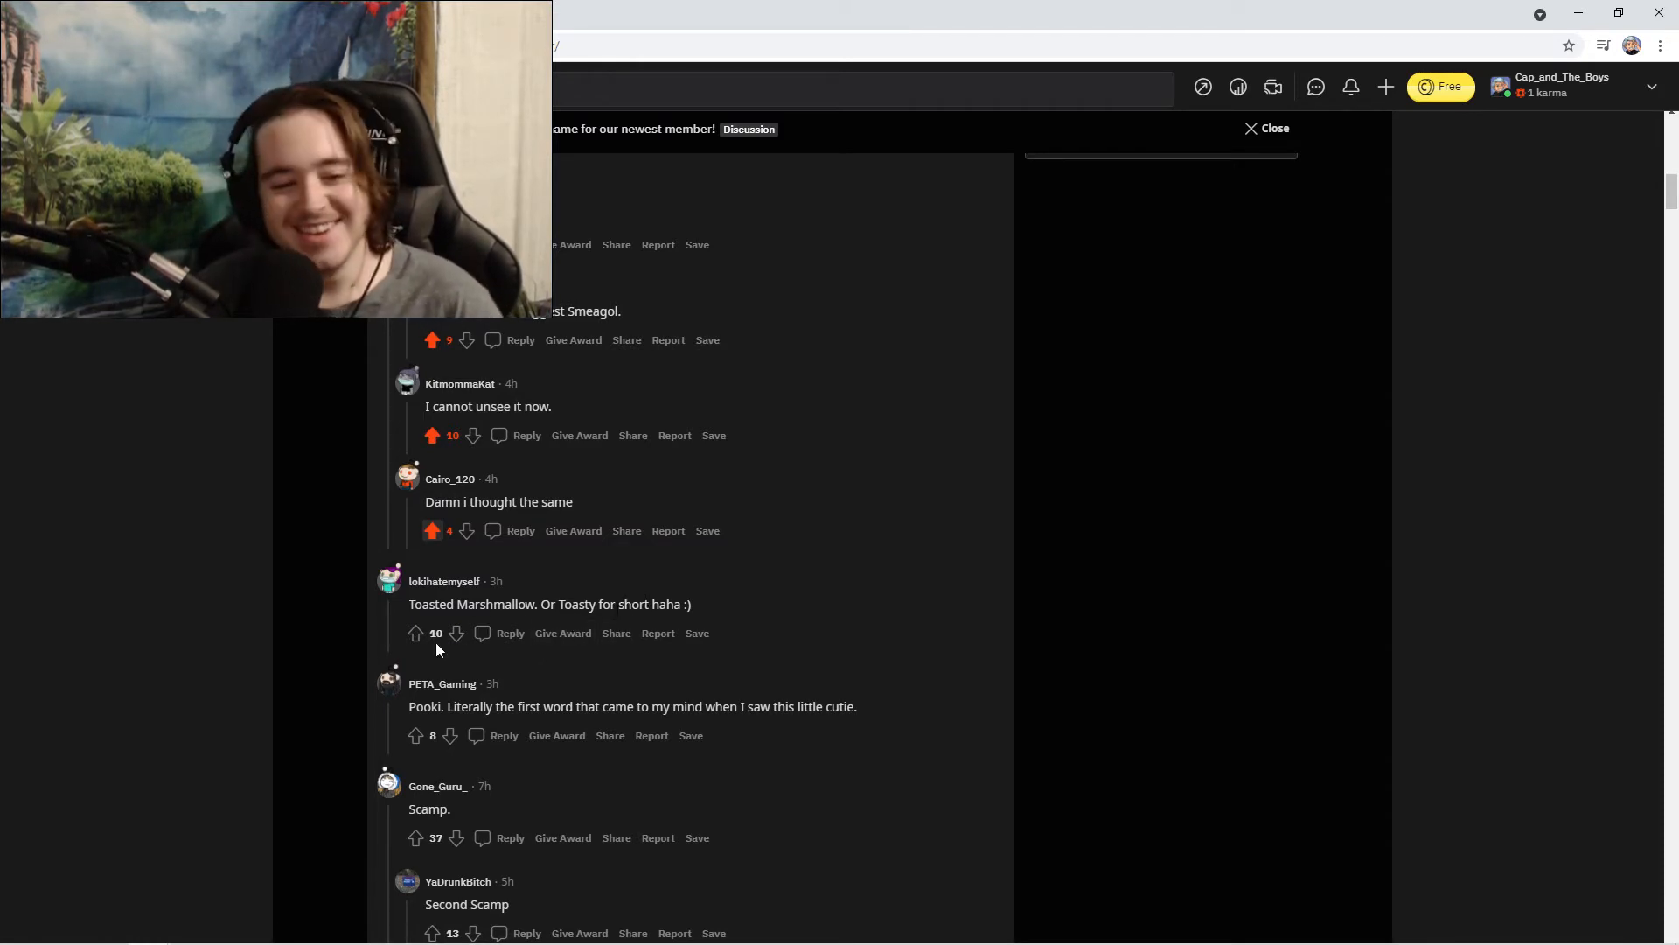
click(417, 632)
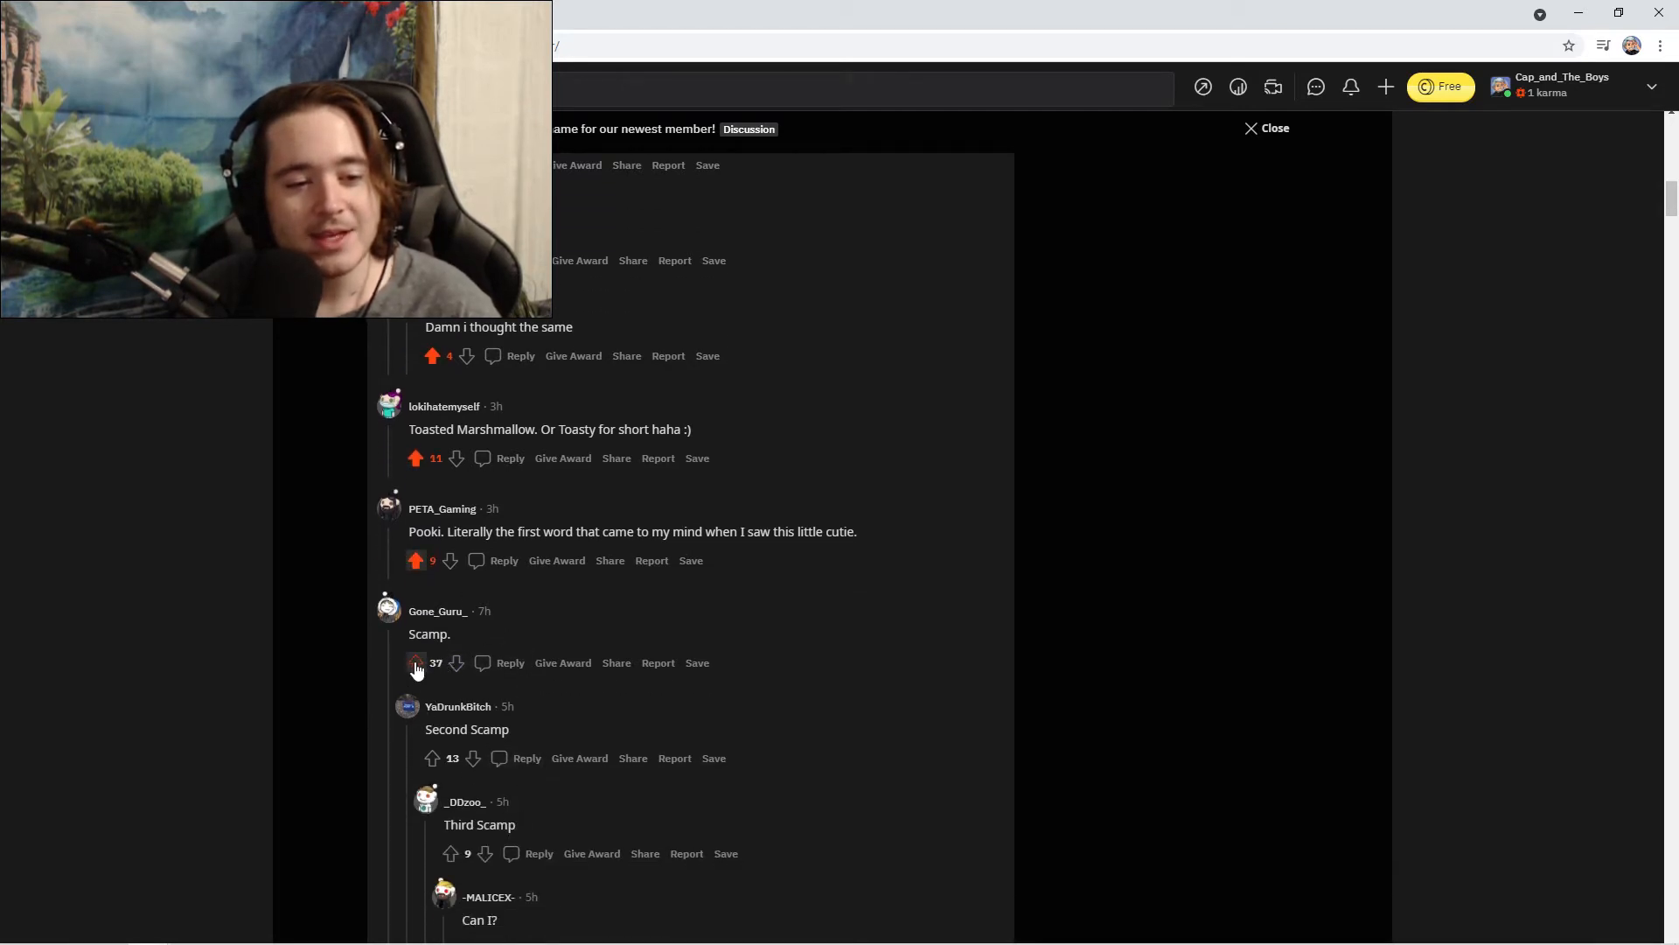
click(416, 662)
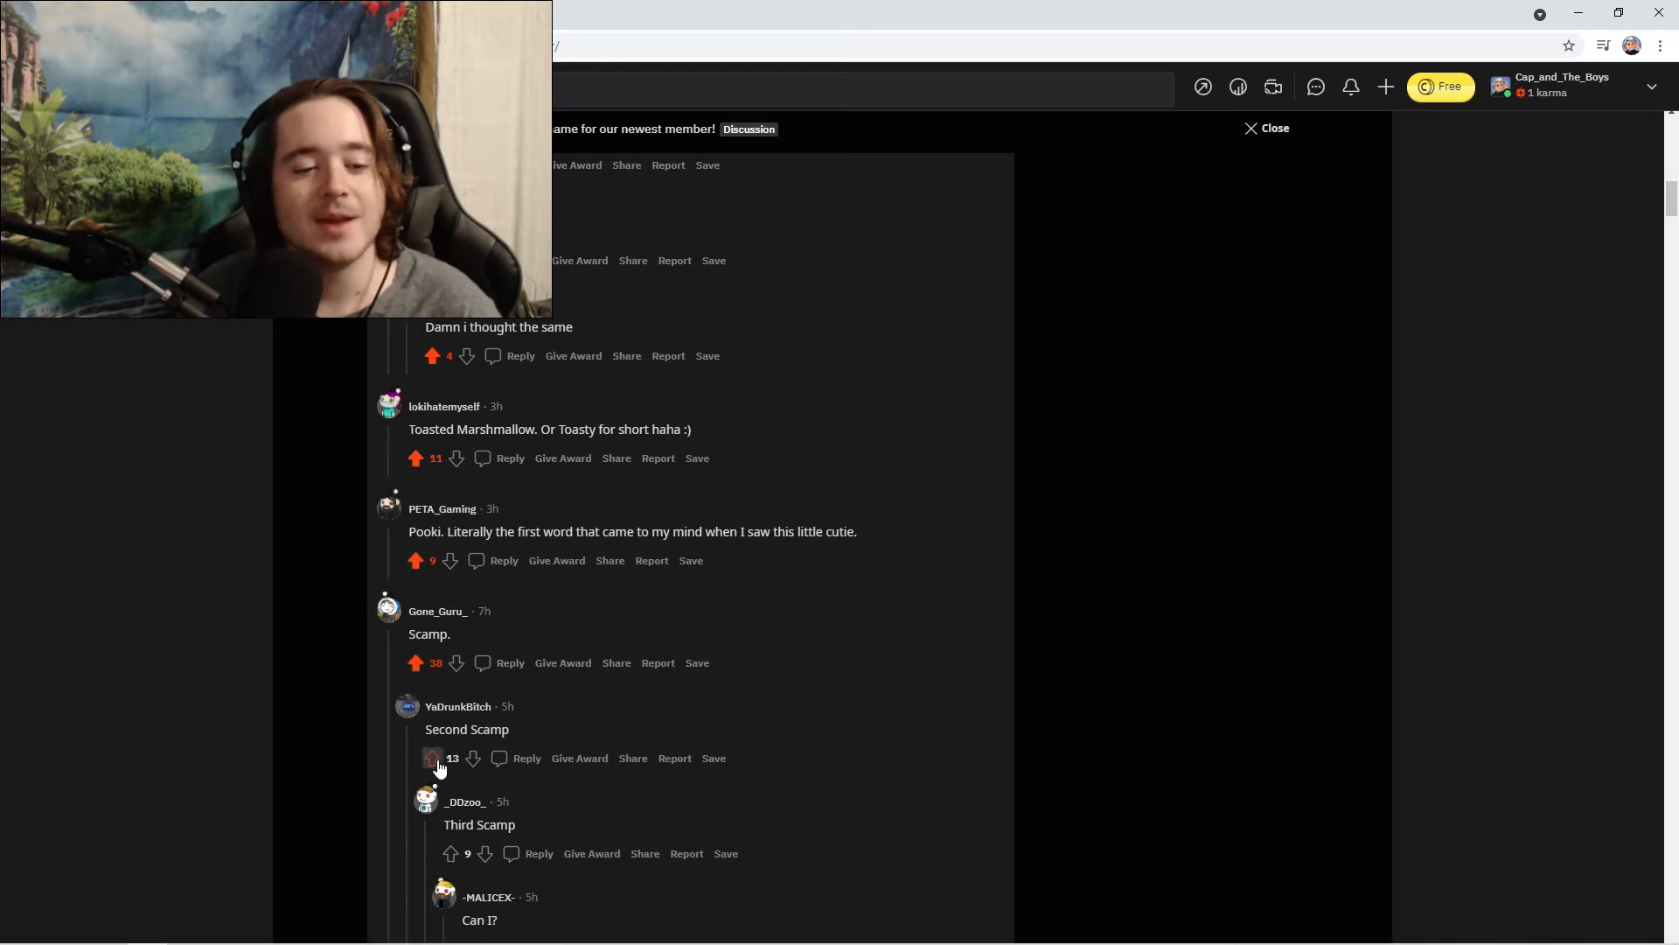
Upvote the fourth and fifth Scamp replies further down the chain.
scroll(down, 3)
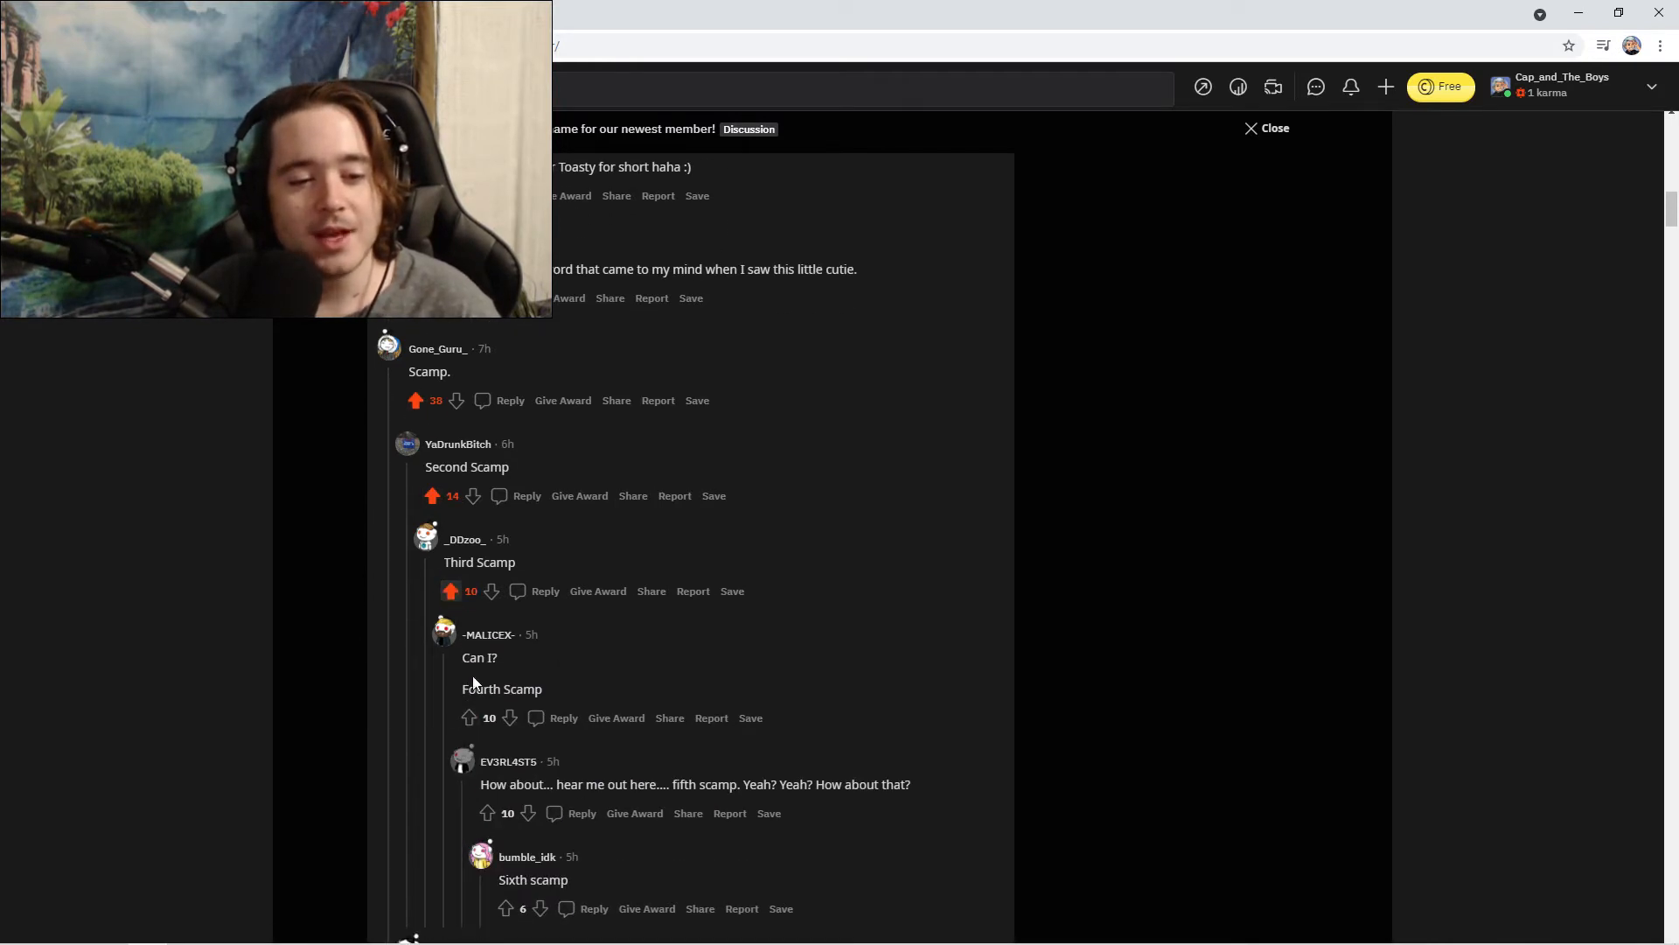
click(469, 717)
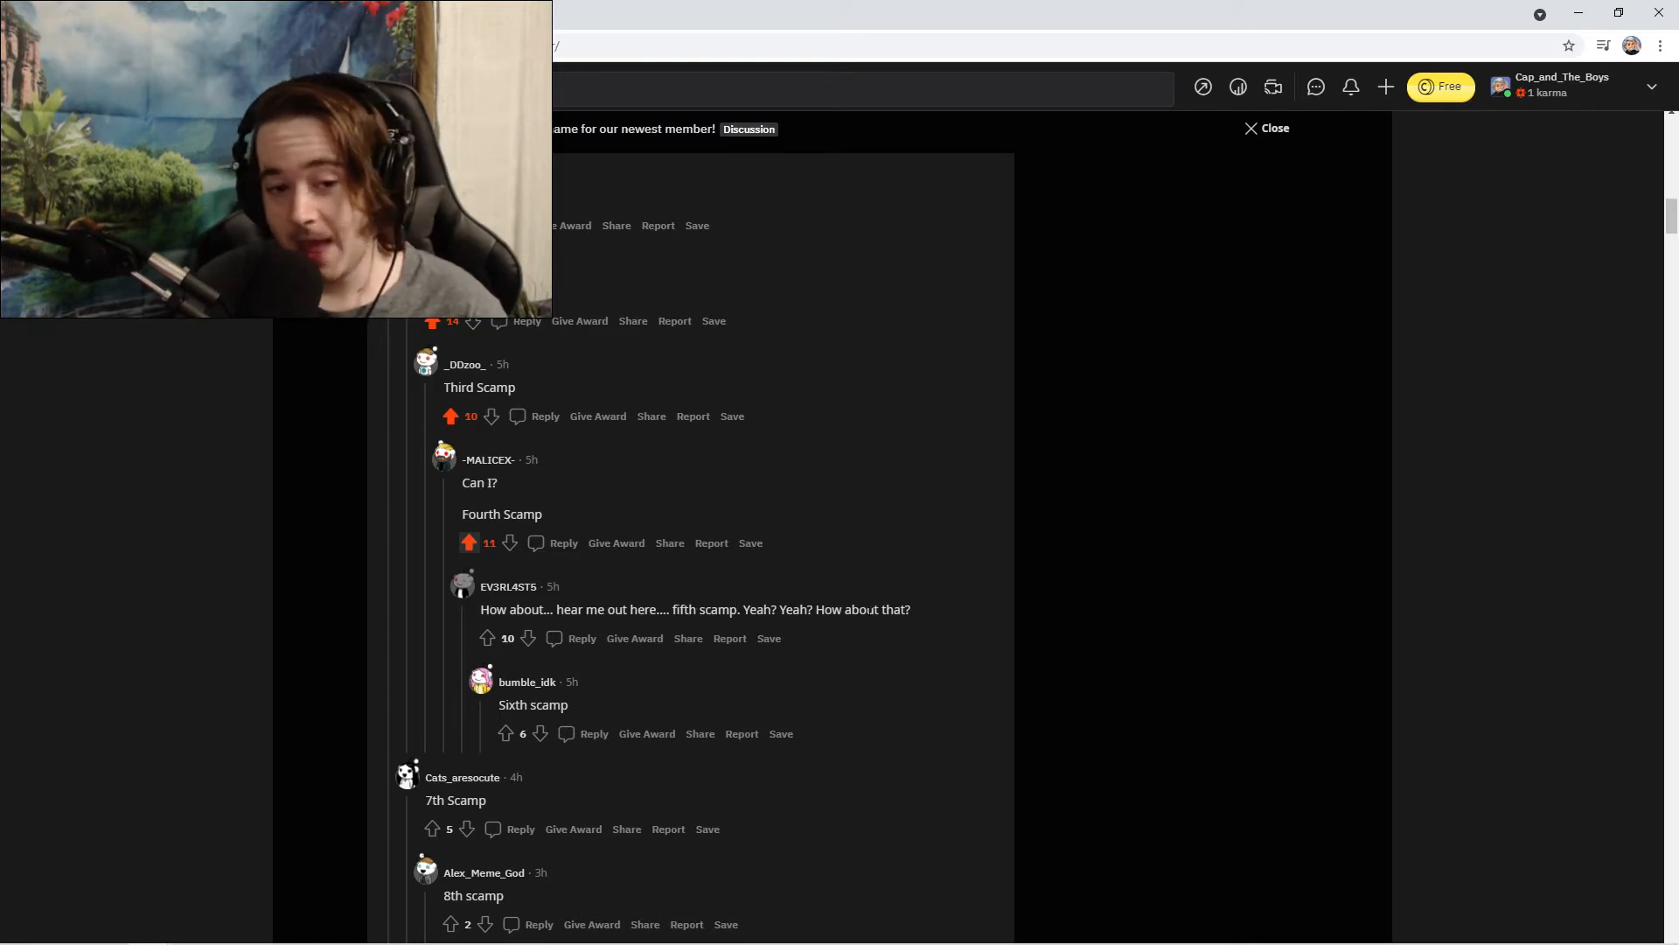
click(486, 637)
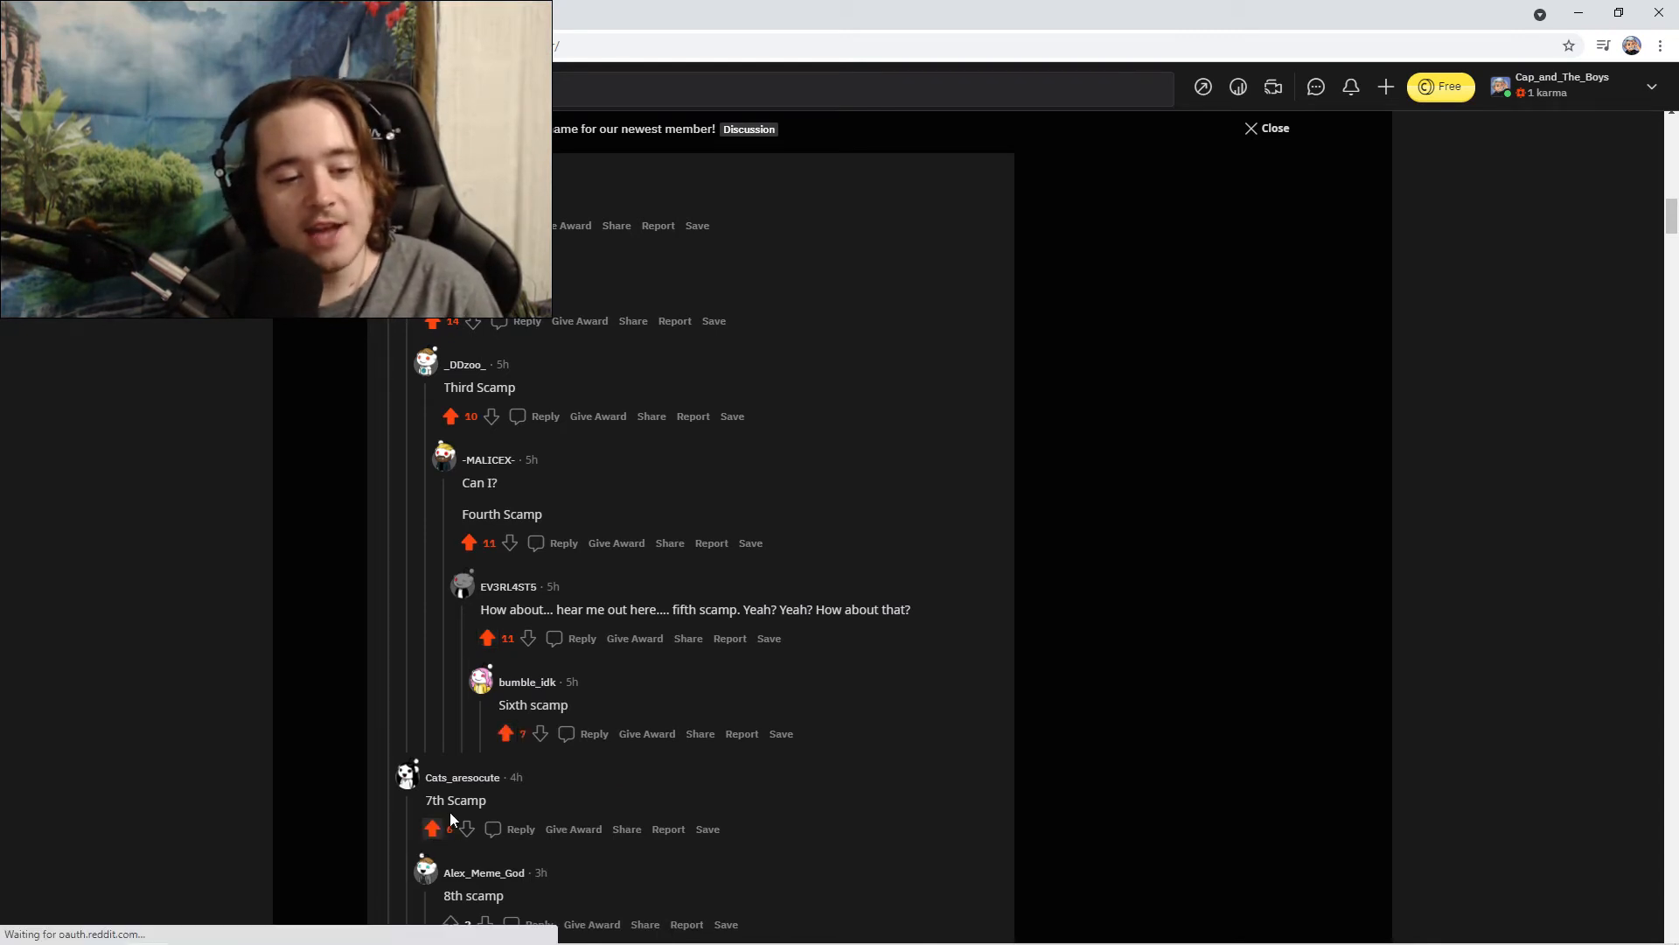
Scroll the feed past the ancient murals post to the 'I paint cats' watercolour post.
scroll(down, 3)
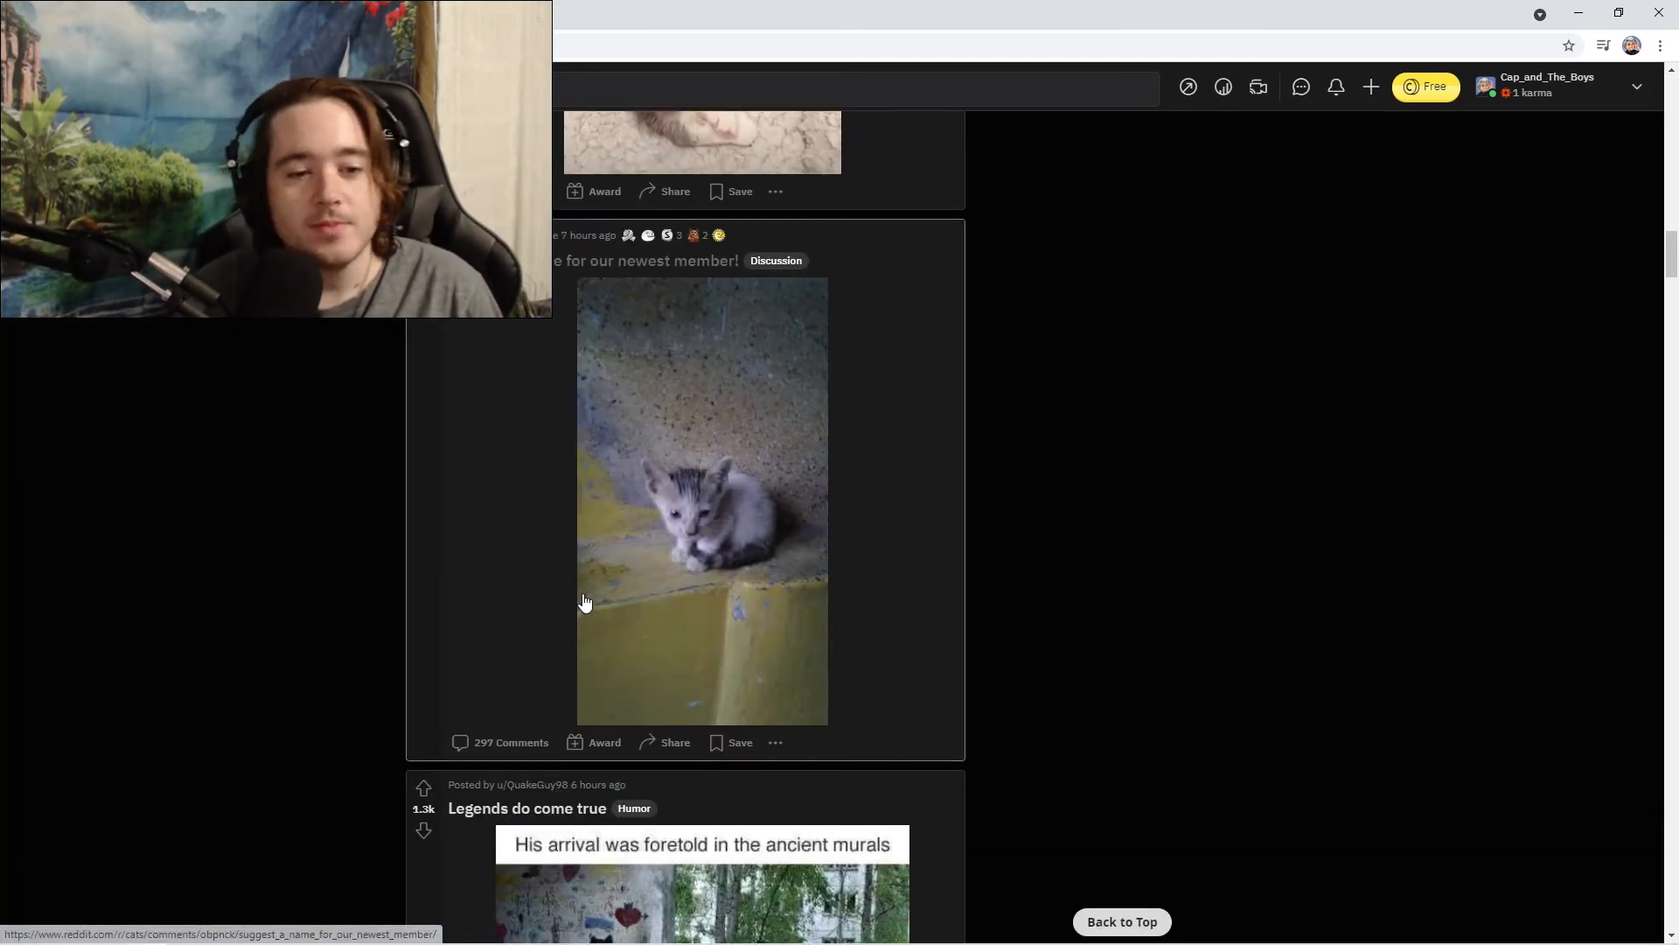
scroll(down, 3)
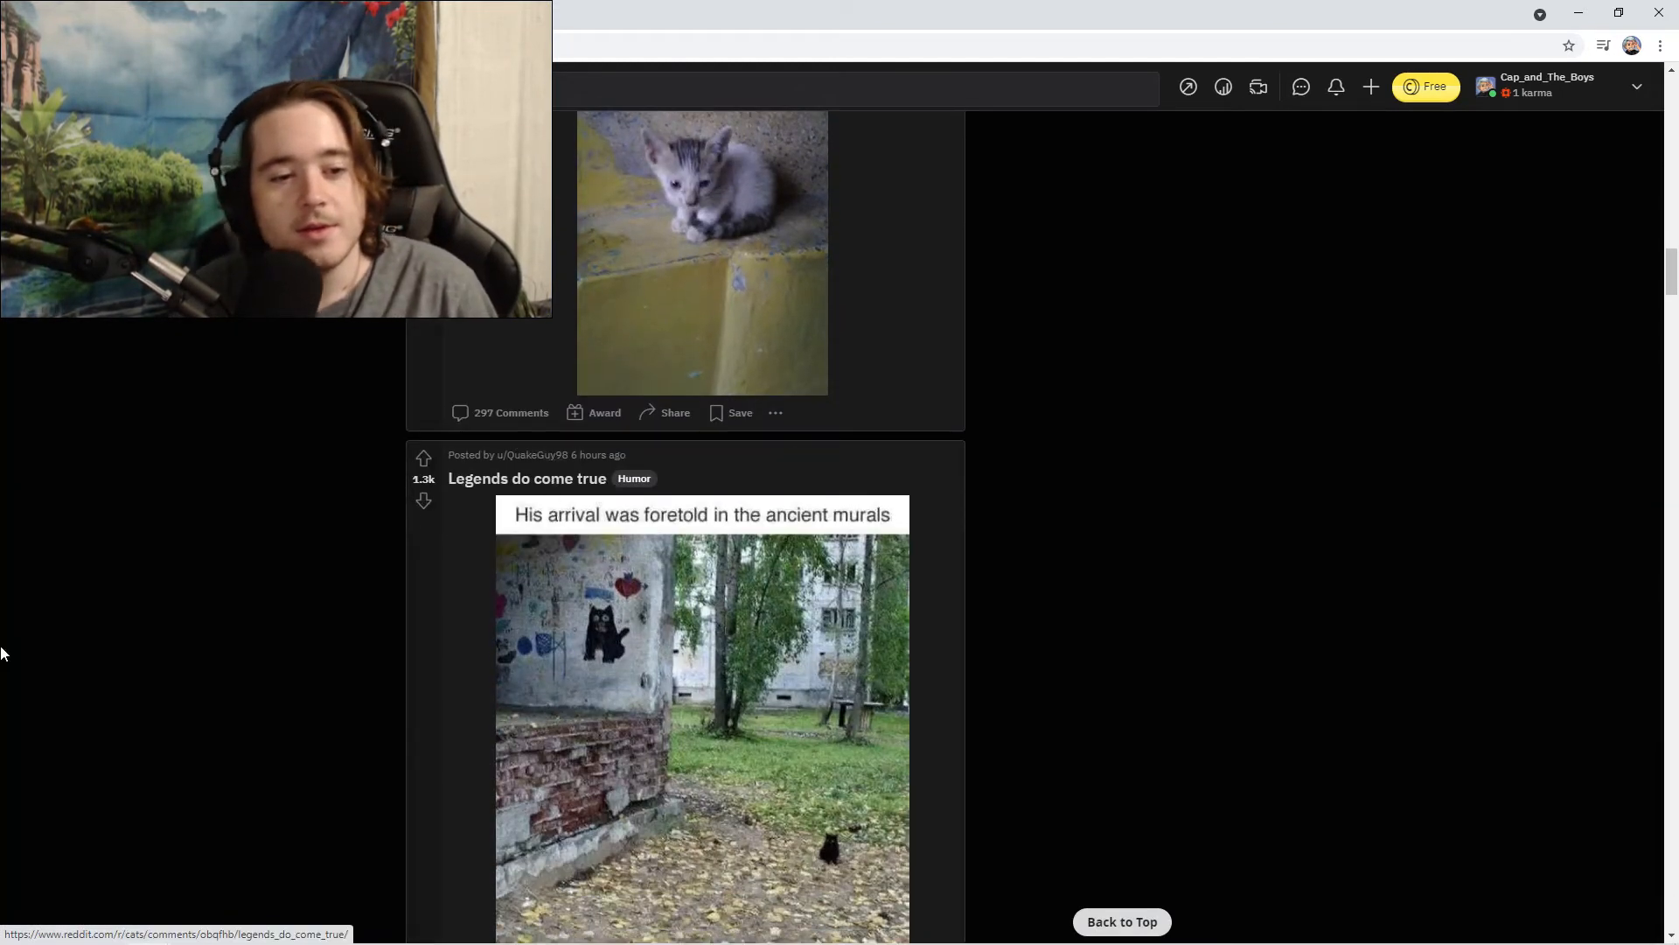
scroll(down, 3)
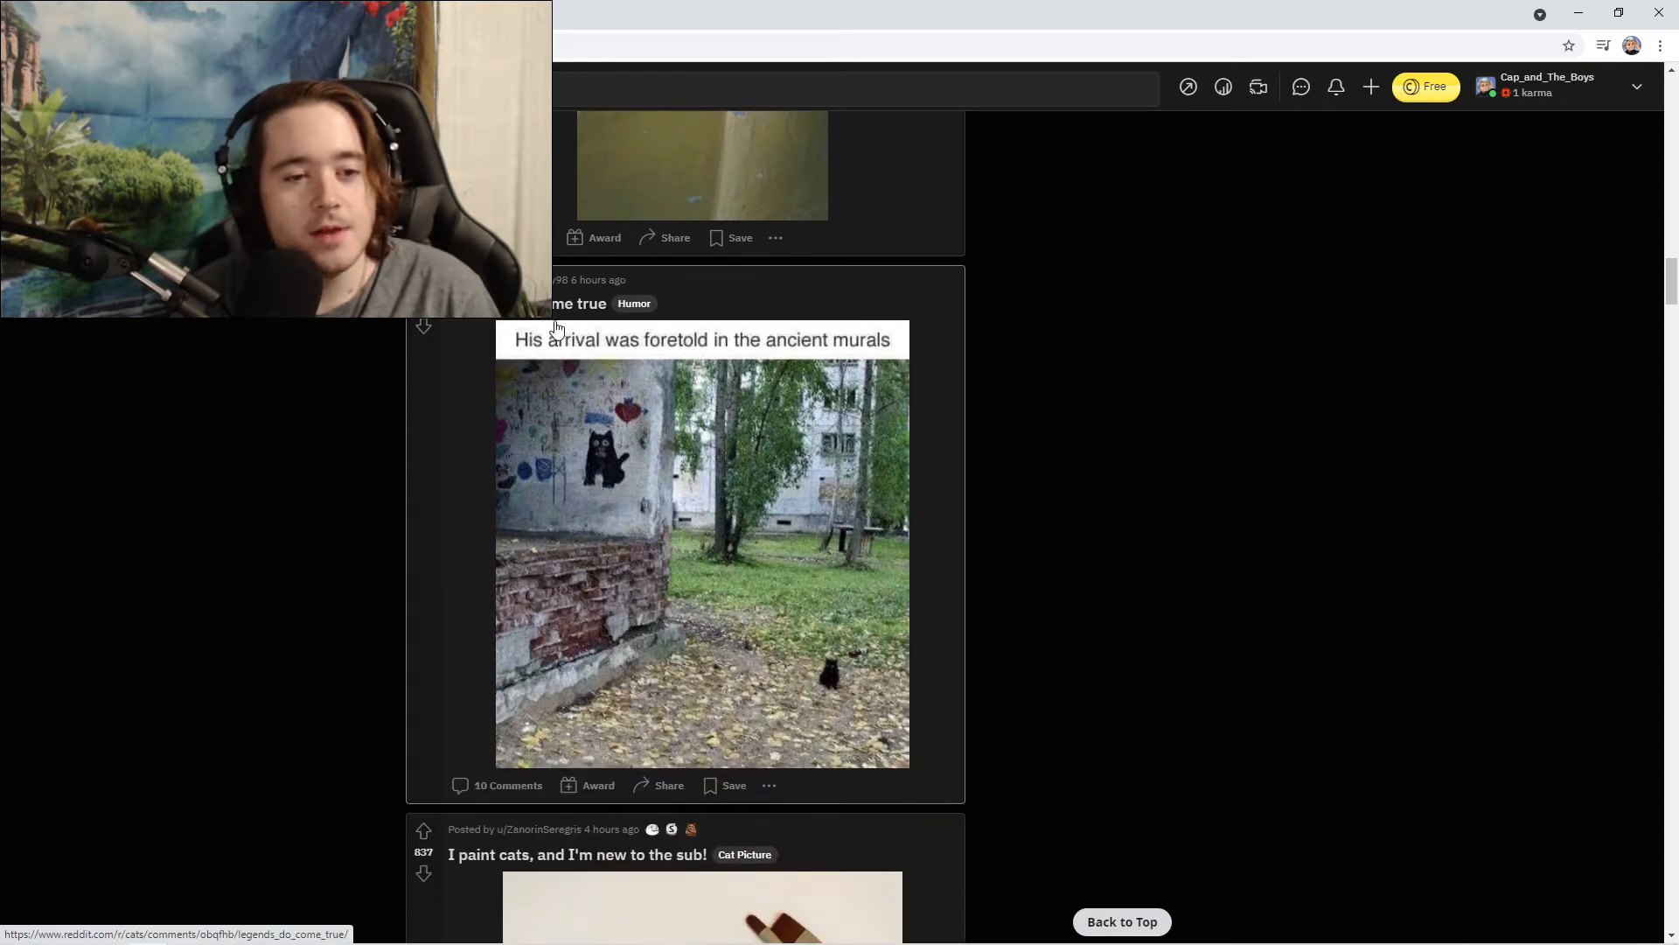
mouse_move(791, 357)
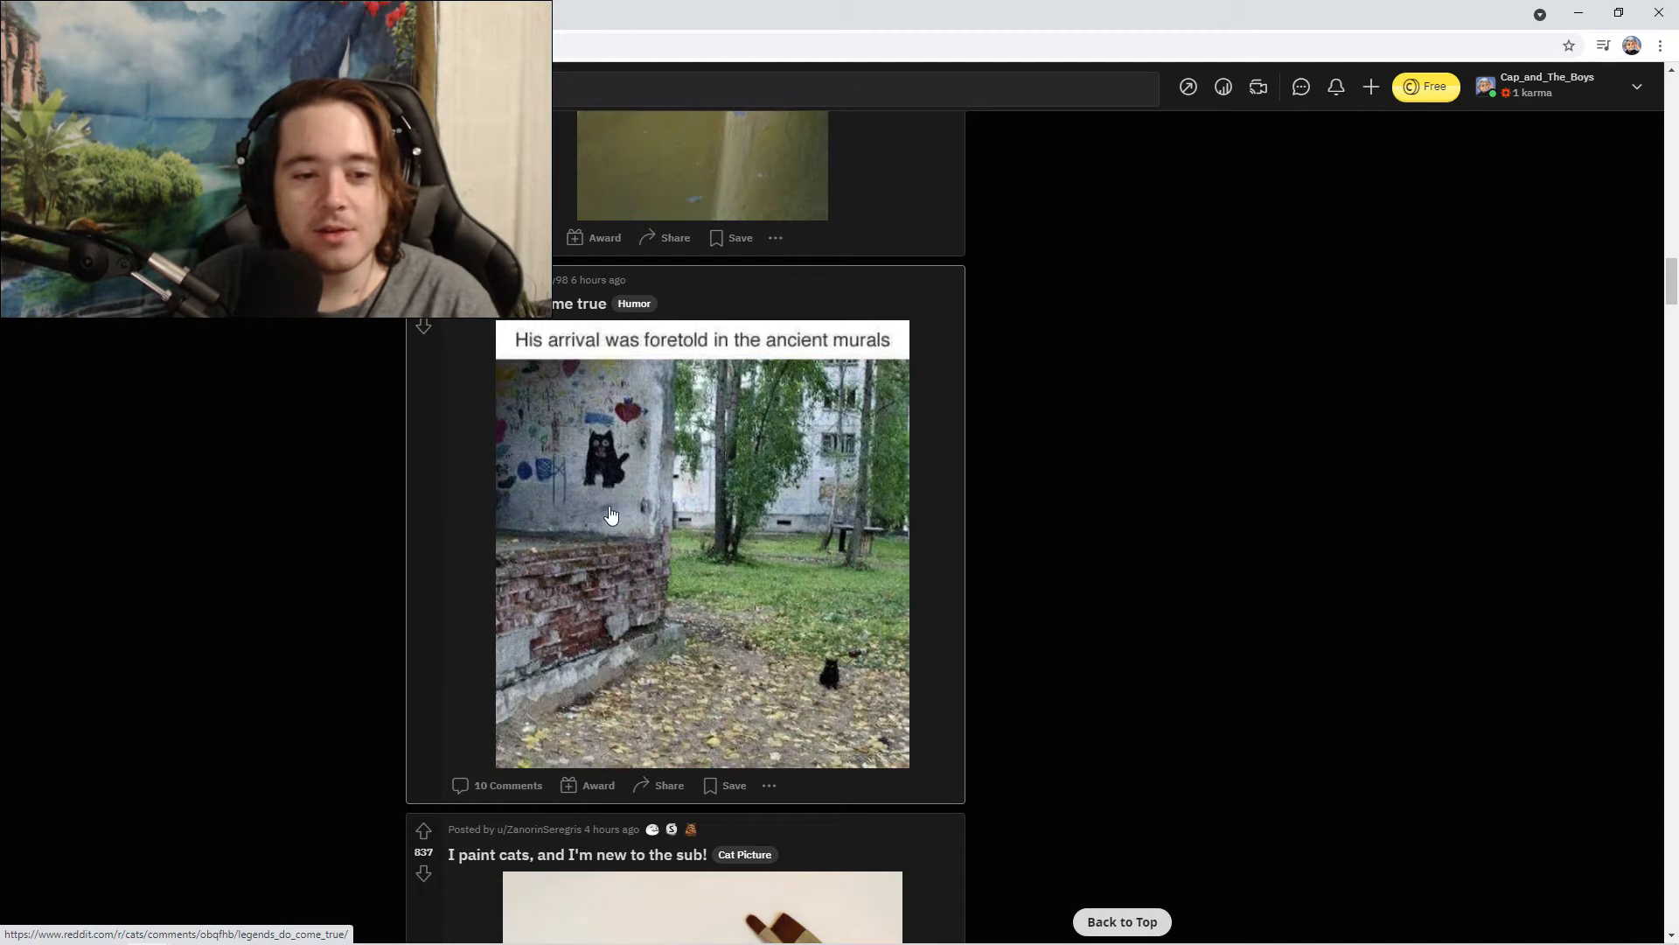
mouse_move(818, 642)
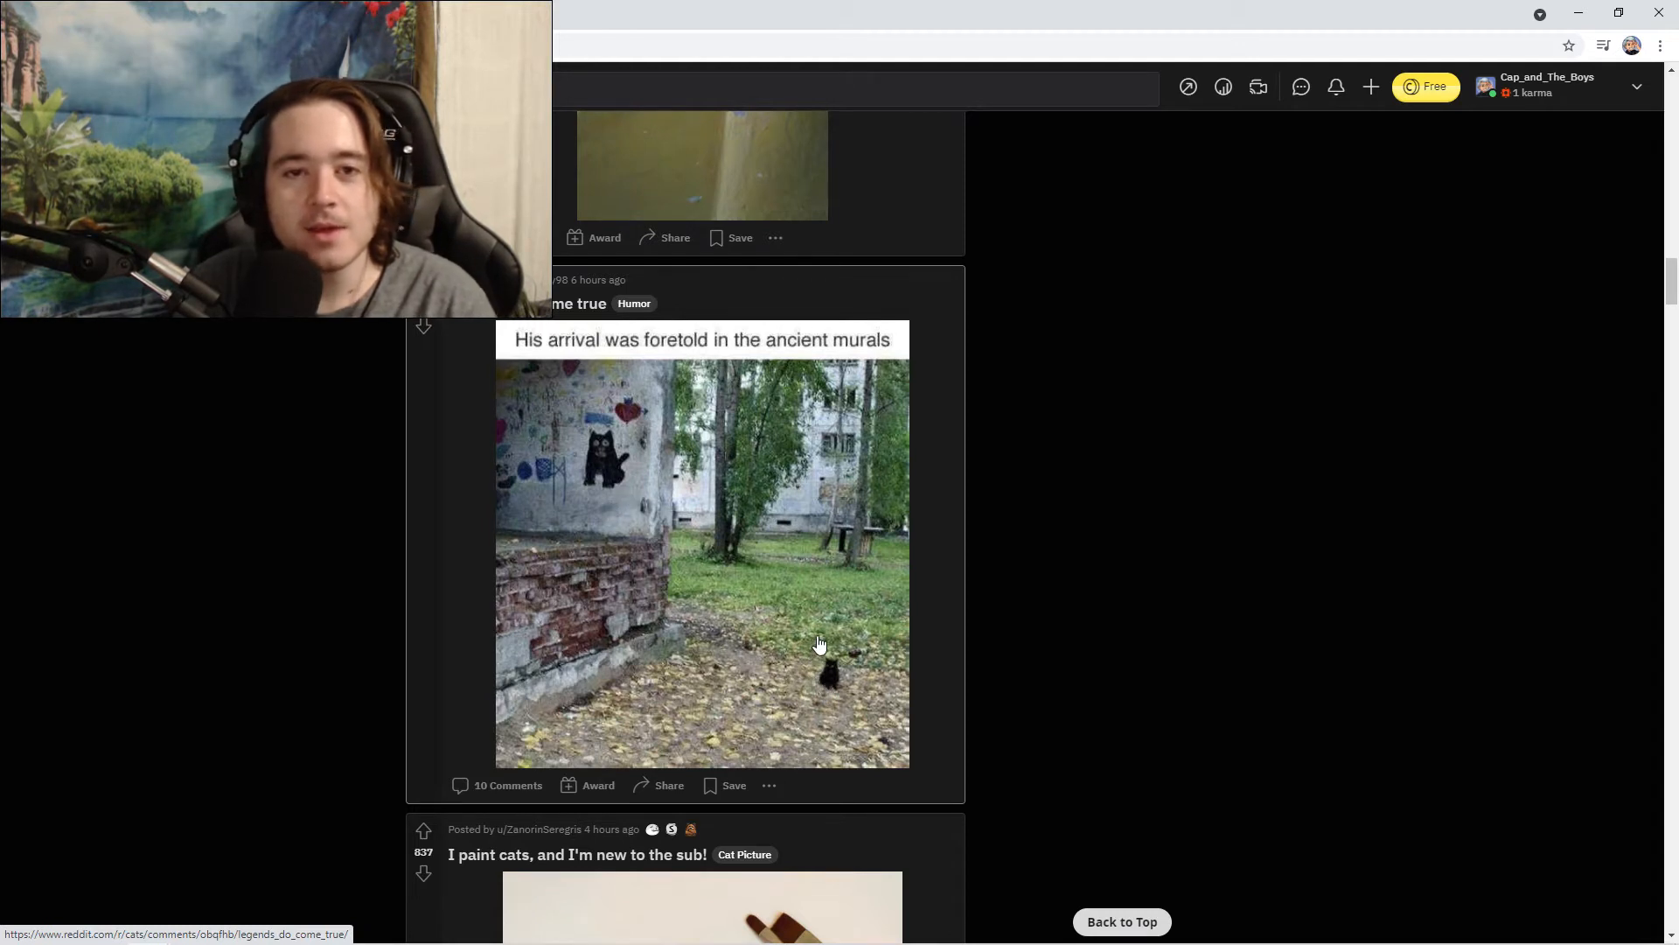
mouse_move(825, 636)
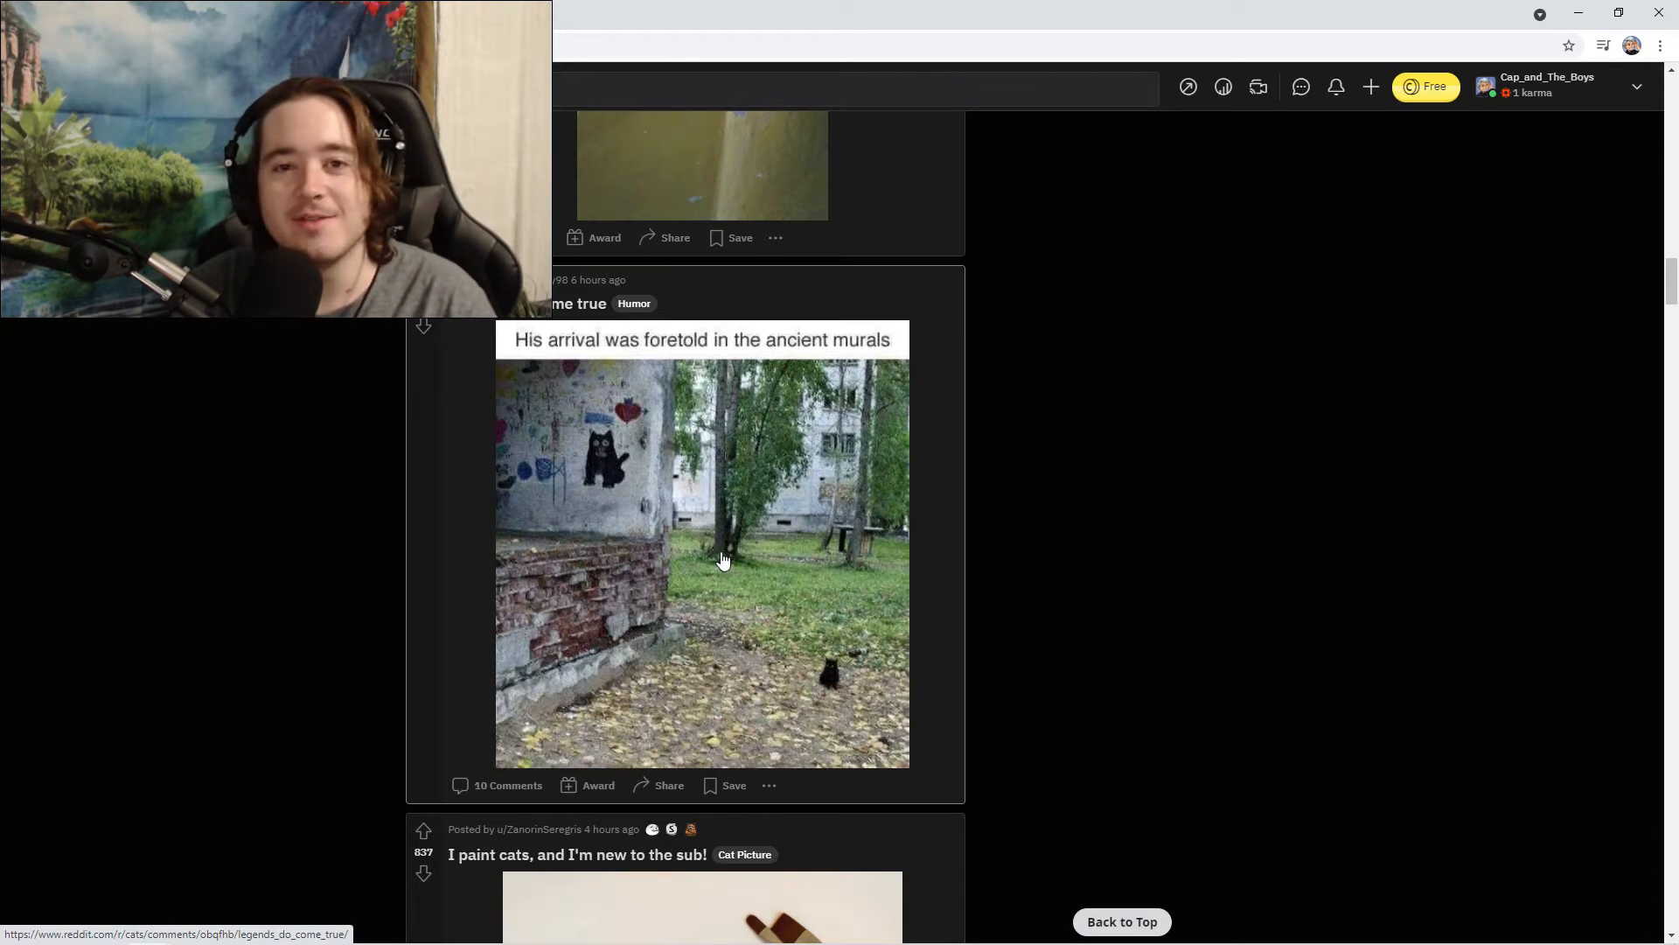
mouse_move(798, 664)
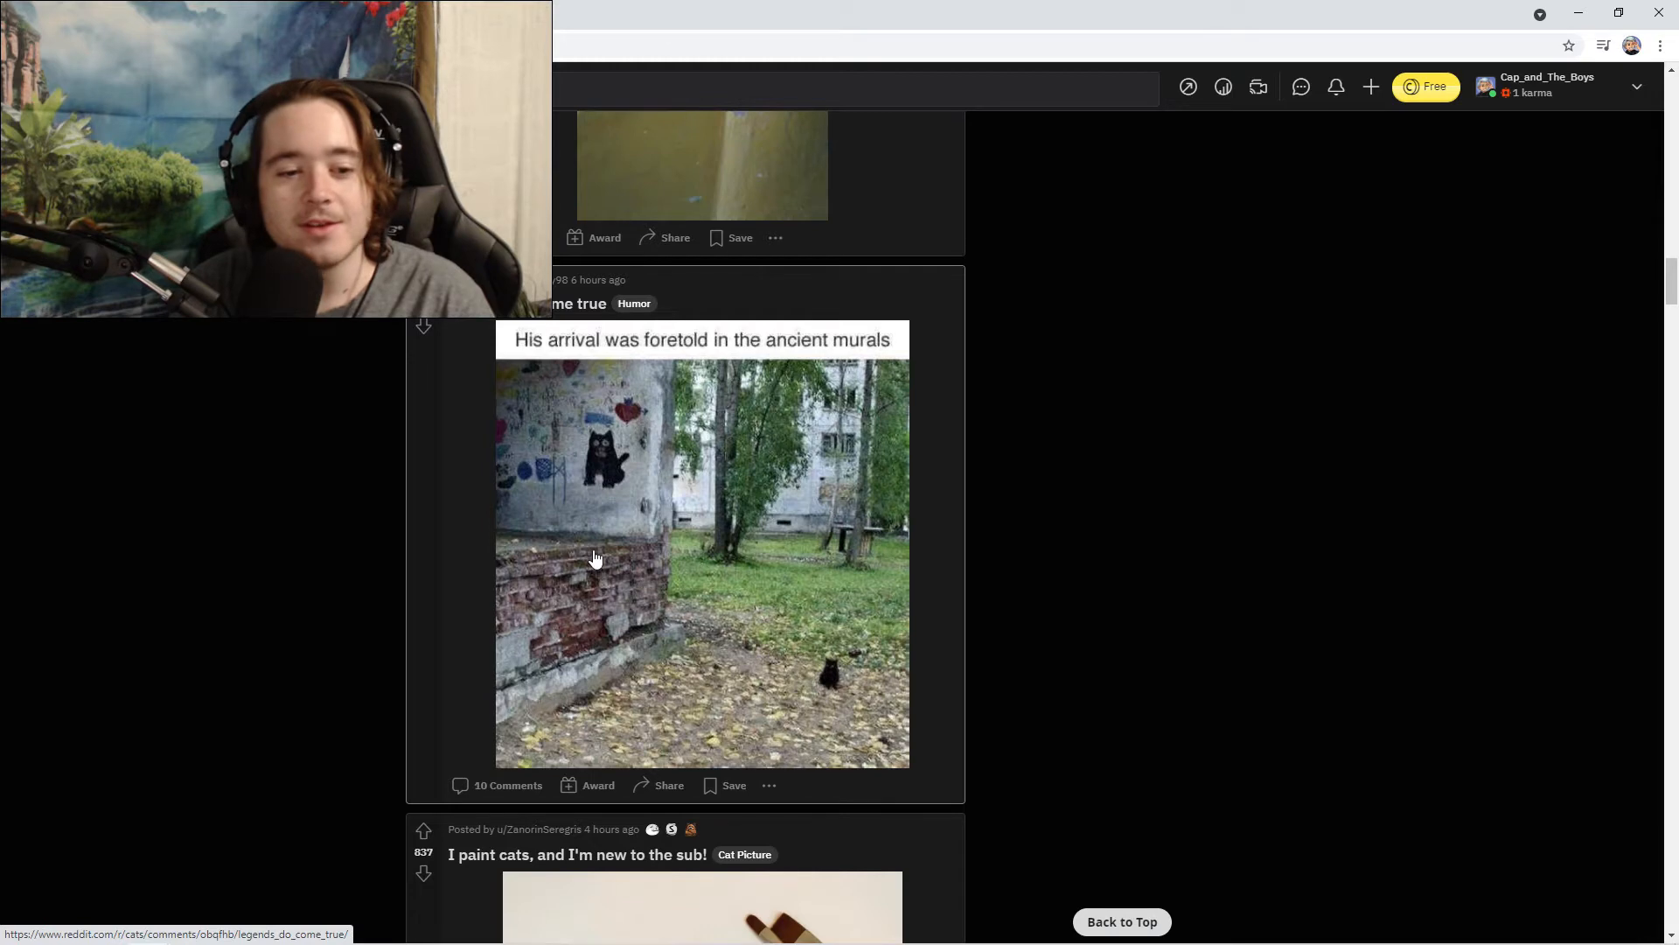
scroll(down, 3)
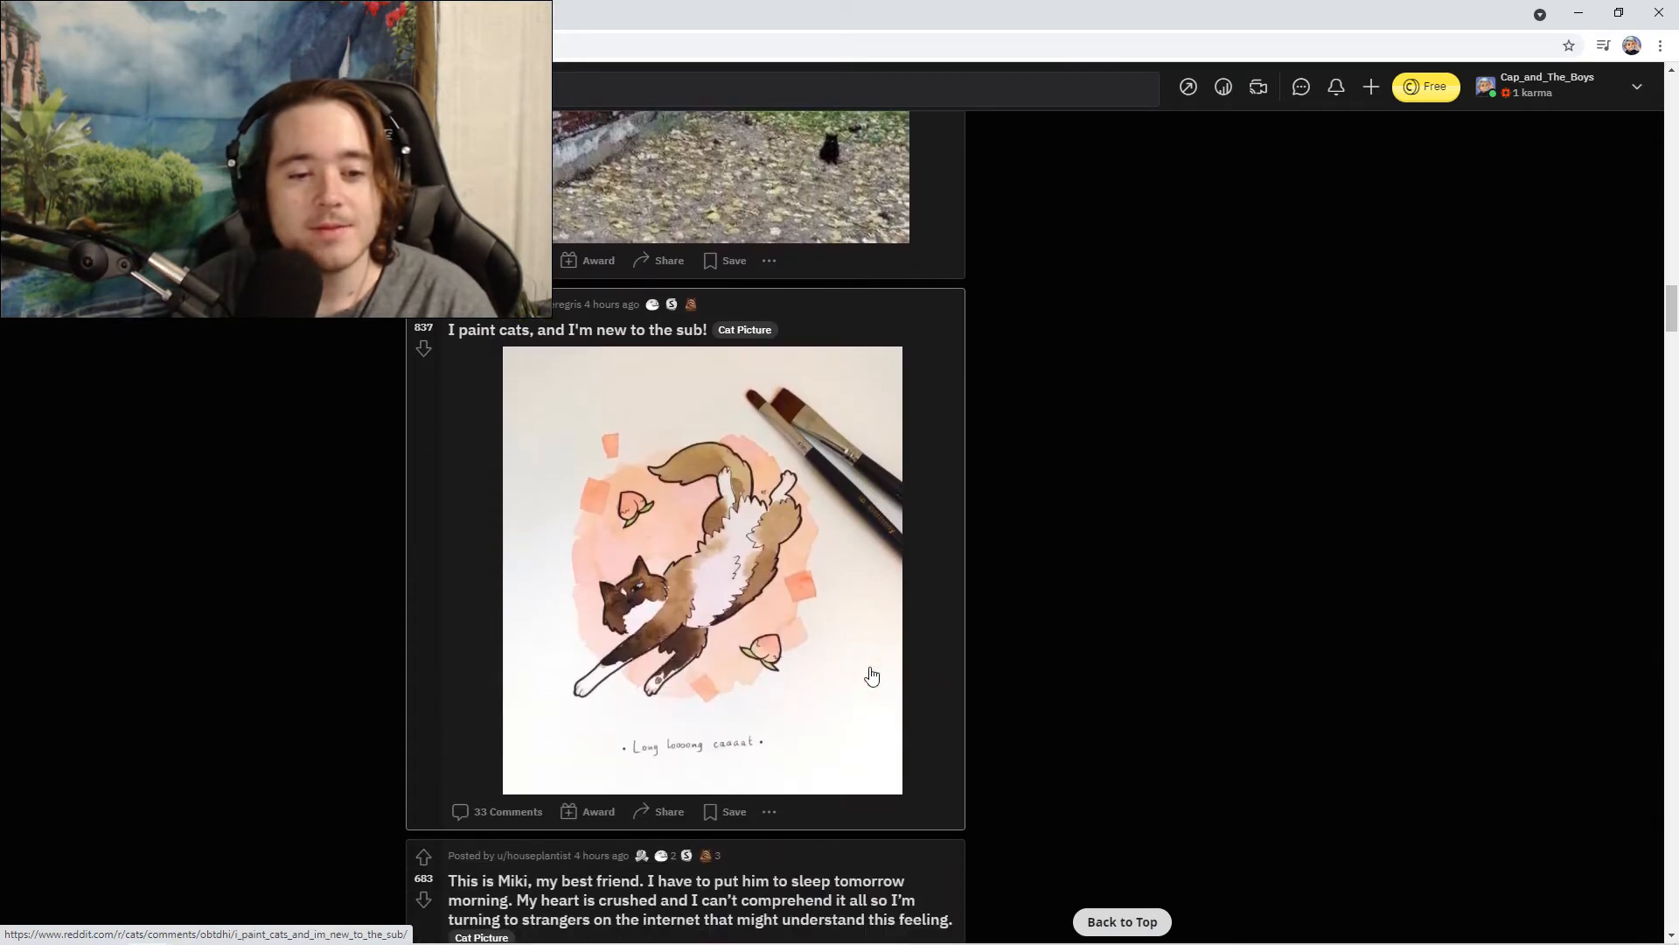
mouse_move(618, 347)
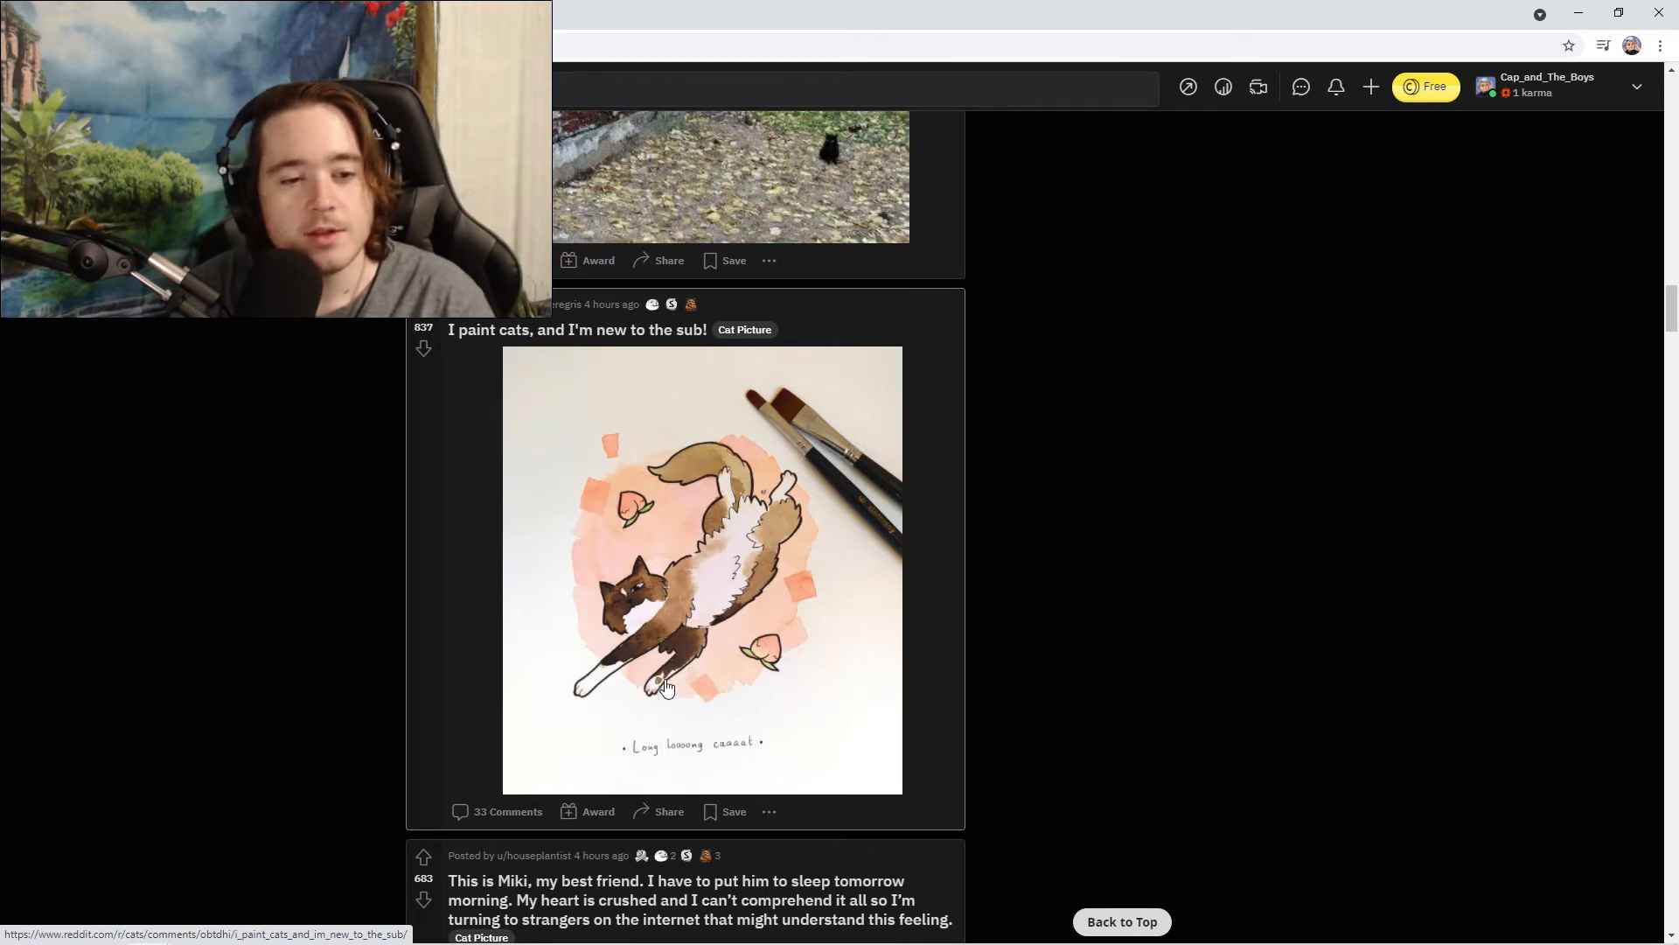
mouse_move(419, 318)
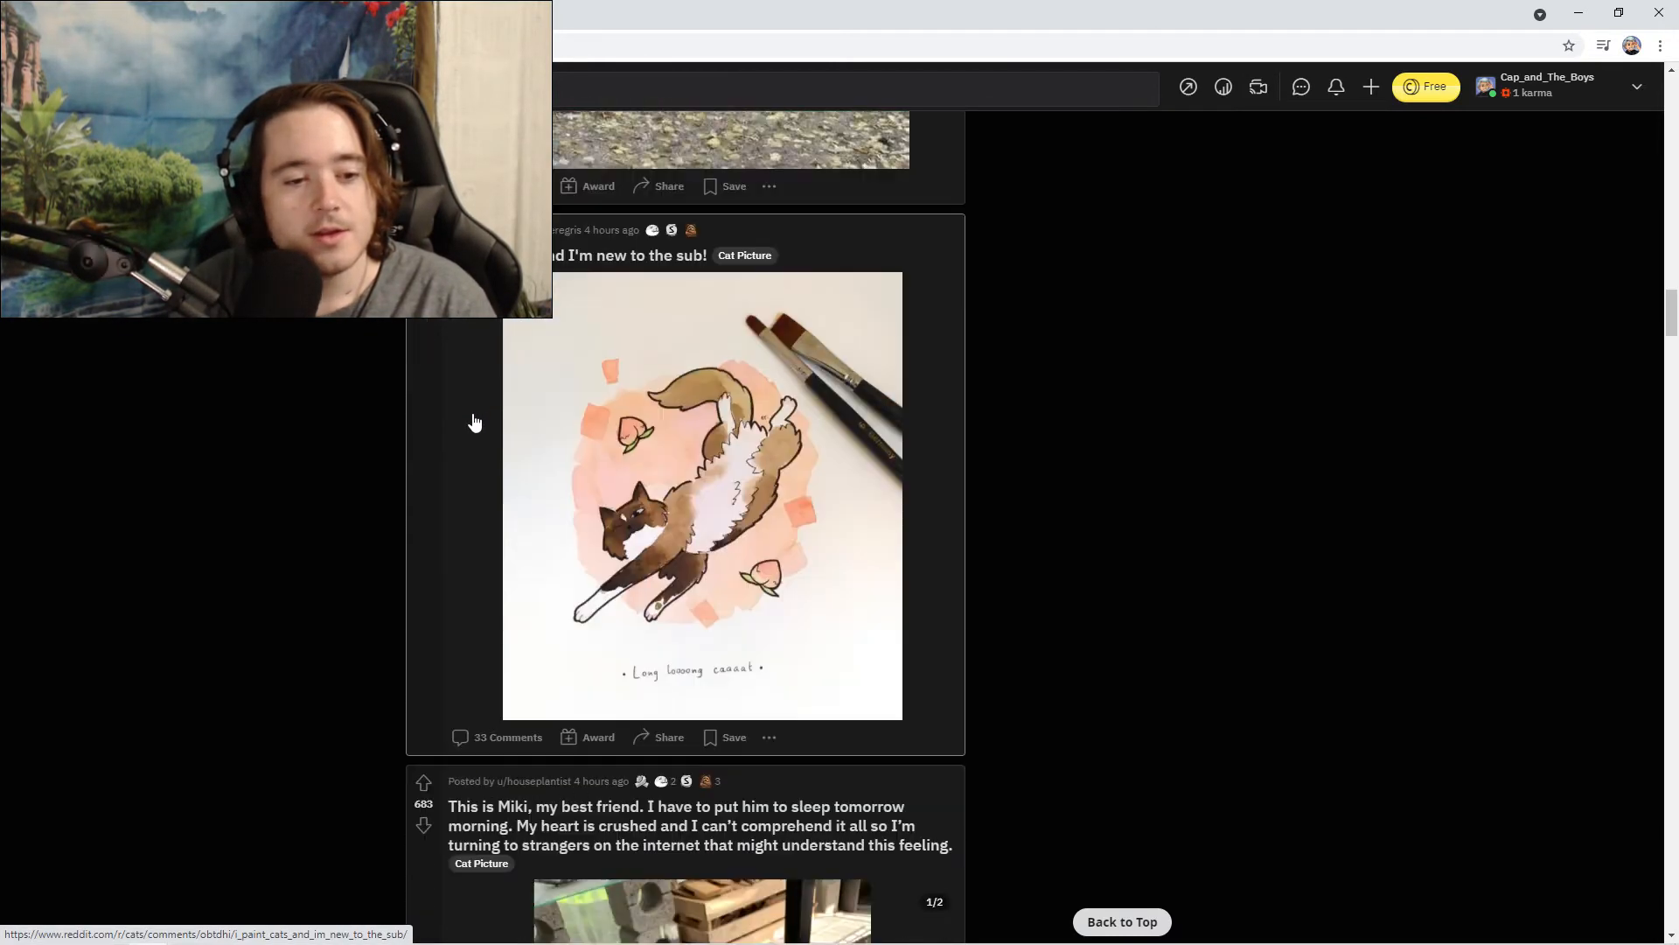
Read through the Miki farewell post and comments, then close it to return to the feed.
scroll(down, 3)
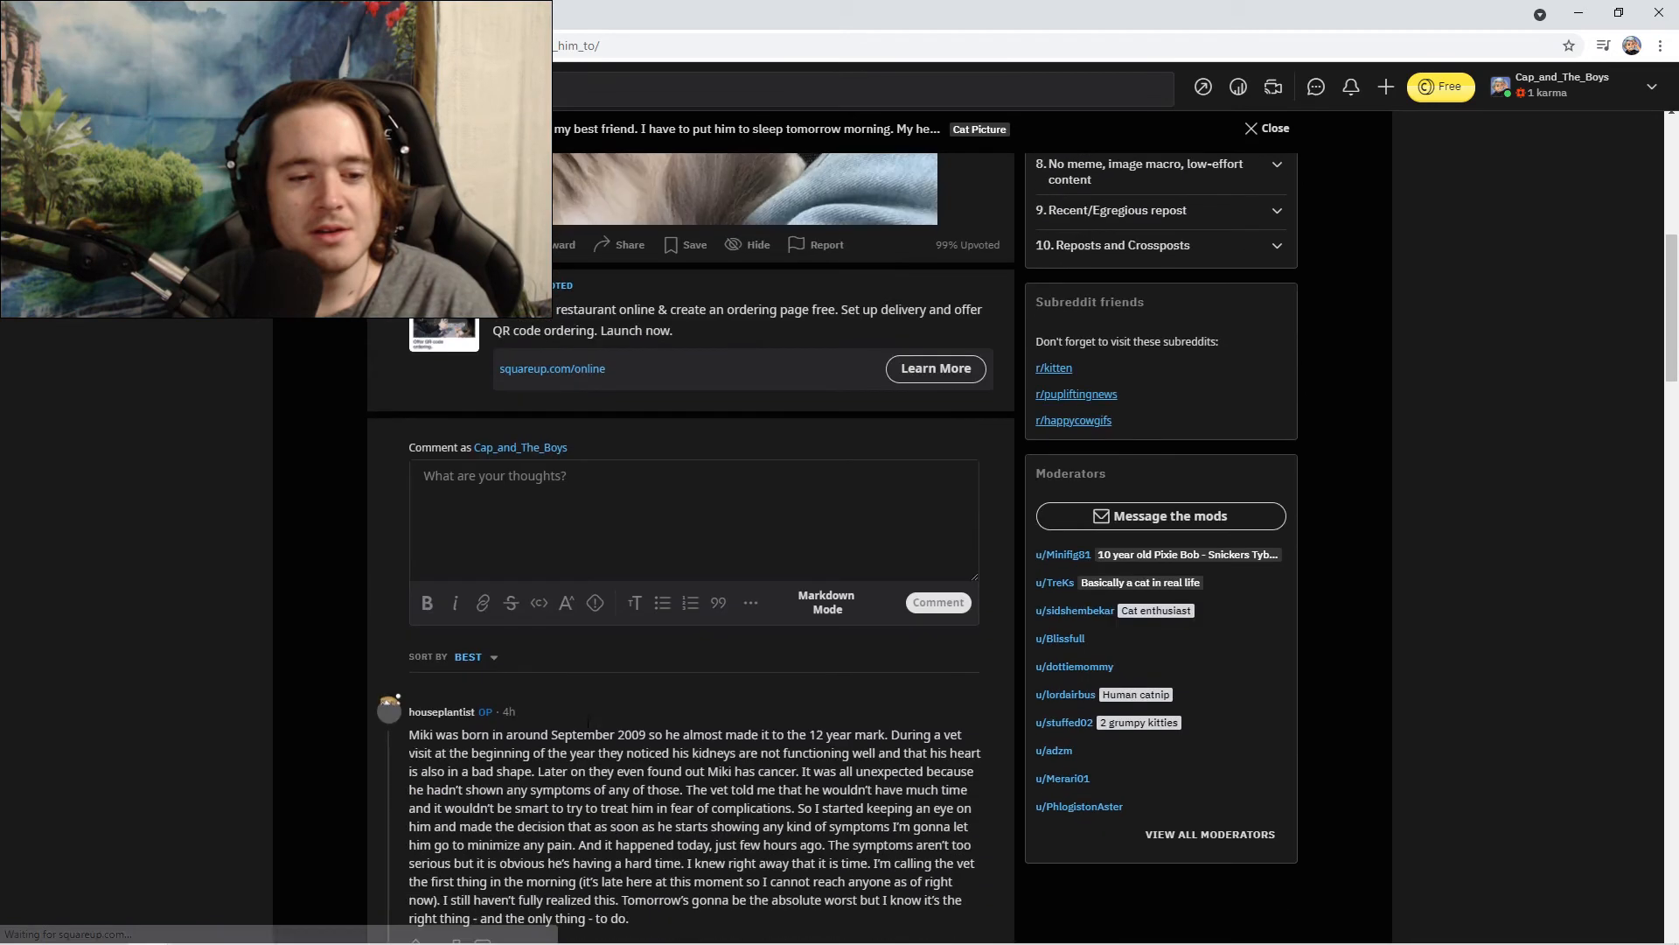
scroll(down, 3)
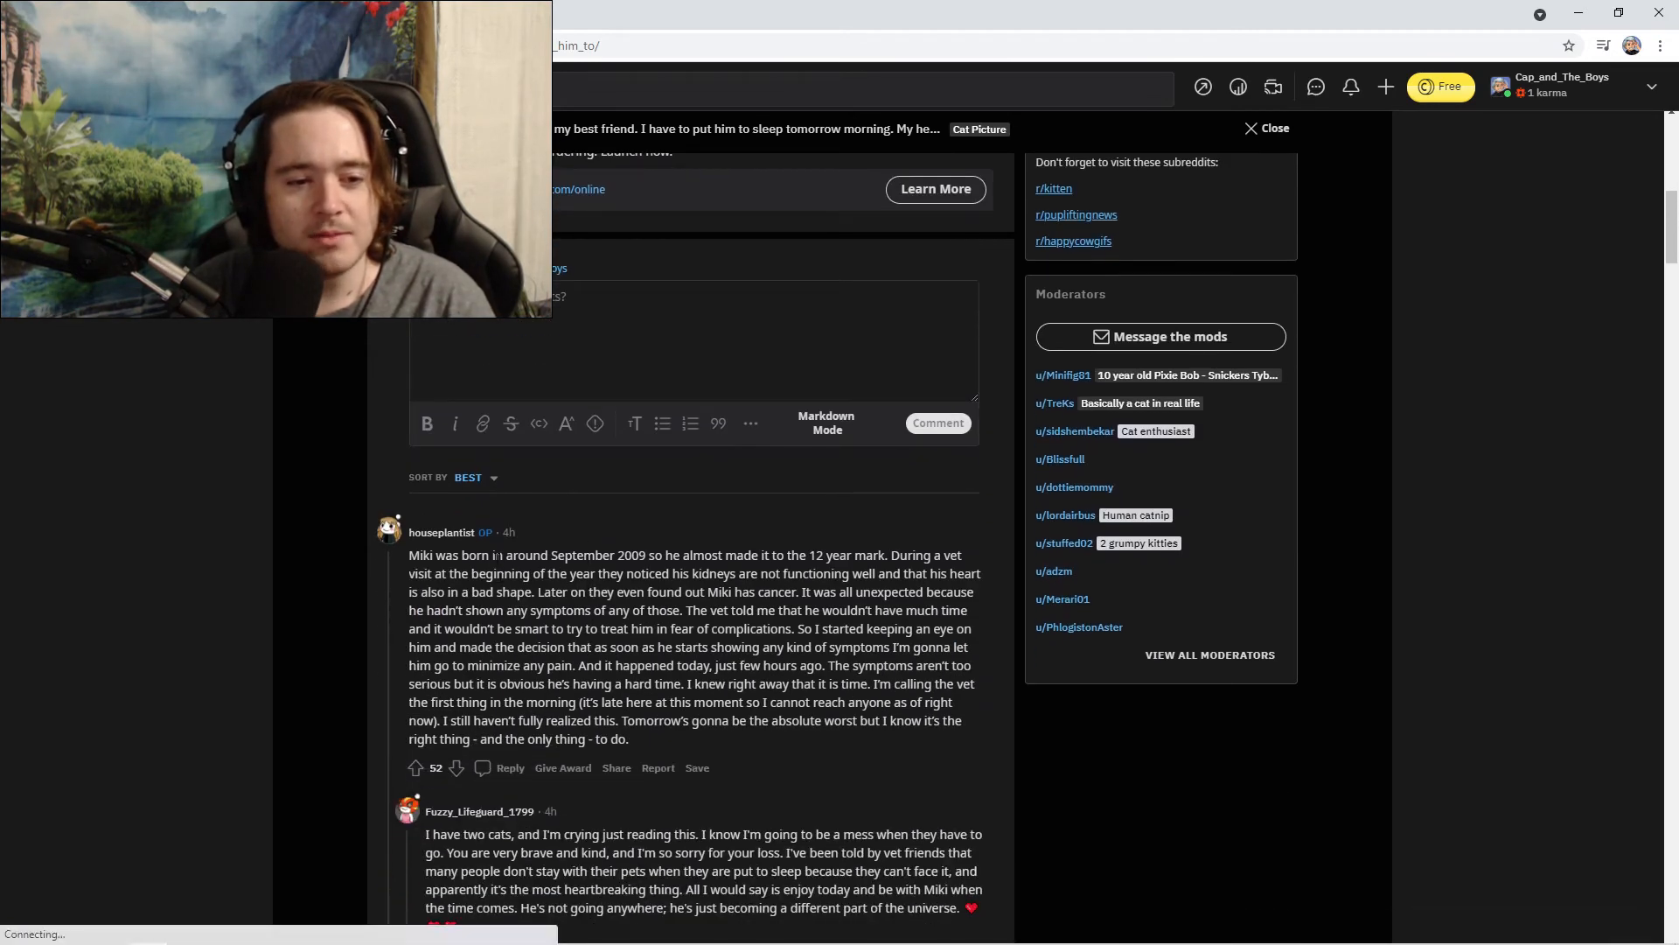
click(416, 768)
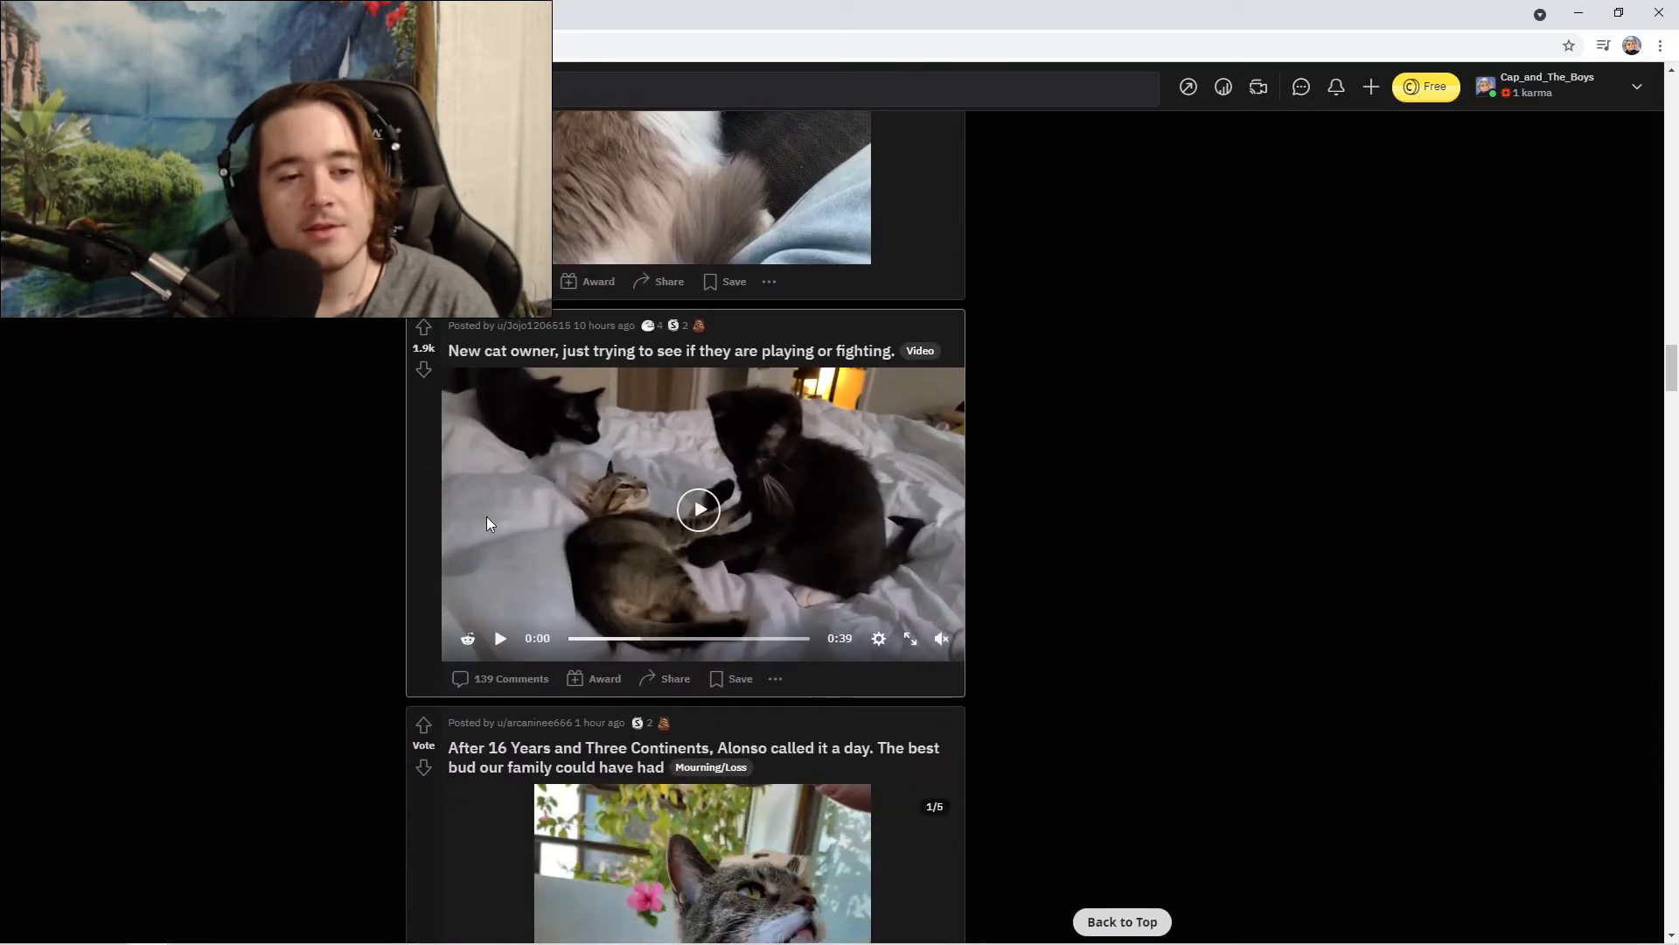
Play the playing-or-fighting kittens video, then move down the feed past the Alonso post.
click(697, 509)
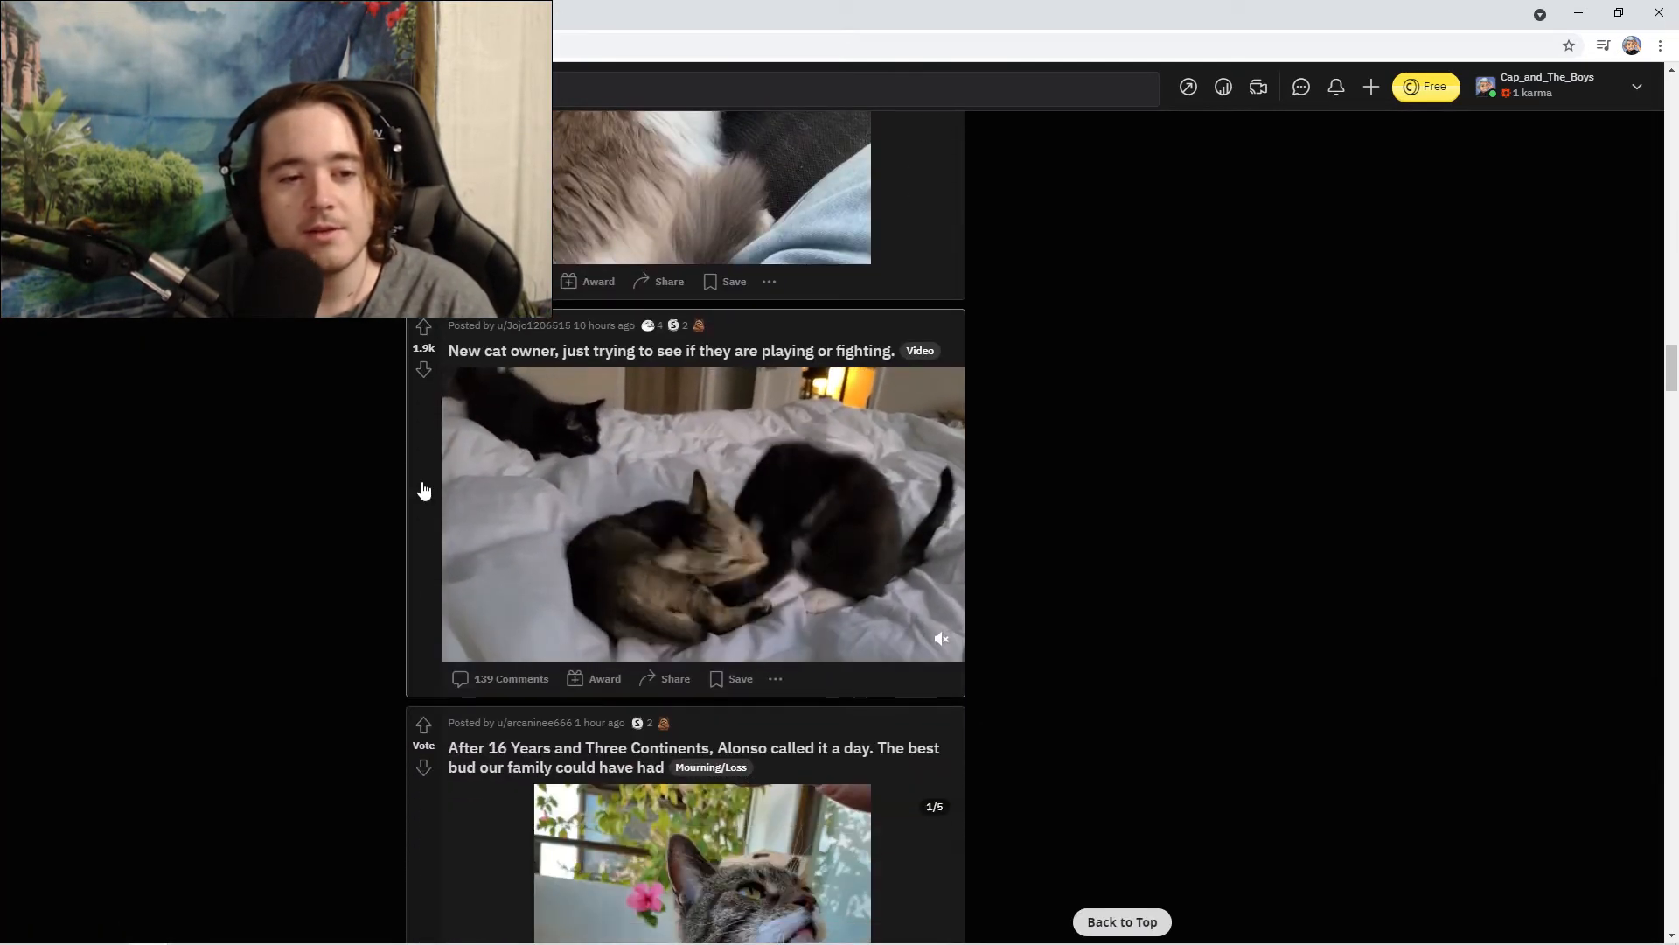
click(704, 514)
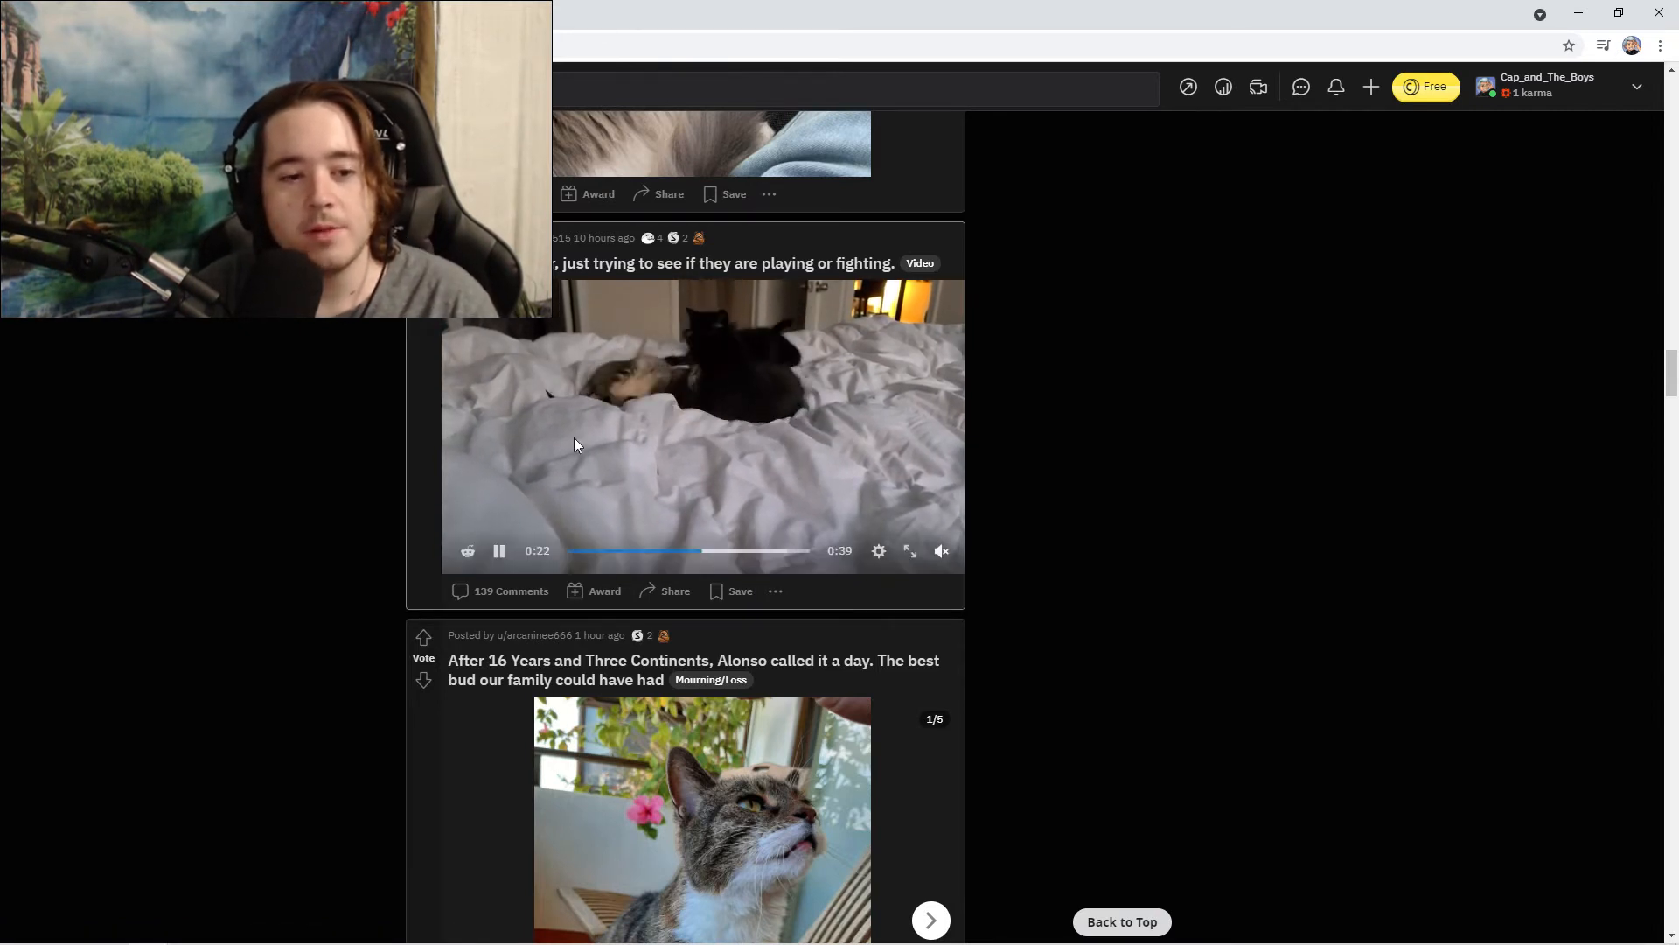
scroll(down, 3)
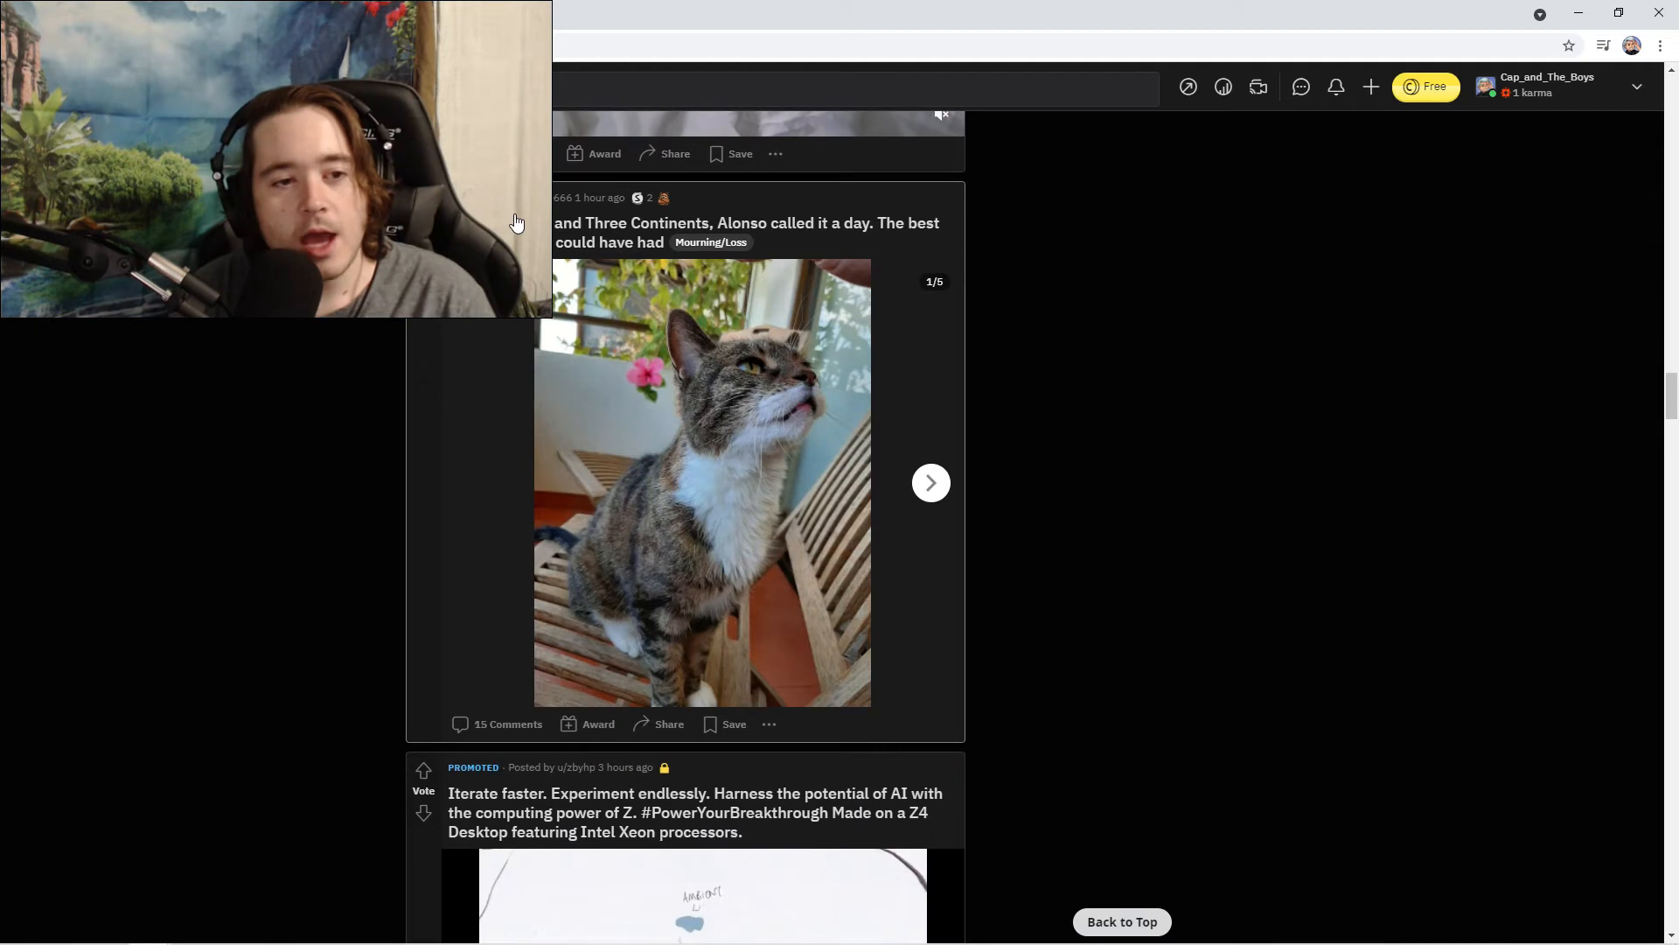
mouse_move(698, 237)
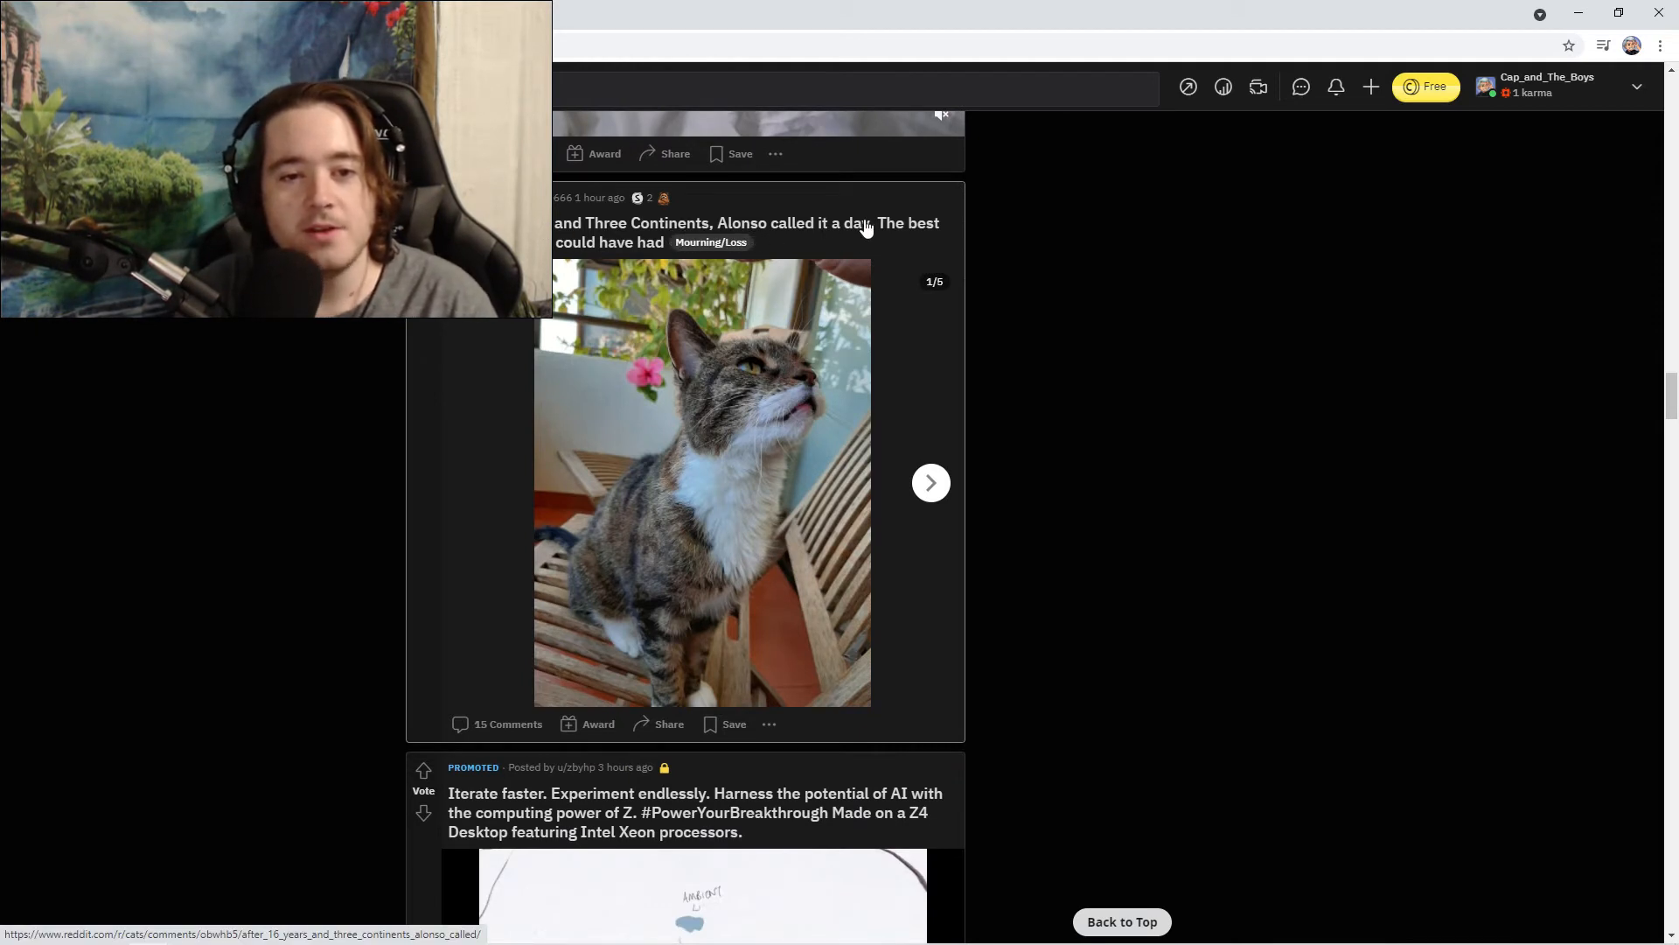
mouse_move(530, 236)
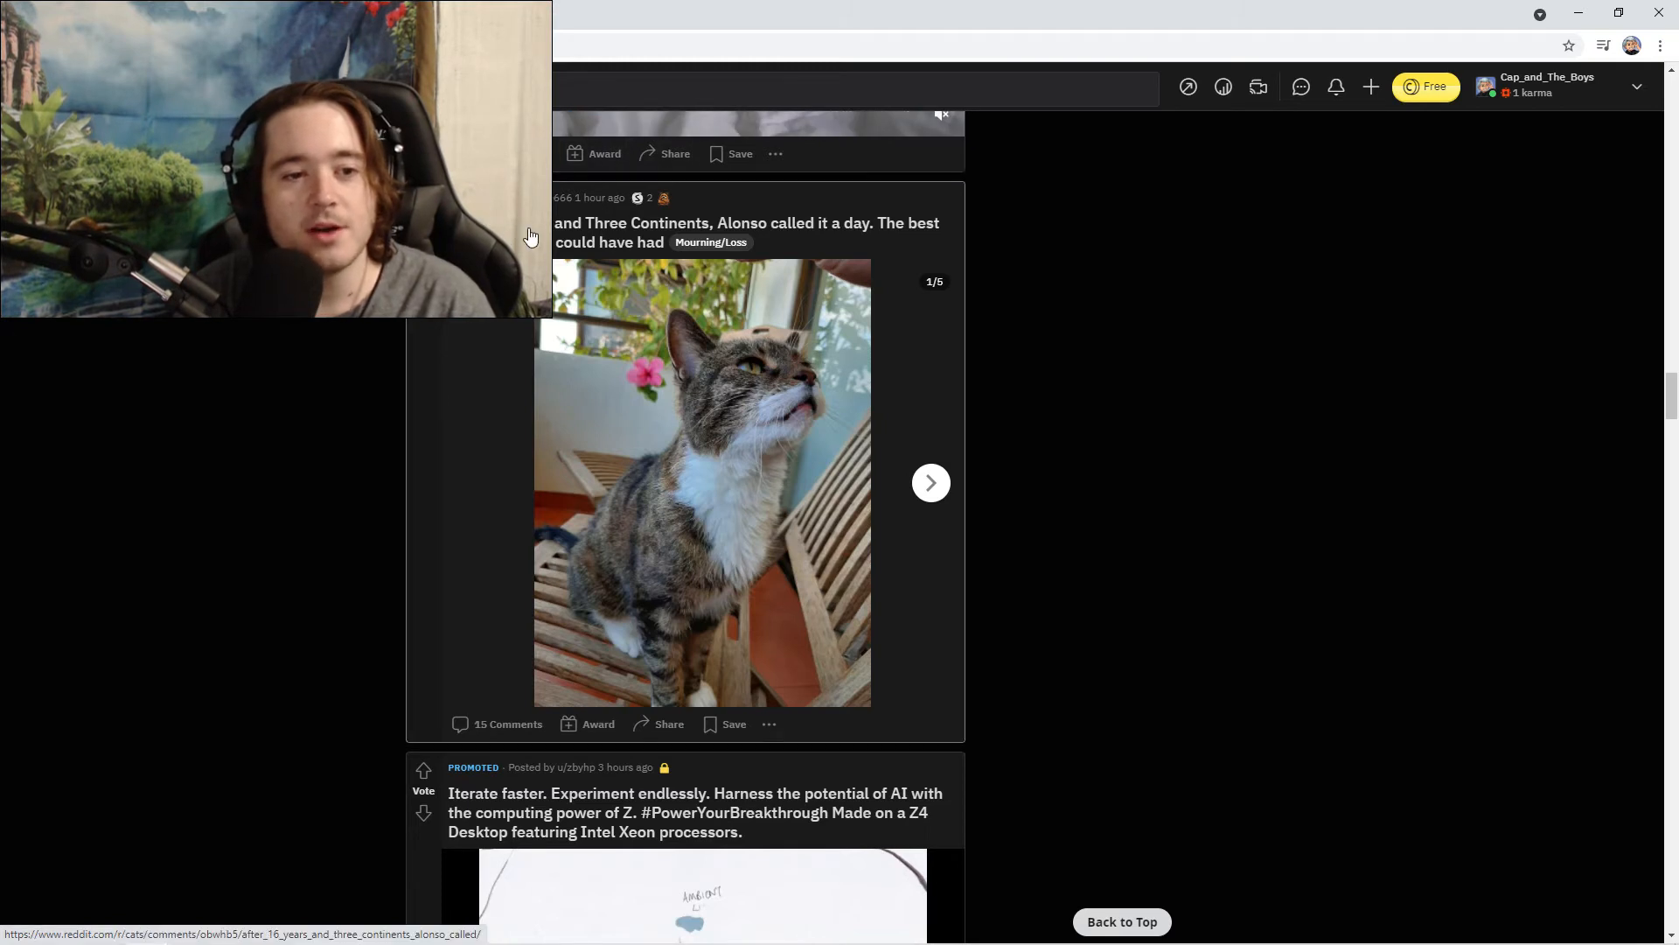
mouse_move(485, 233)
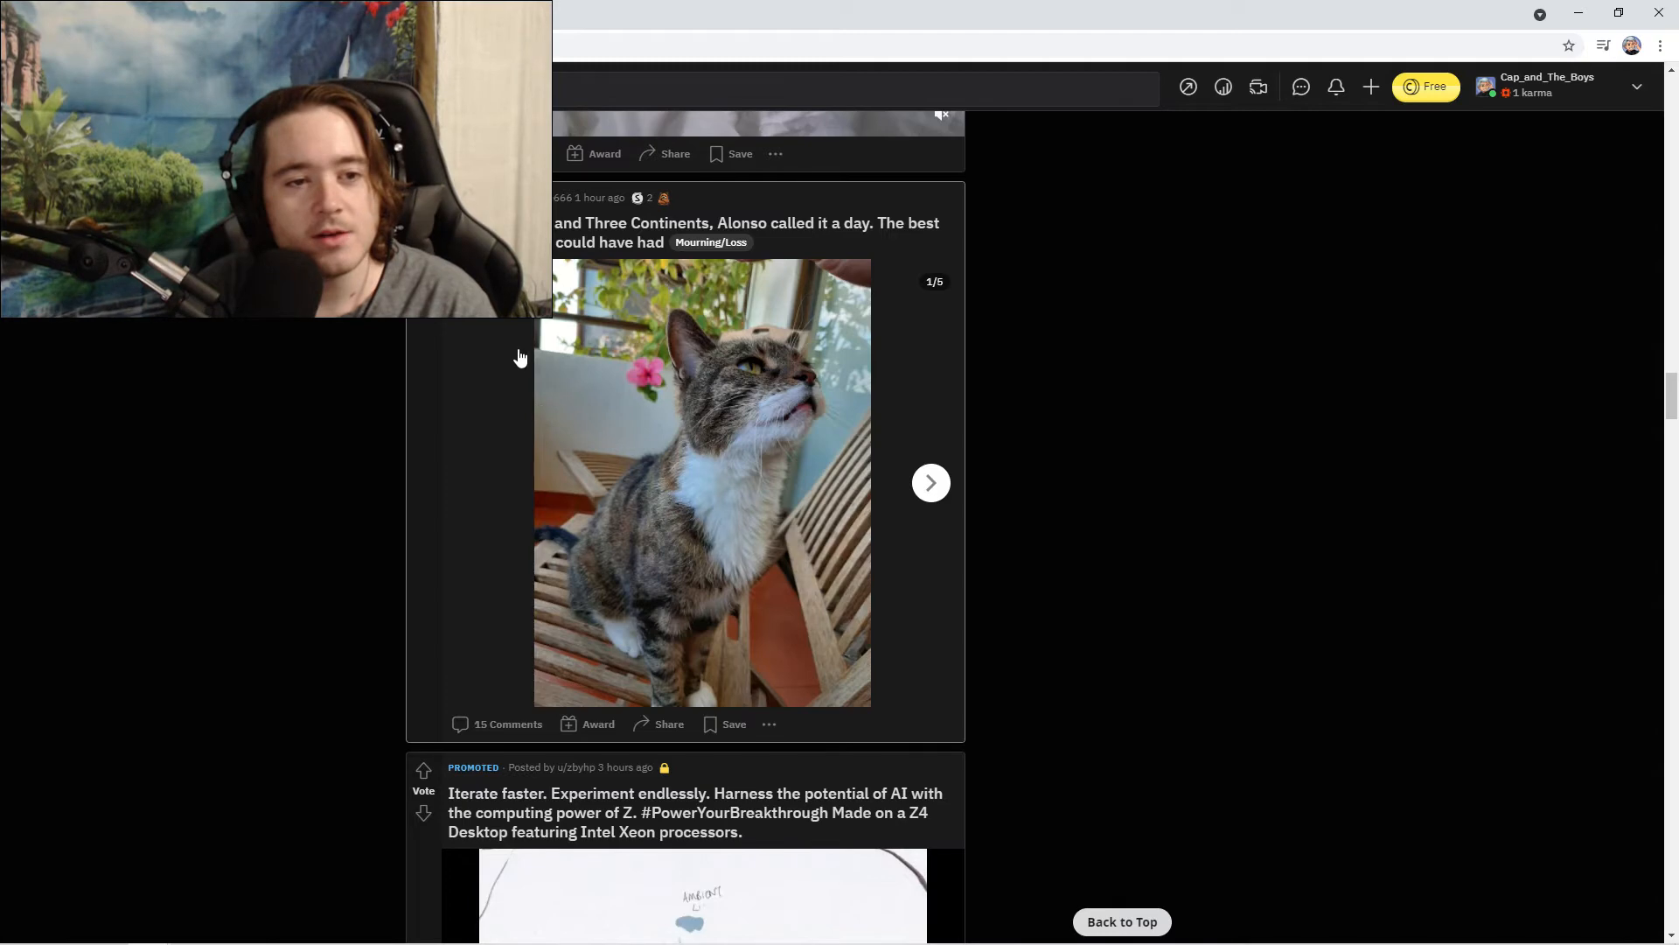
mouse_move(511, 382)
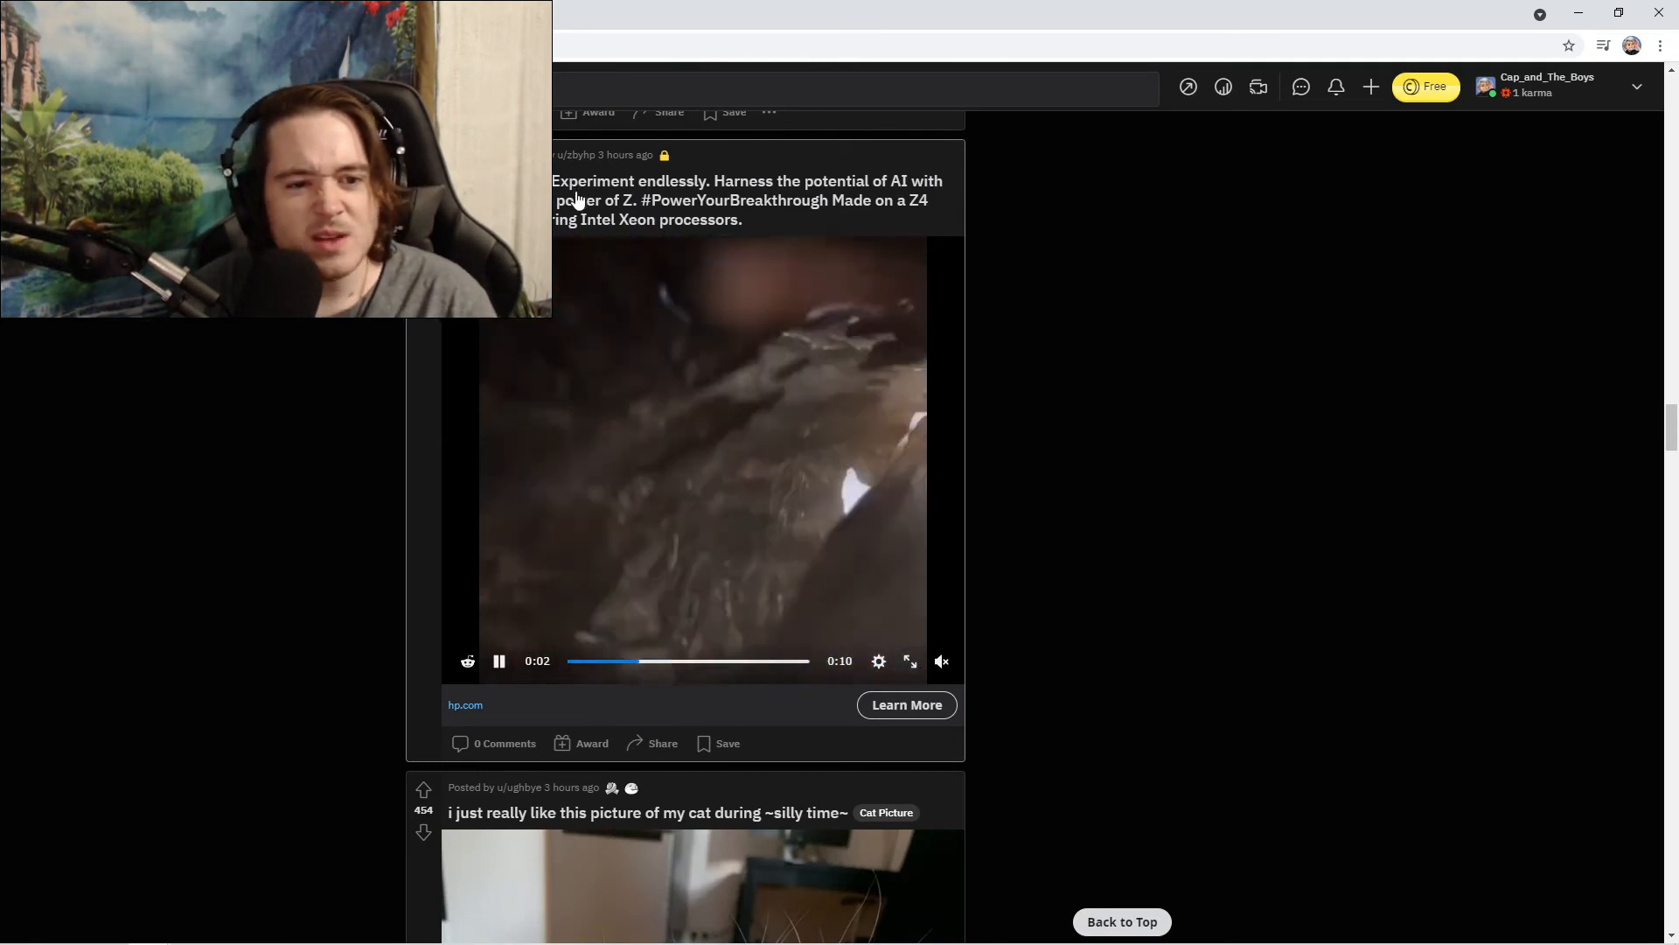
Continue down the feed past the silly-time, Disability and Tank posts toward the blind-kittens repost.
scroll(down, 3)
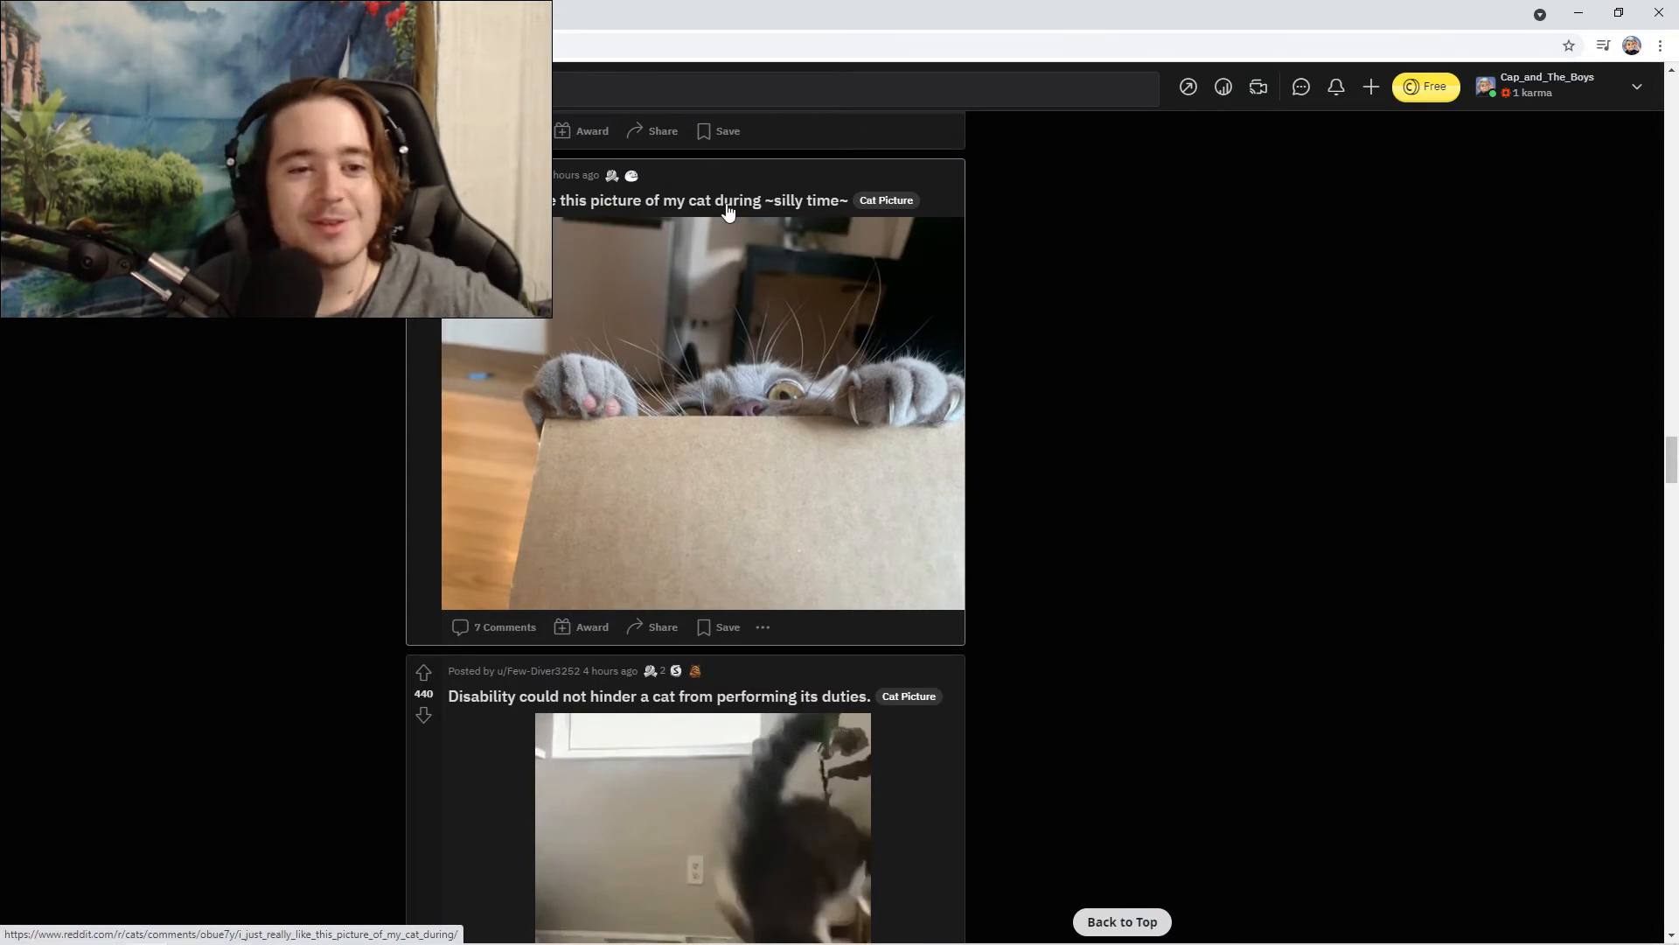
mouse_move(833, 220)
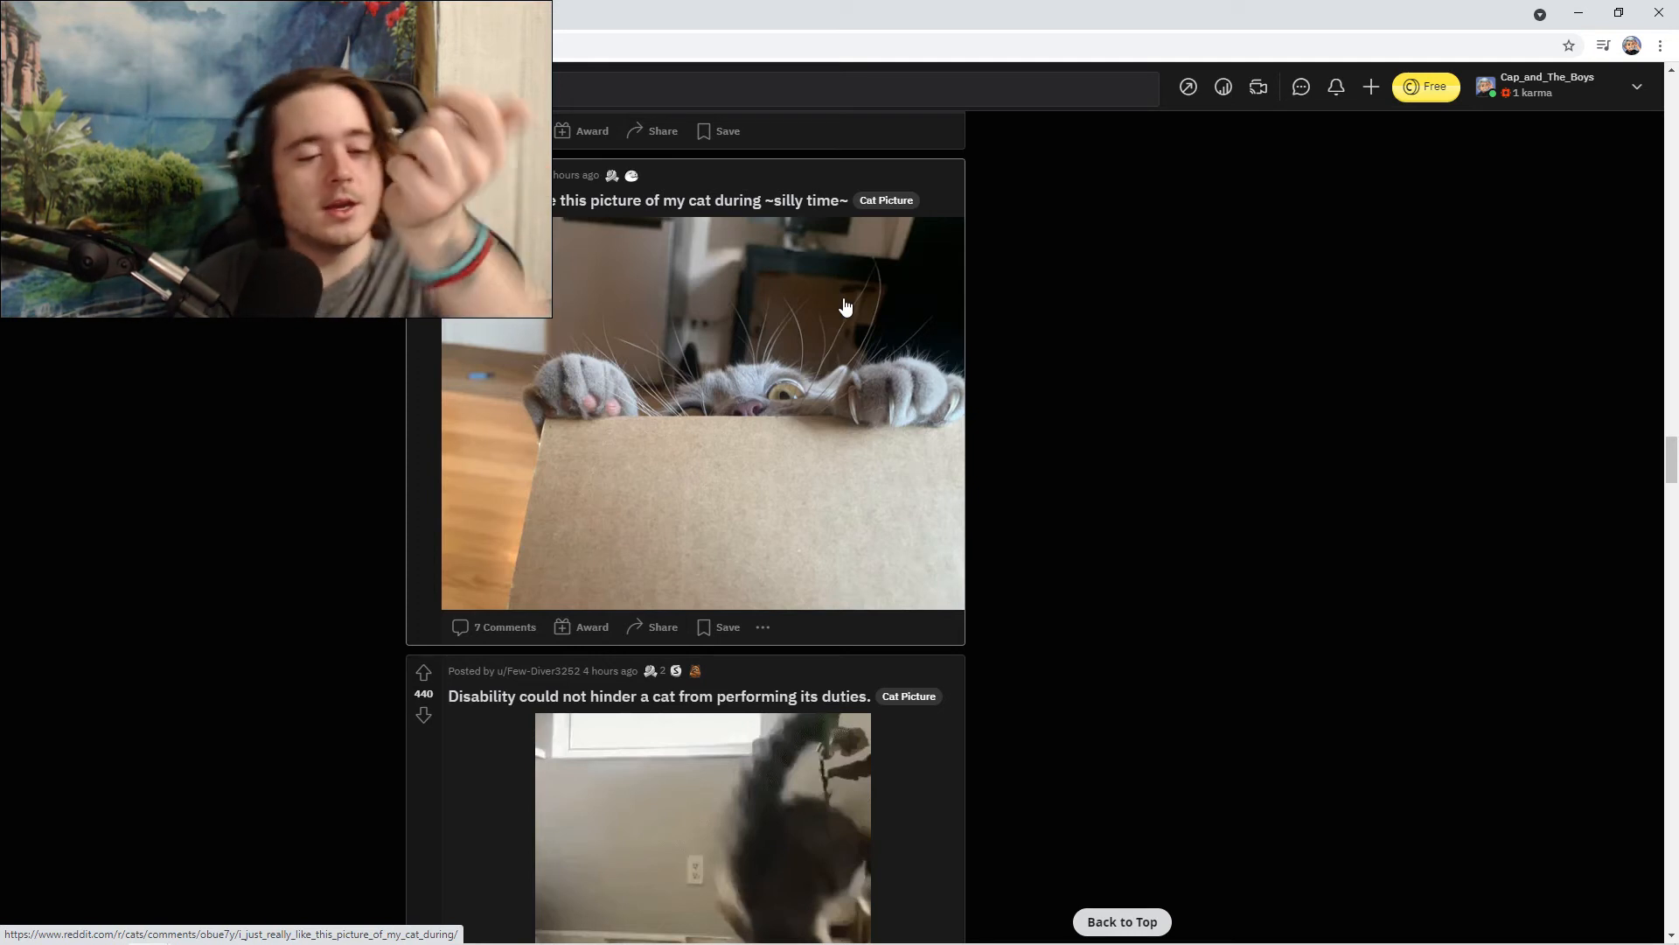
mouse_move(913, 361)
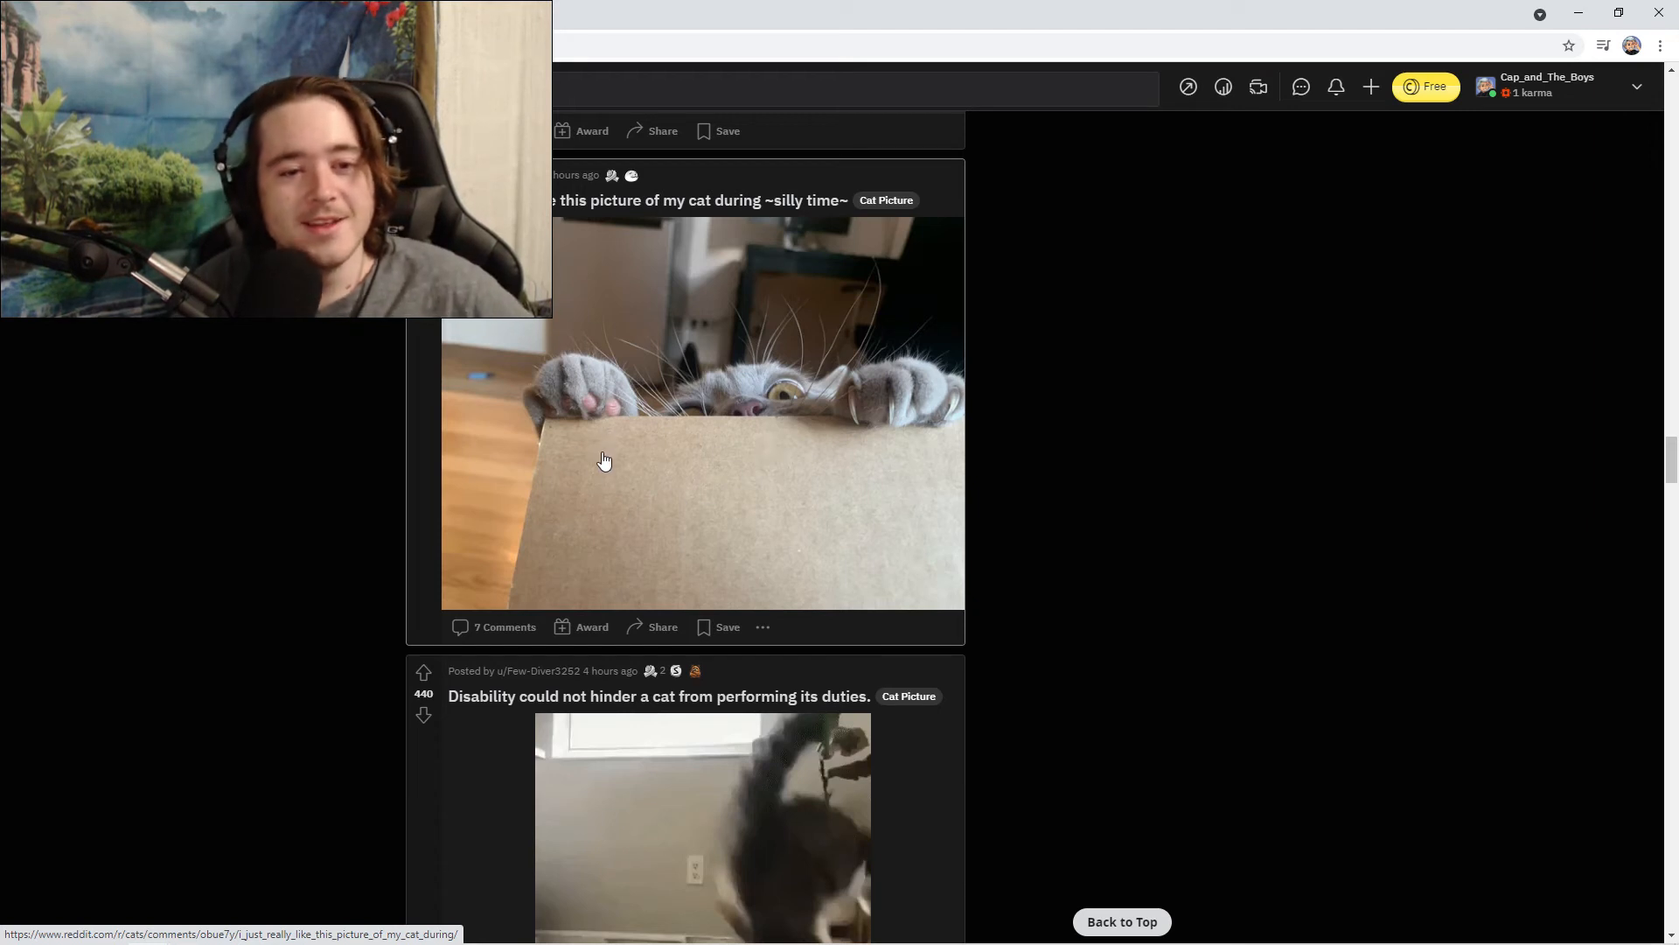
scroll(down, 3)
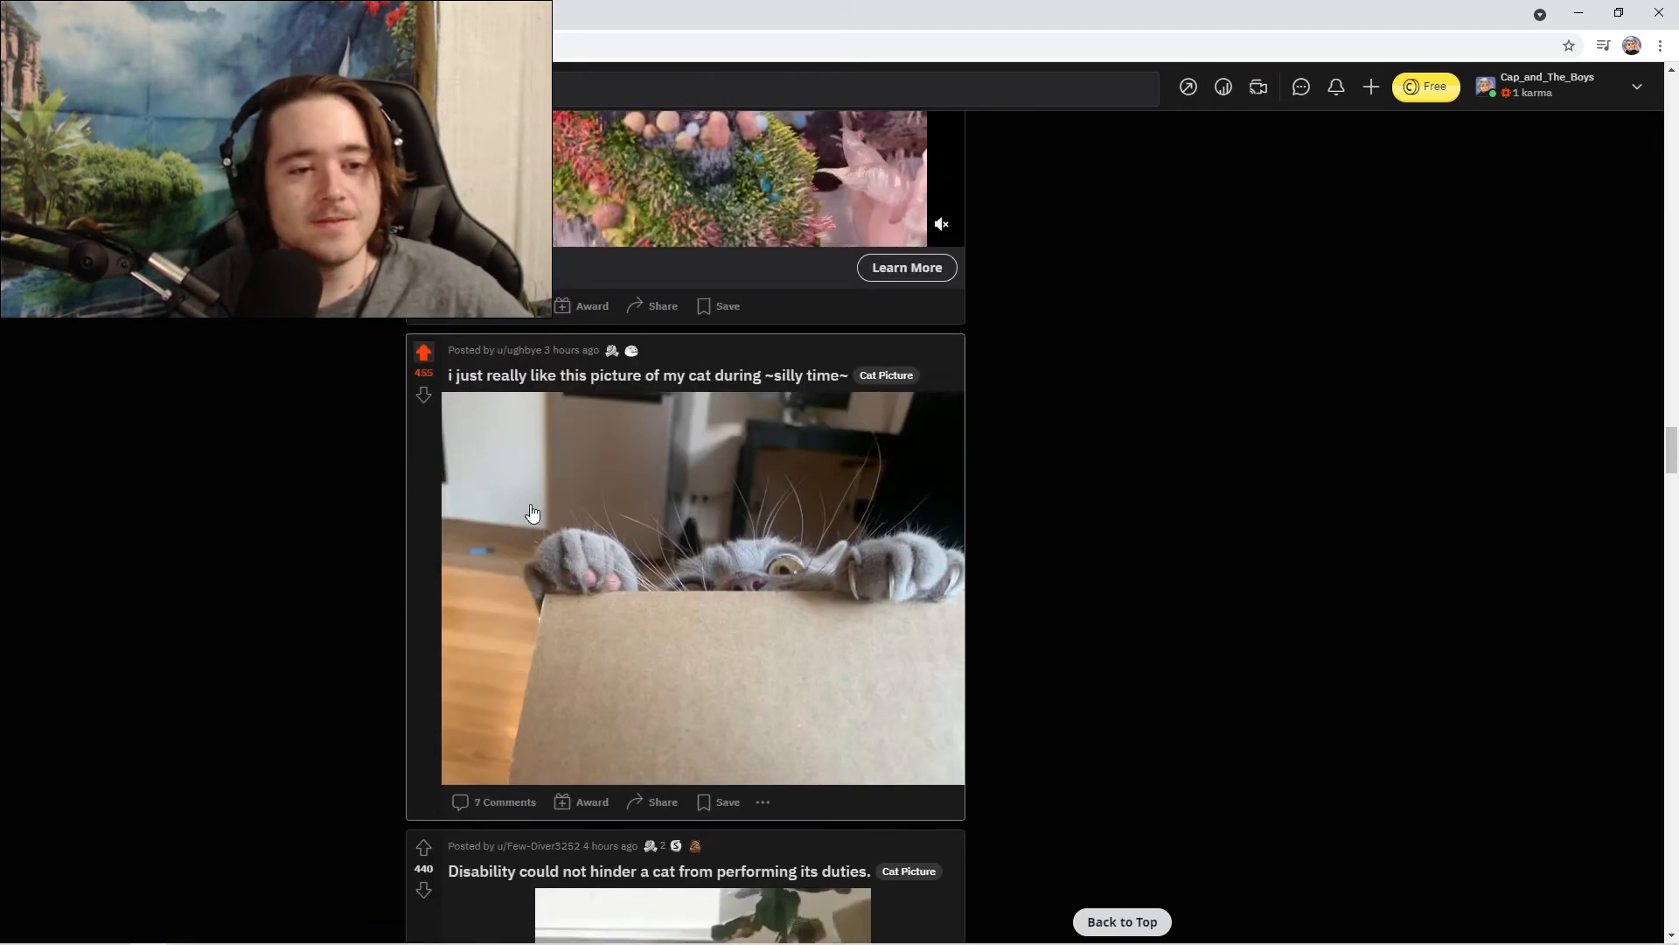
scroll(down, 3)
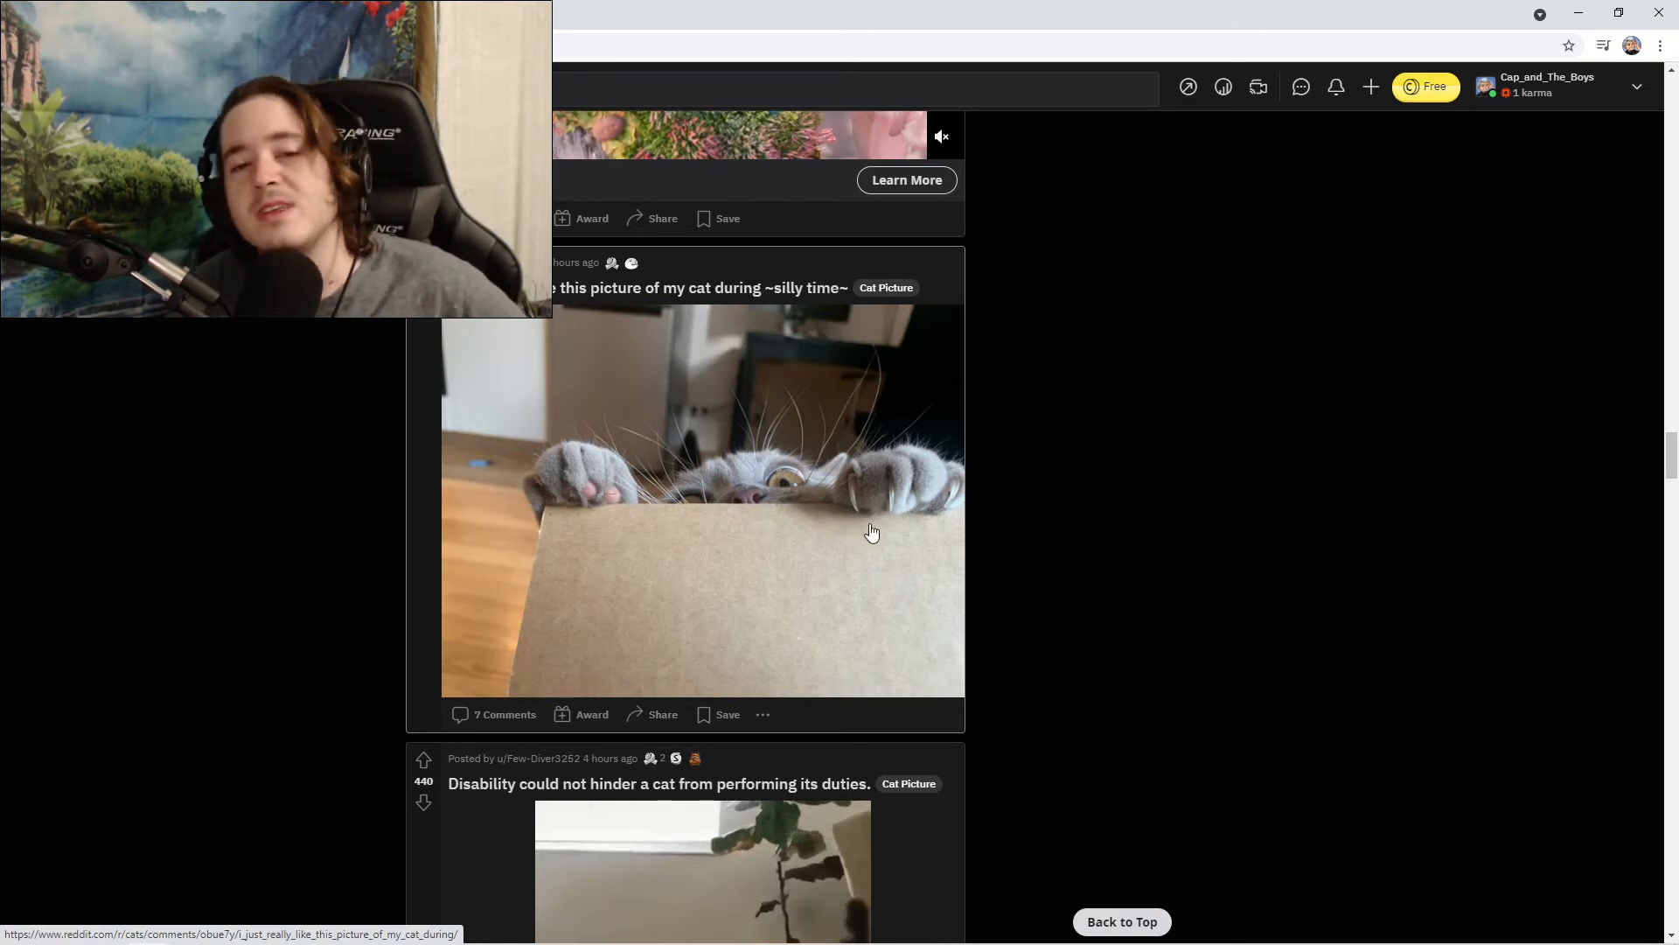
scroll(down, 3)
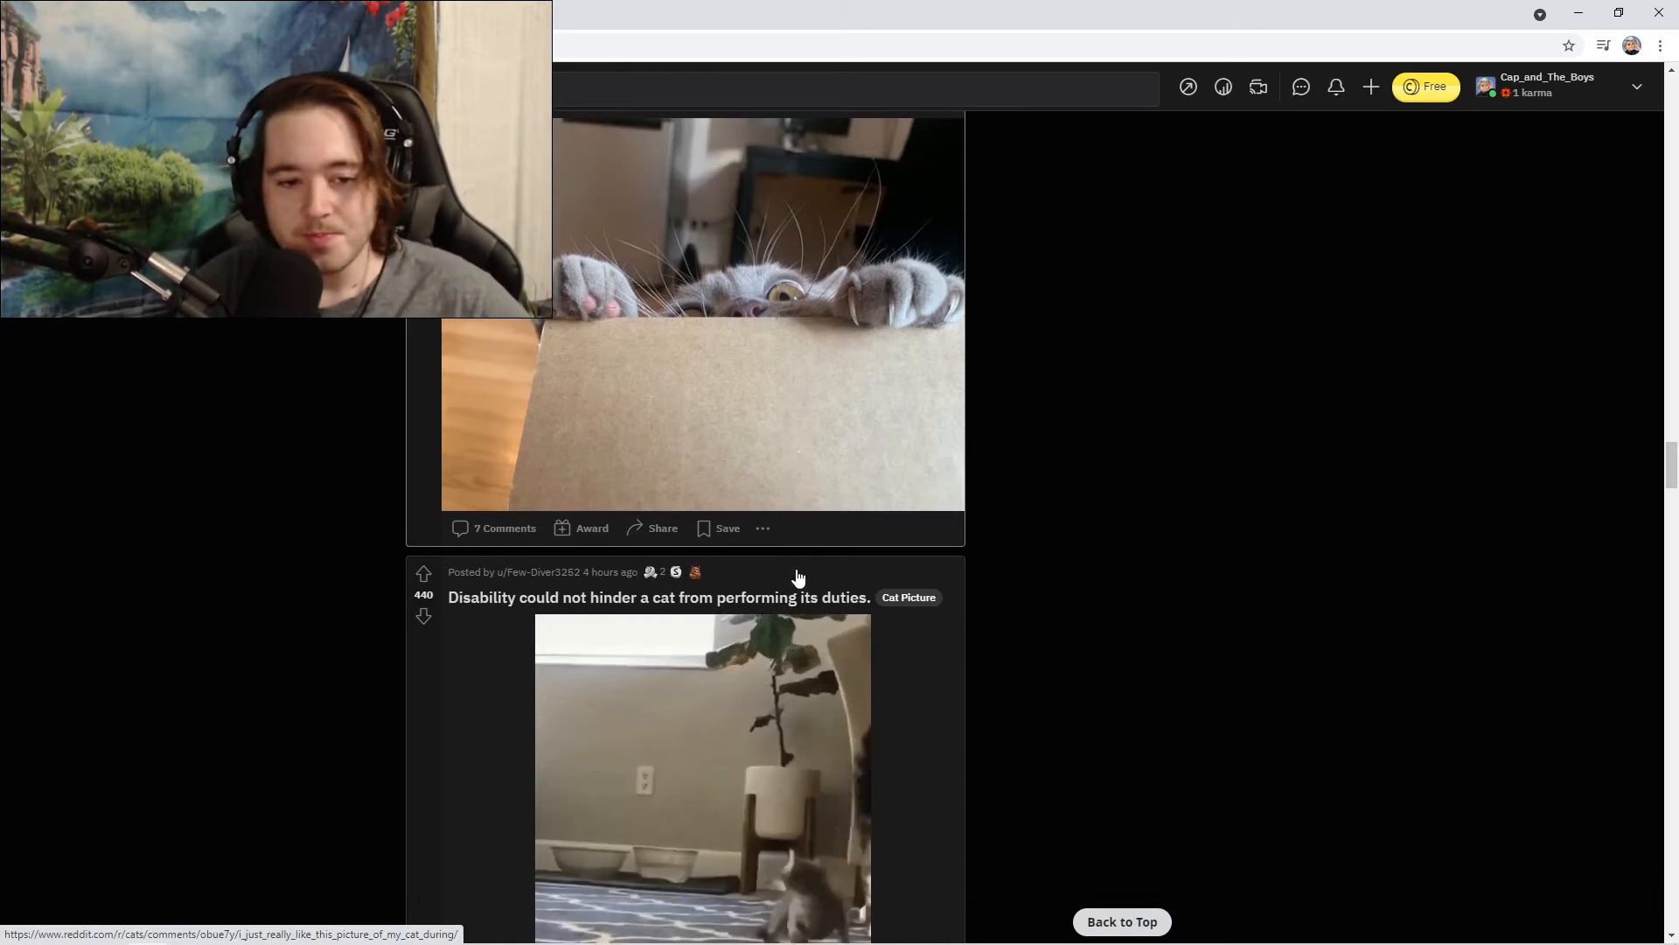
scroll(down, 3)
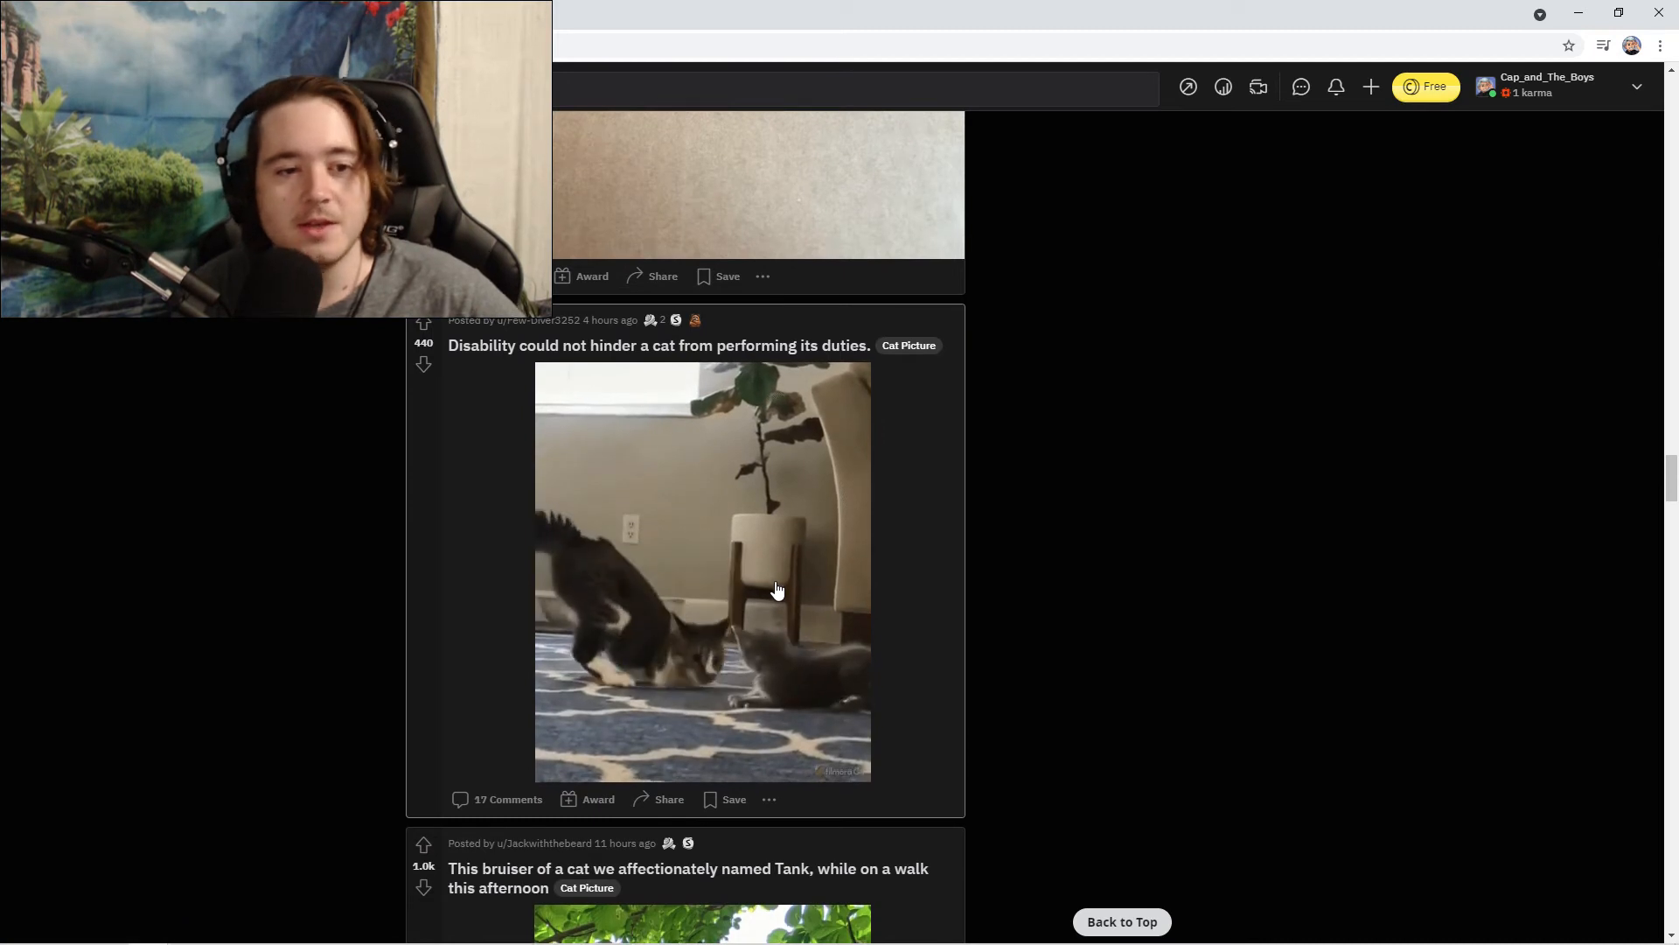
scroll(down, 3)
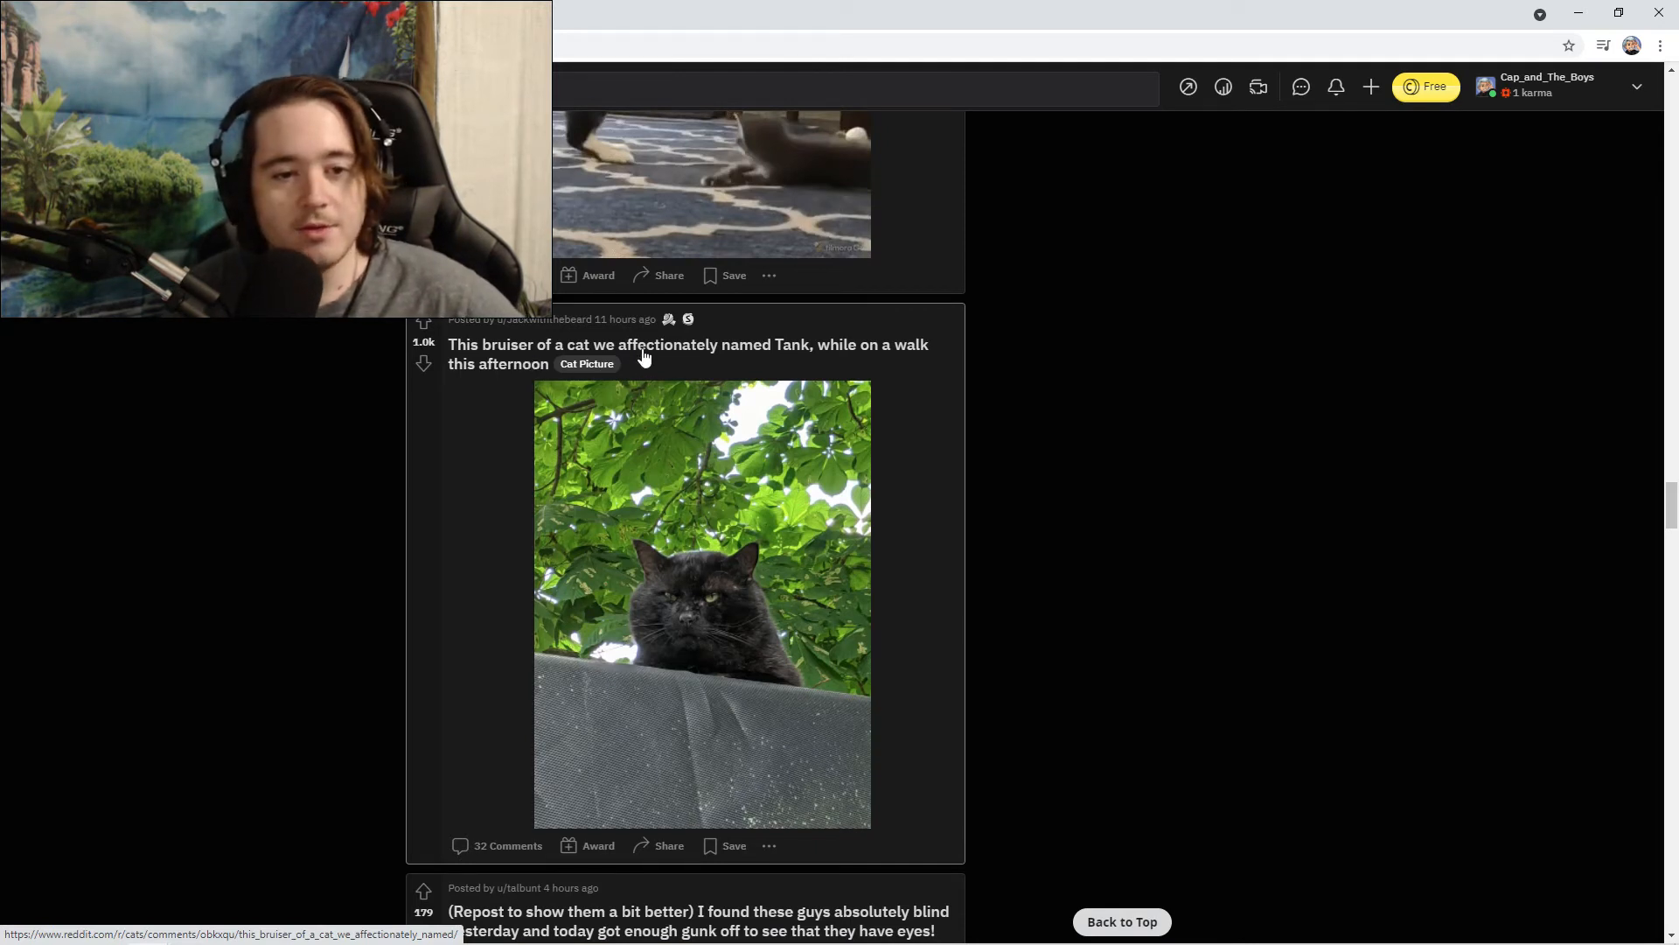
mouse_move(801, 357)
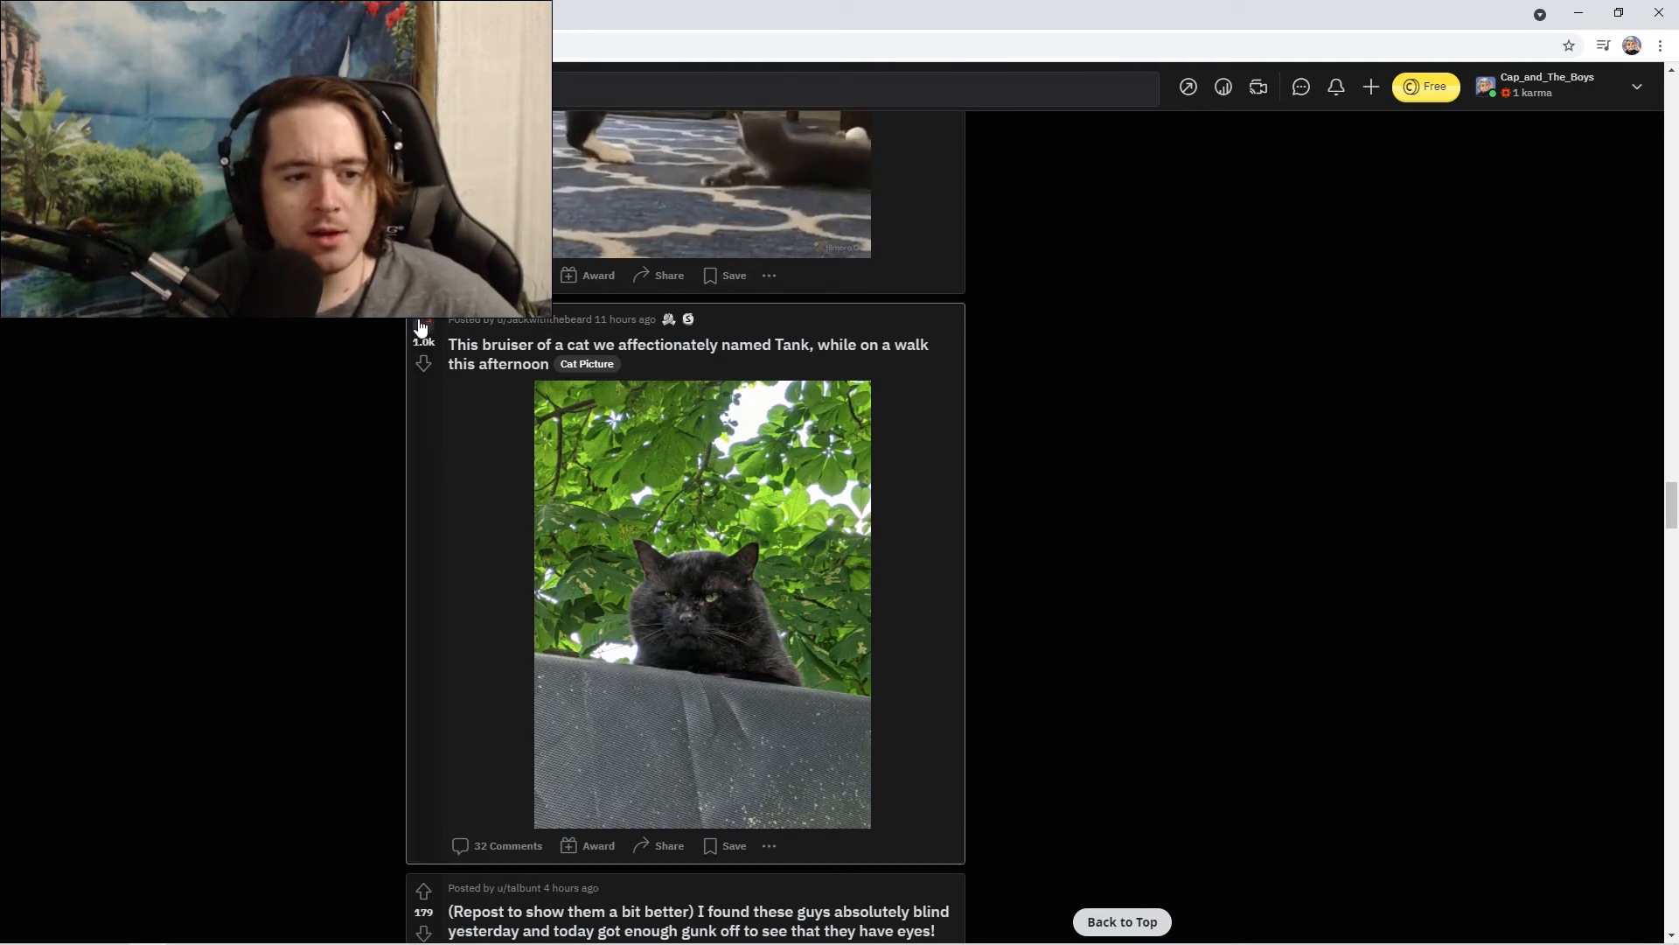
scroll(down, 3)
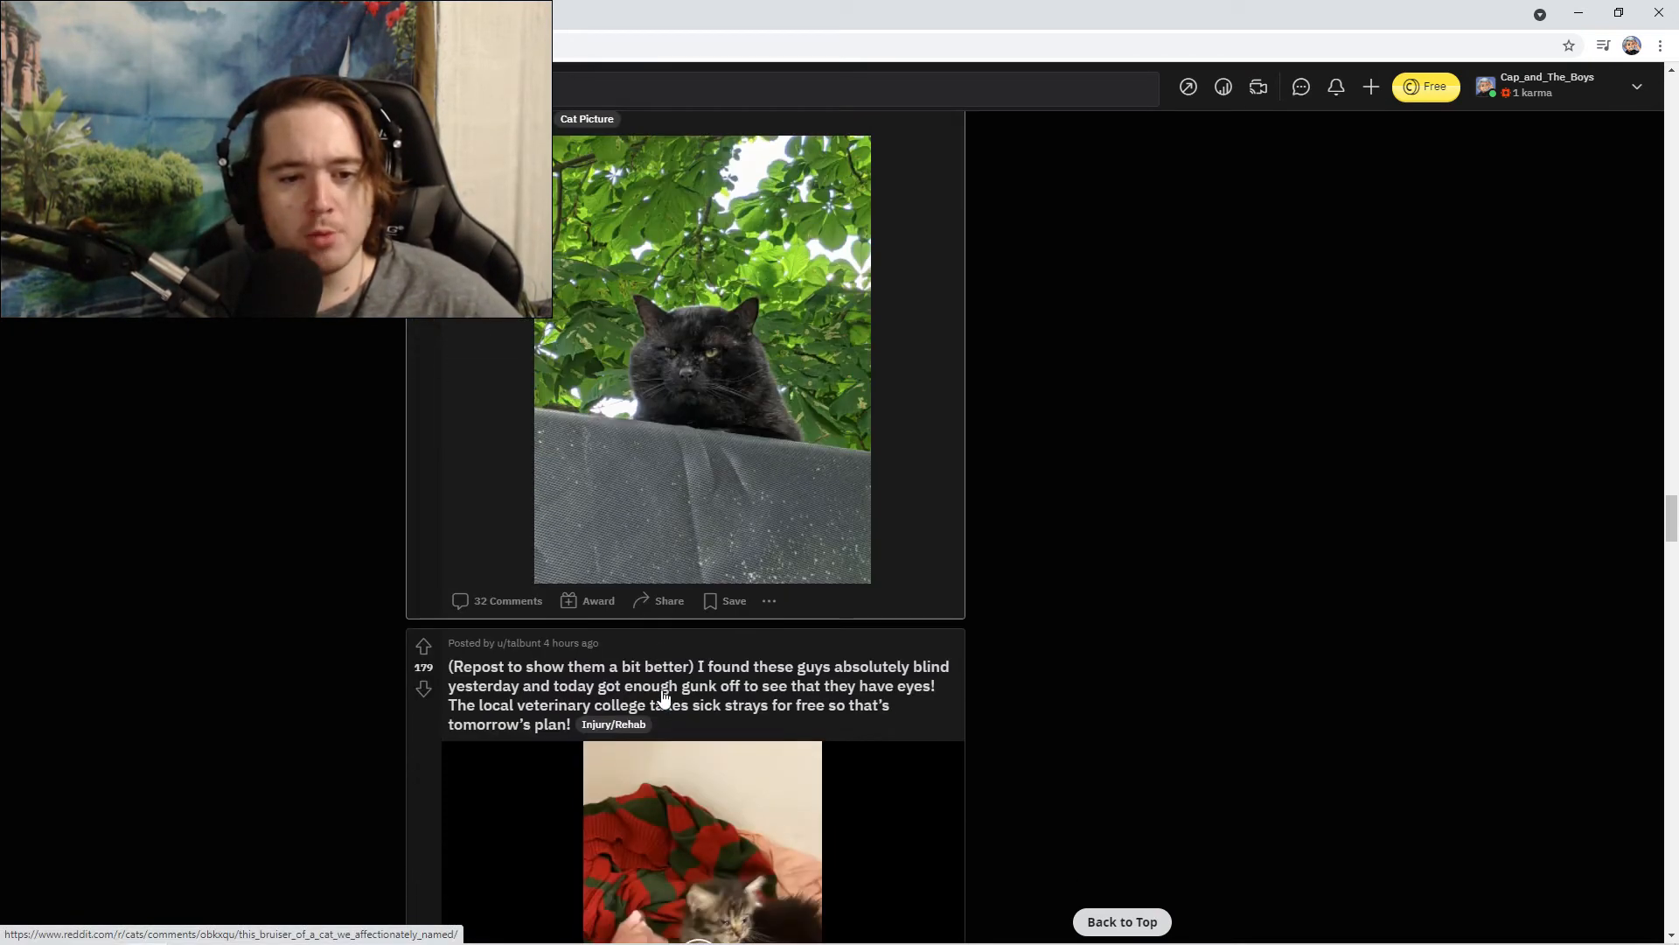
scroll(down, 3)
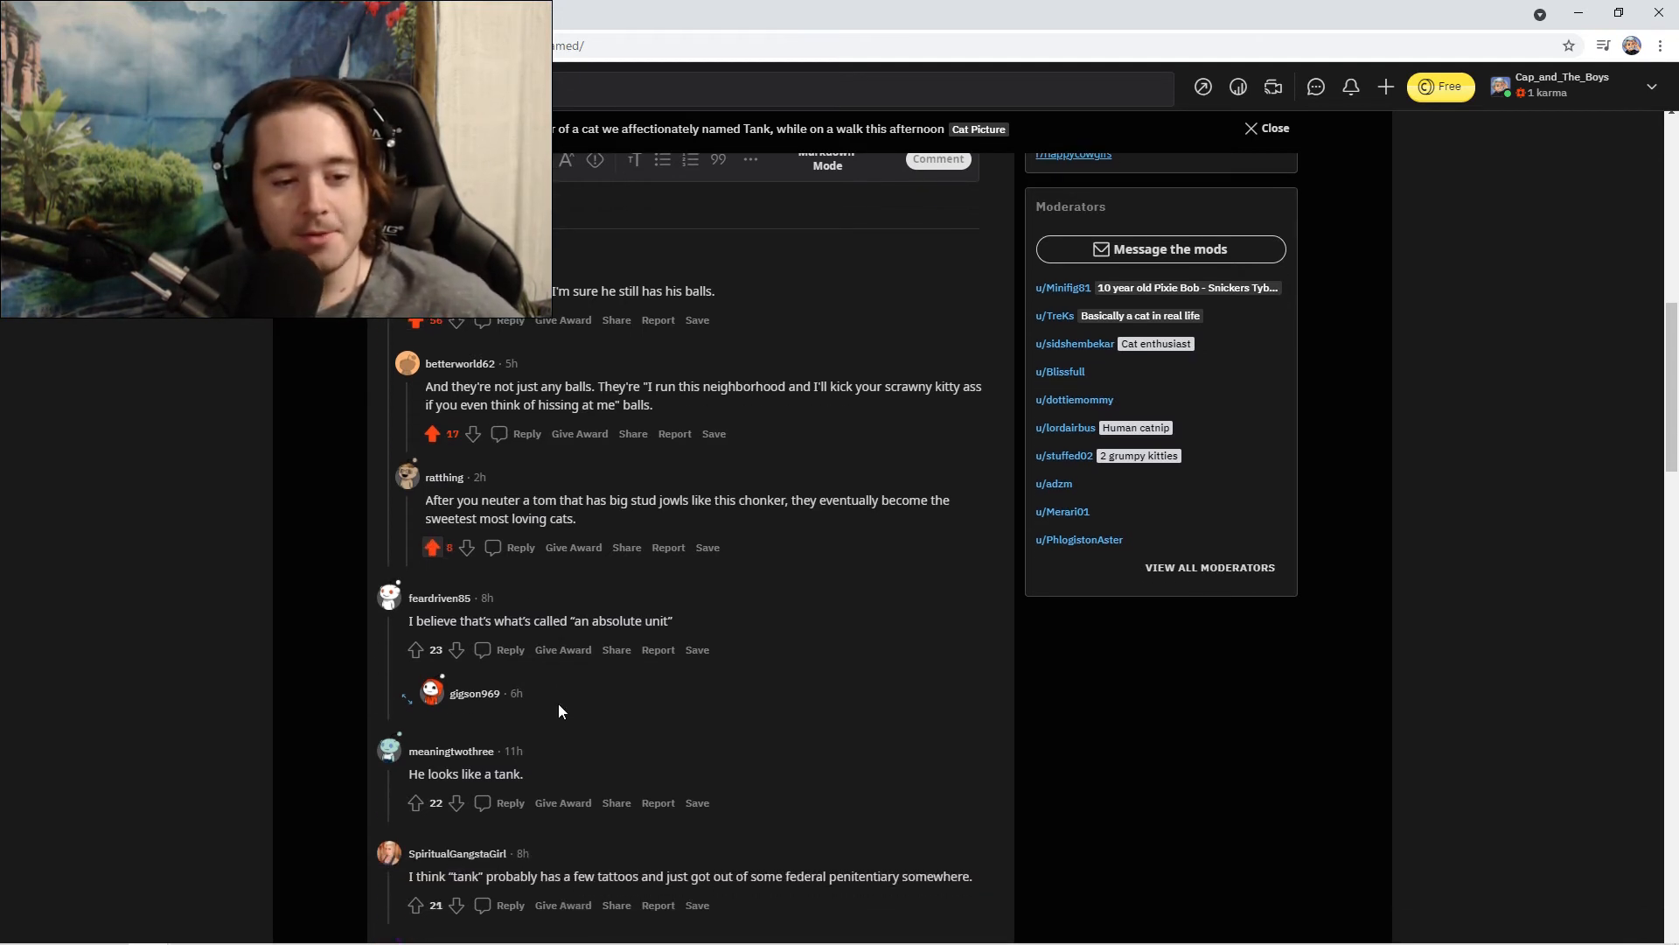
mouse_move(514, 675)
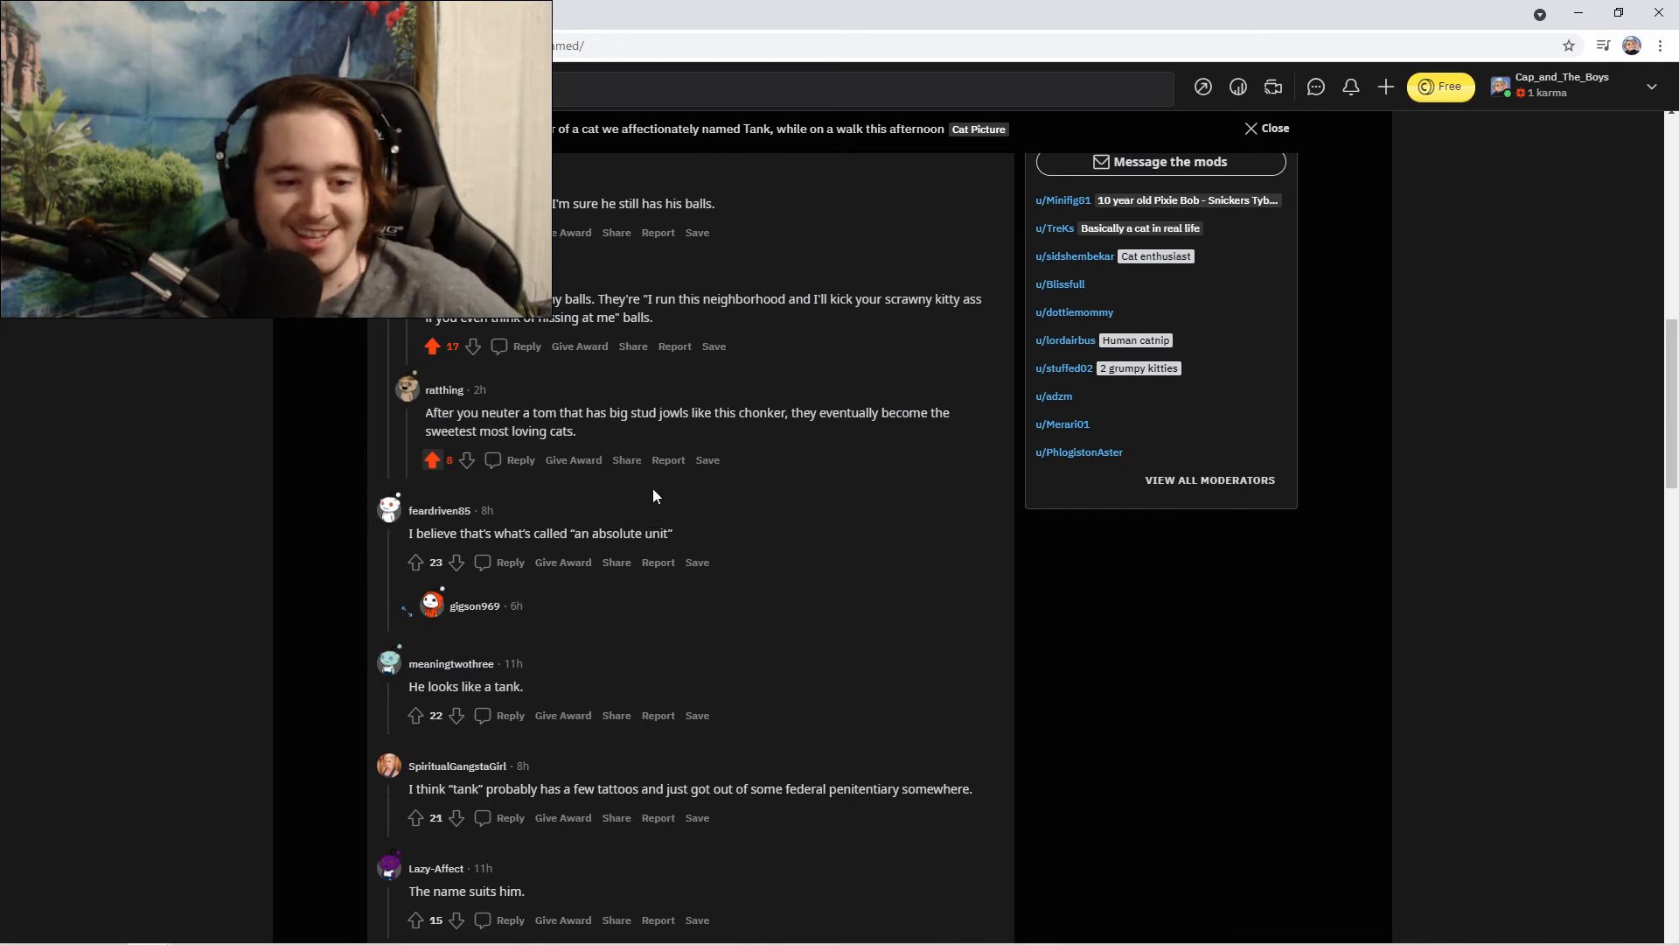
Upvote the "an absolute unit" and "He looks like a tank" comments, then scroll on to the "Any guesses on breed?" post.
click(416, 561)
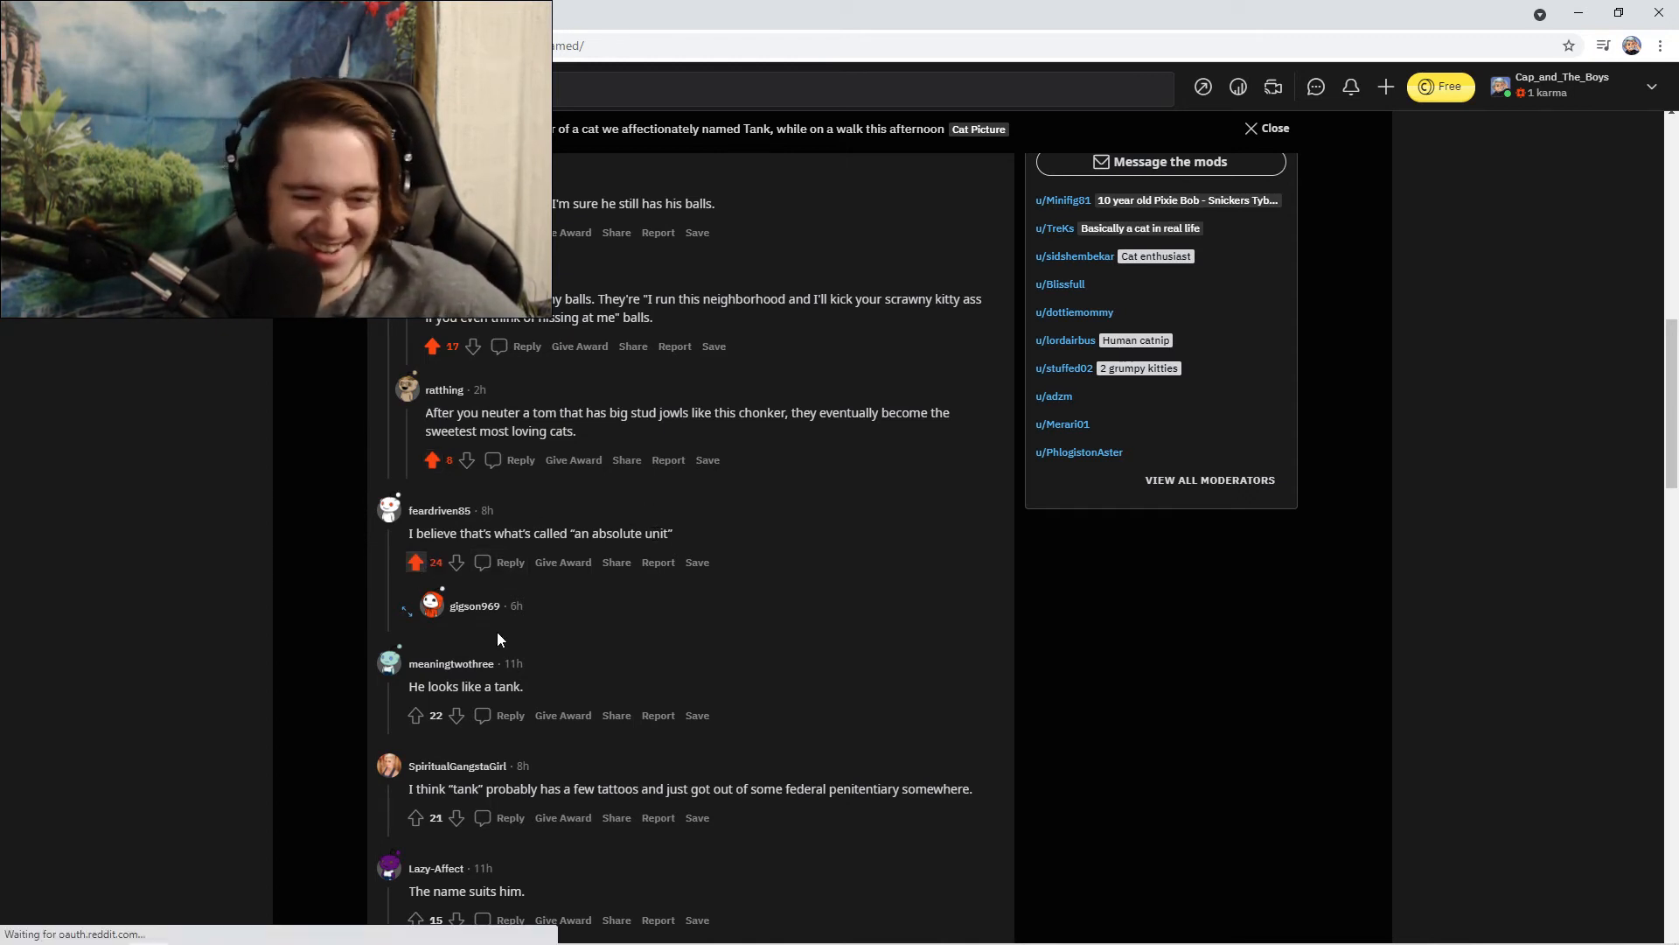
click(416, 714)
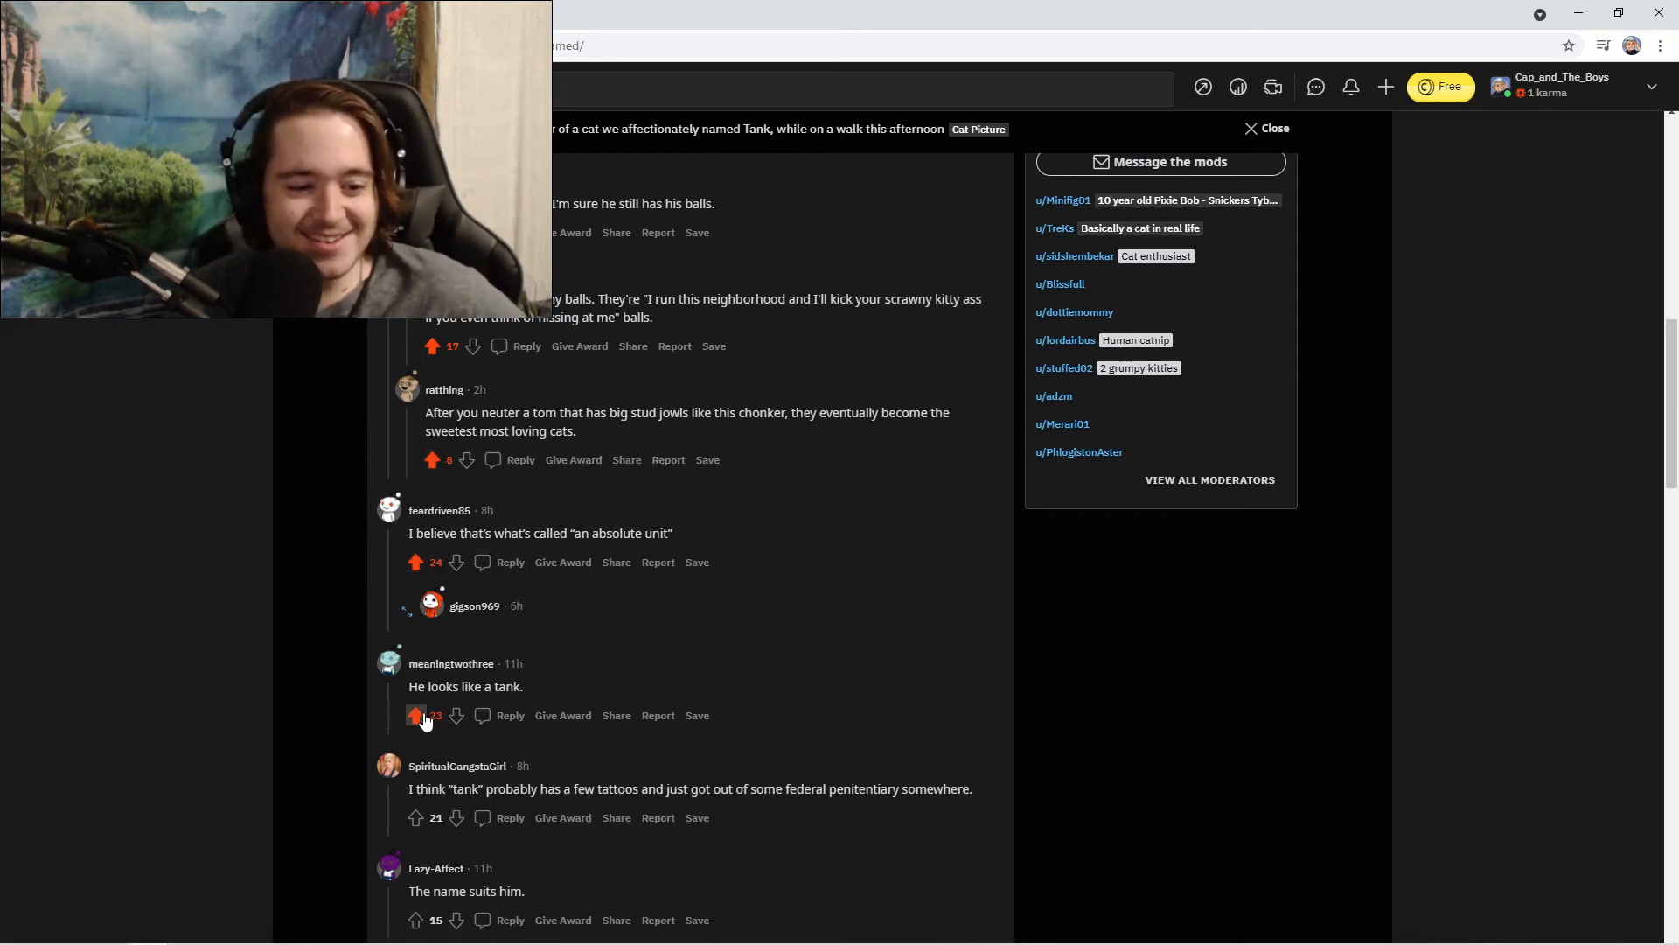
scroll(down, 3)
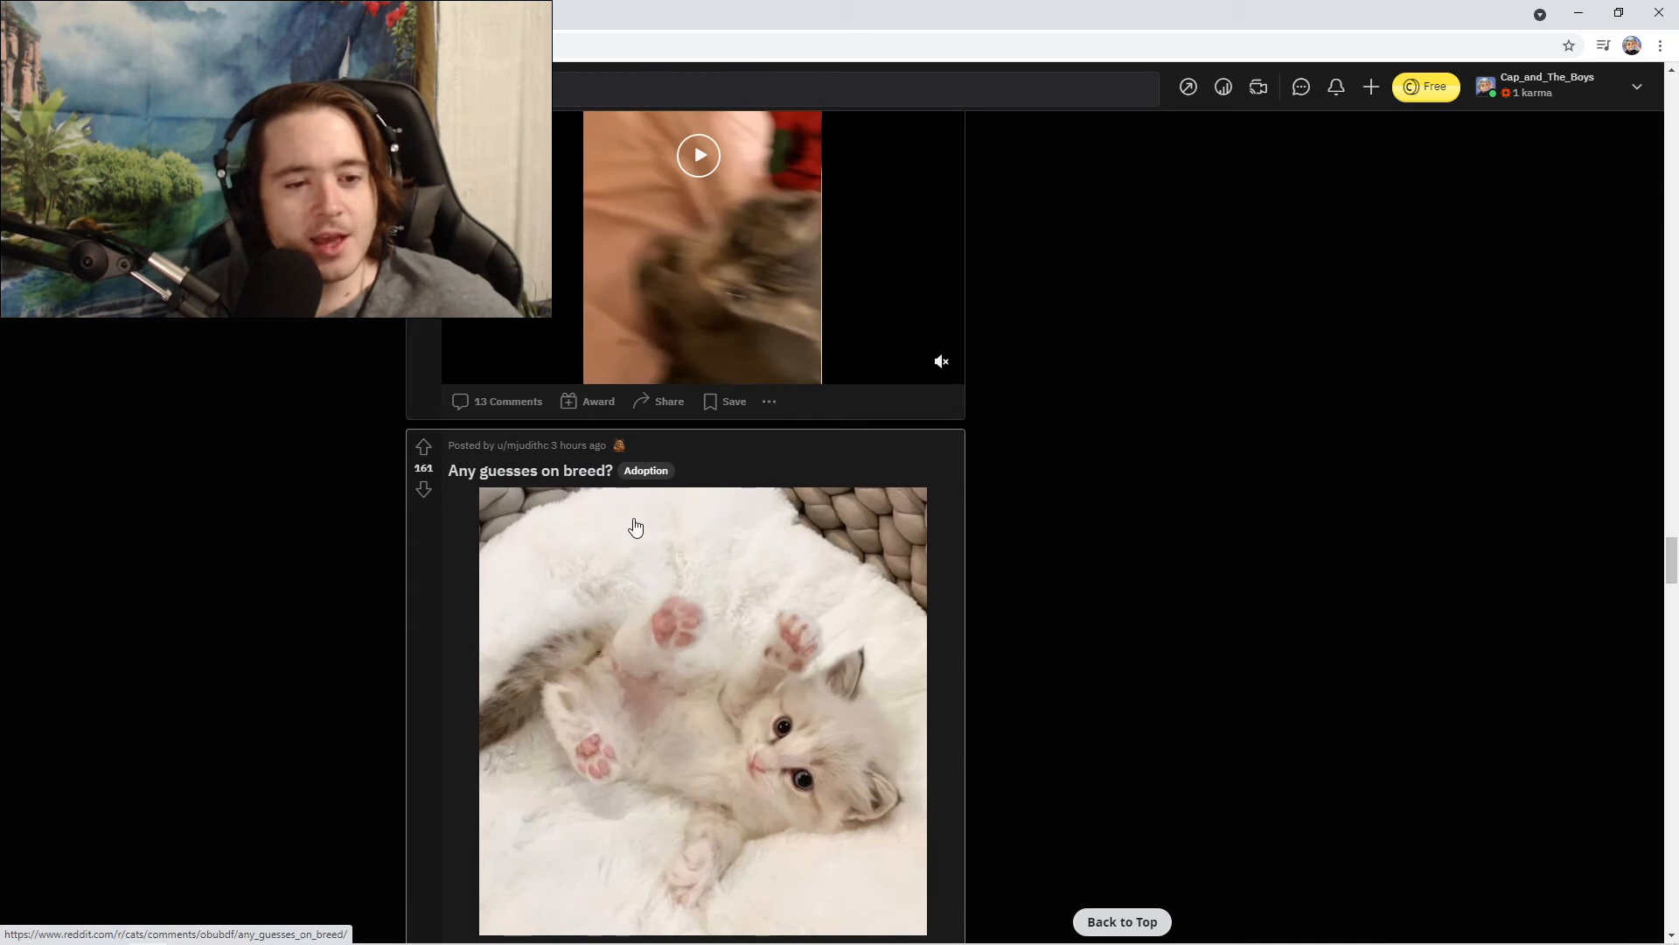
scroll(down, 3)
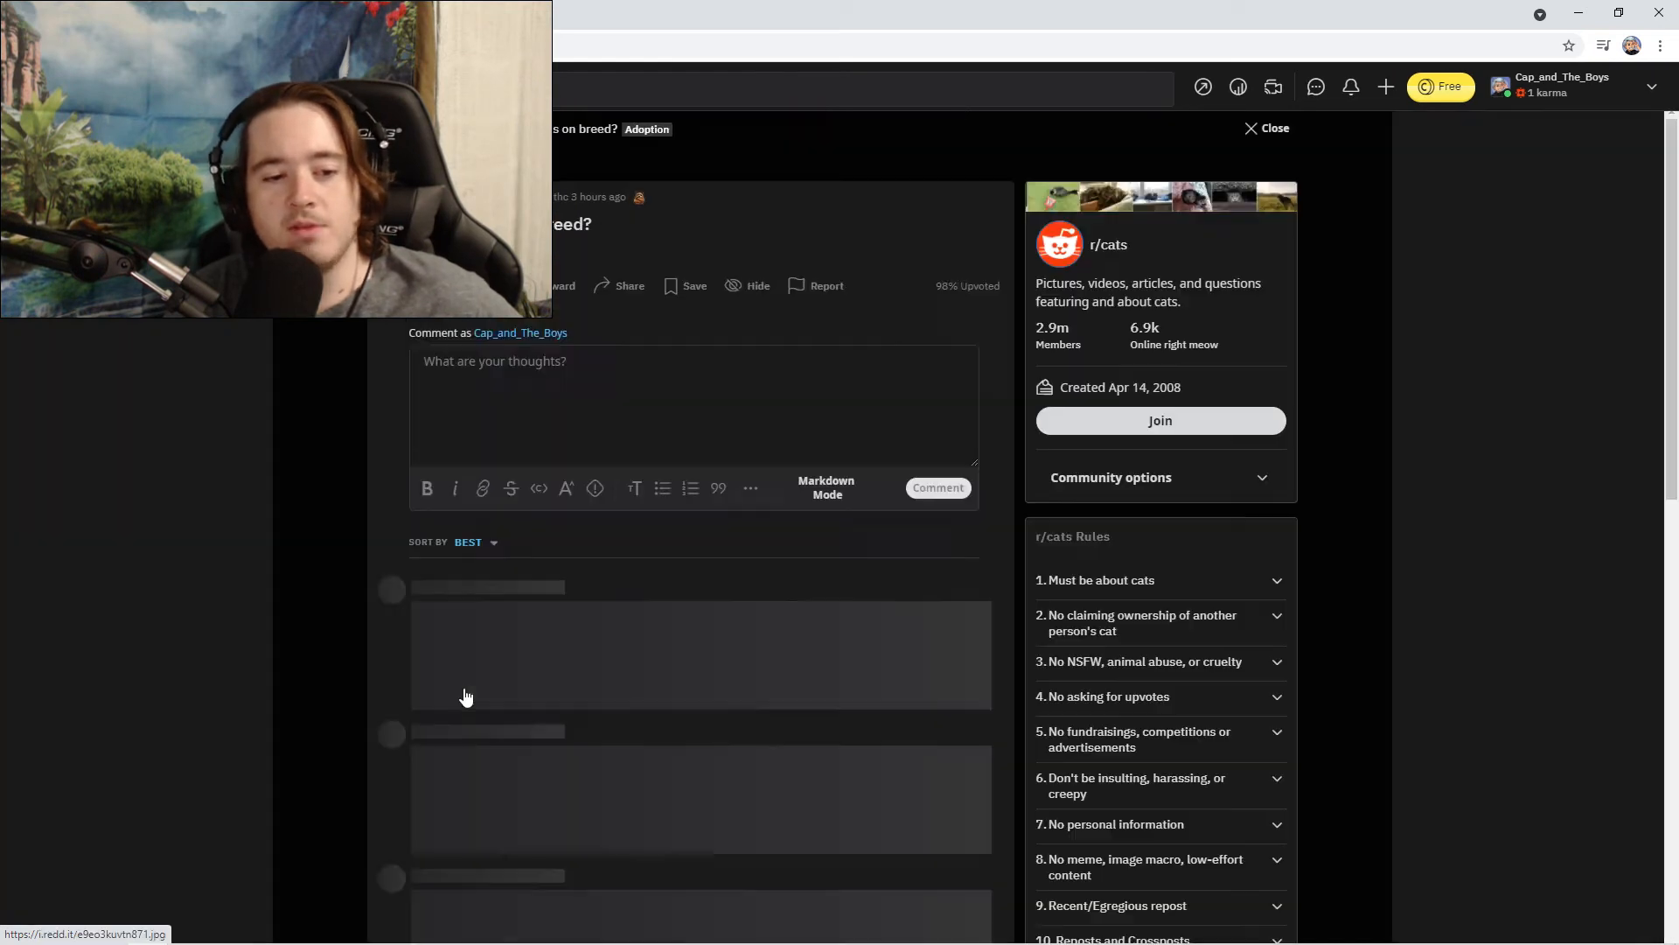
Upvote the "Adorable cat type cat" comment in the breed-guess thread.
scroll(down, 3)
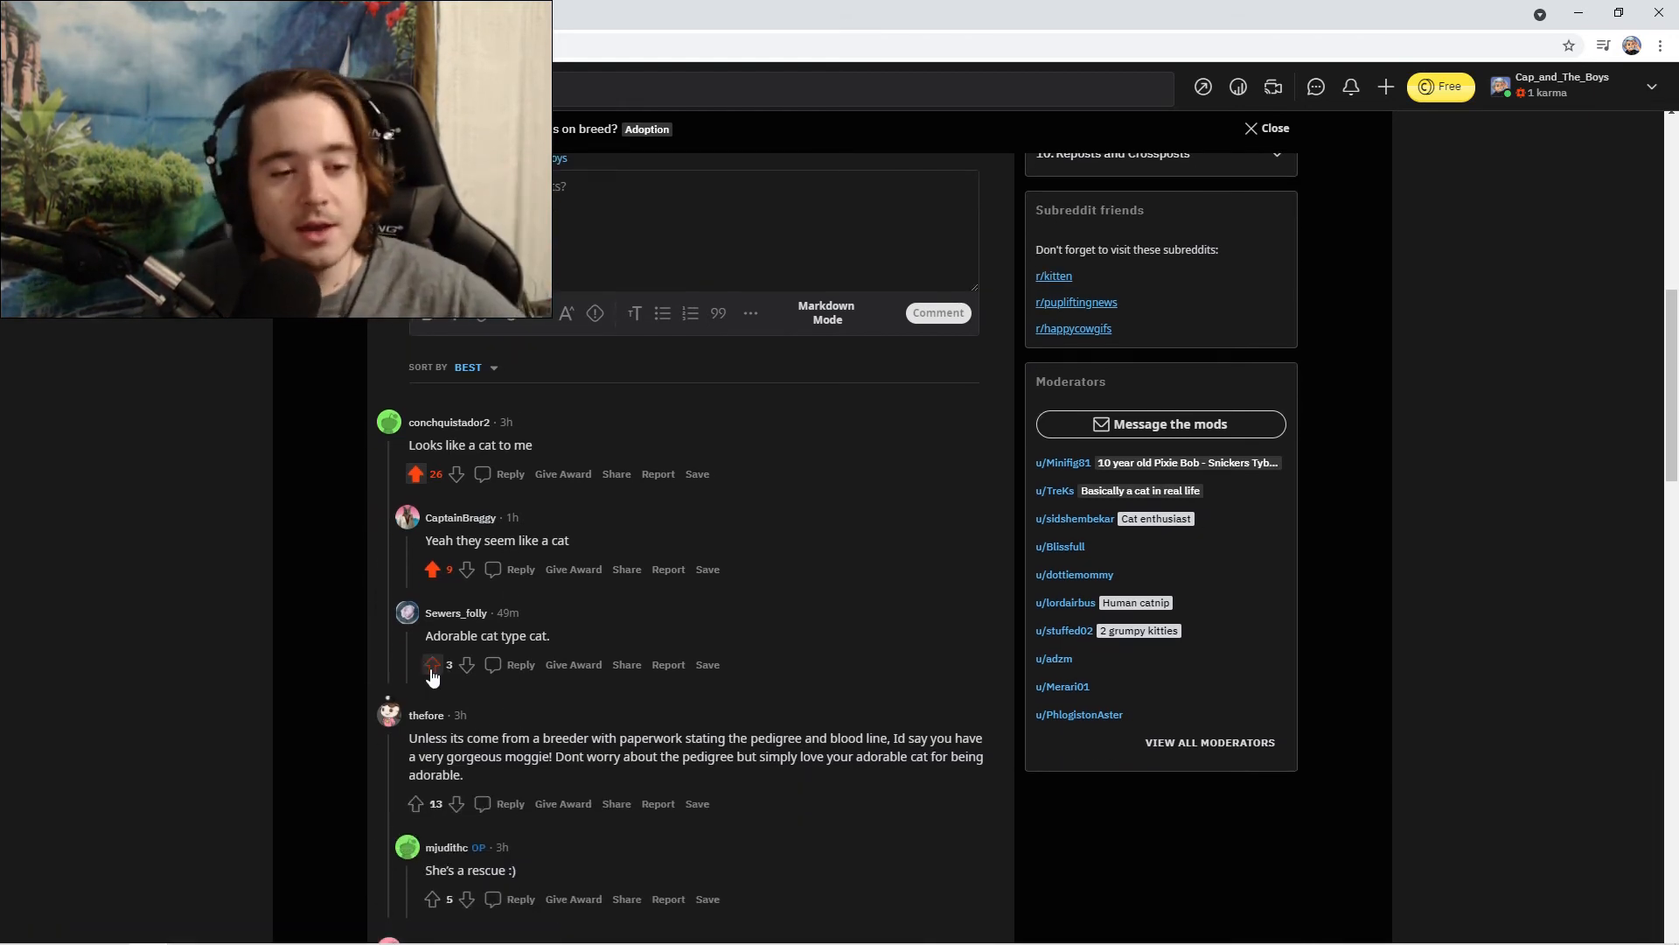
click(432, 665)
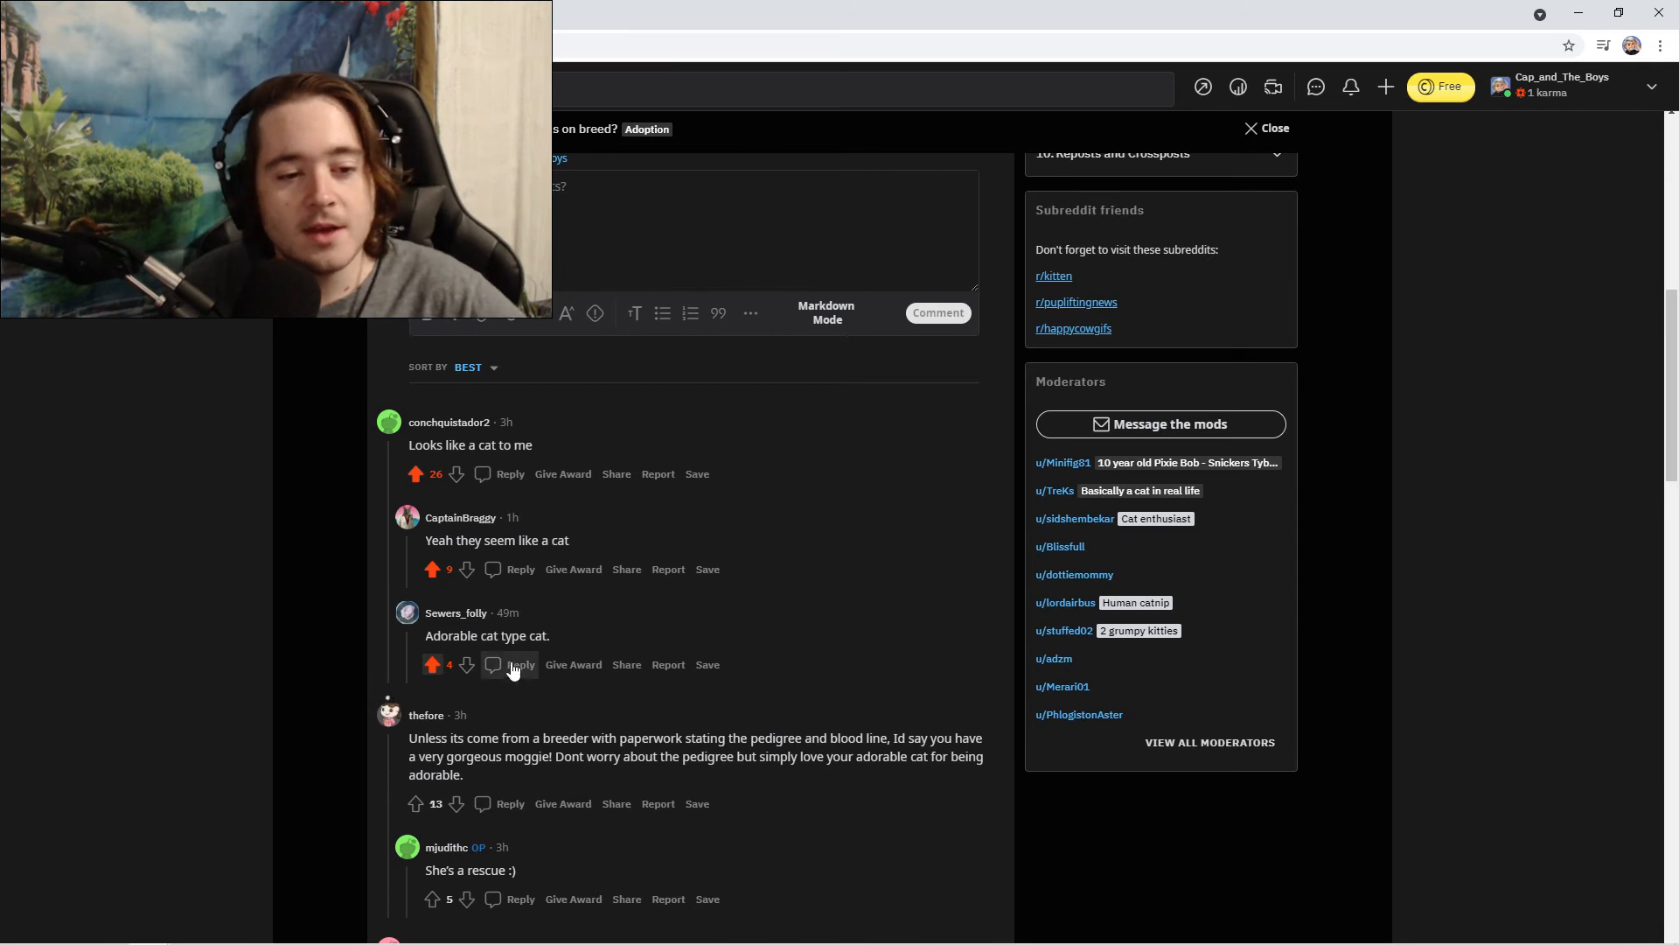
scroll(down, 3)
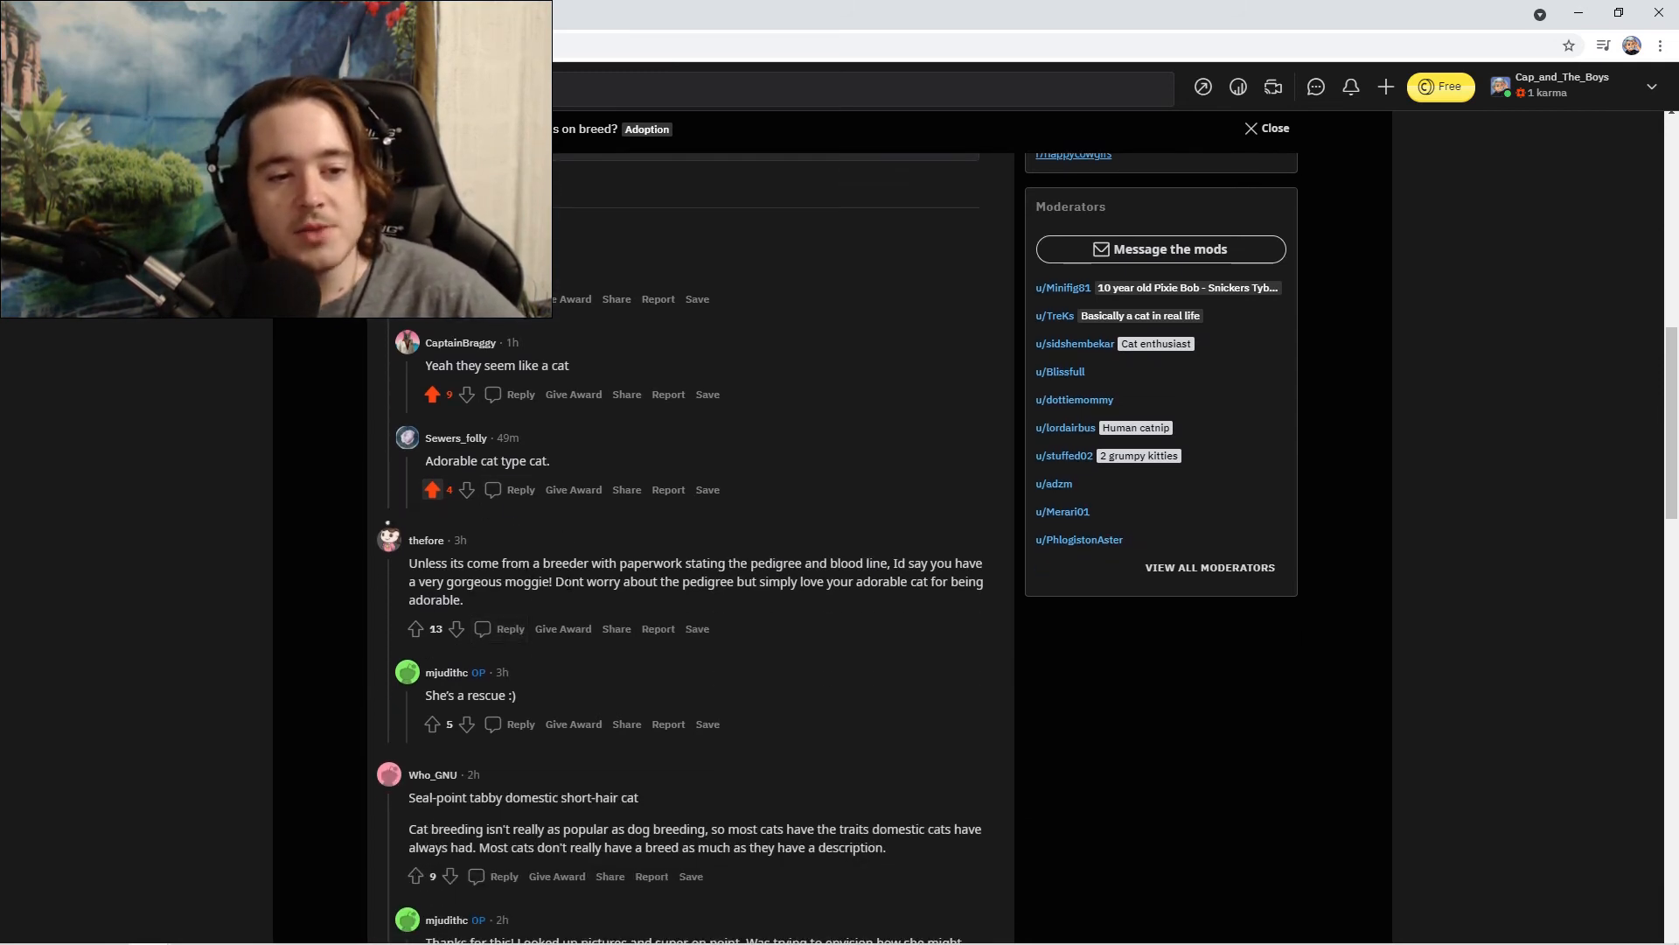
mouse_move(417, 251)
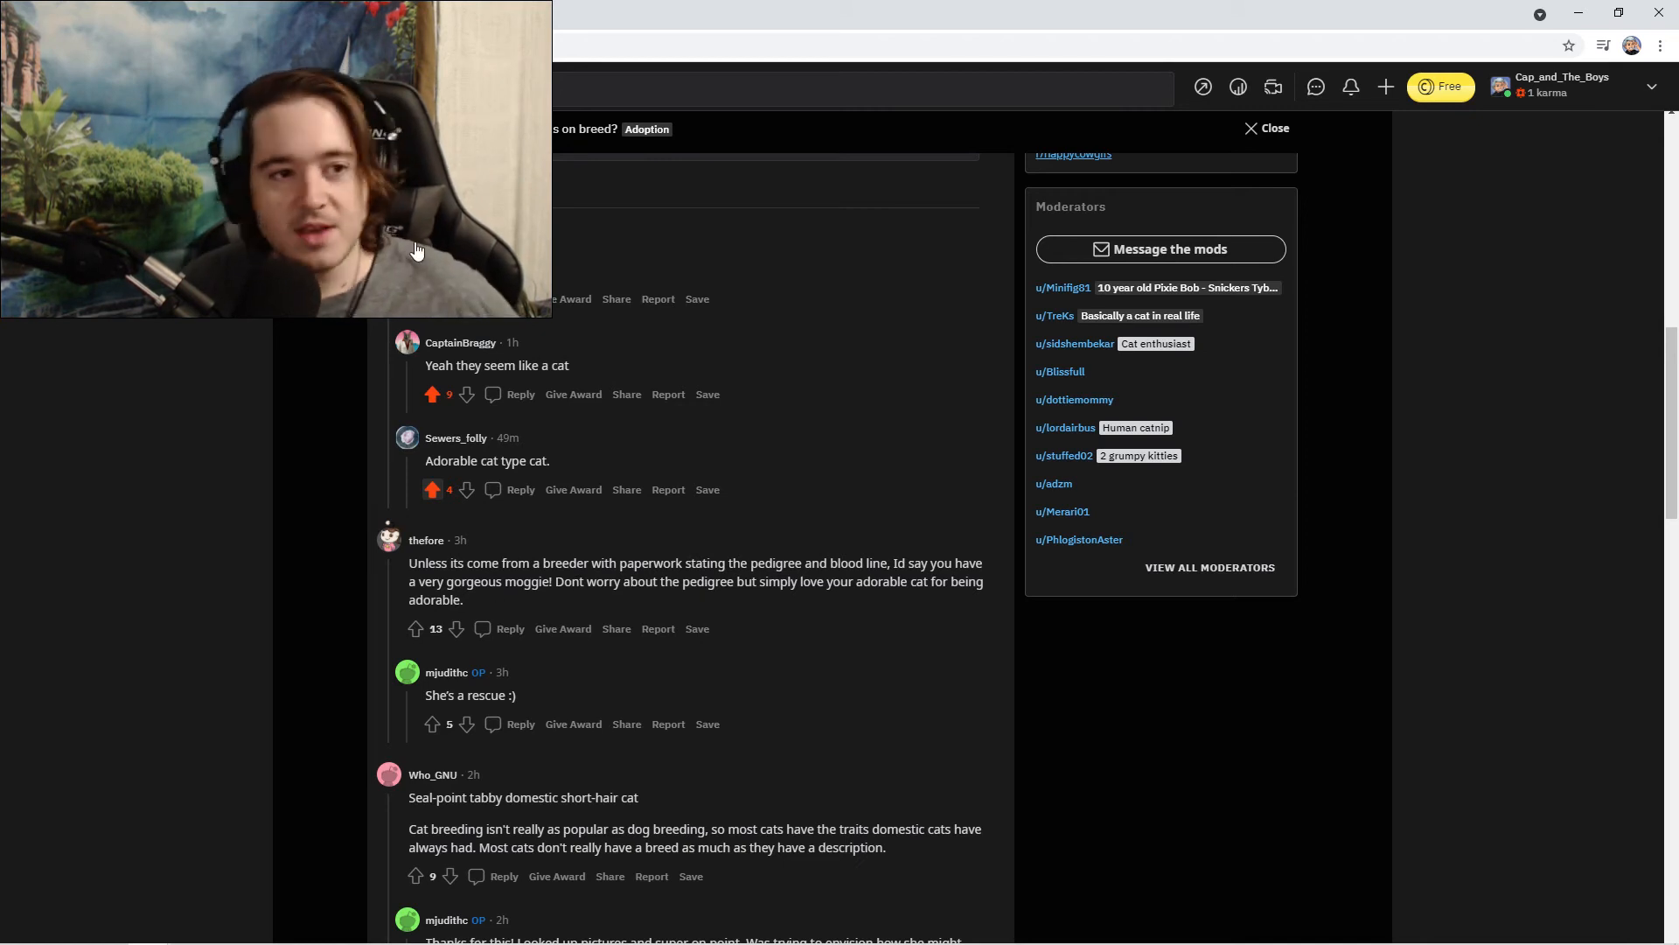
mouse_move(102, 813)
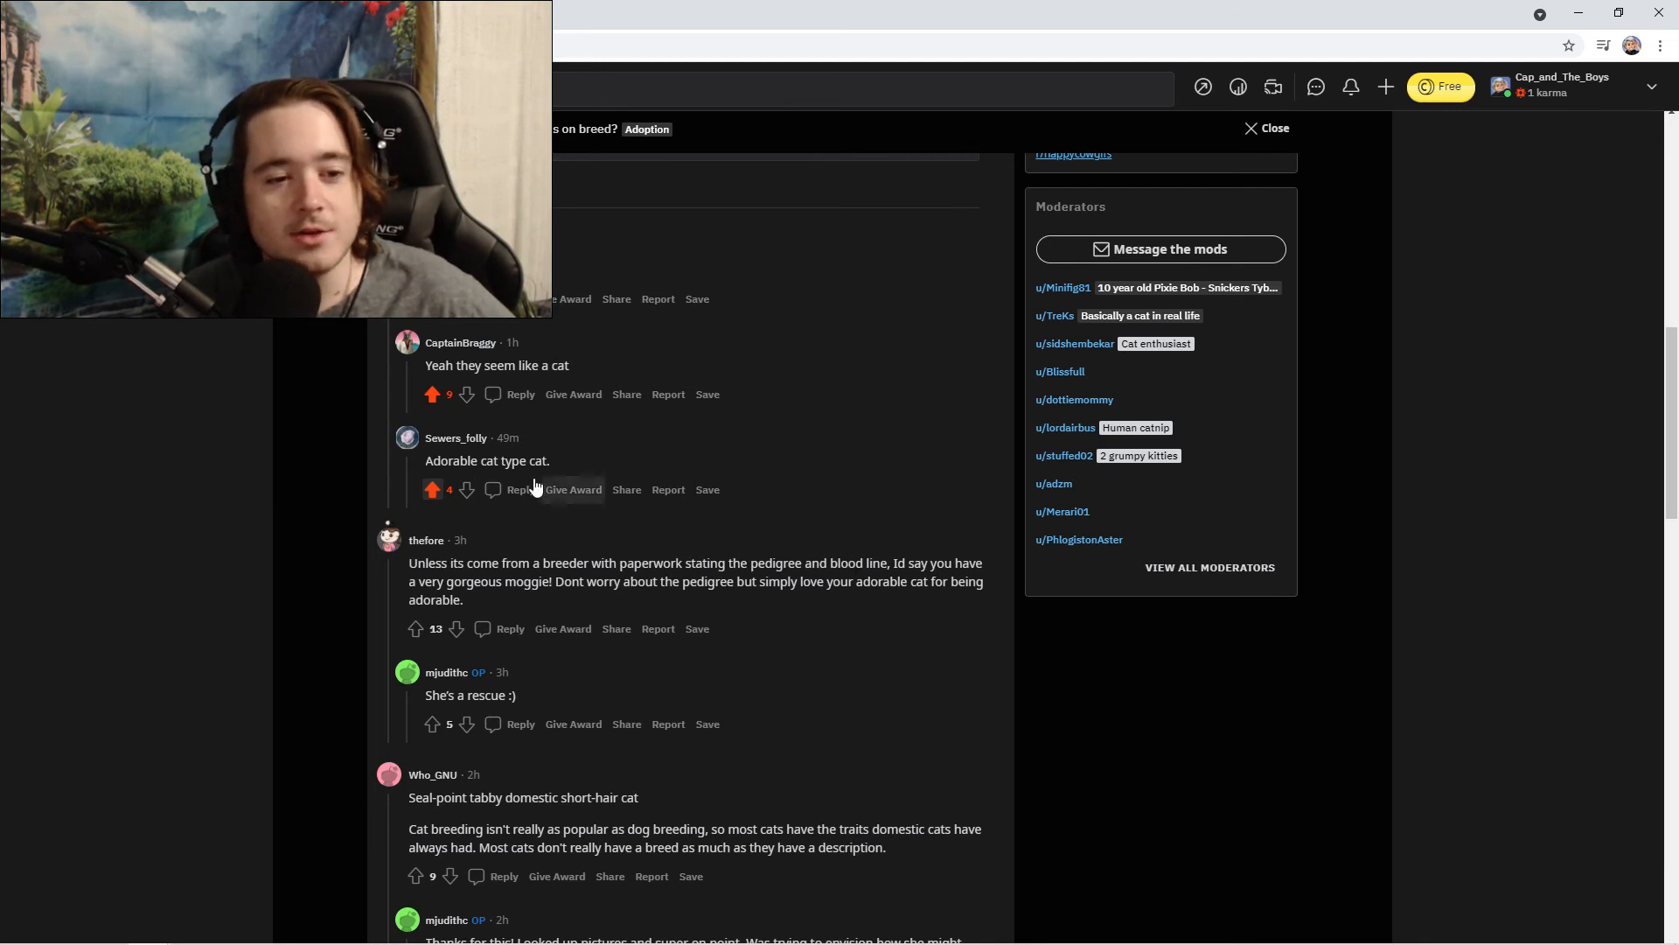
mouse_move(611, 540)
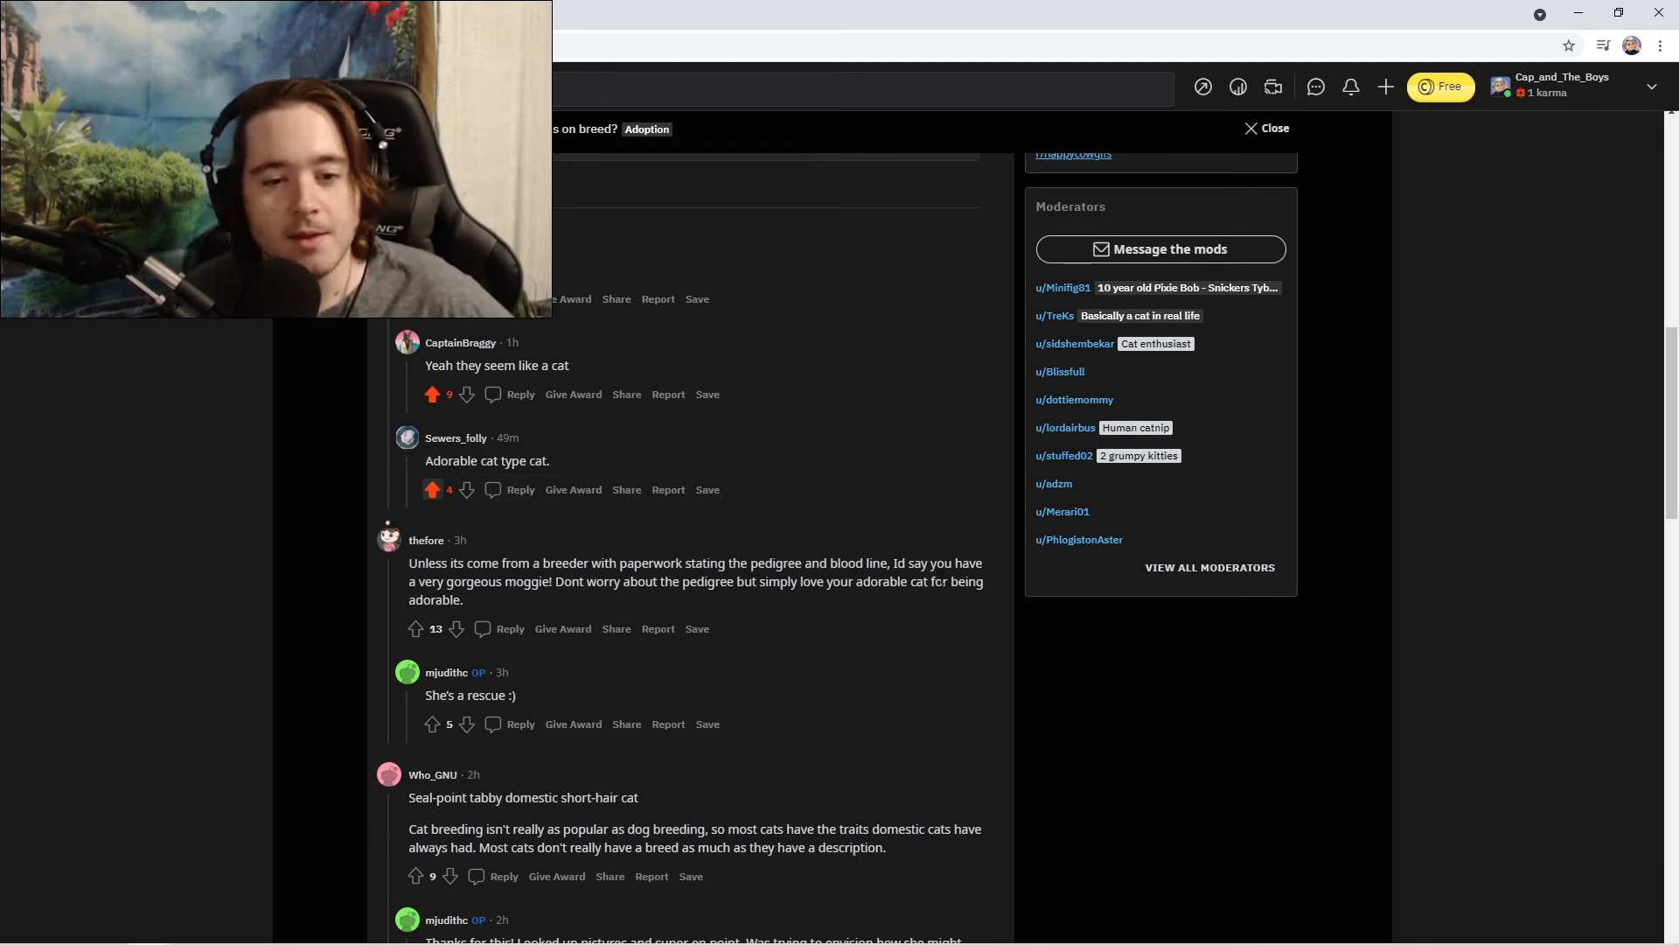
Upvote the gorgeous moggie and "She's a rescue :)" comments further down the thread.
click(416, 628)
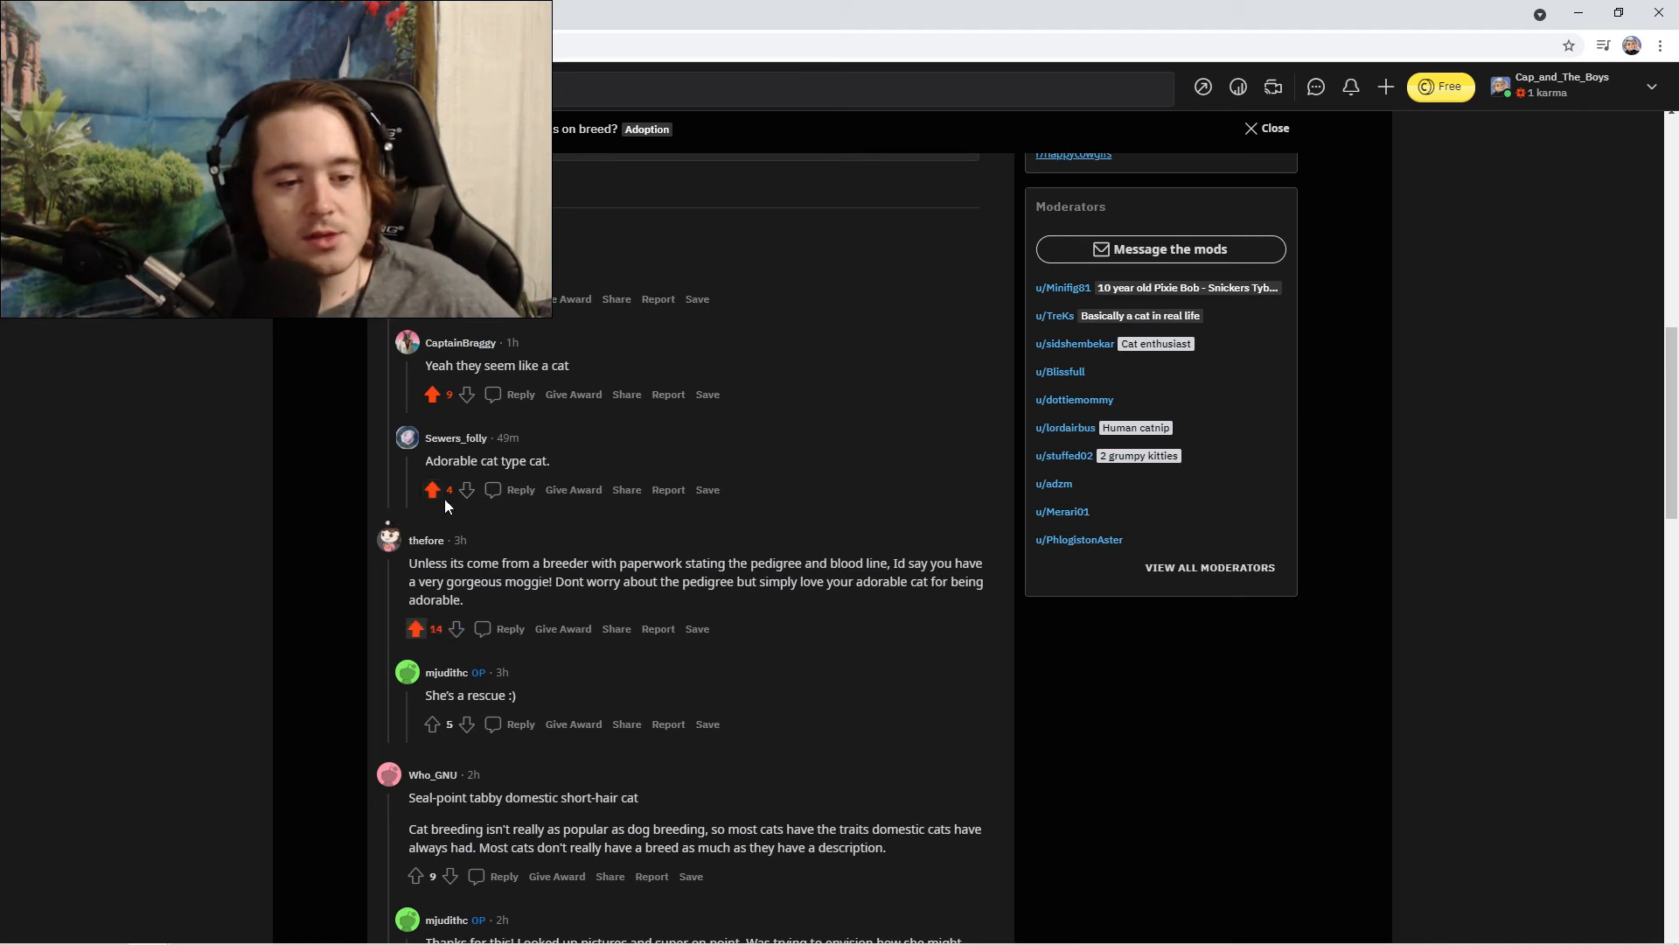
scroll(down, 3)
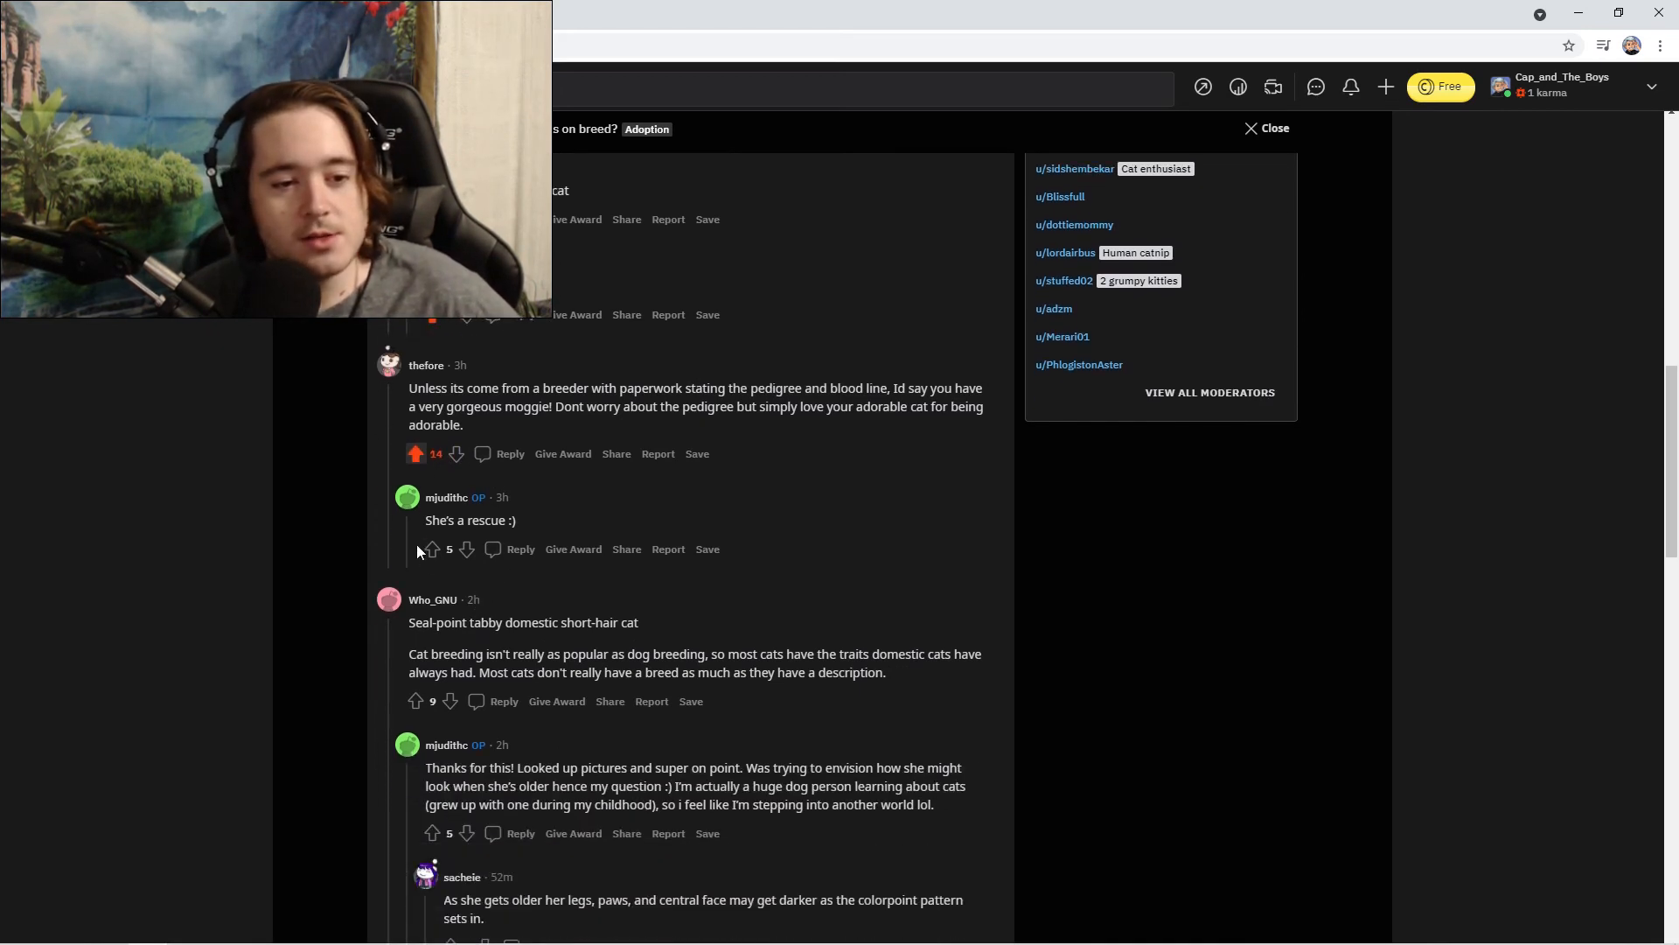
click(416, 547)
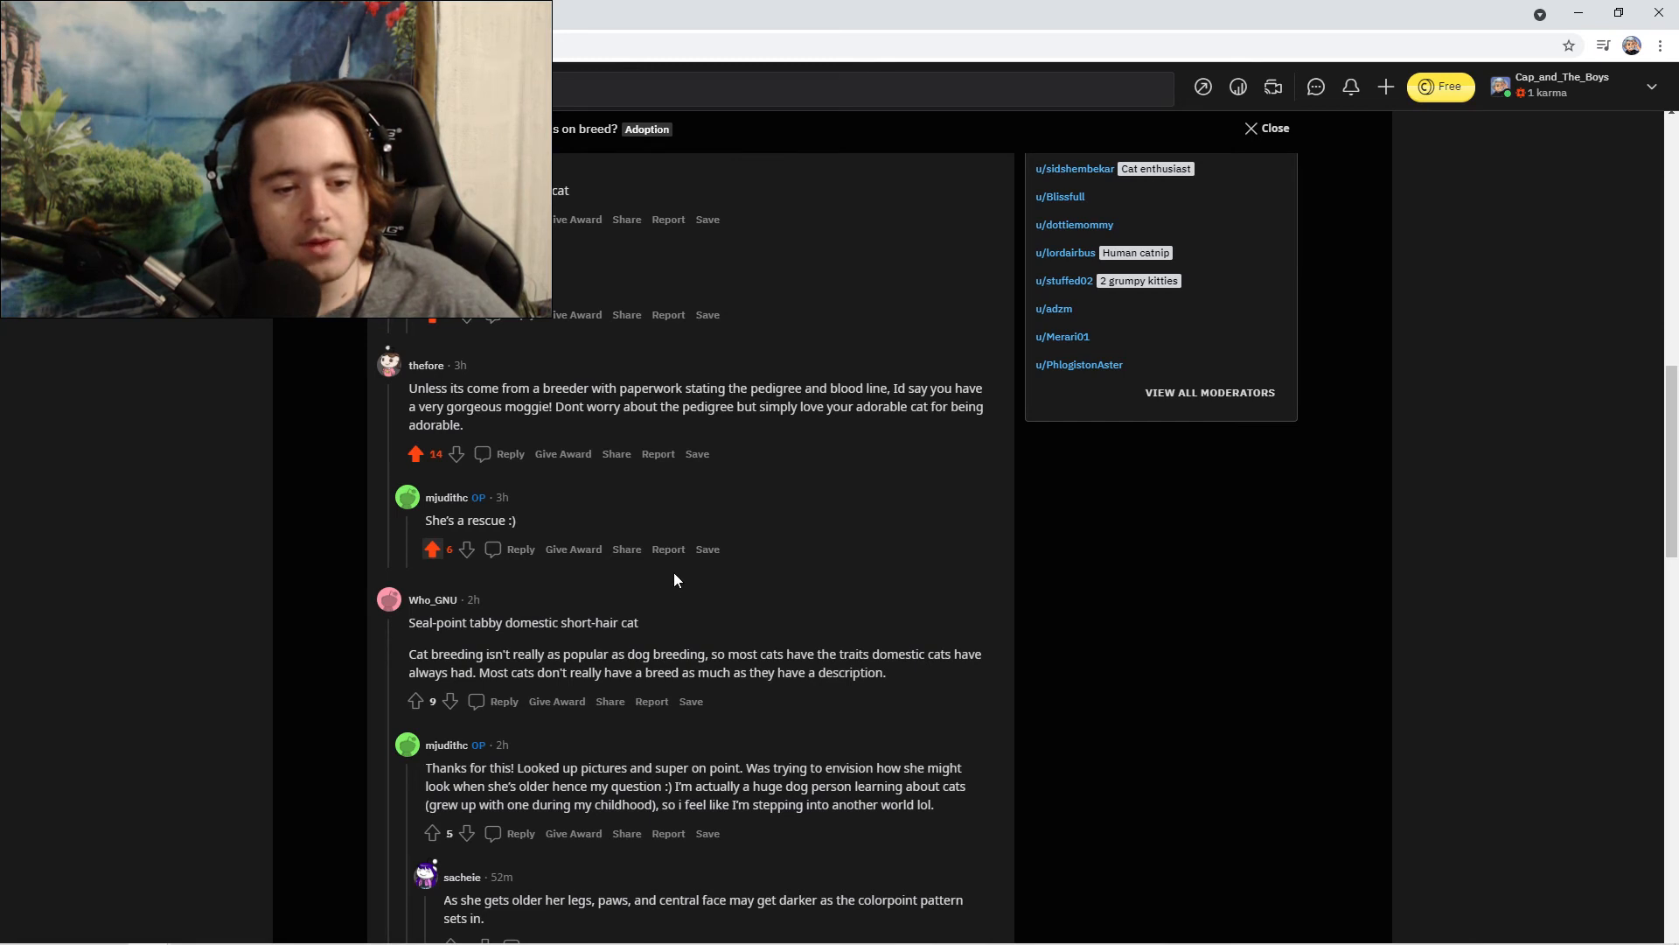
scroll(down, 3)
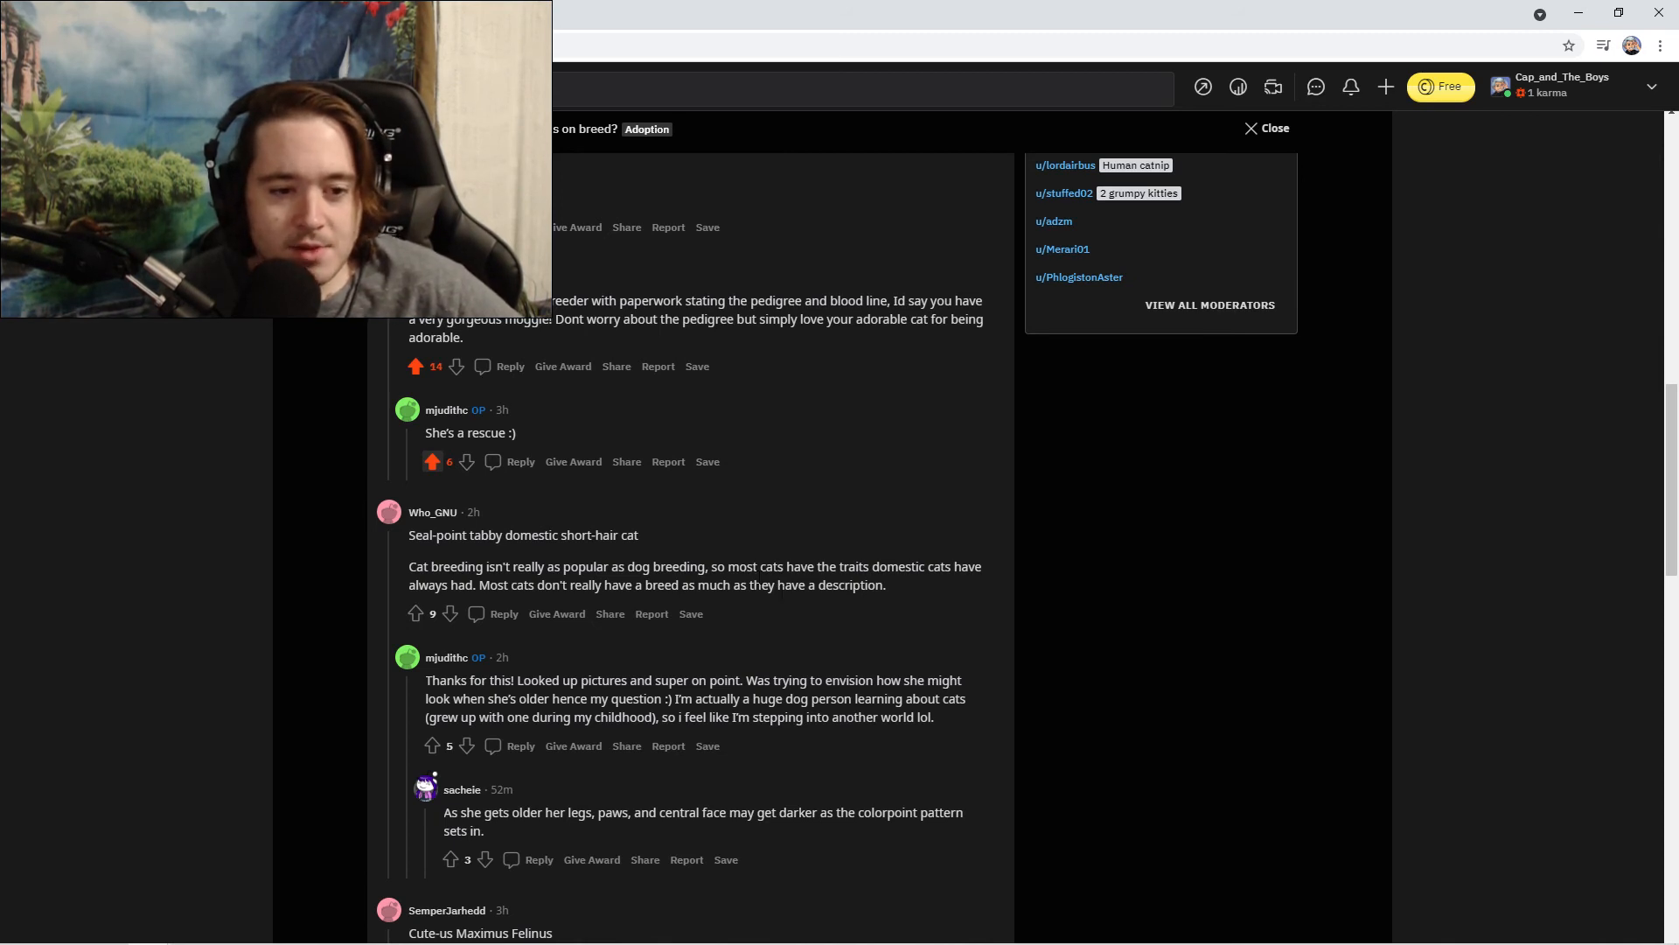
mouse_move(750, 602)
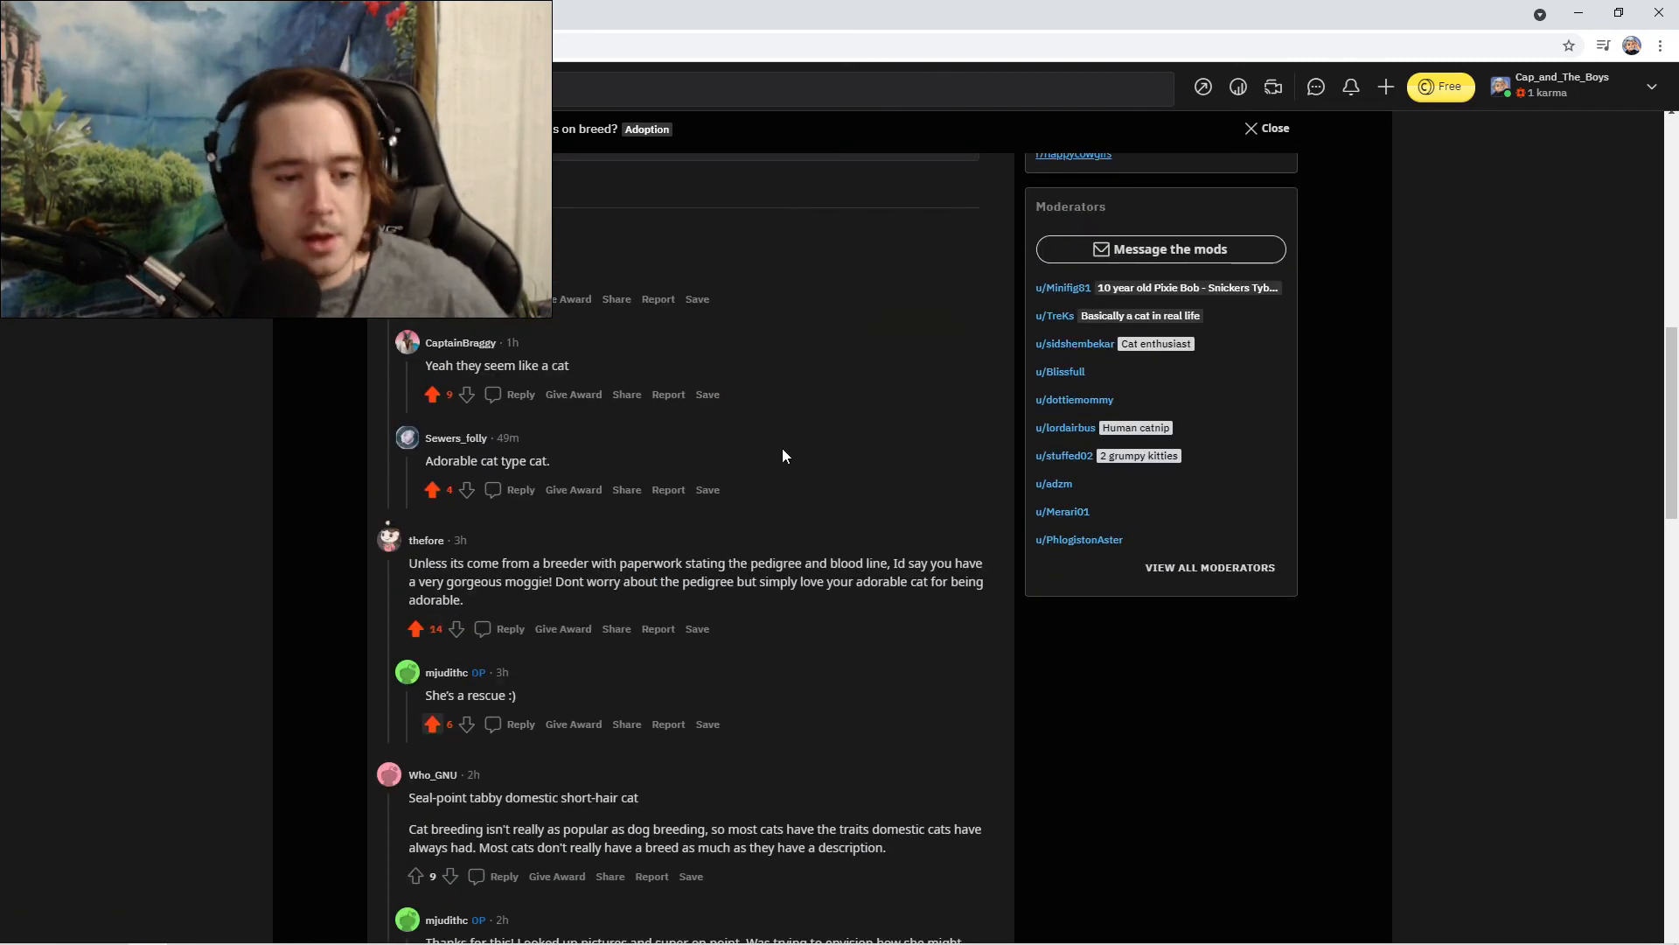
Scroll the feed past the orange cat SUNDAY video to the "Sofa giving birth" post.
scroll(down, 3)
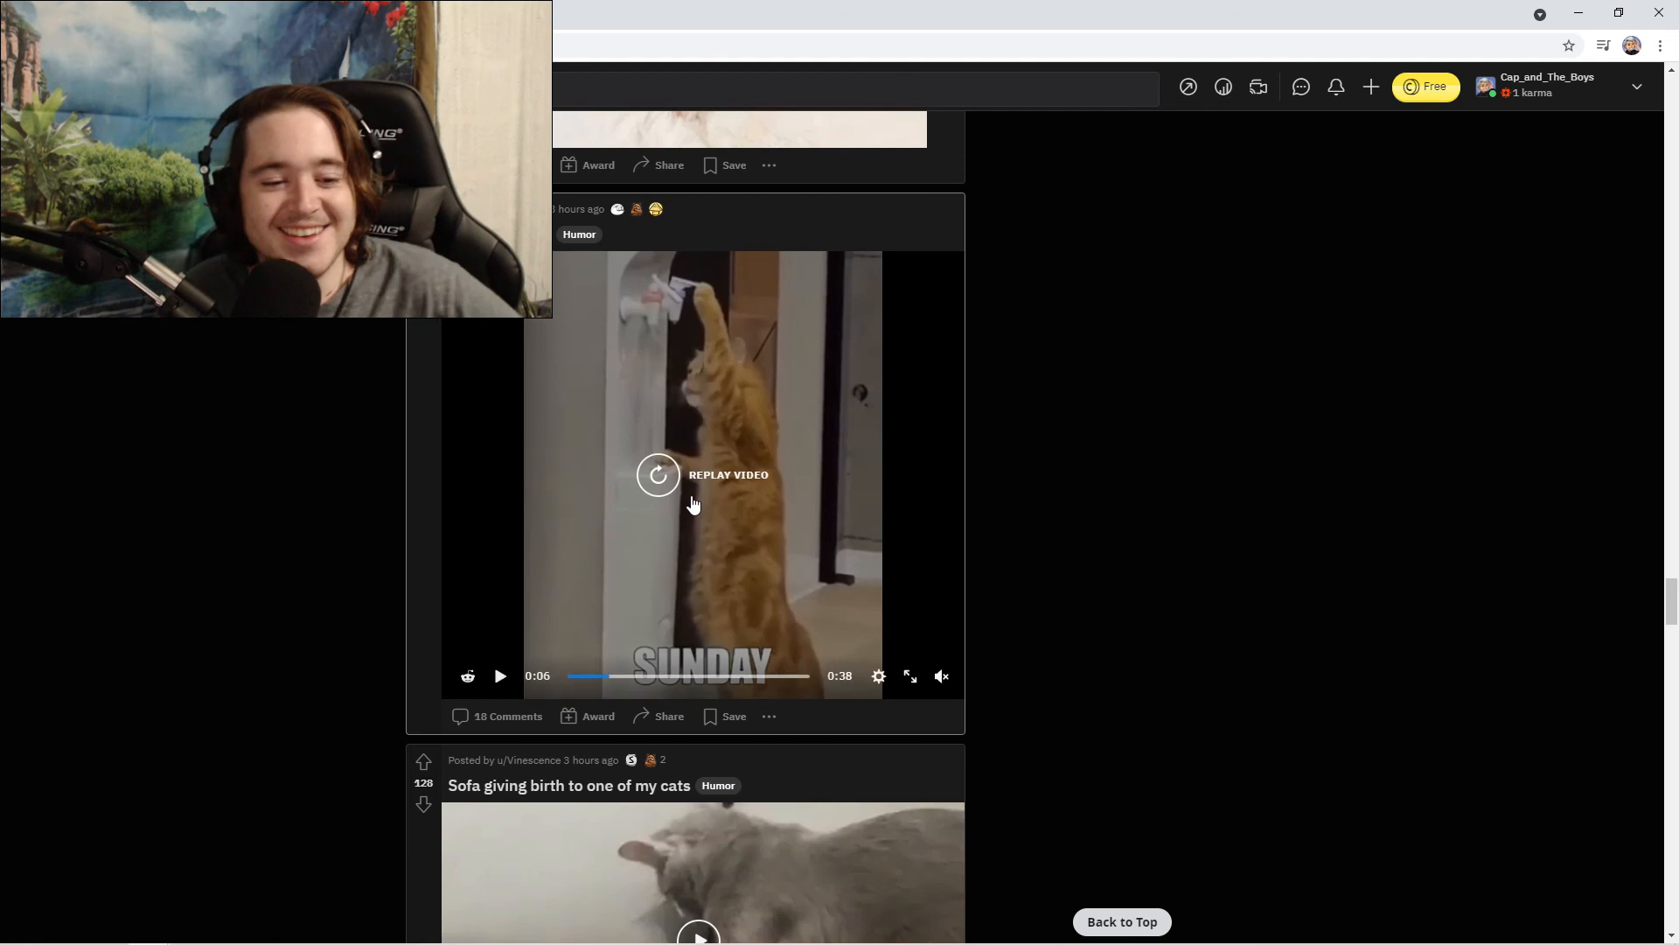
scroll(down, 3)
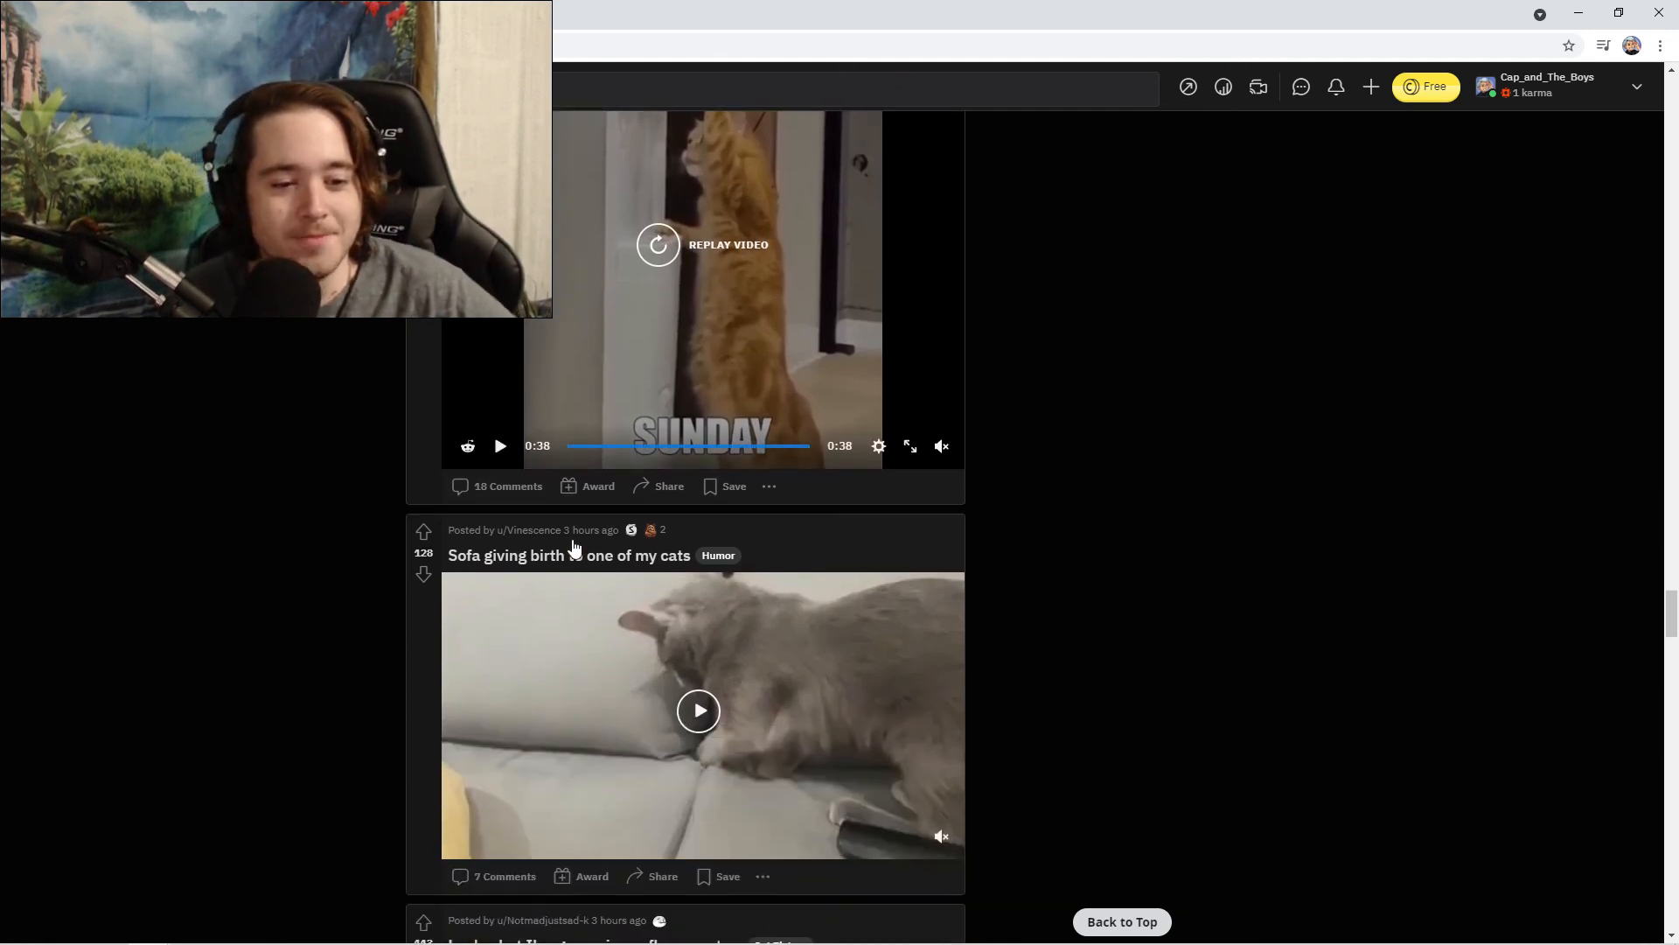
Play the "Sofa giving birth to one of my cats" video to its end and upvote the post.
scroll(down, 3)
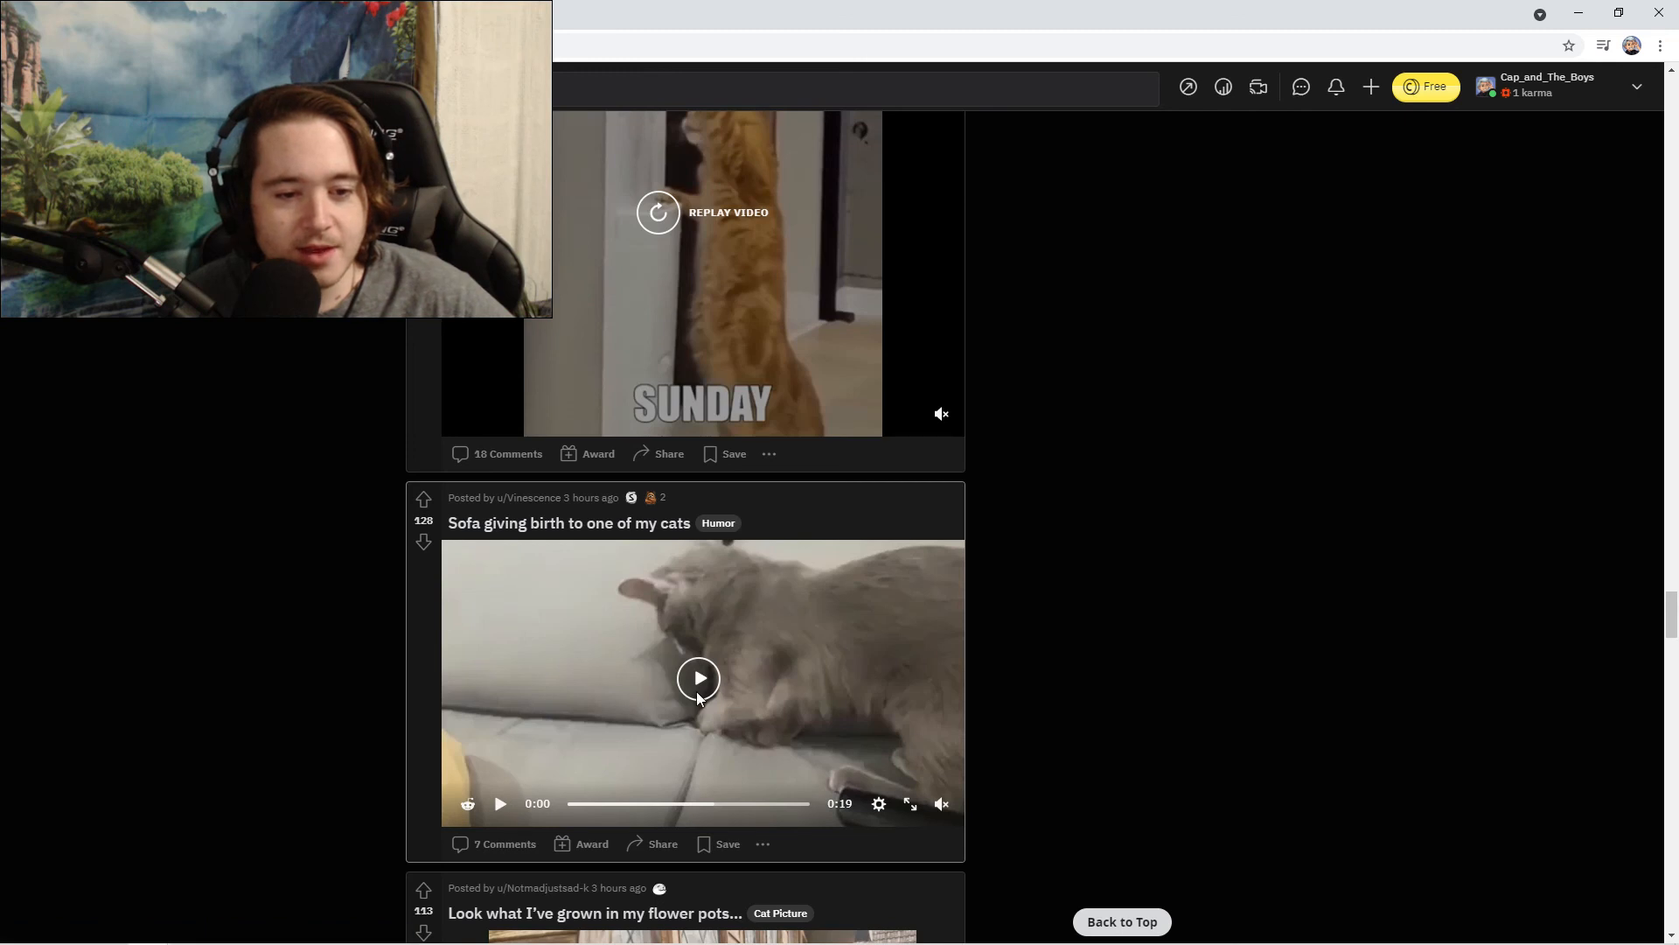
click(698, 678)
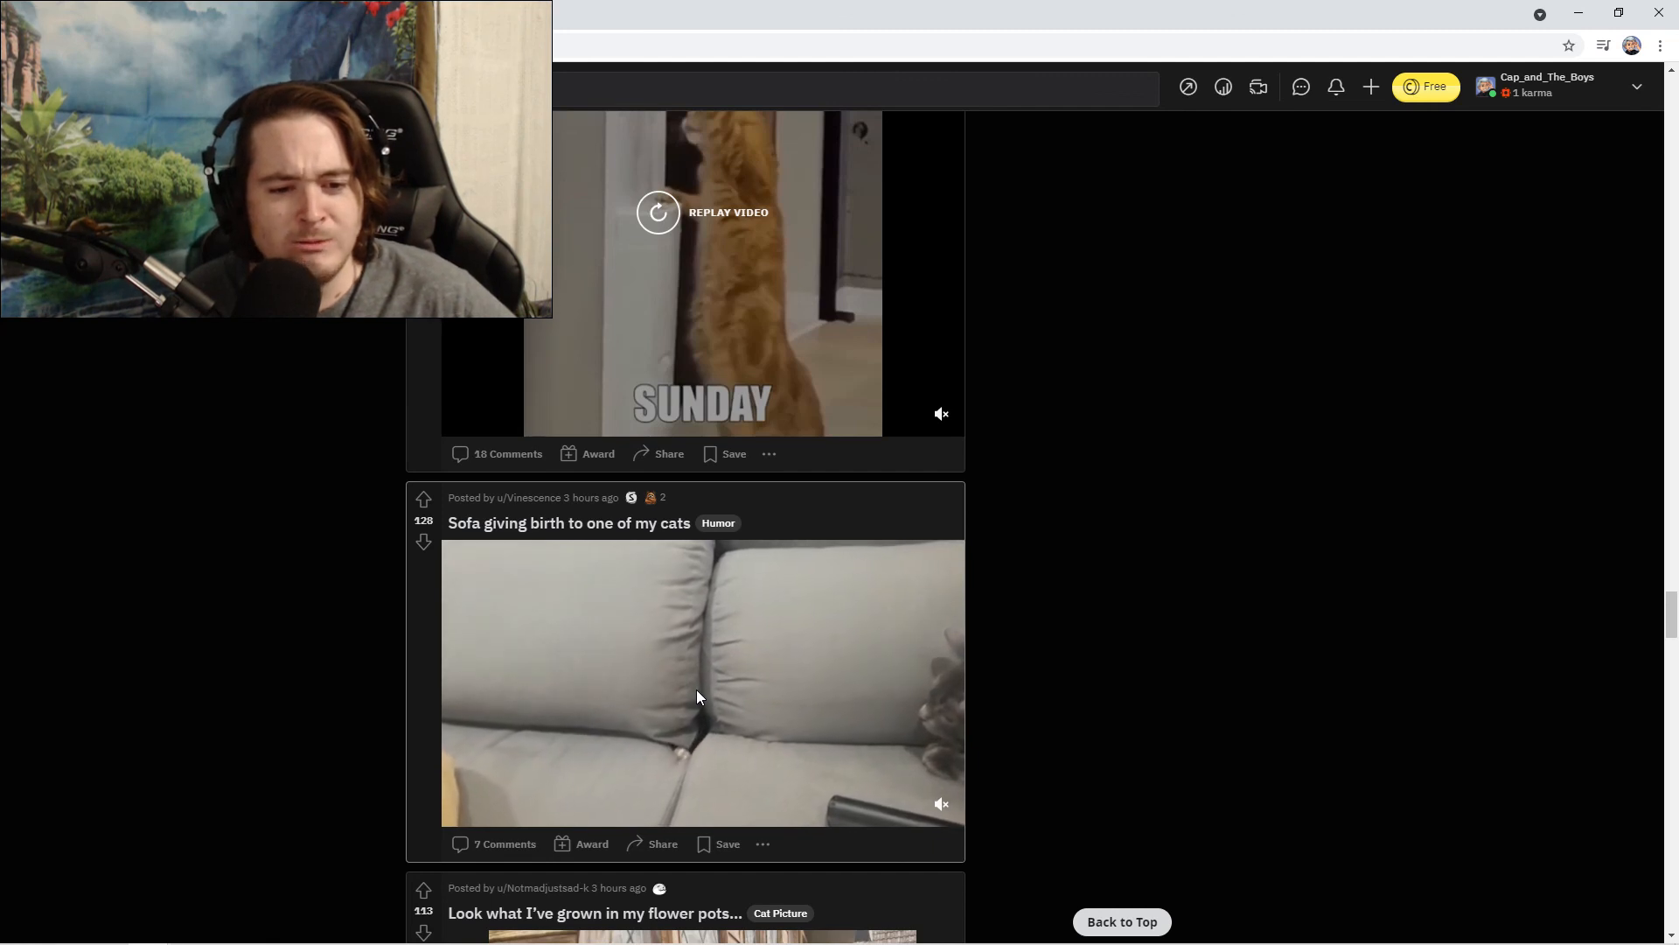
click(702, 684)
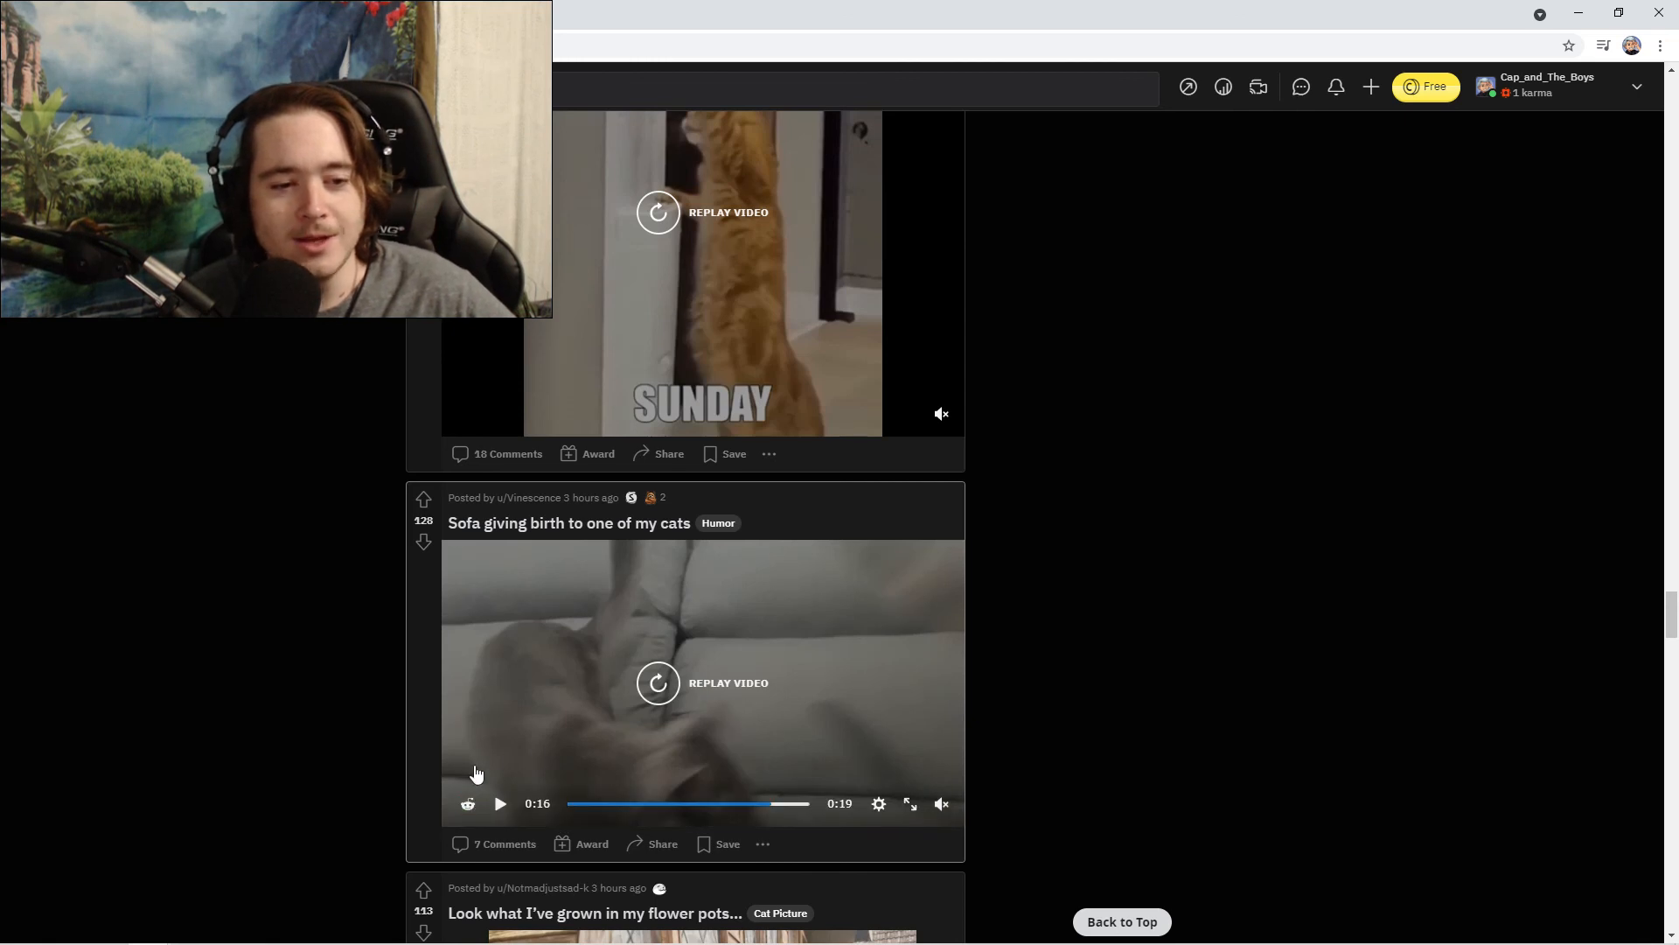
click(424, 501)
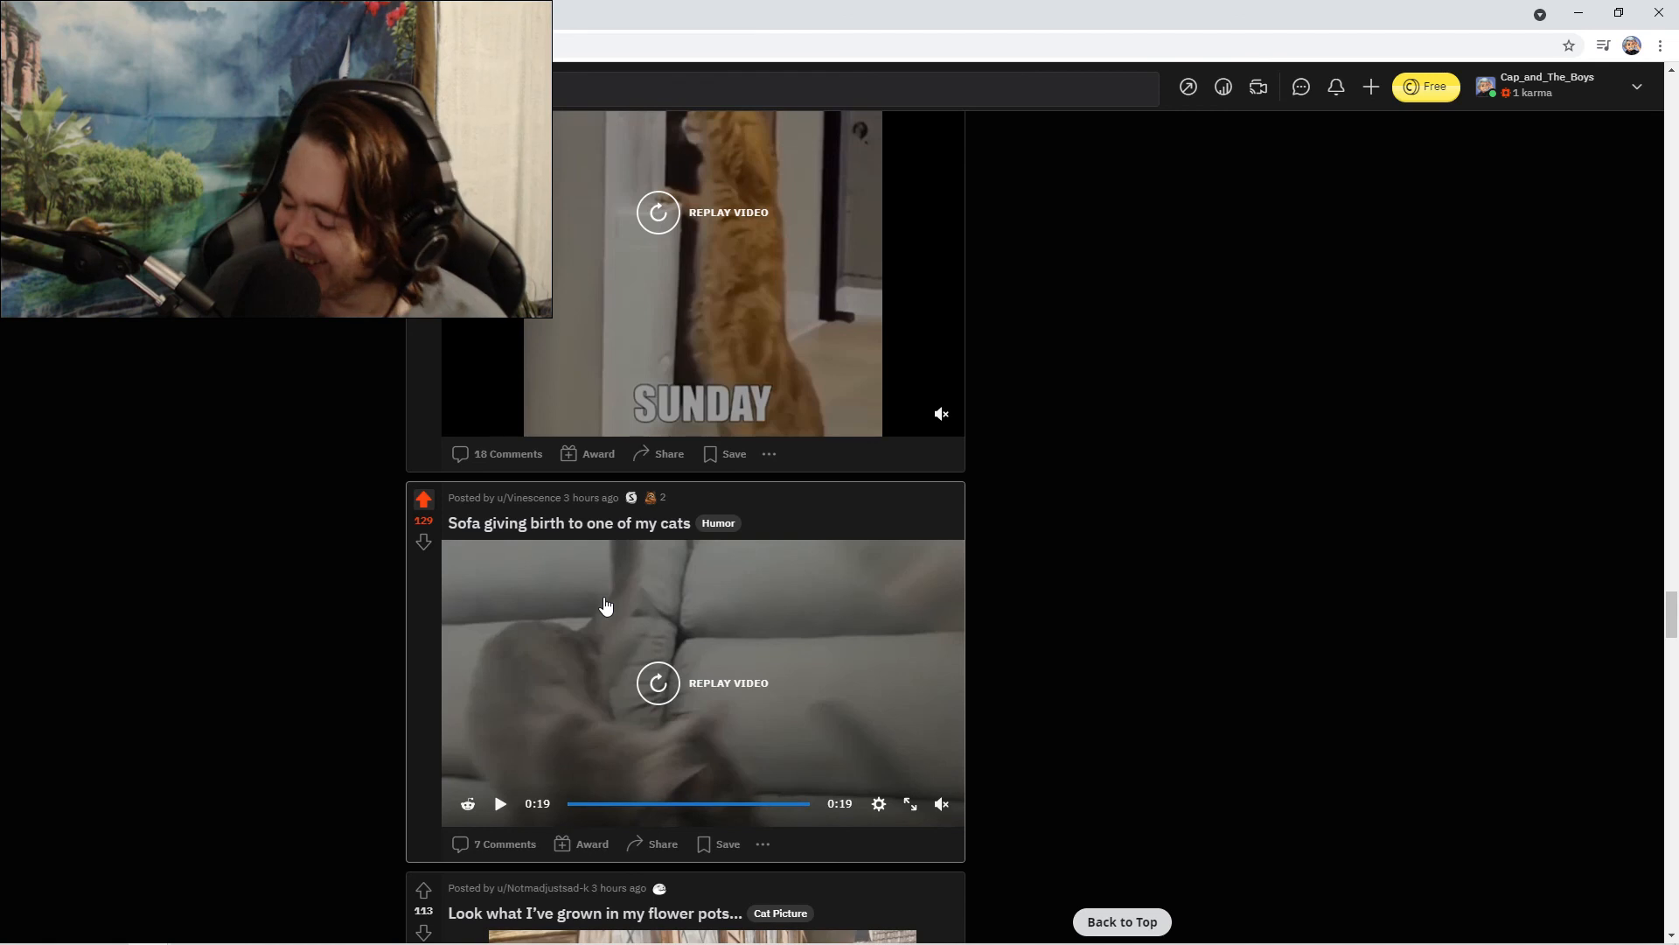
mouse_move(593, 659)
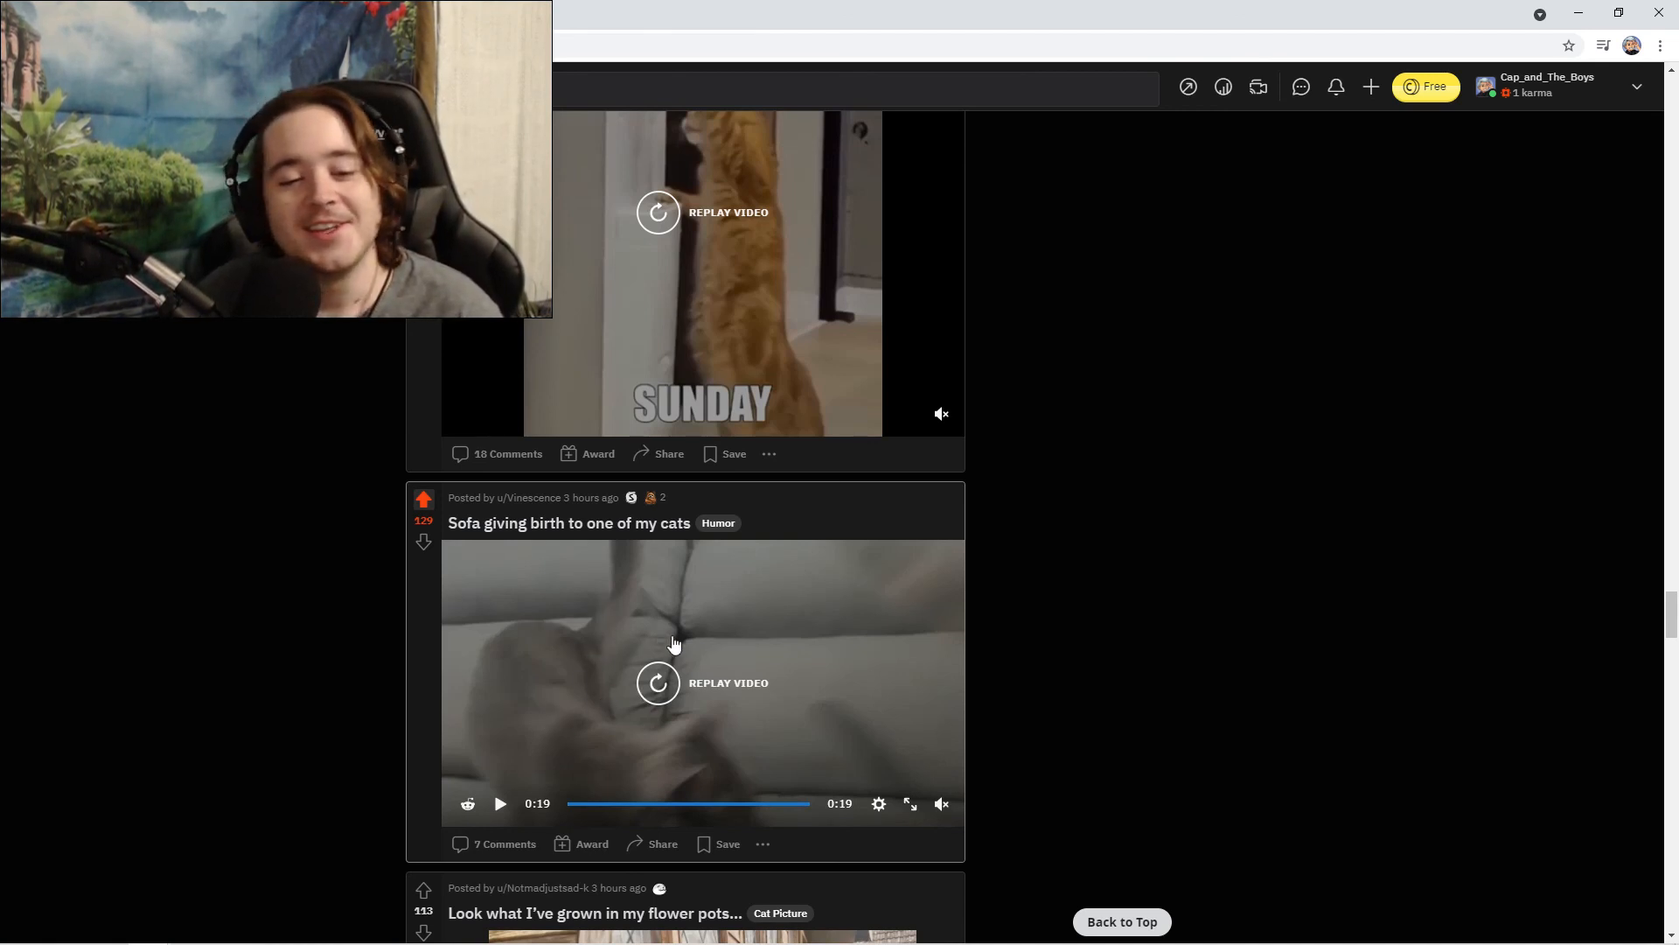
Scroll down to the "Look what I've grown in my flower pots" cats-in-pots photo.
scroll(down, 3)
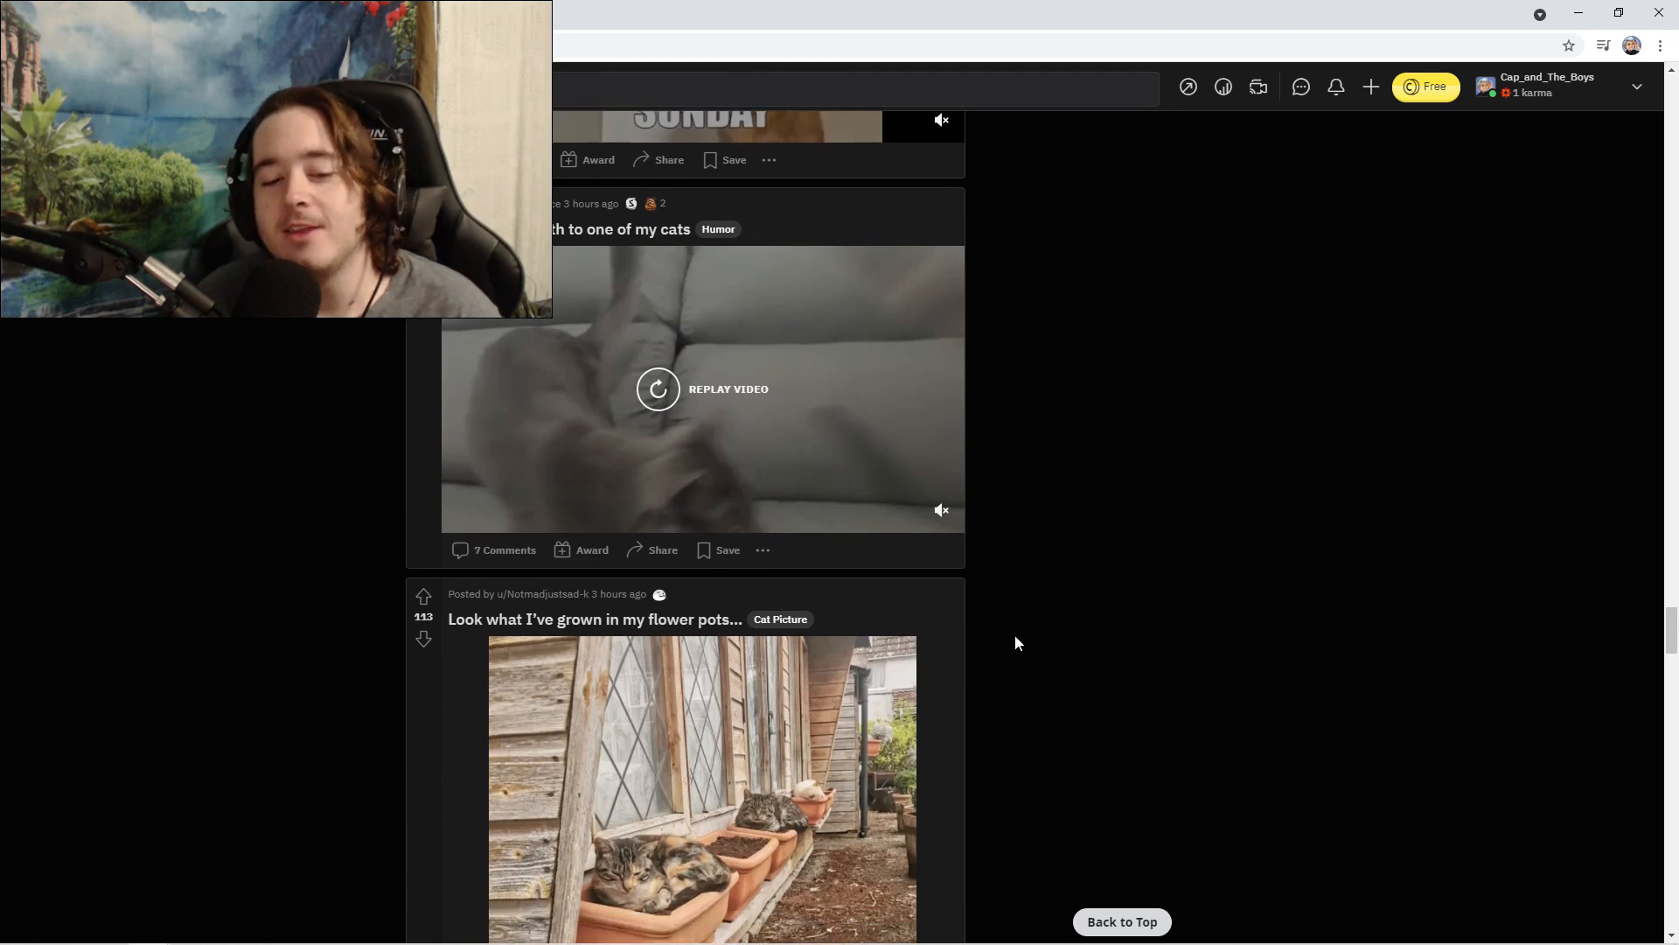
scroll(down, 3)
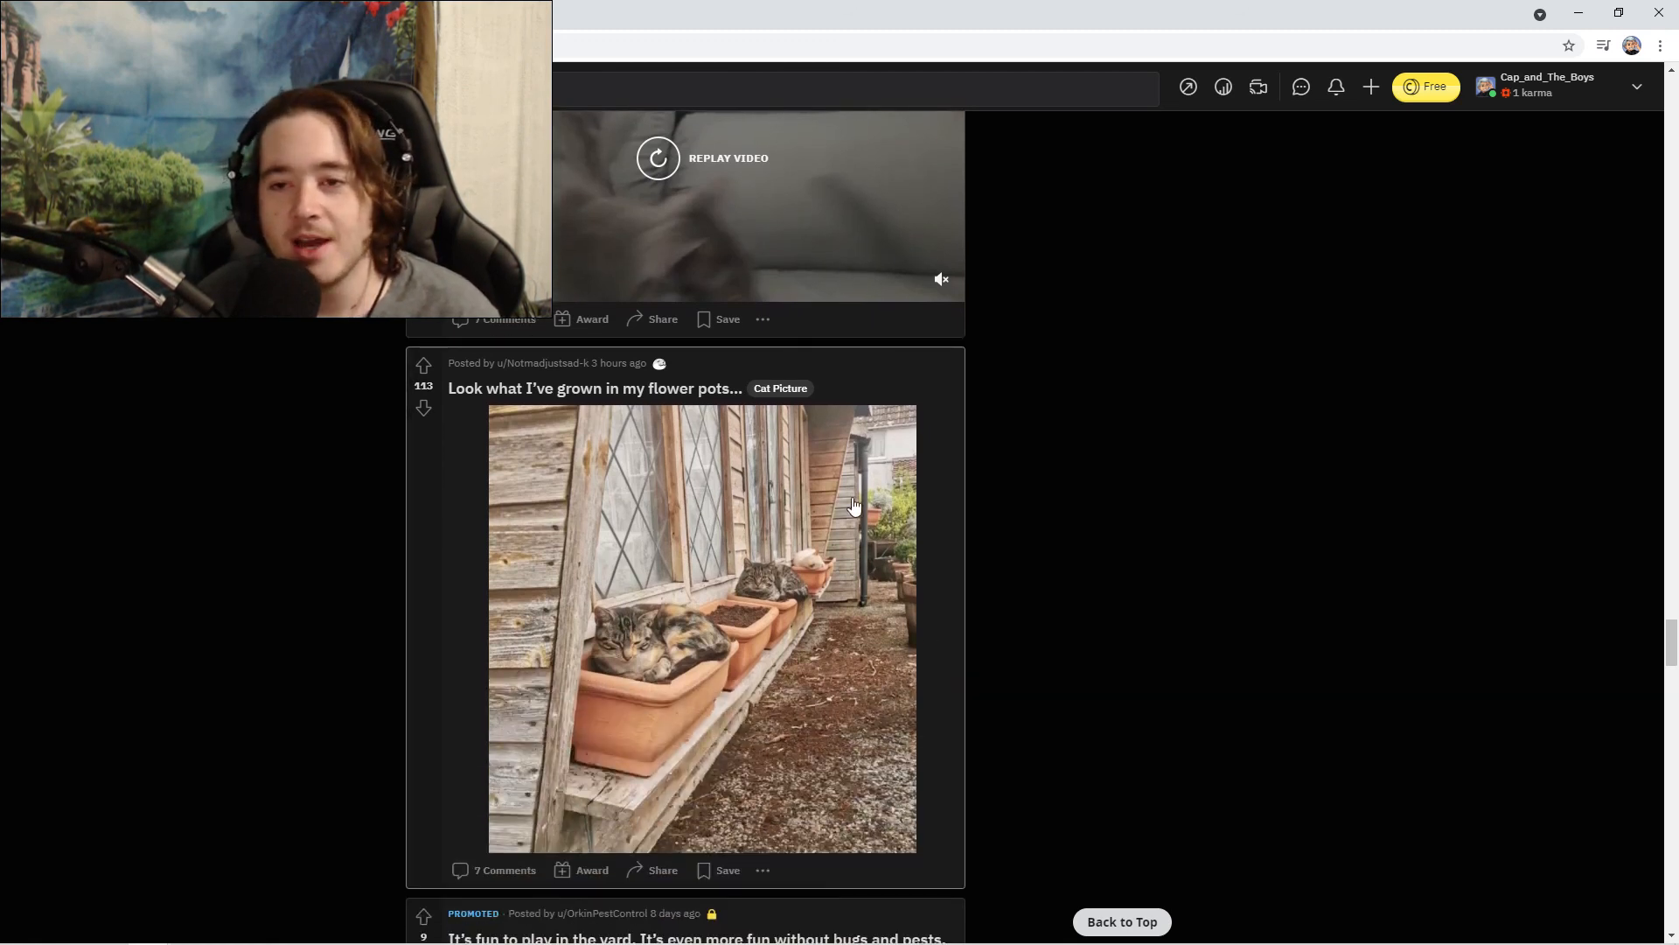
mouse_move(964, 603)
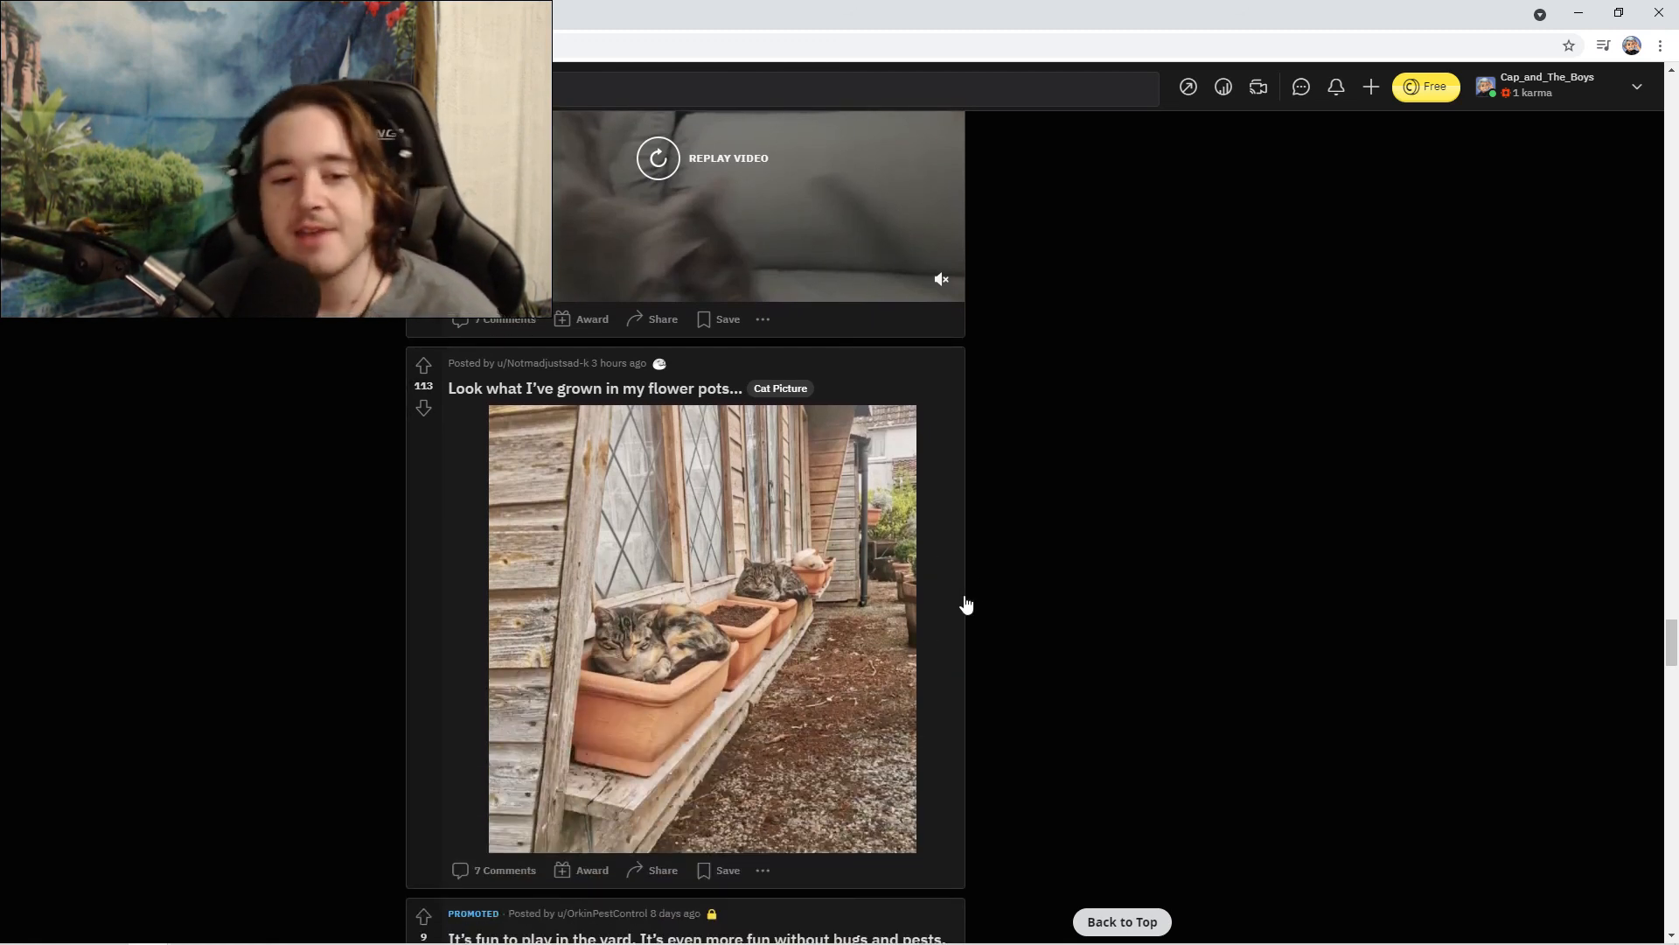
mouse_move(933, 7)
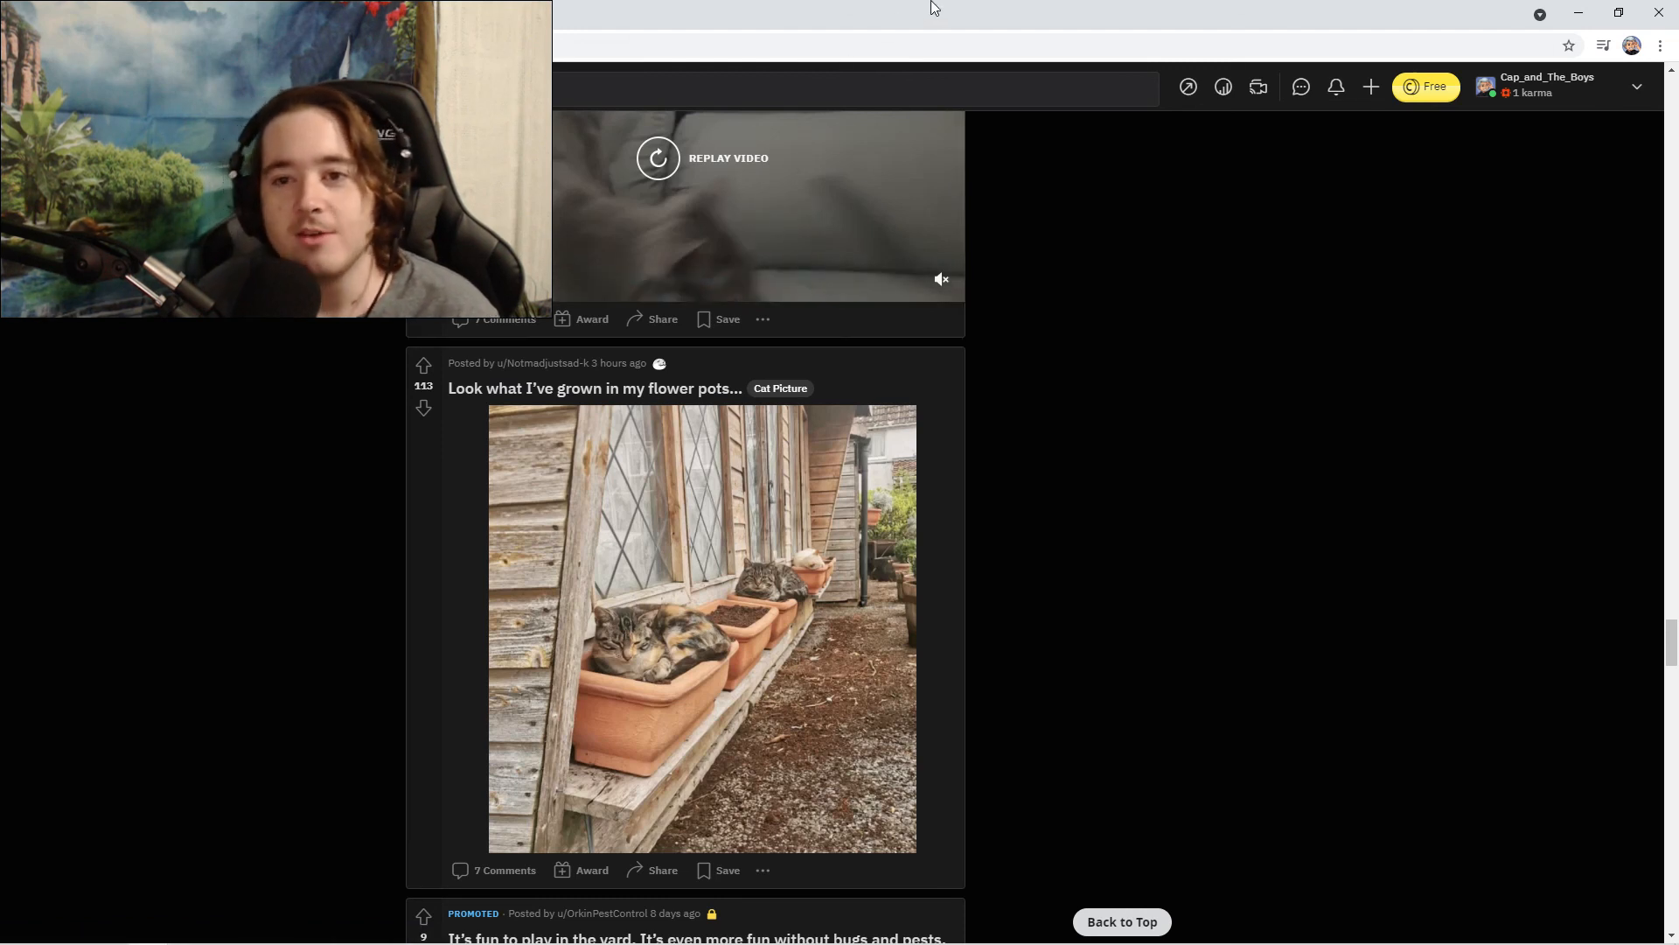